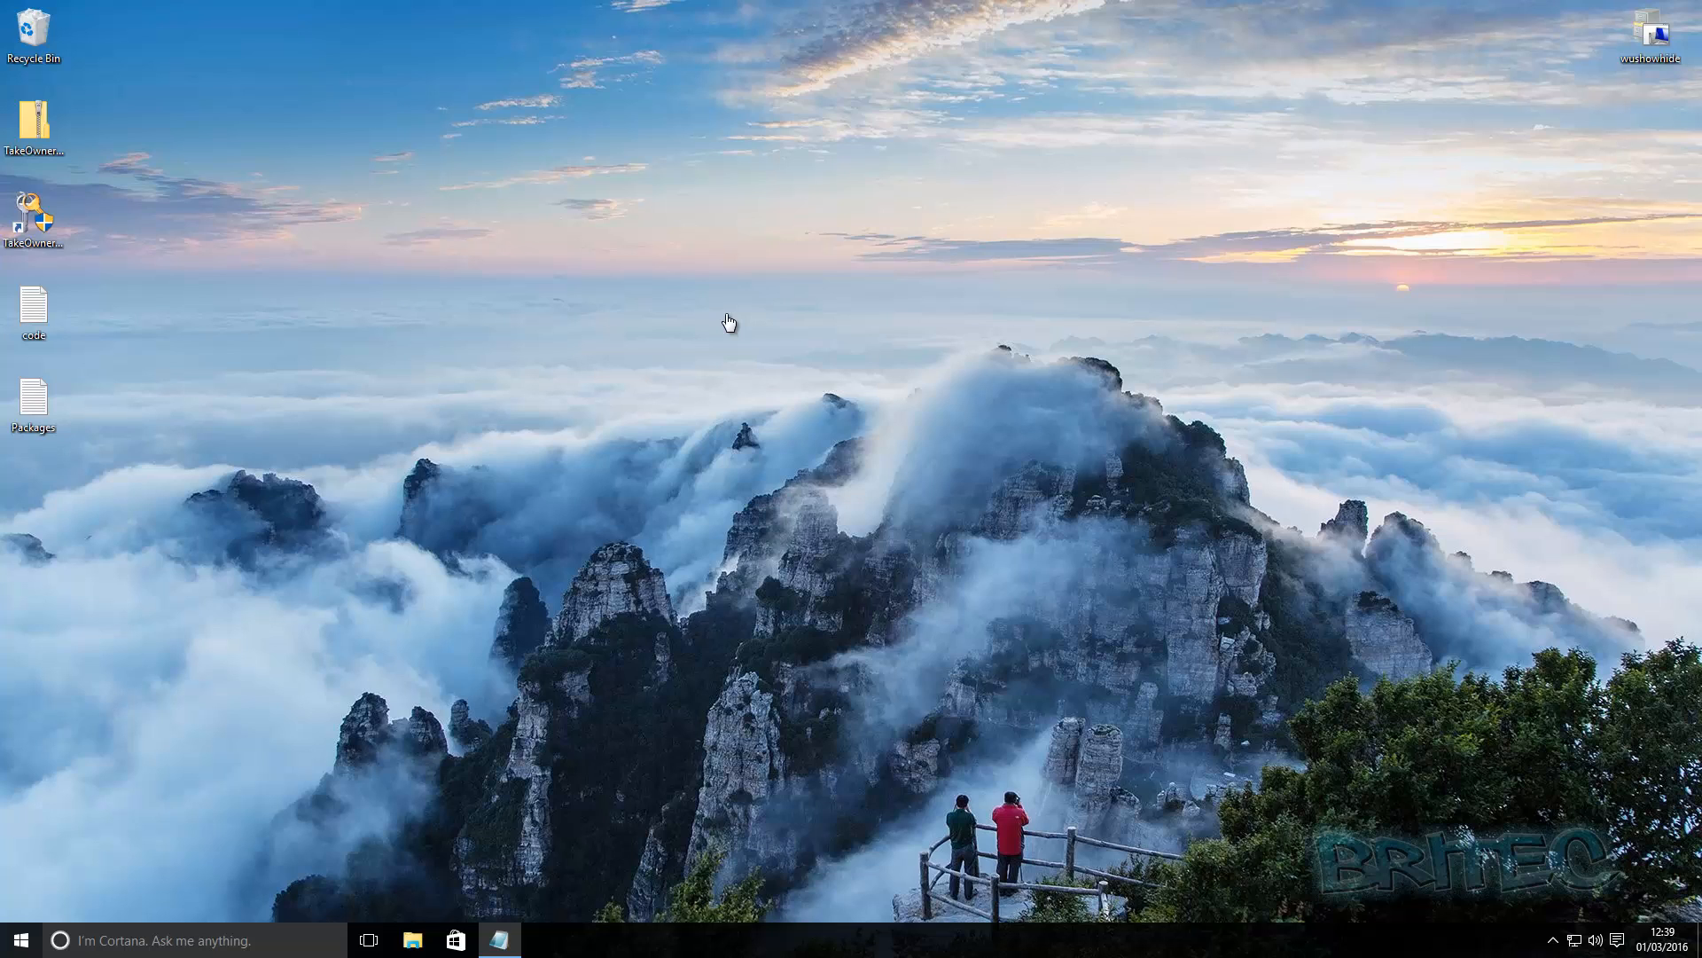
mouse_move(319, 428)
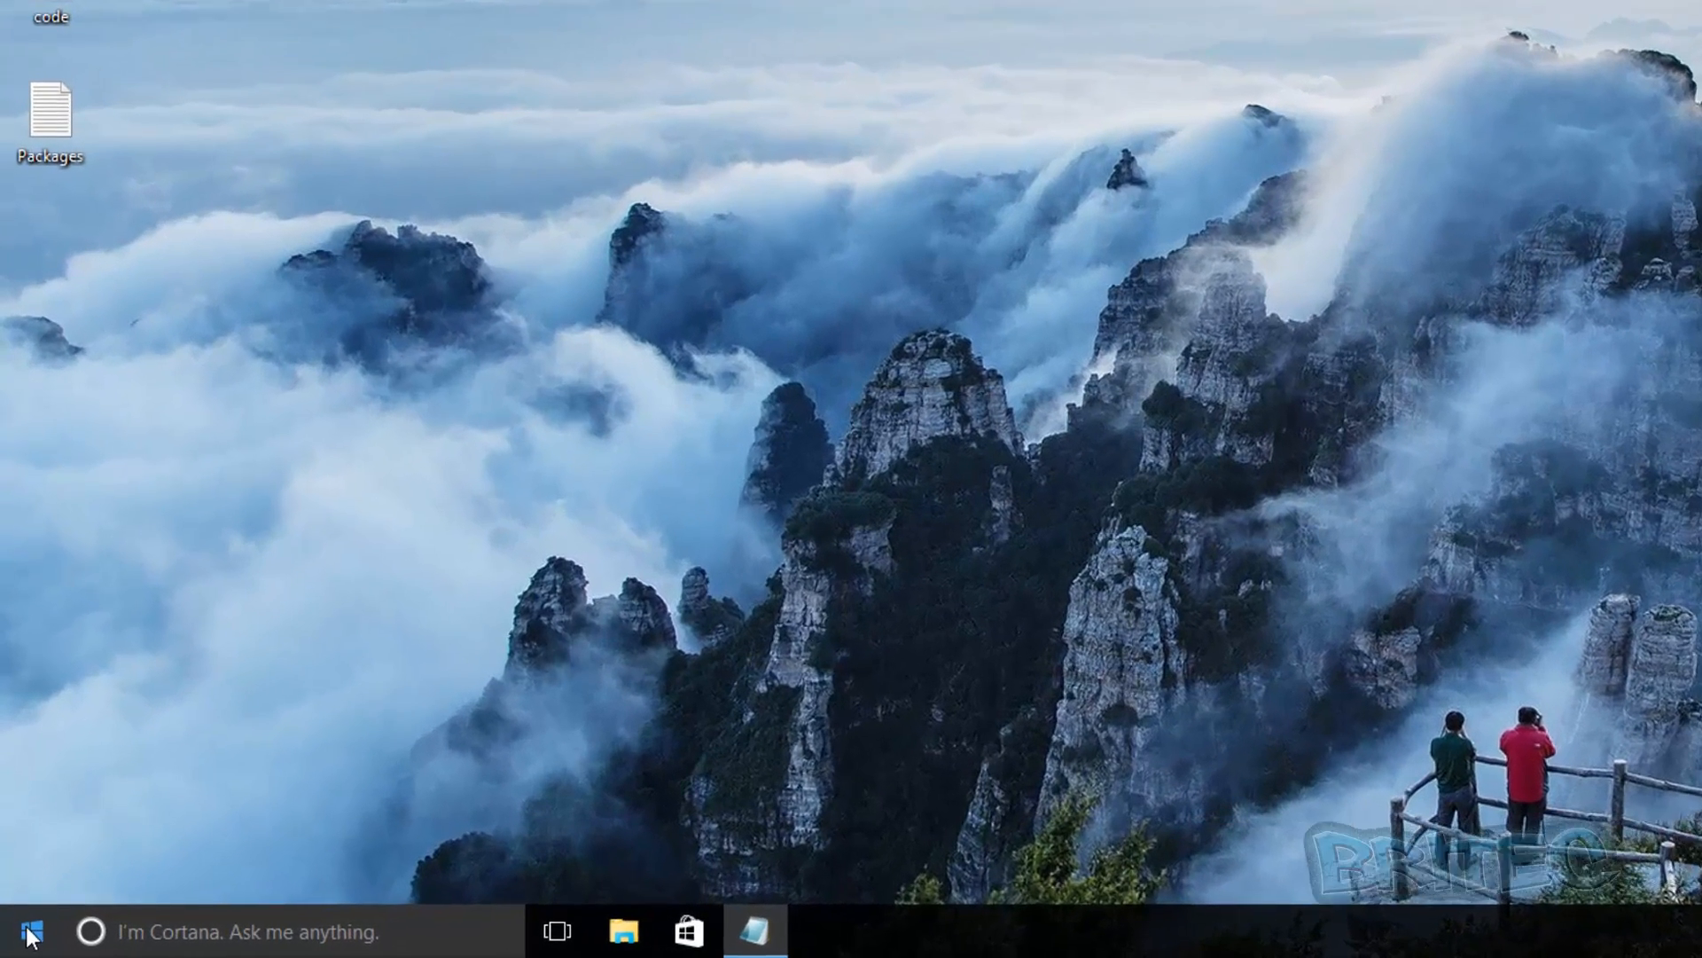
- Open Control Panel, switch View by to Large icons, and open Windows Firewall
right_click(35, 927)
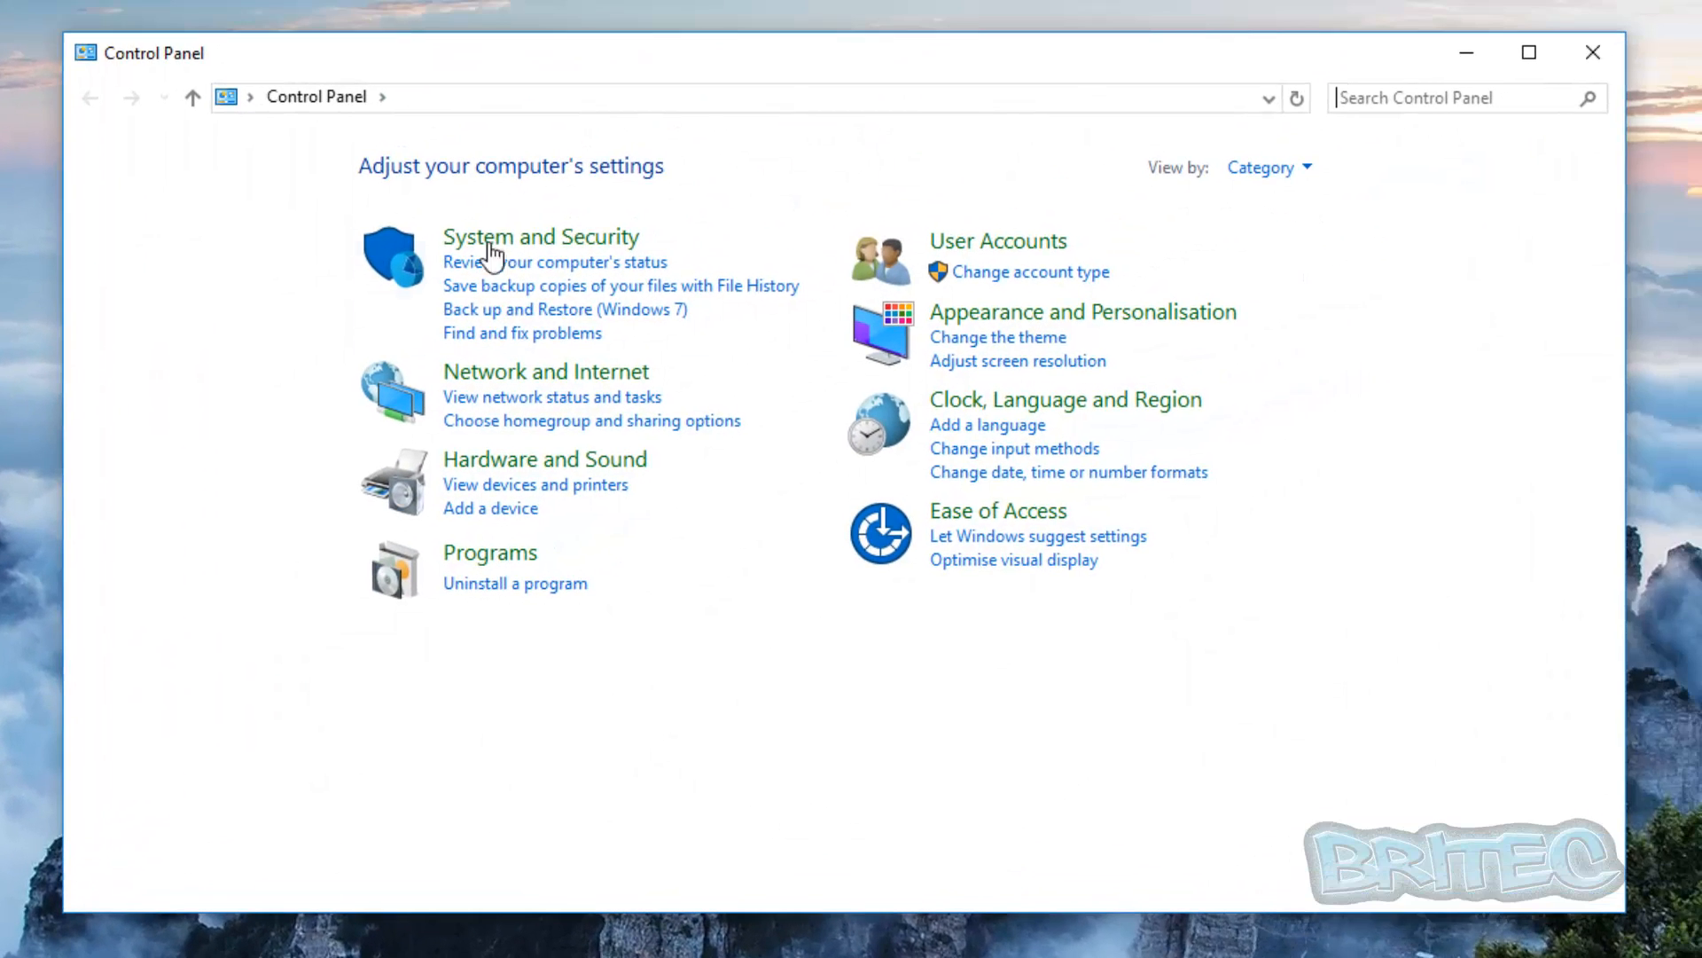
mouse_move(644, 567)
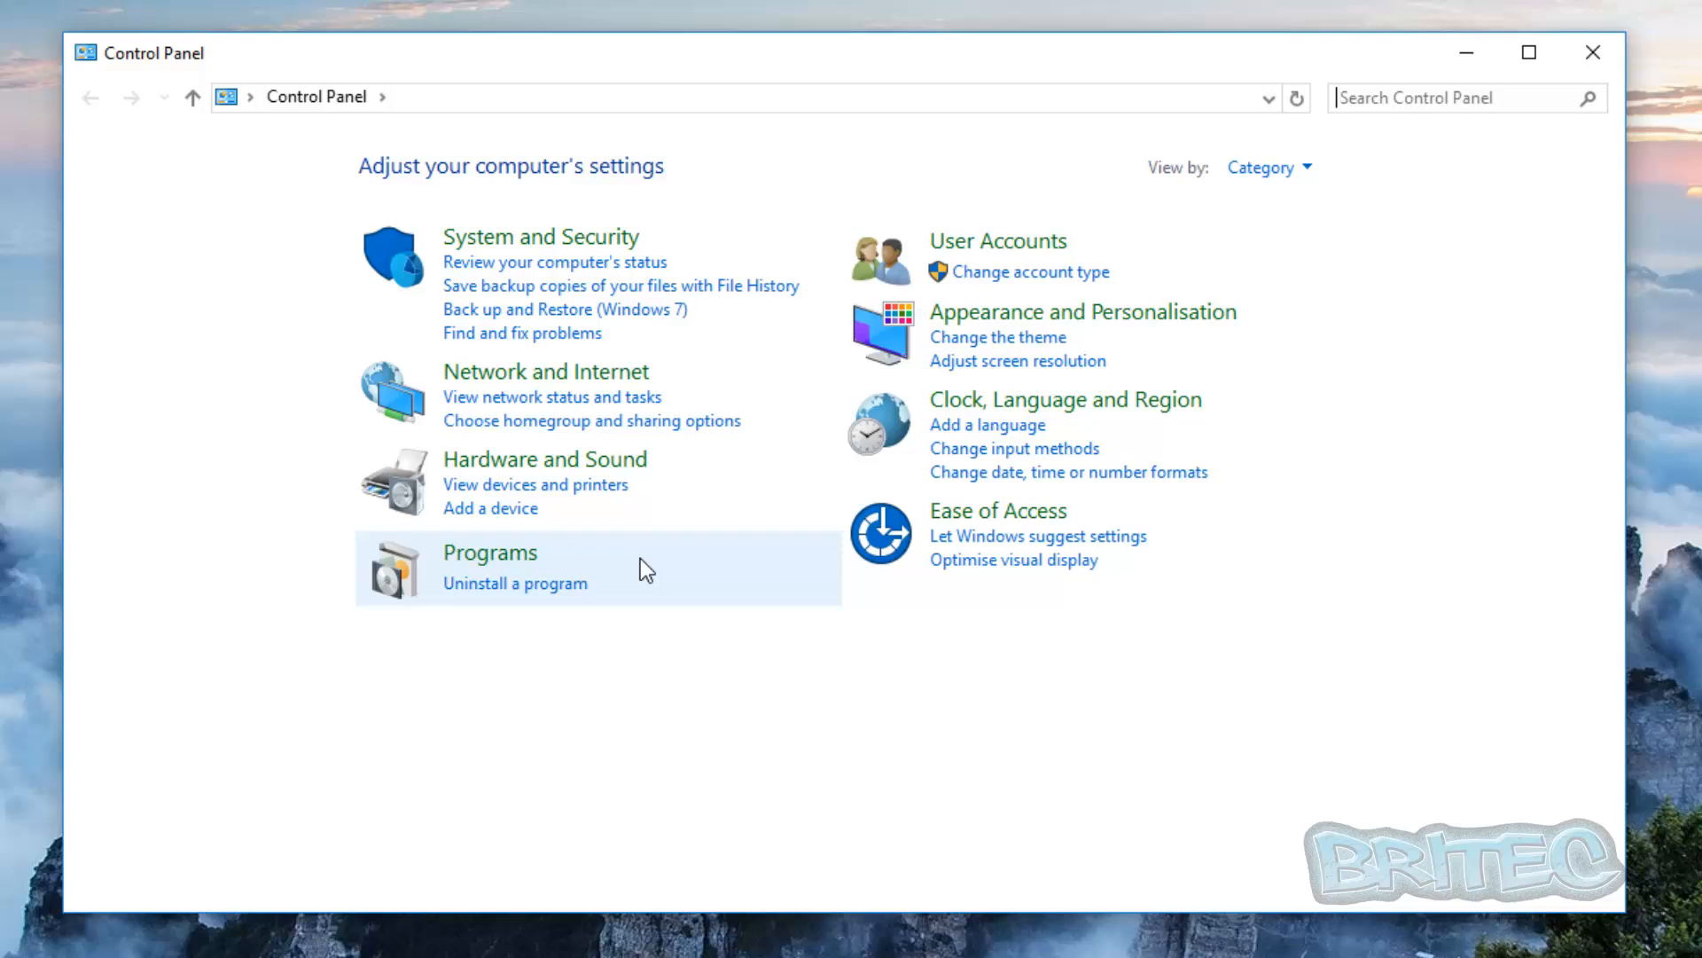
mouse_move(1213, 293)
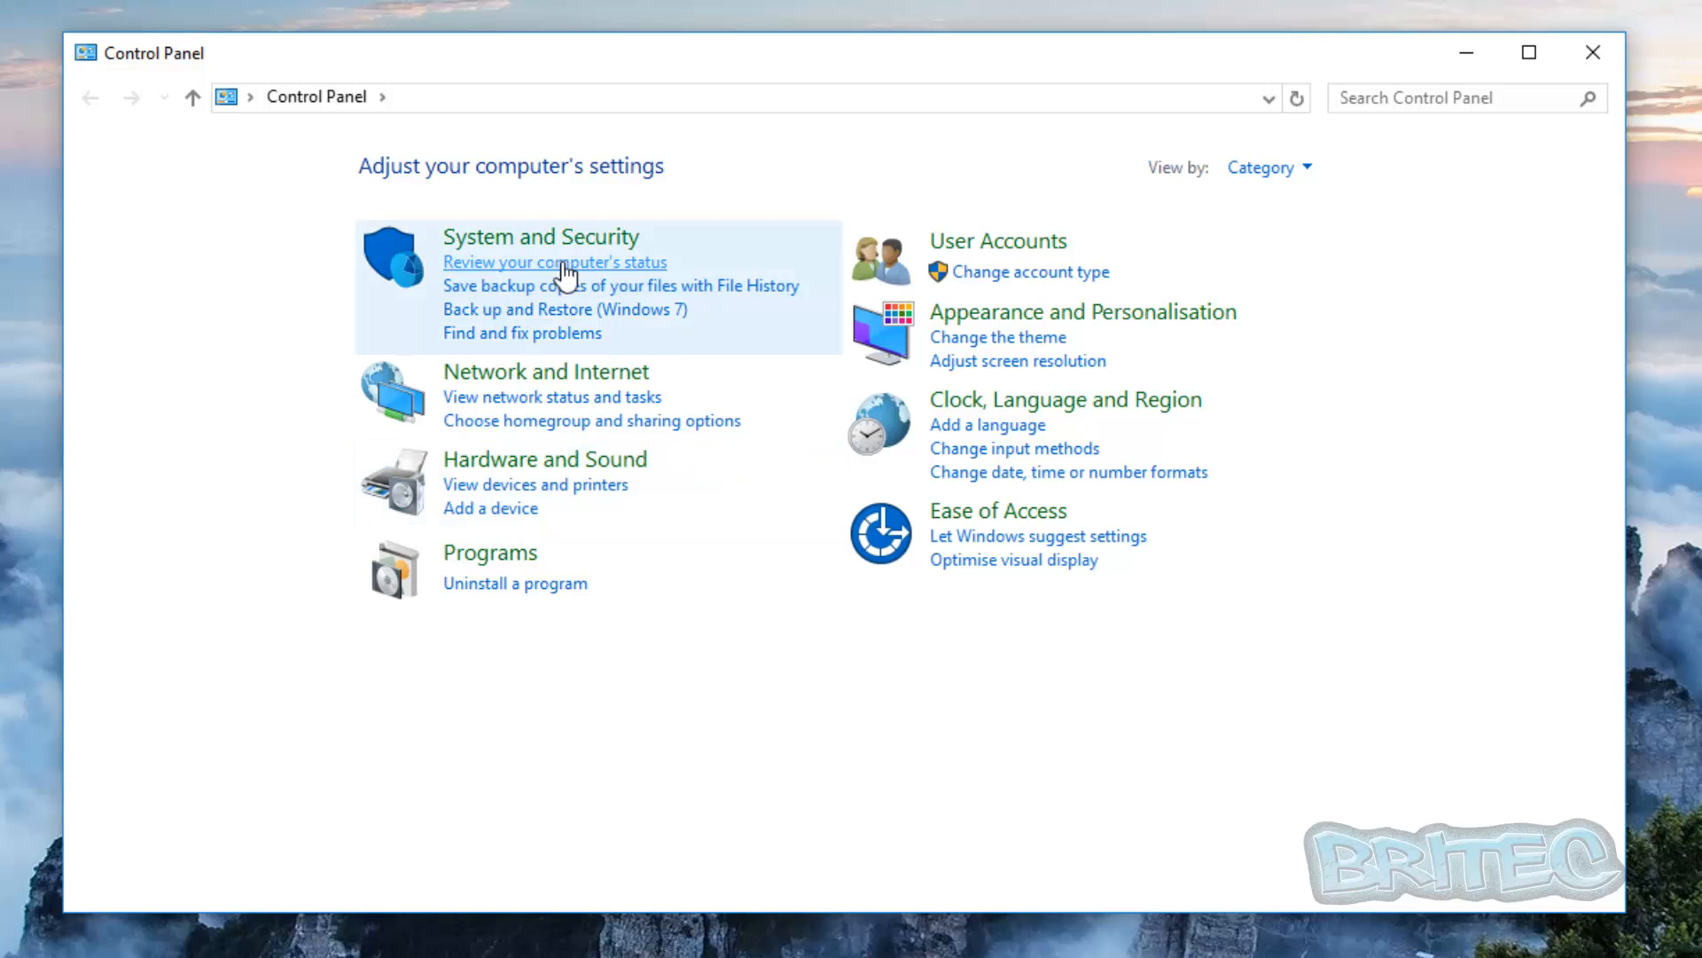
click(541, 236)
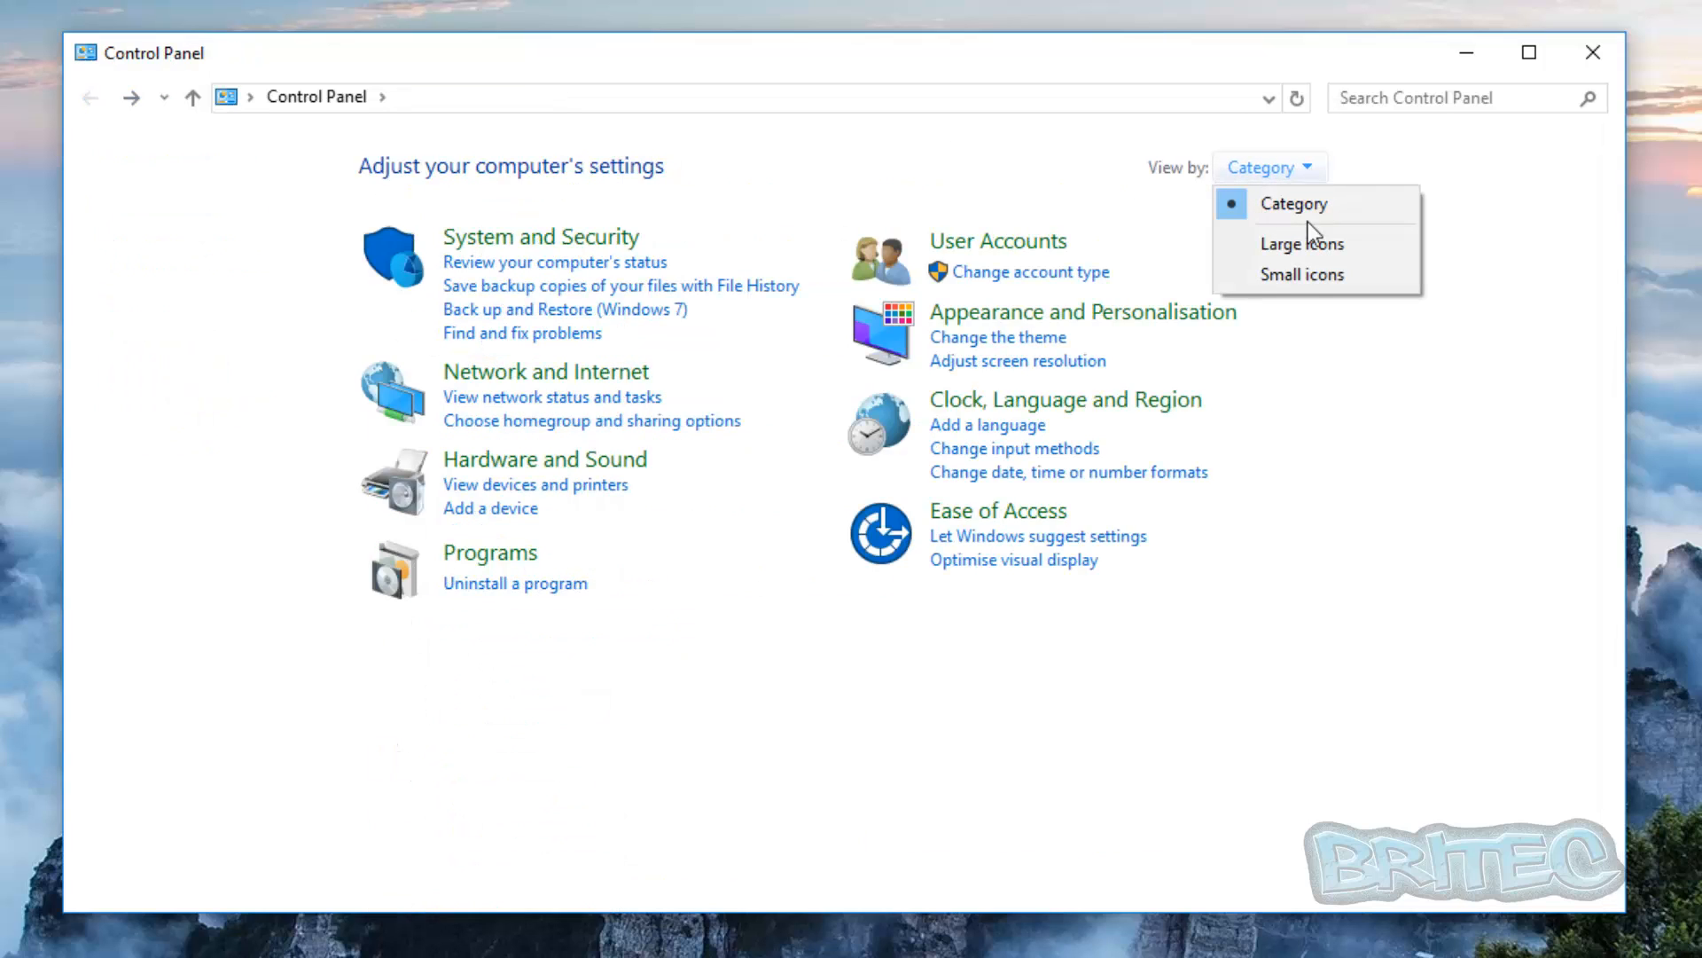
click(1302, 244)
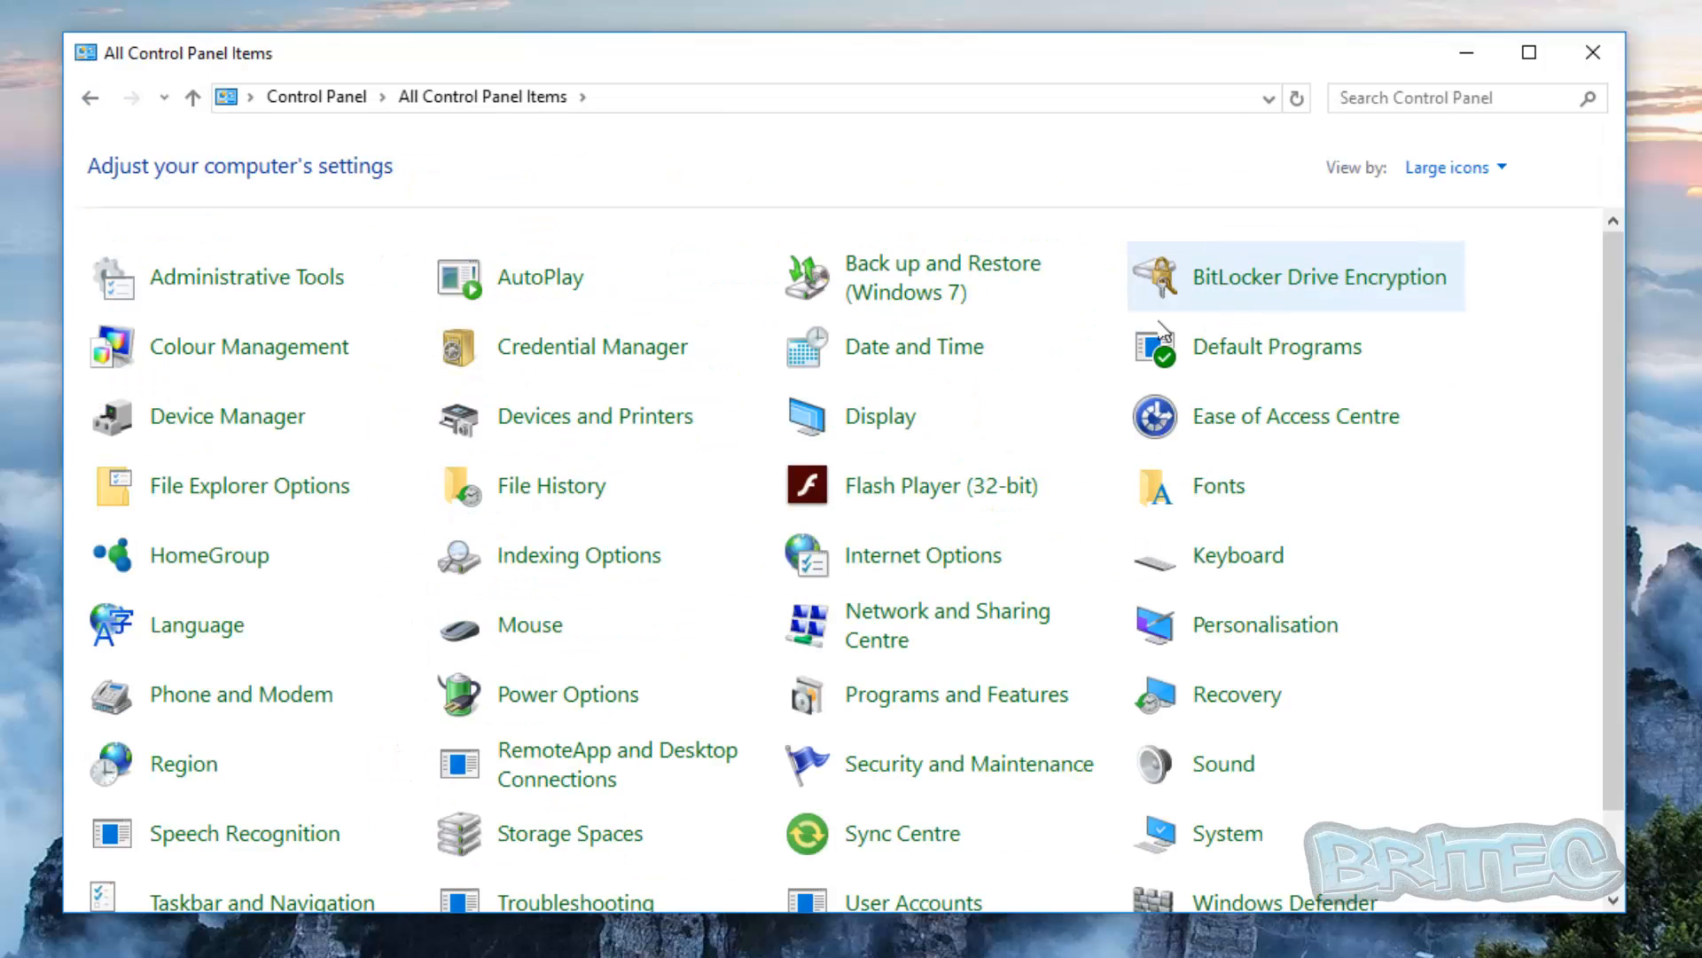
scroll(down, 3)
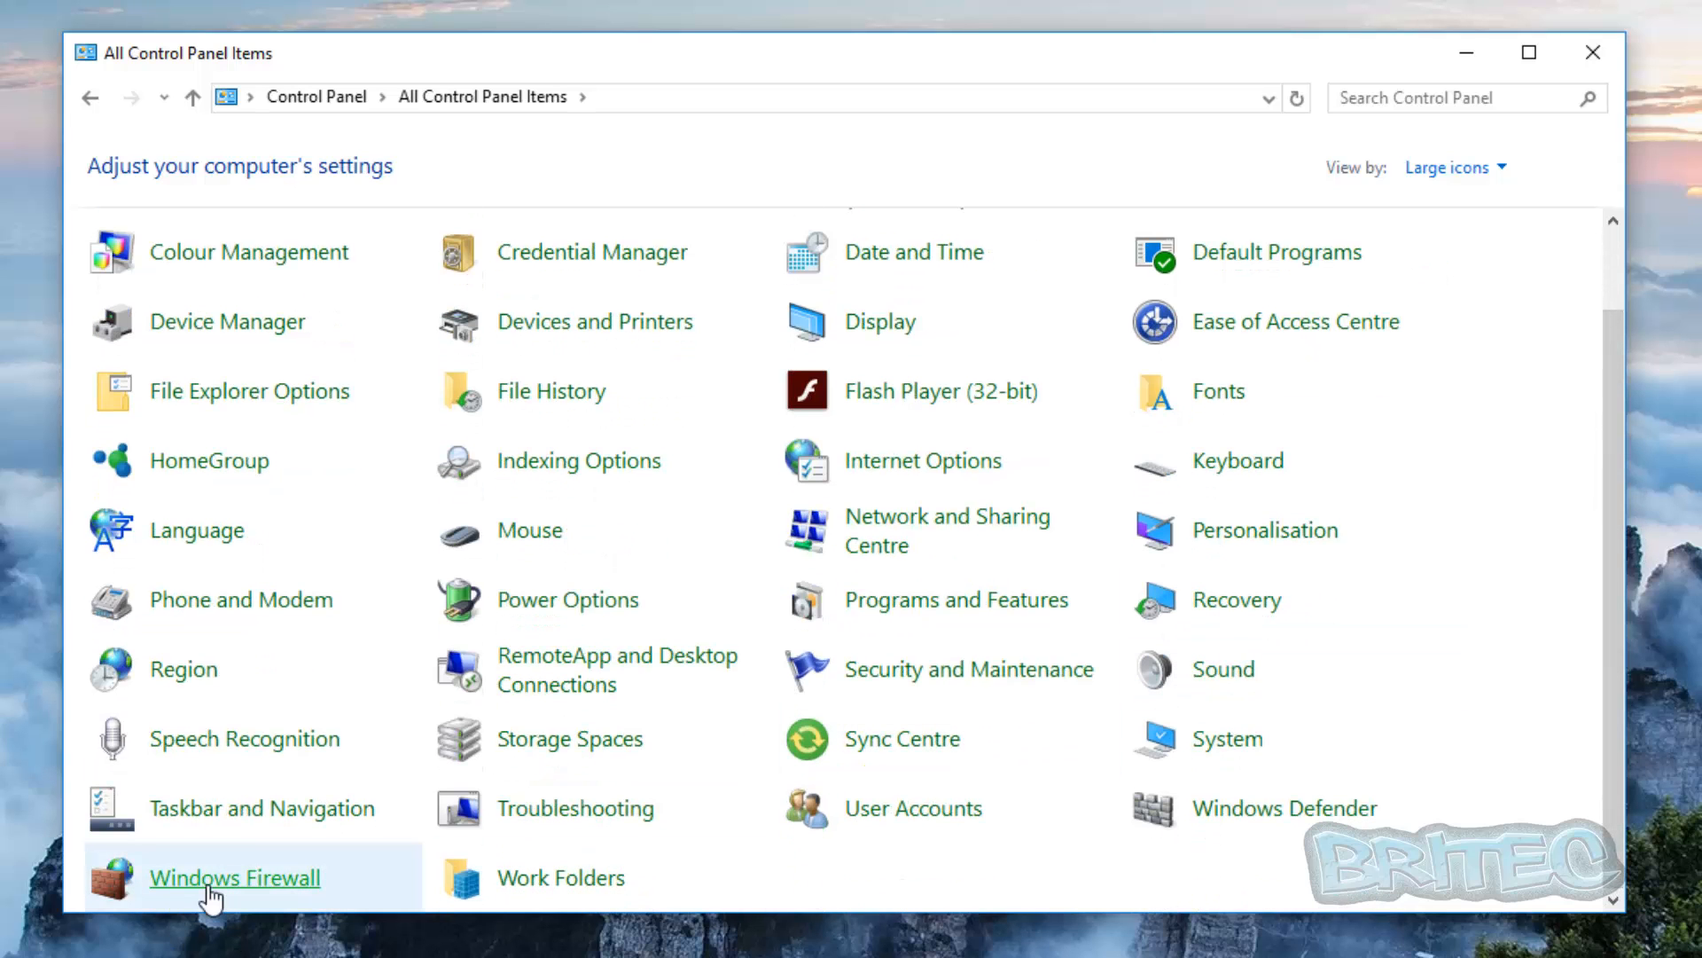
click(235, 877)
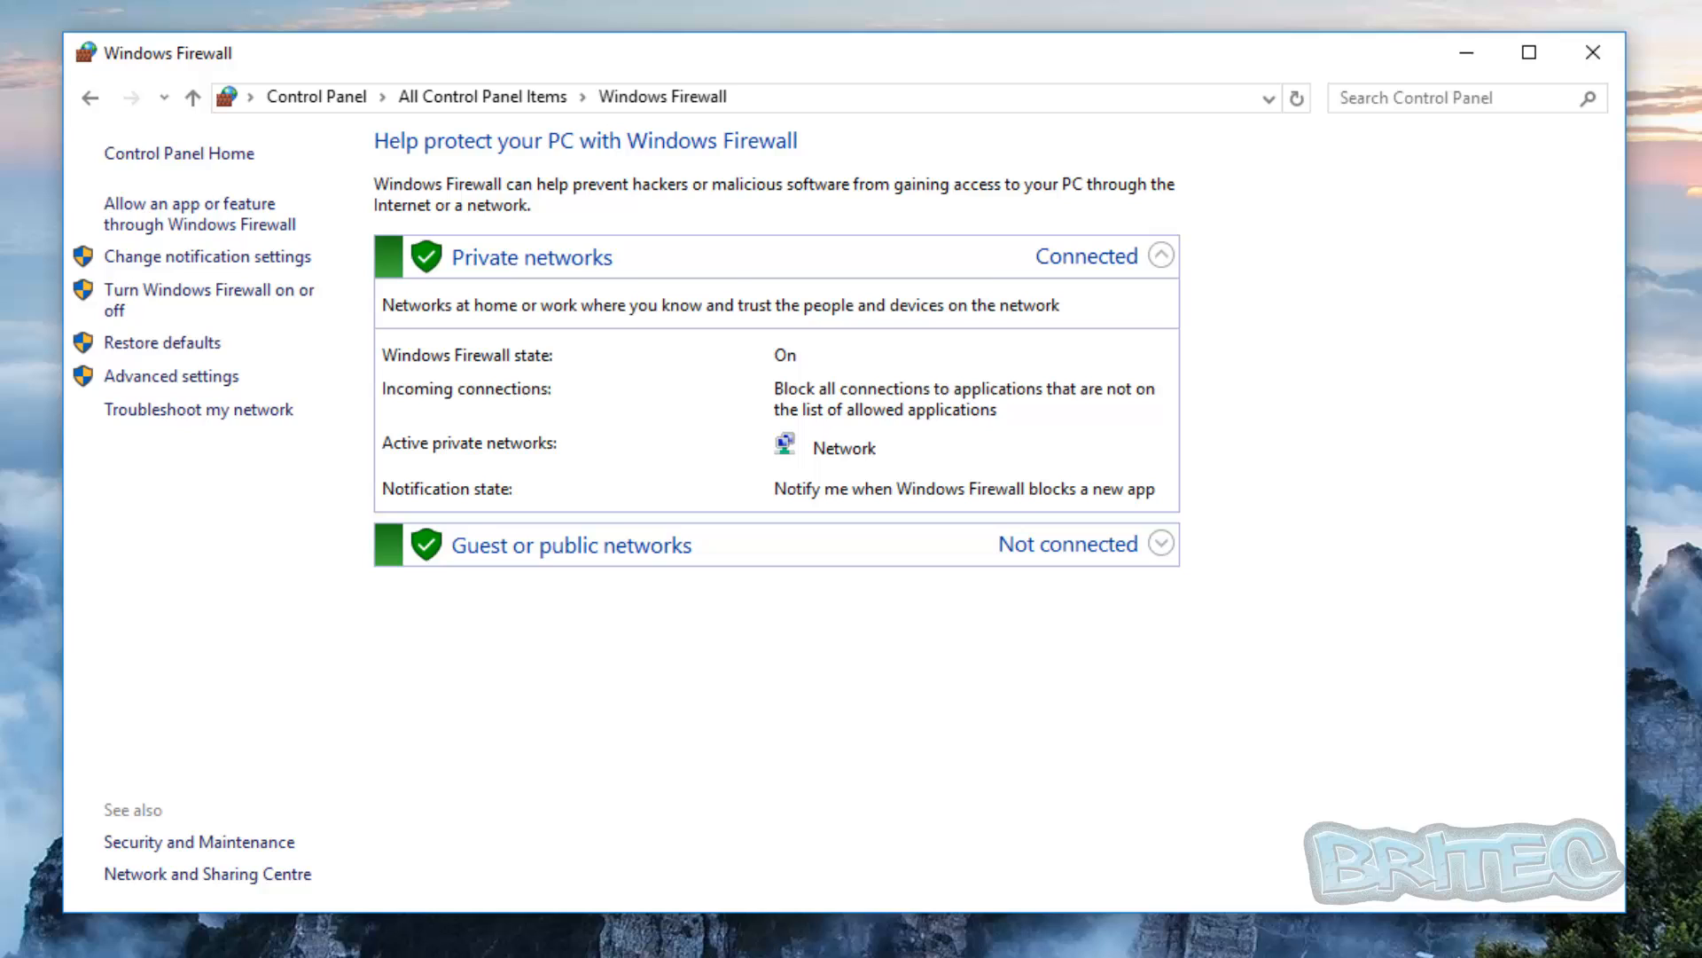
mouse_move(286, 418)
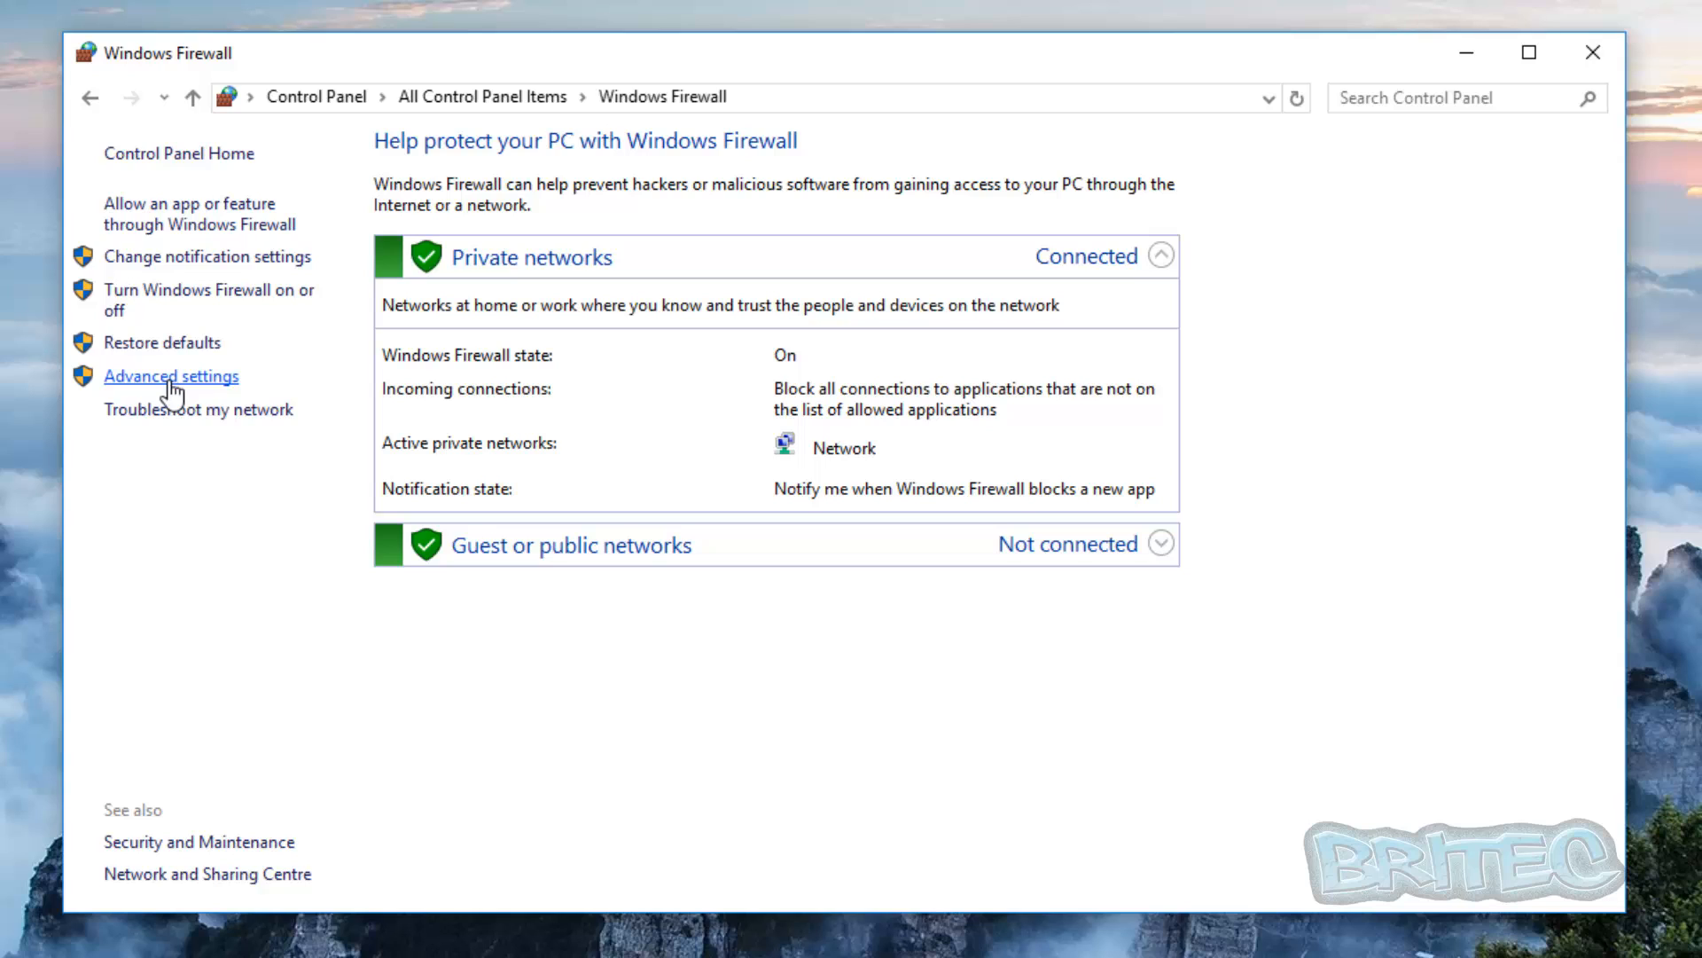
- Open the Advanced settings console and select Outbound Rules
click(172, 376)
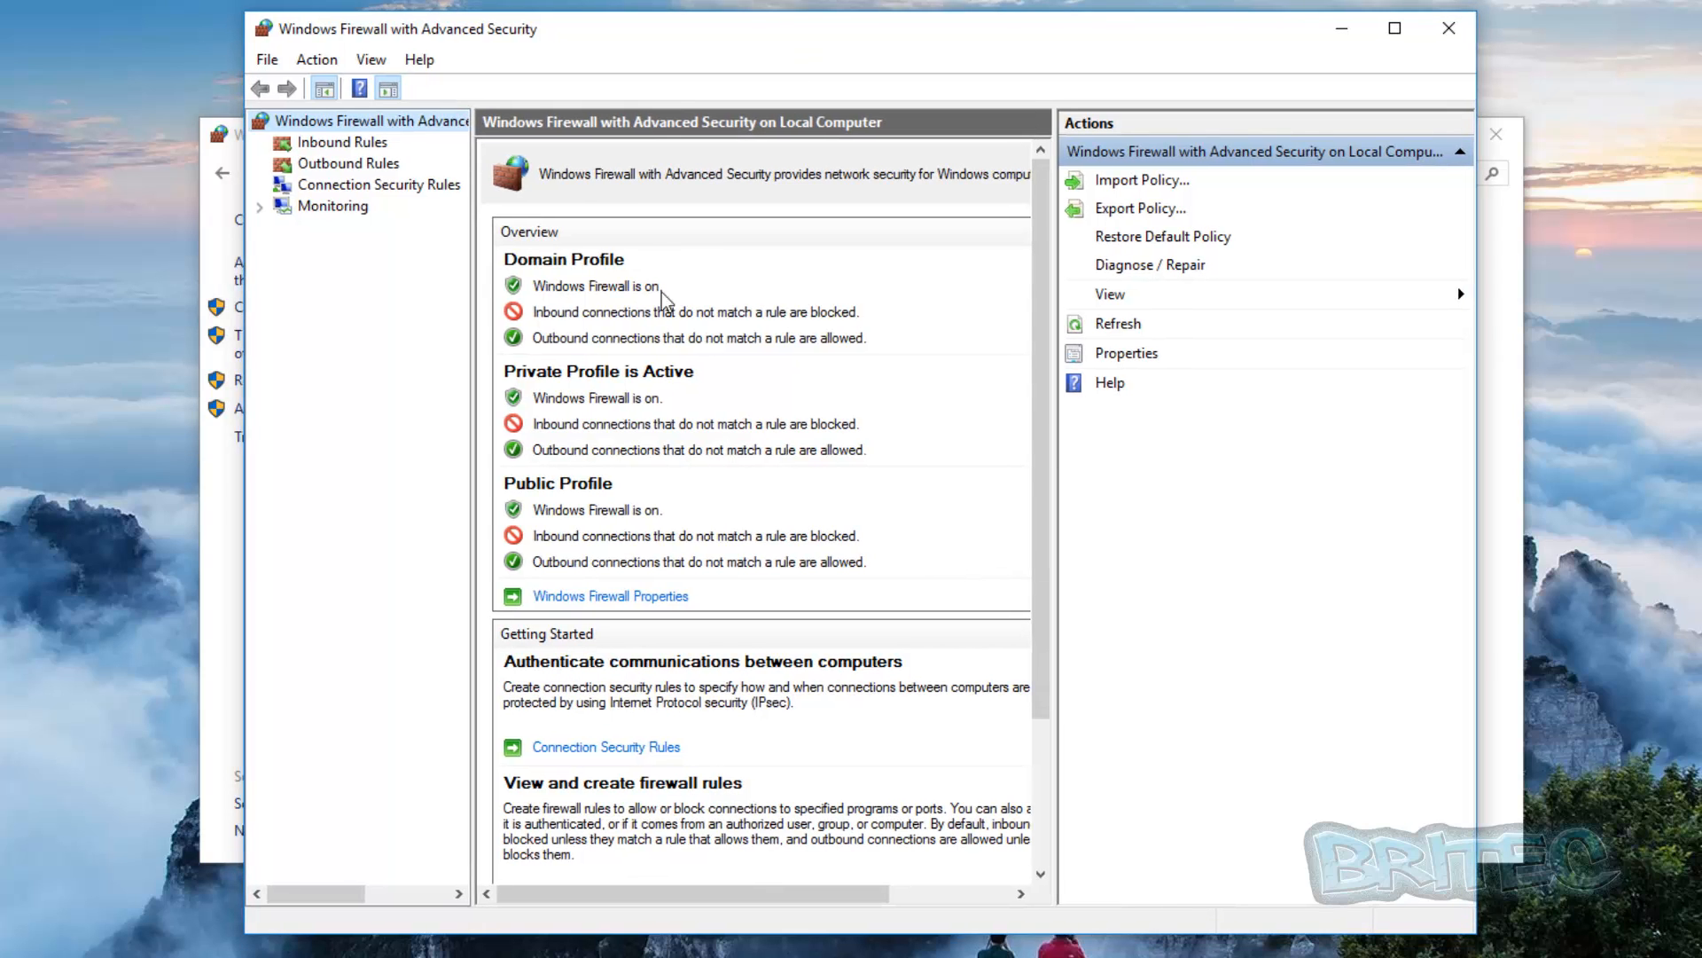
mouse_move(345, 152)
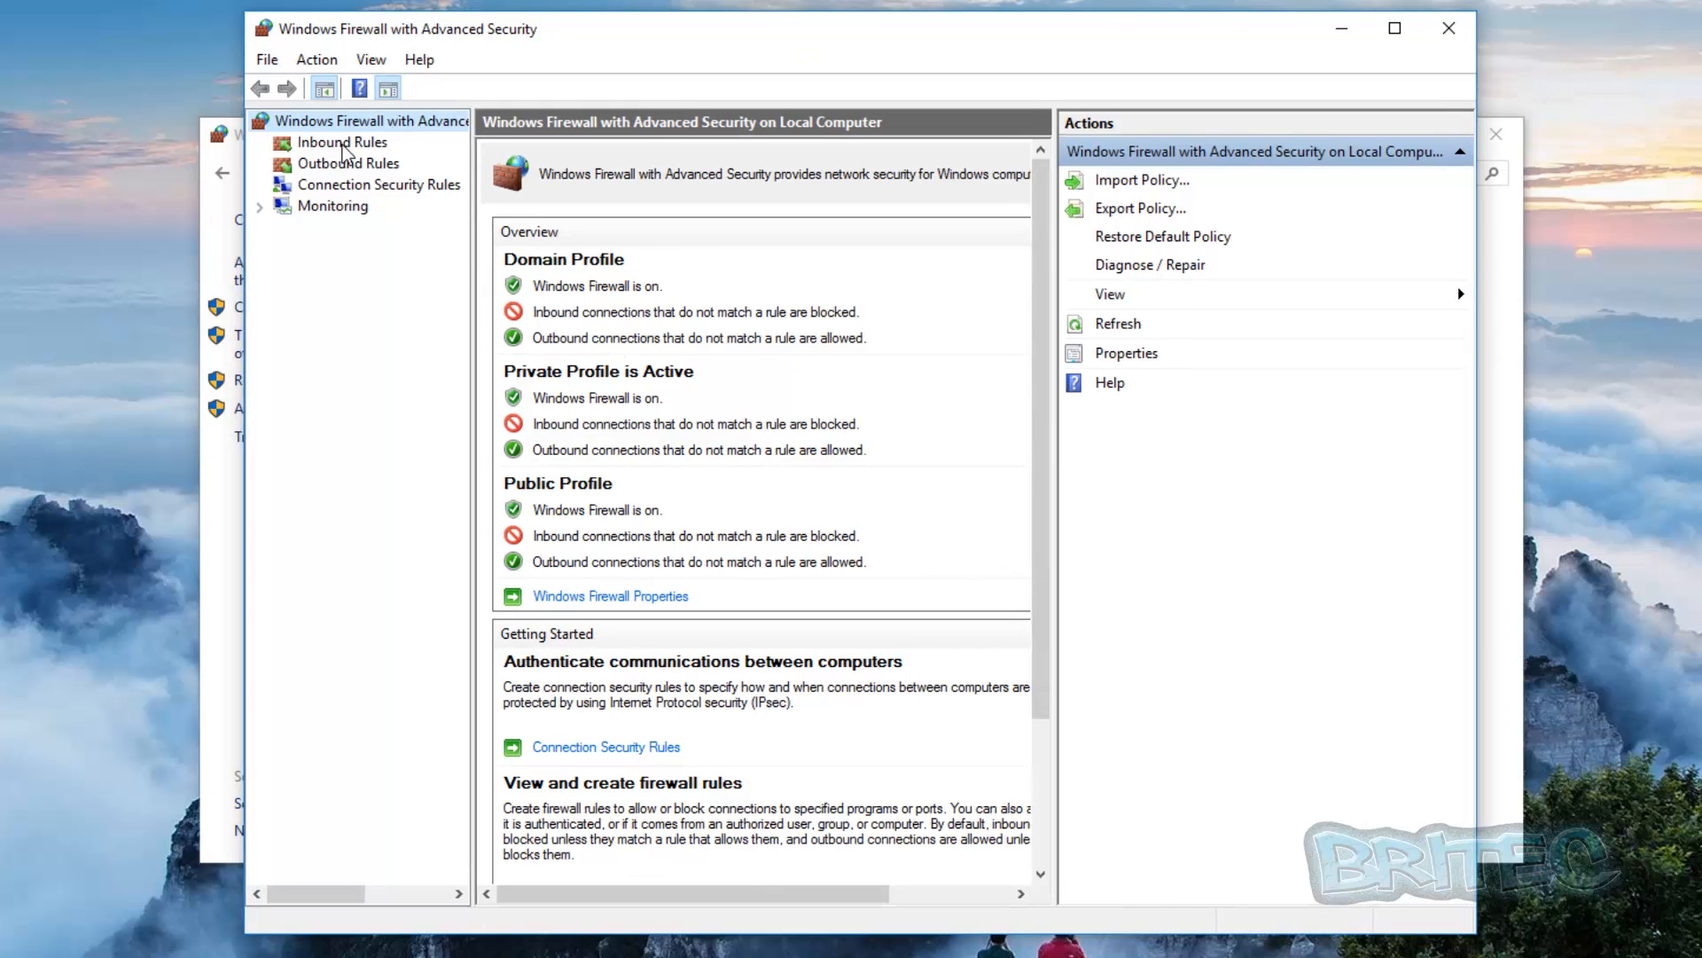
click(349, 163)
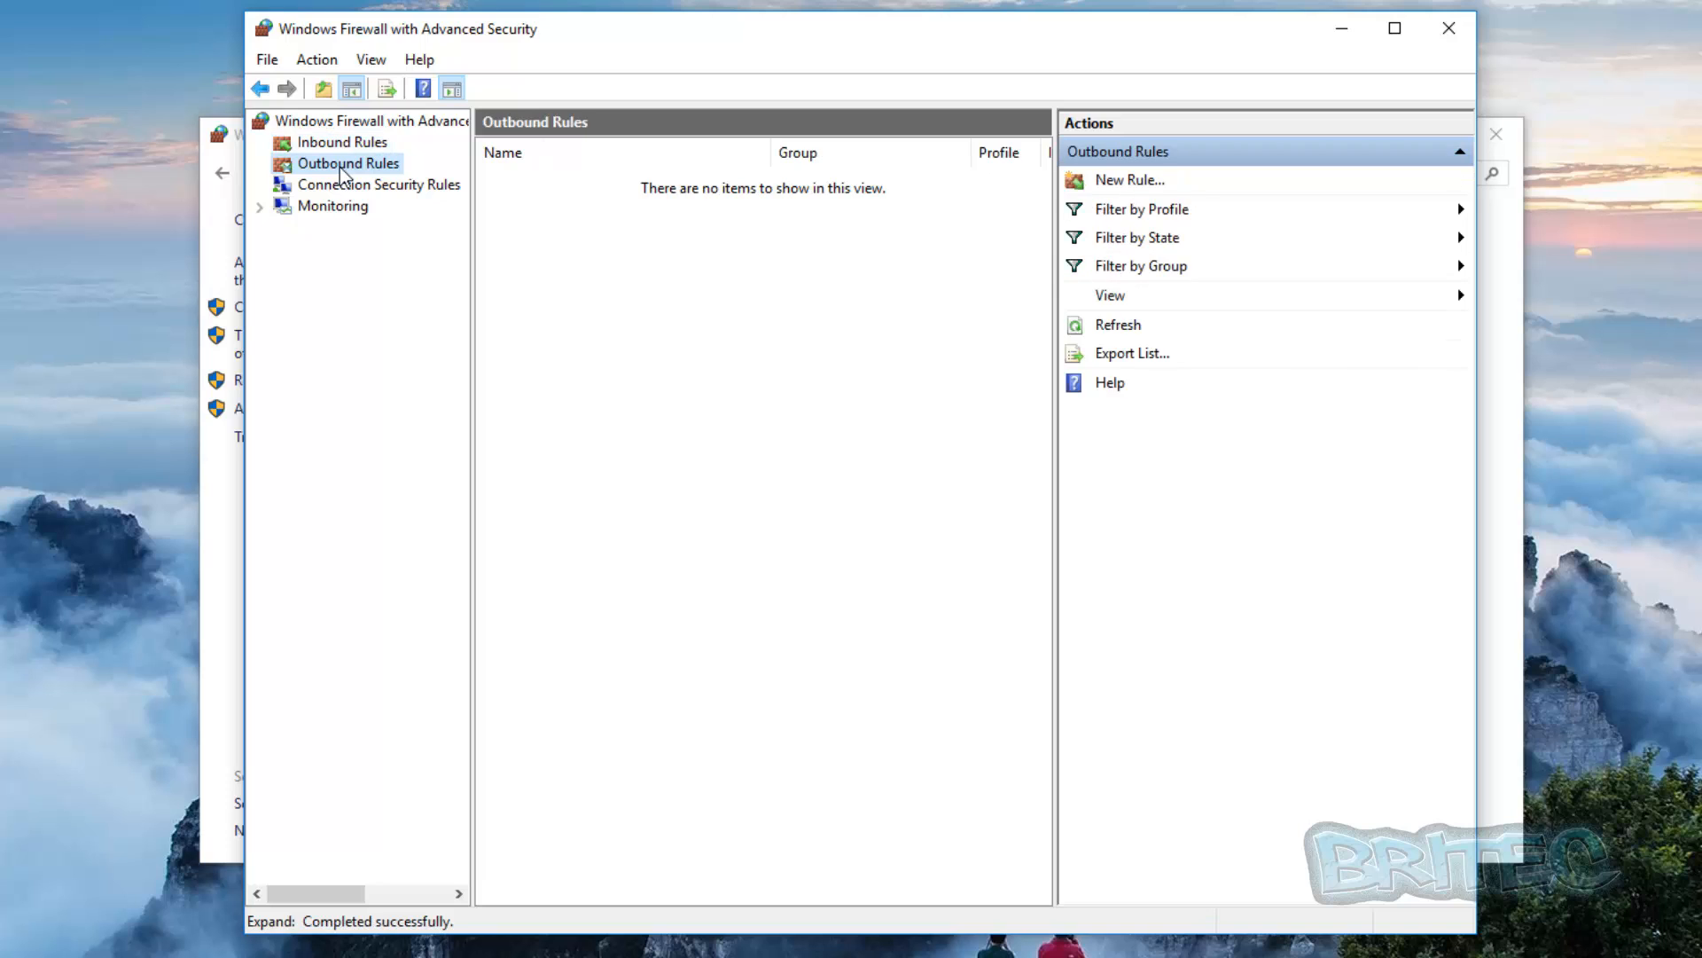
click(348, 163)
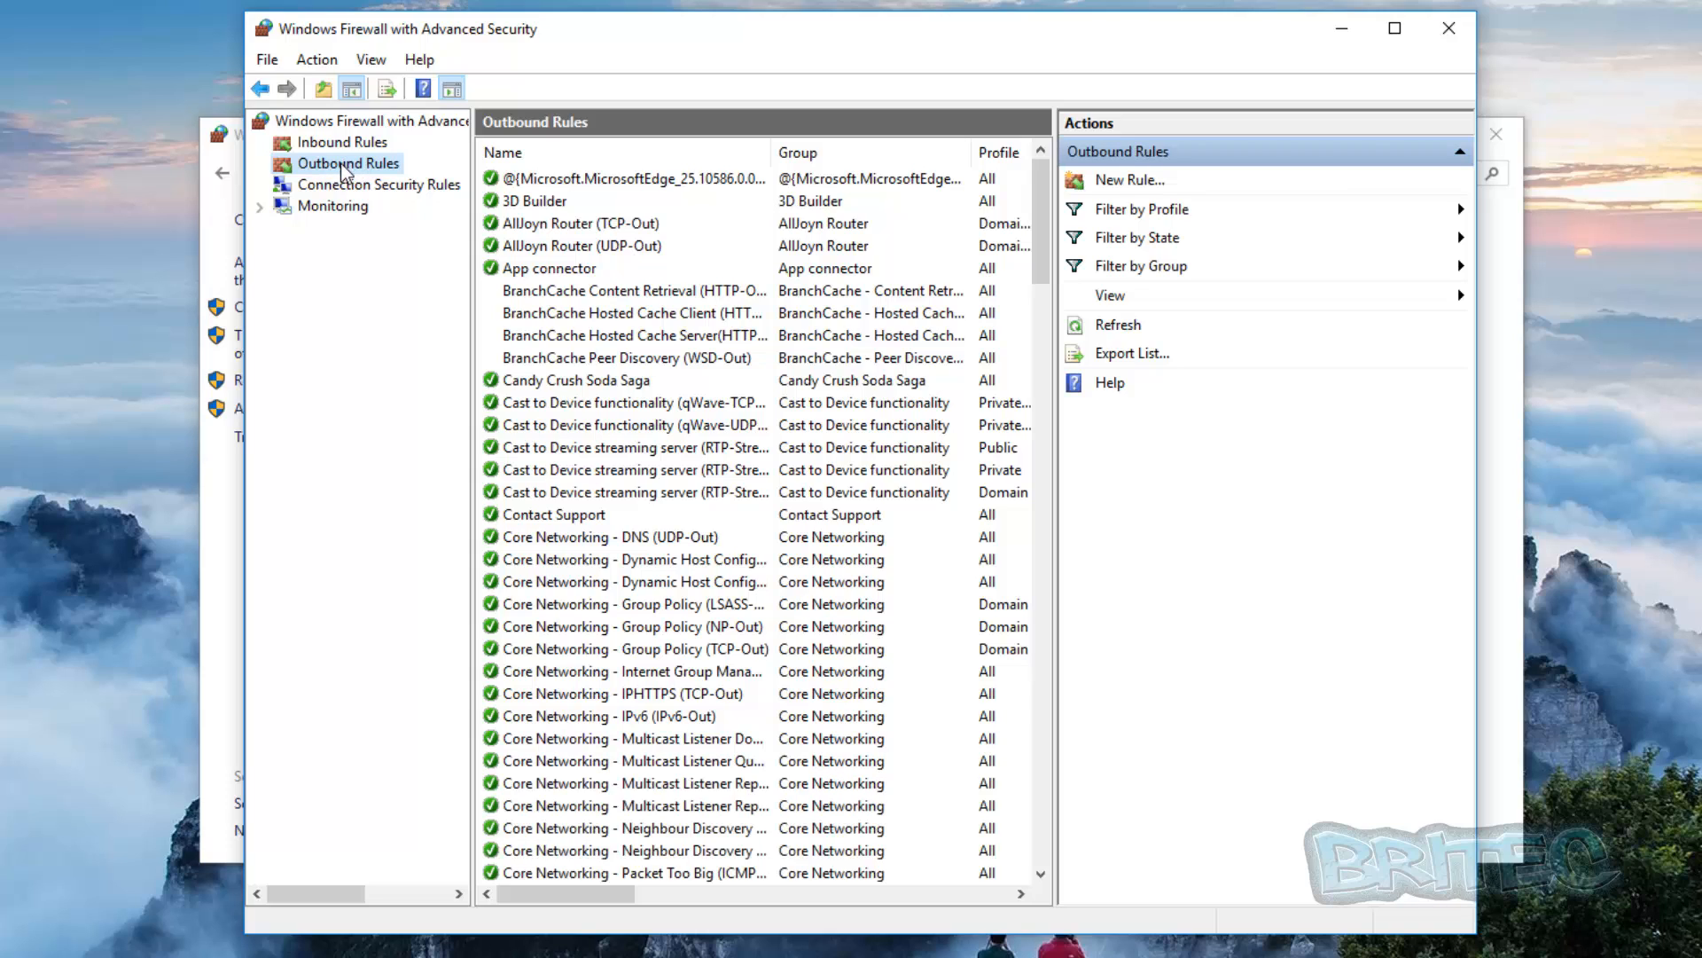
mouse_move(359, 176)
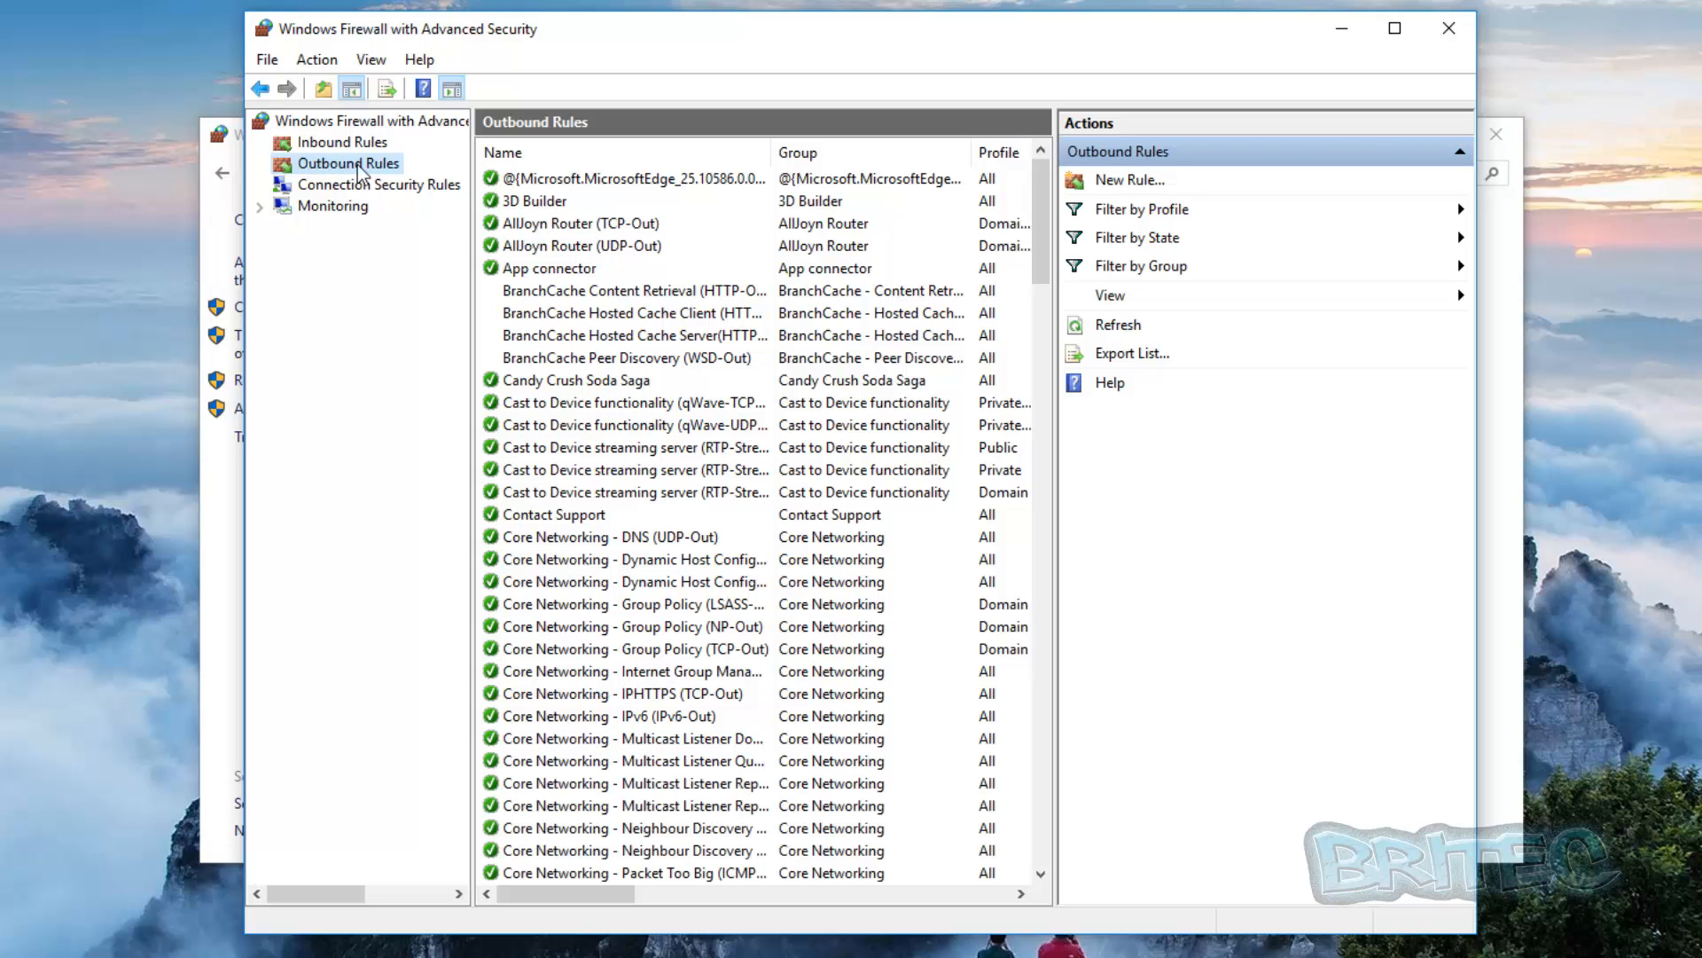
mouse_move(1128, 187)
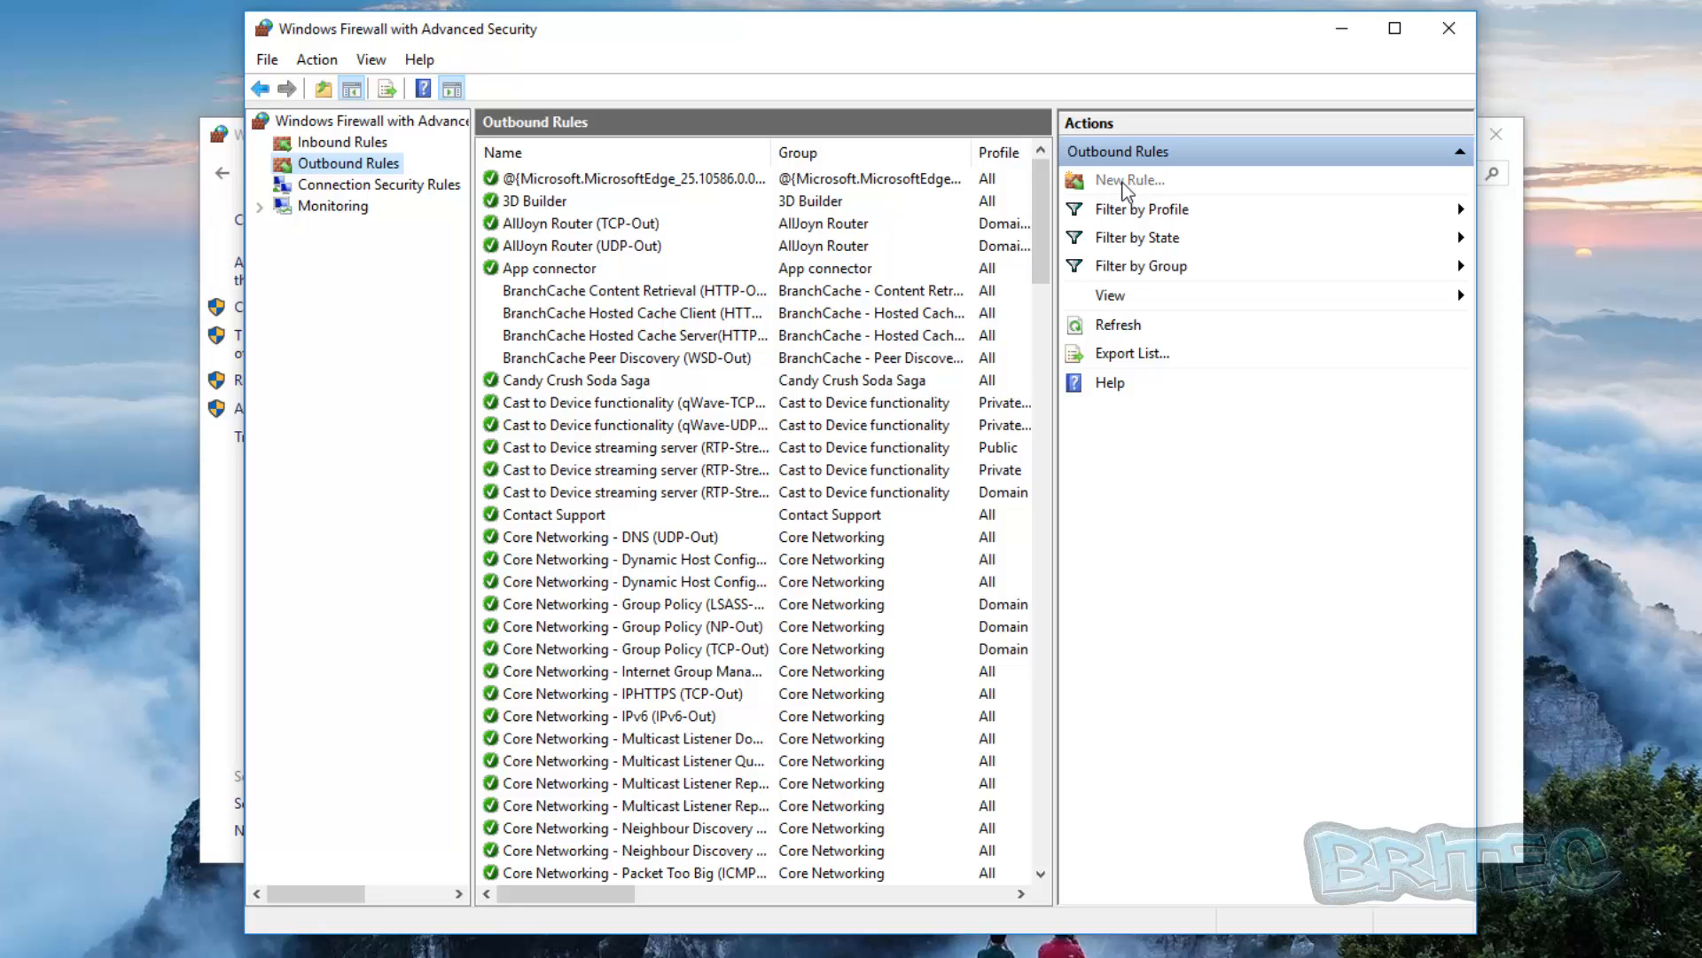
- Launch the New Outbound Rule wizard with Program as the rule type
click(1129, 180)
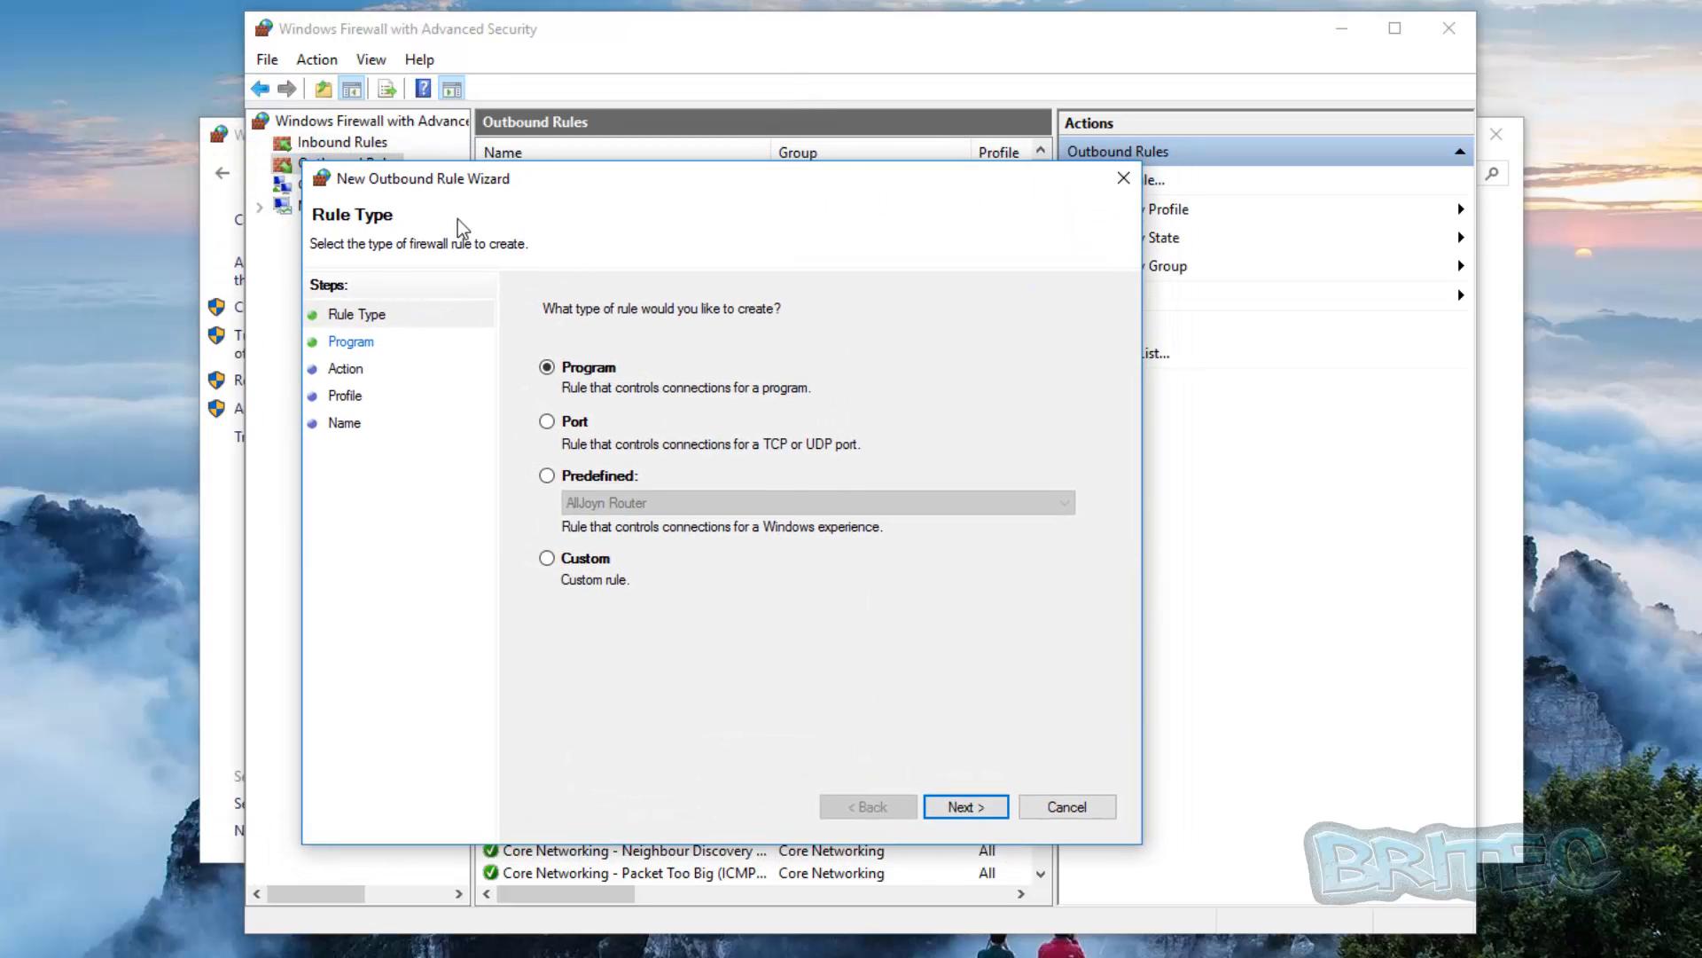
mouse_move(1342, 31)
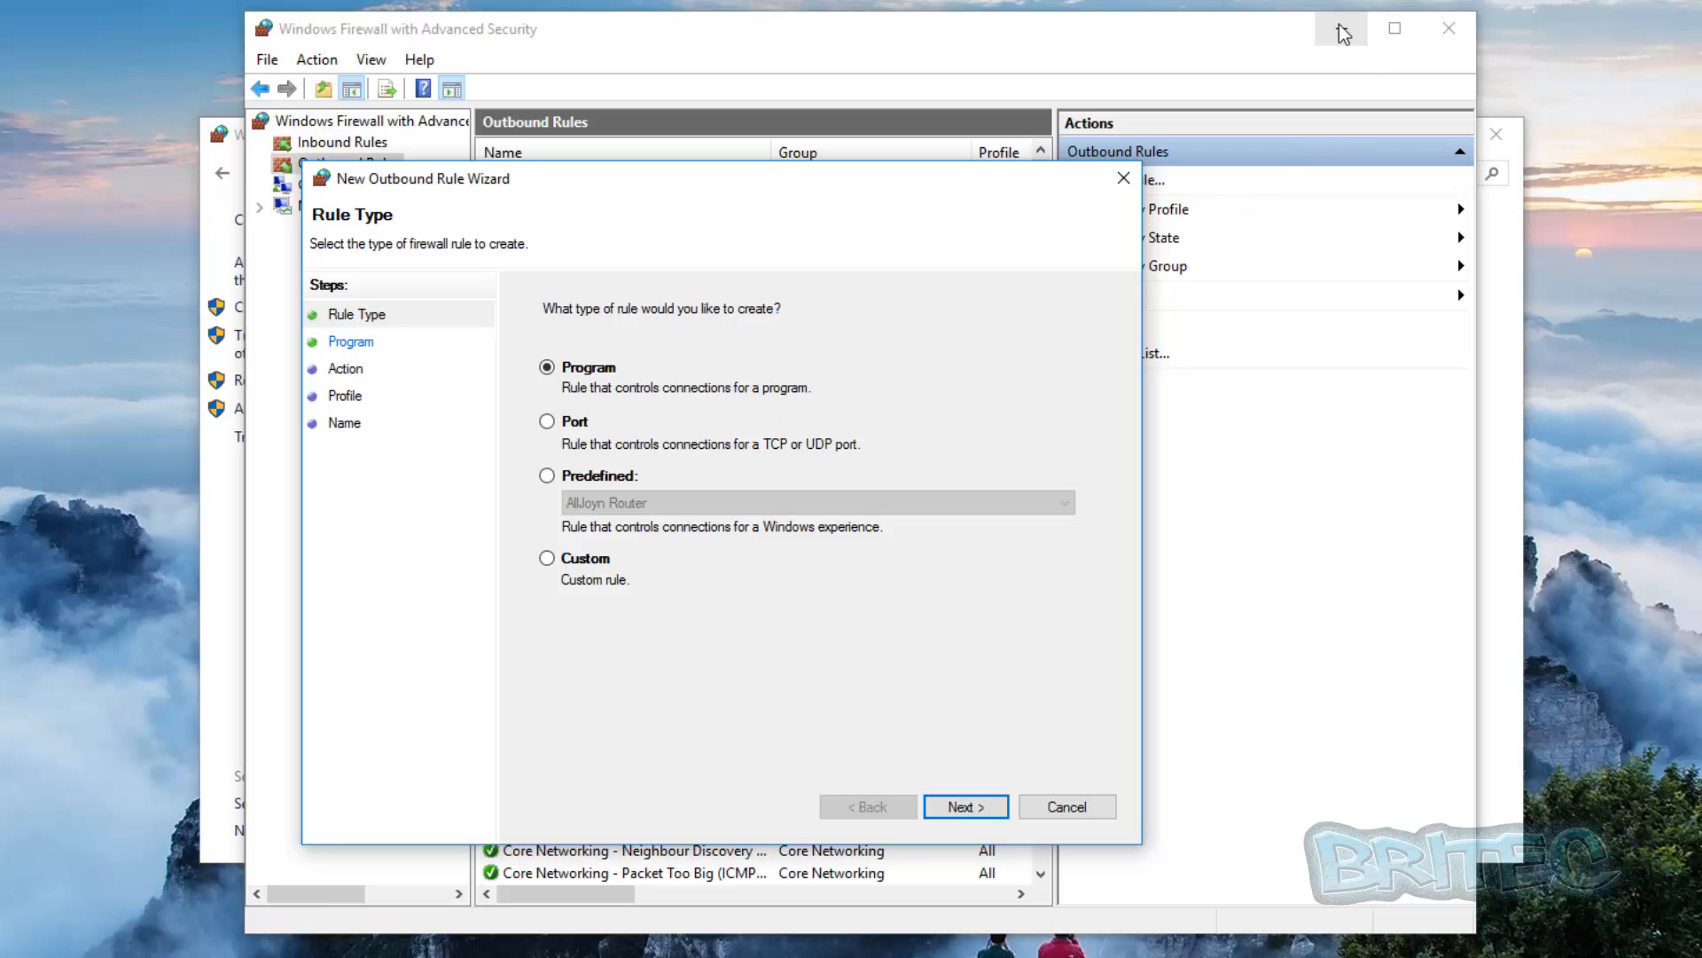
click(1449, 27)
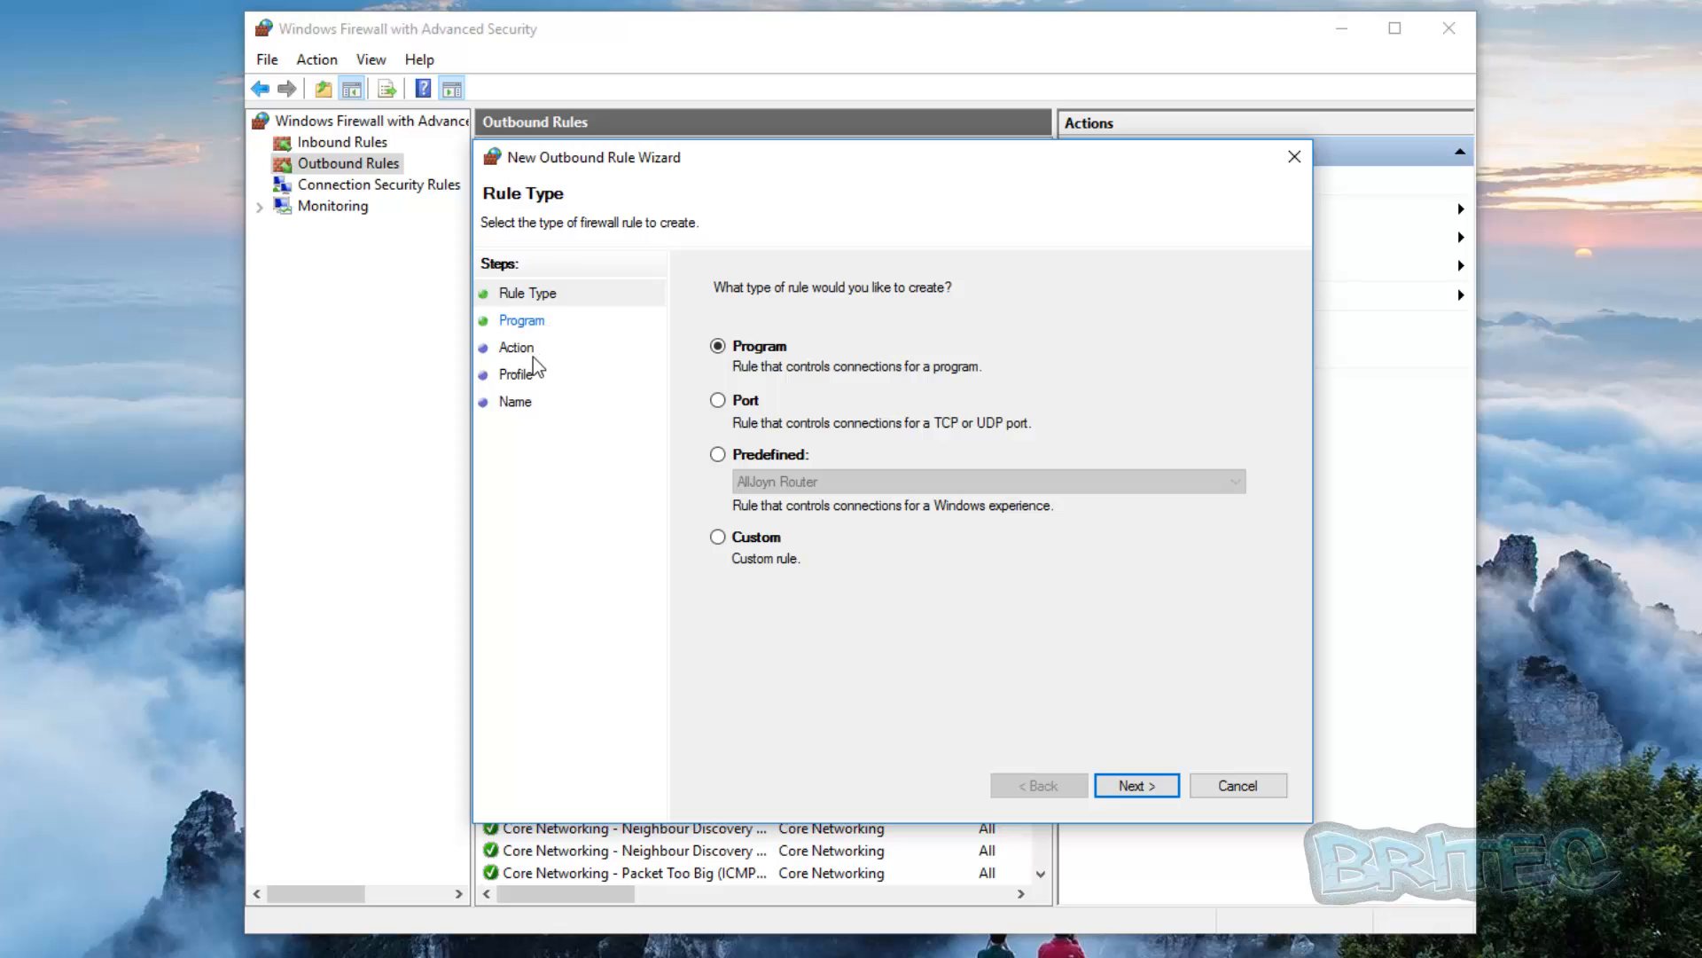
mouse_move(485, 370)
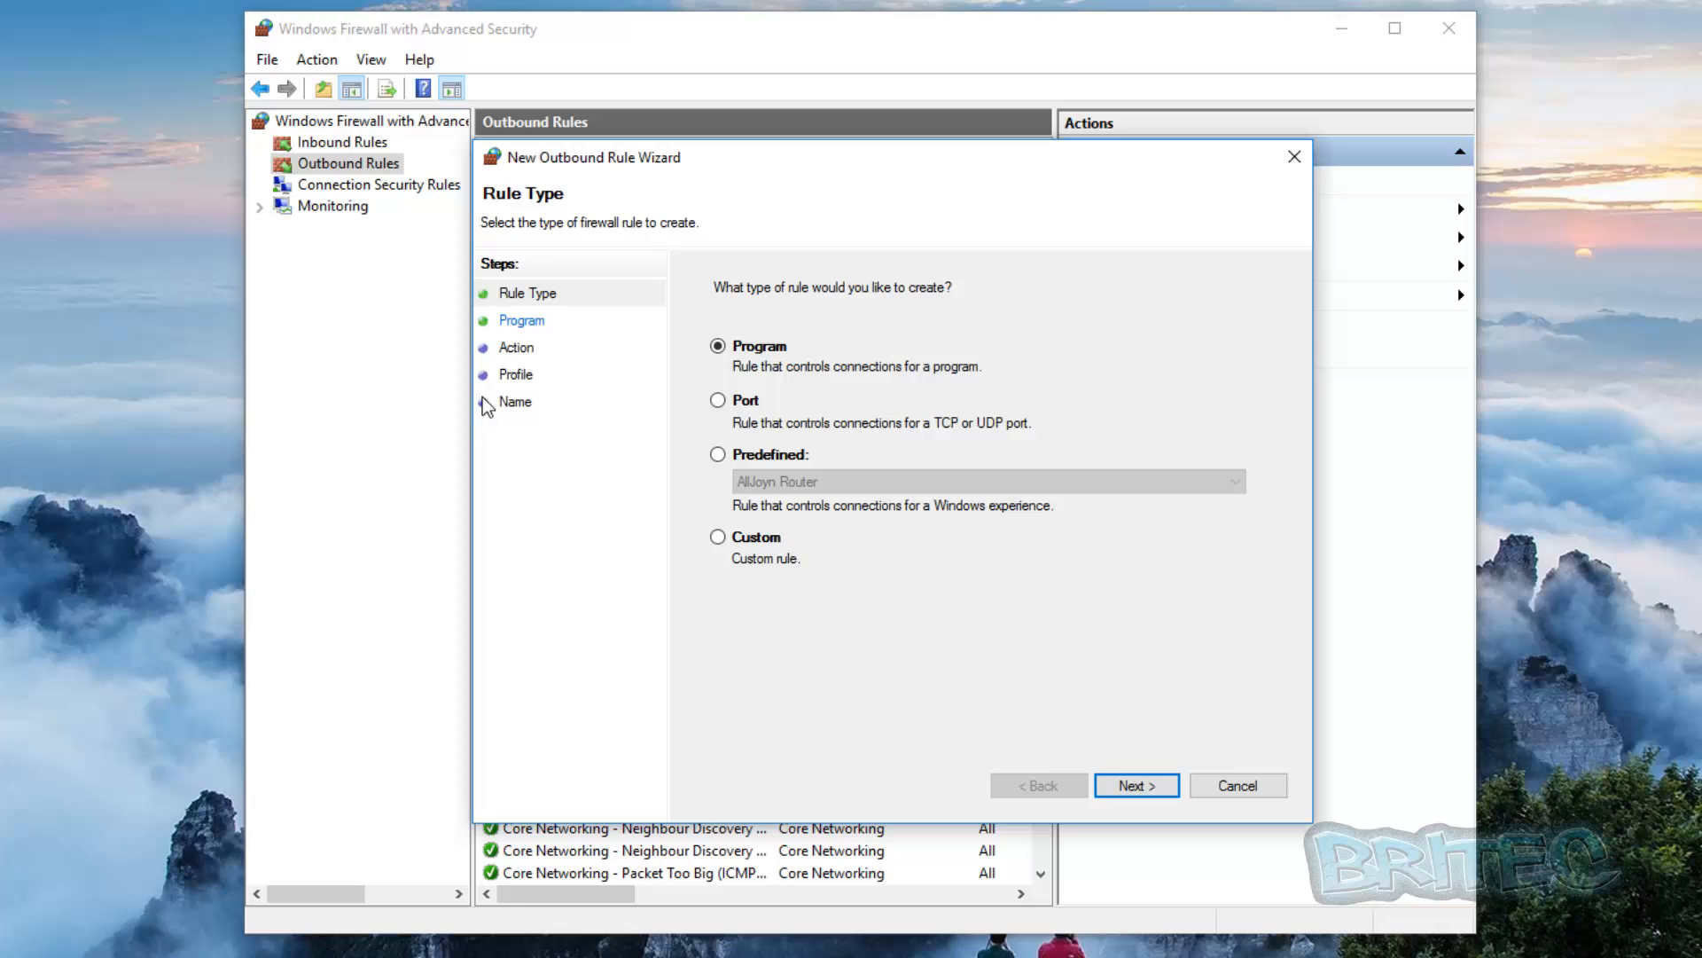
mouse_move(907, 640)
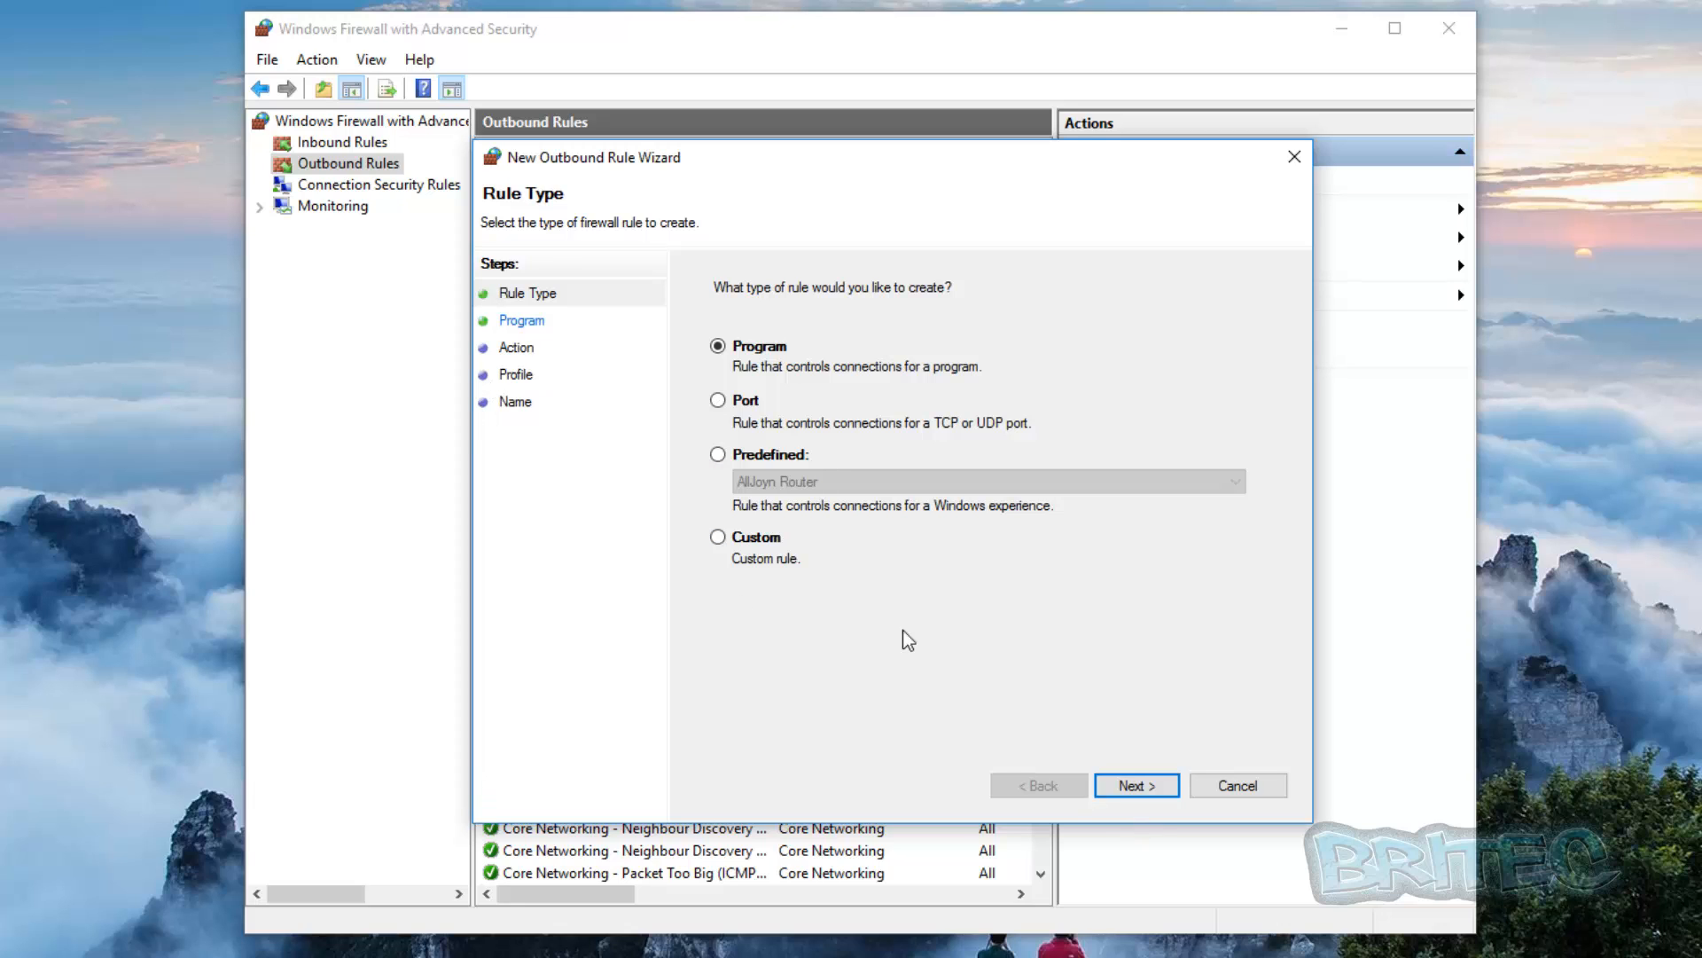
mouse_move(754, 394)
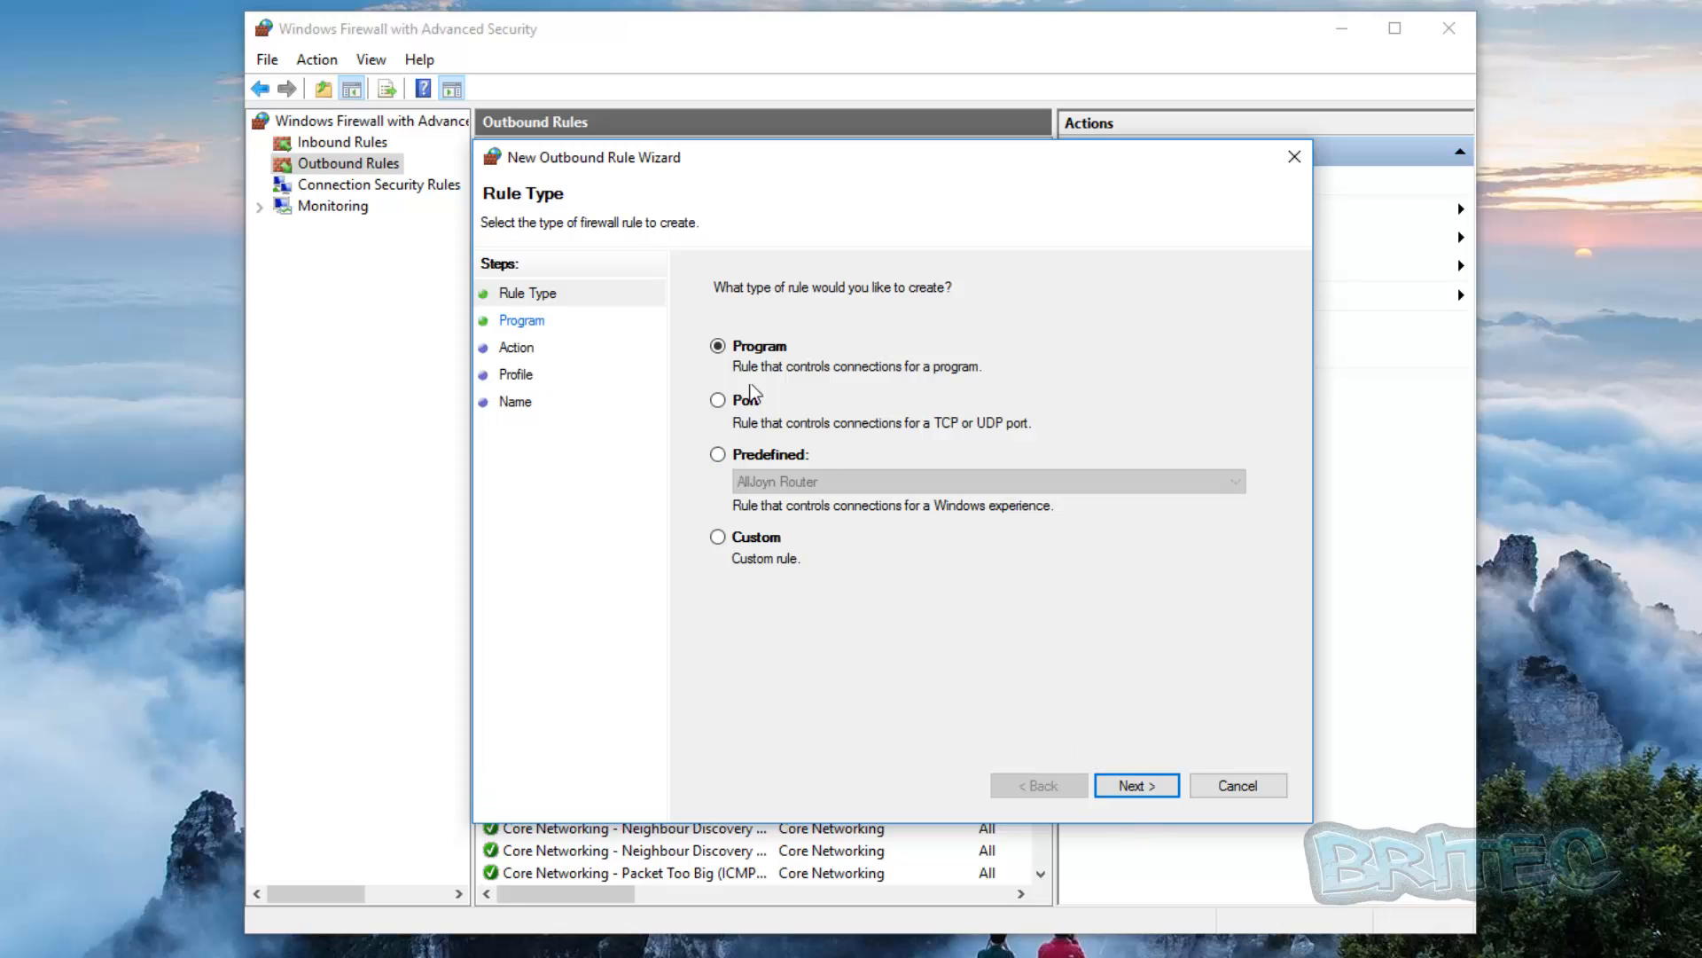
mouse_move(727, 418)
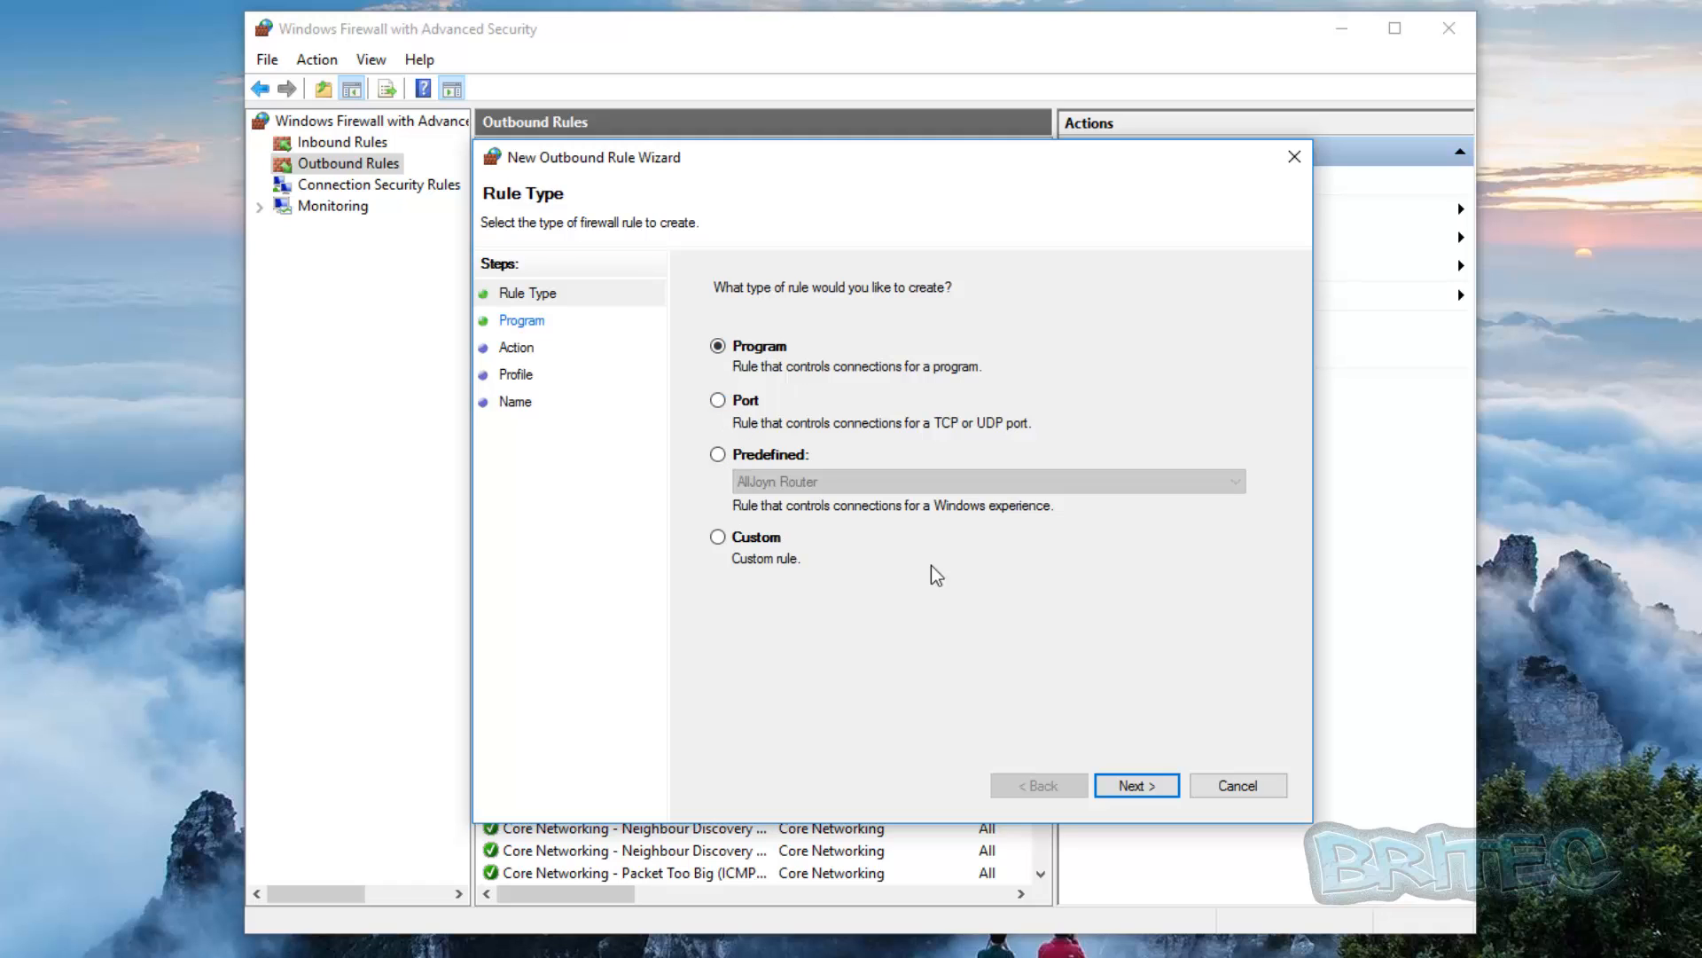
- Set the rule's program path to TakeOwnershipEx.exe under C:\Program Files (x86)\TakeOwnershipEx
click(1136, 784)
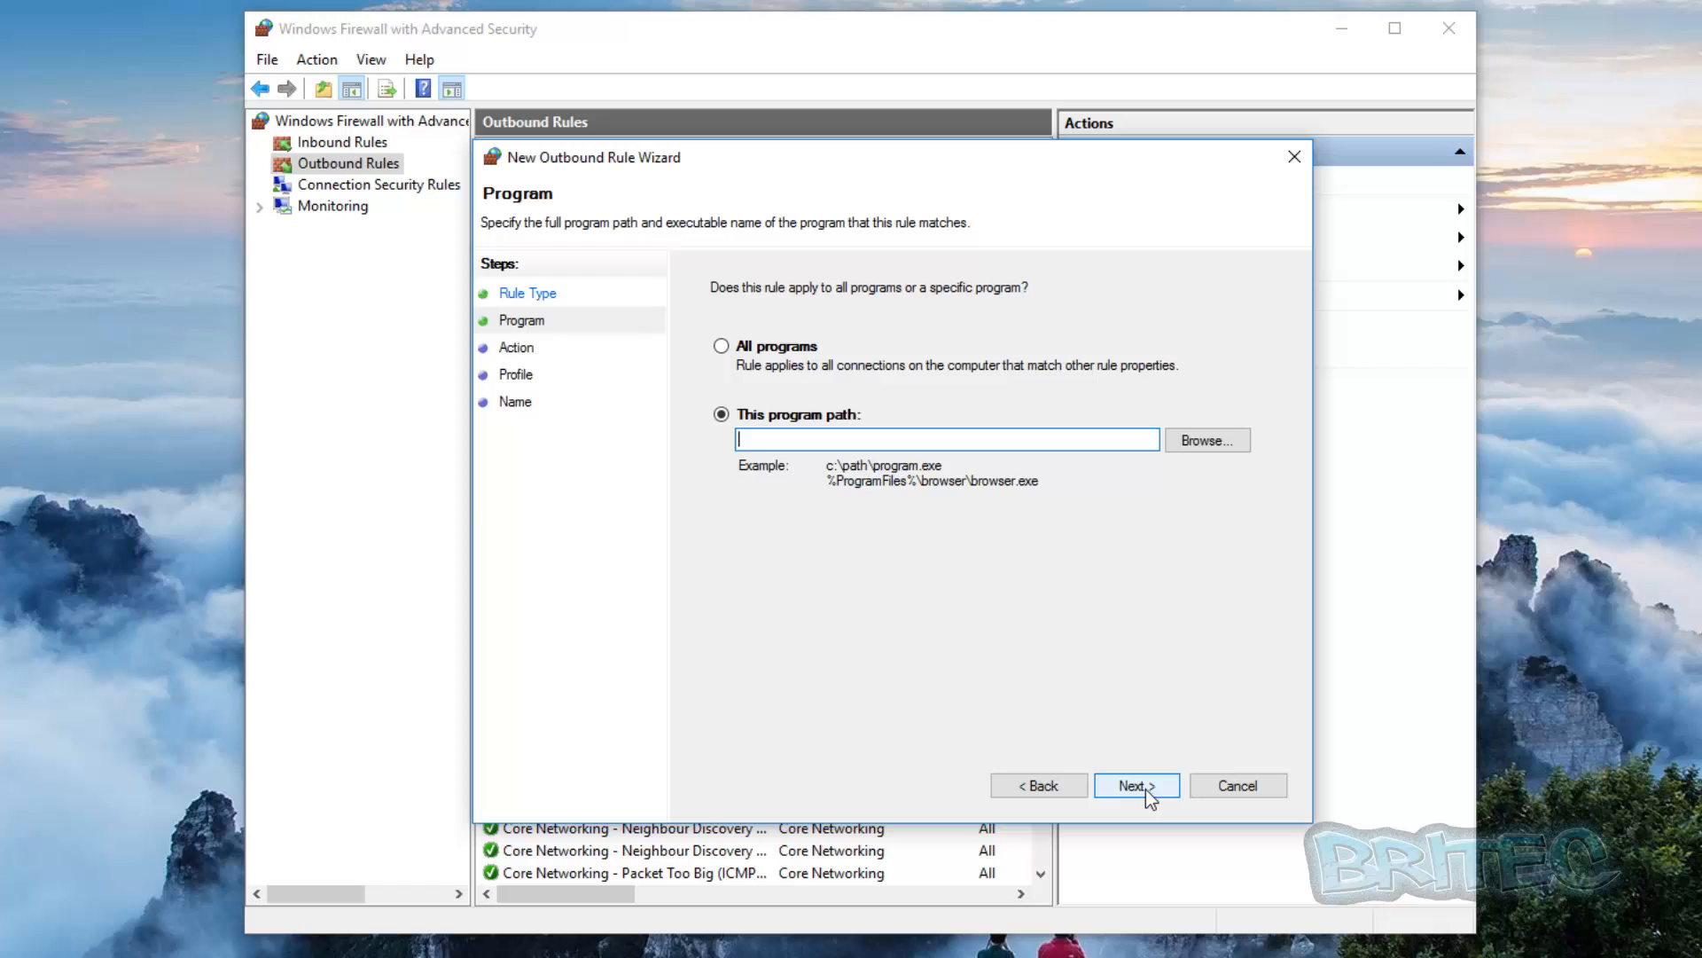
mouse_move(792, 419)
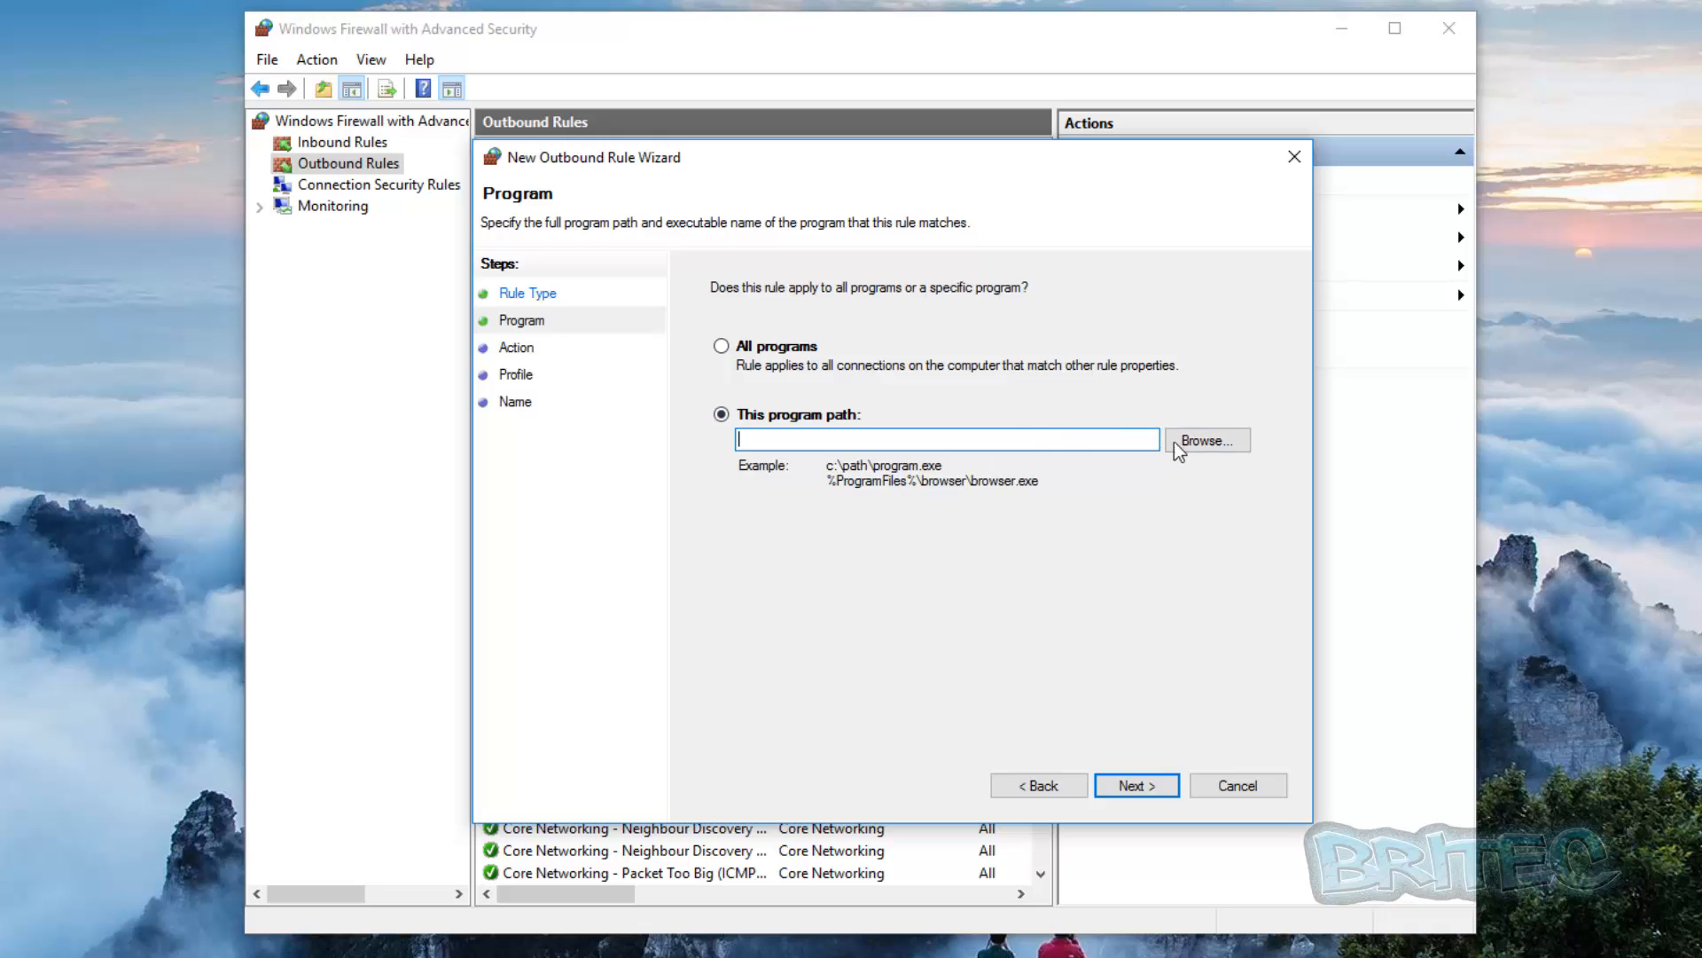
click(1206, 439)
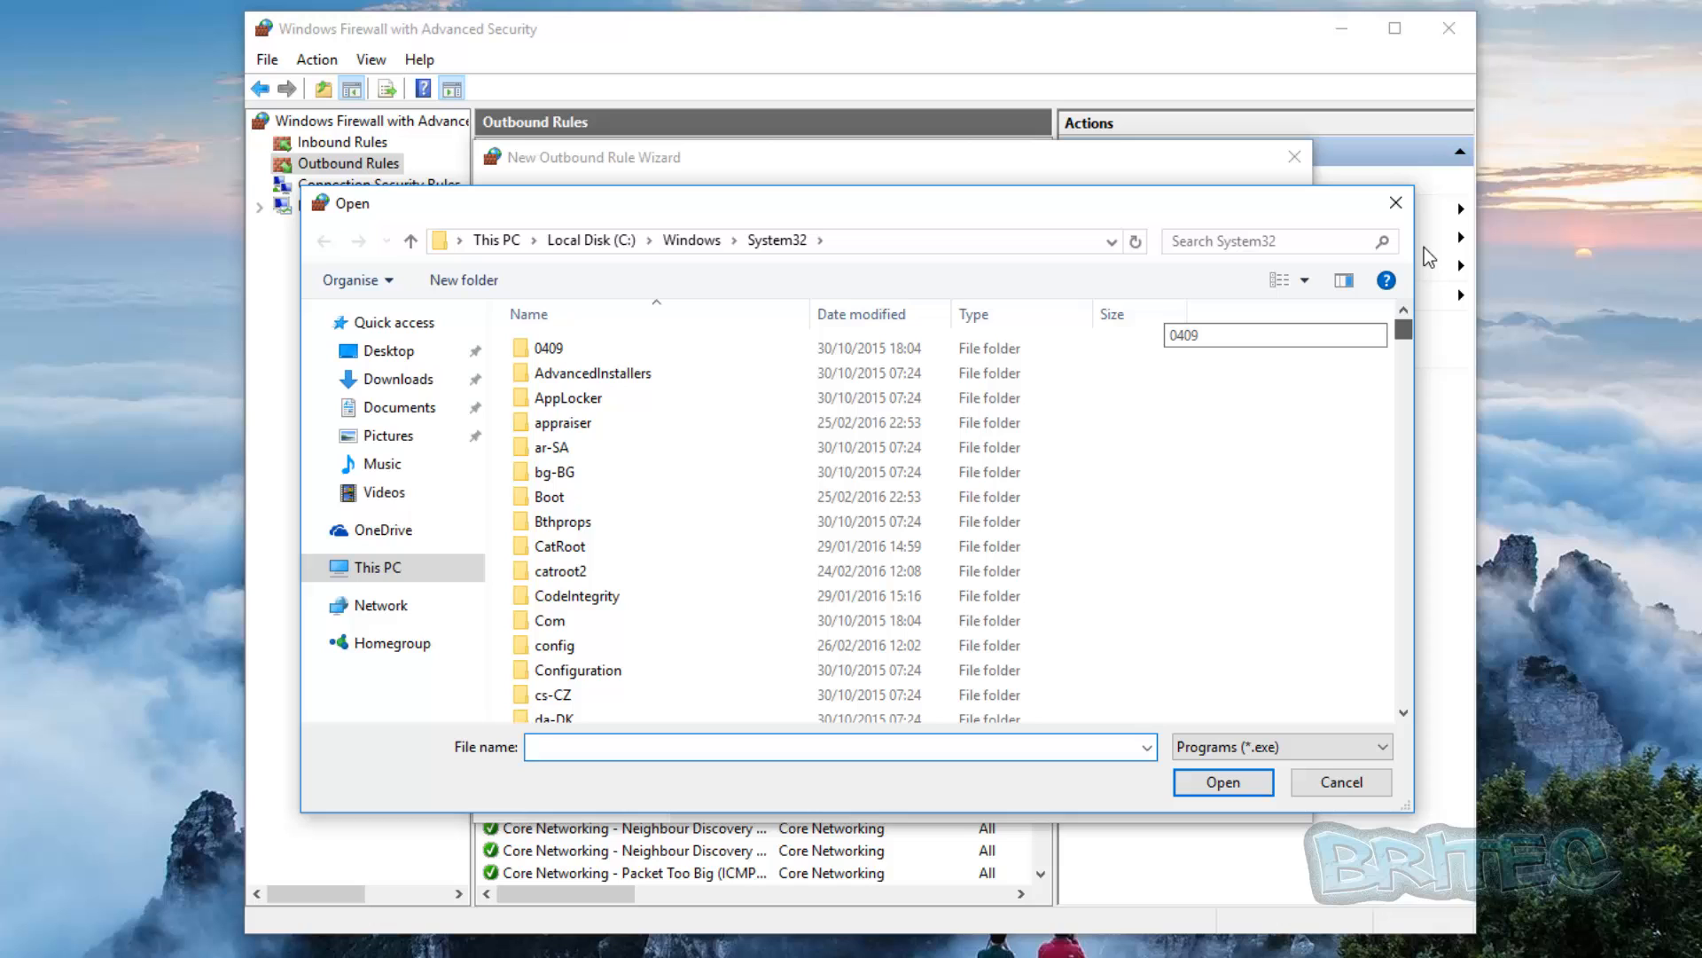
click(378, 567)
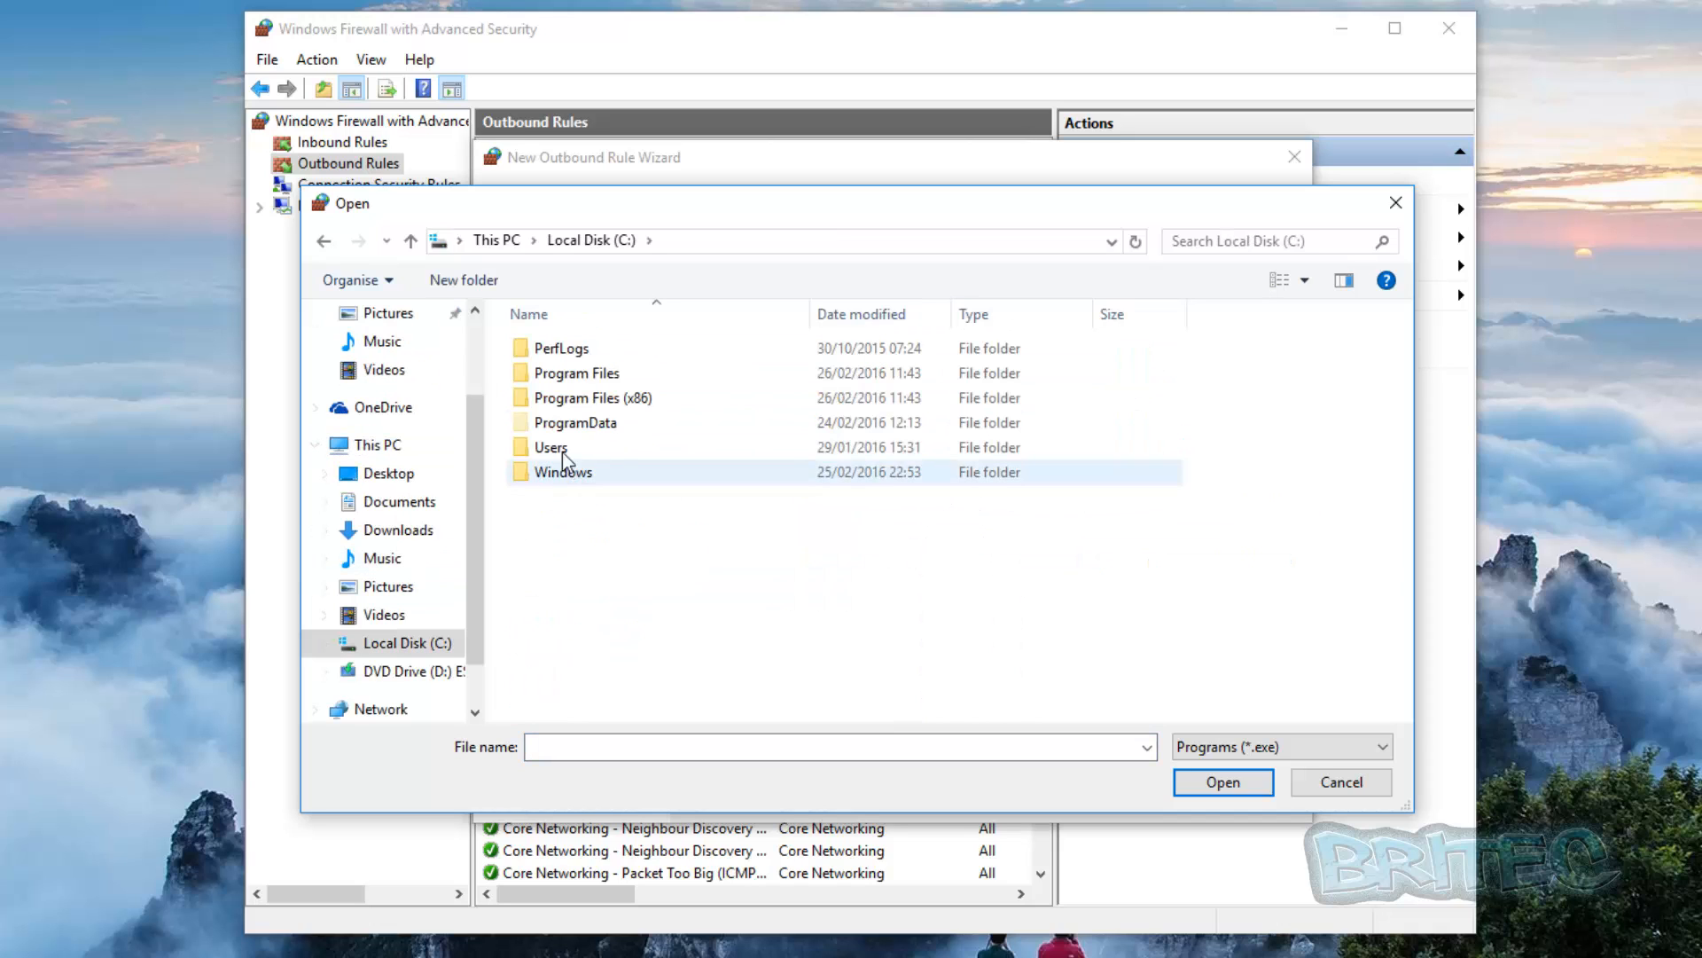
mouse_move(567, 402)
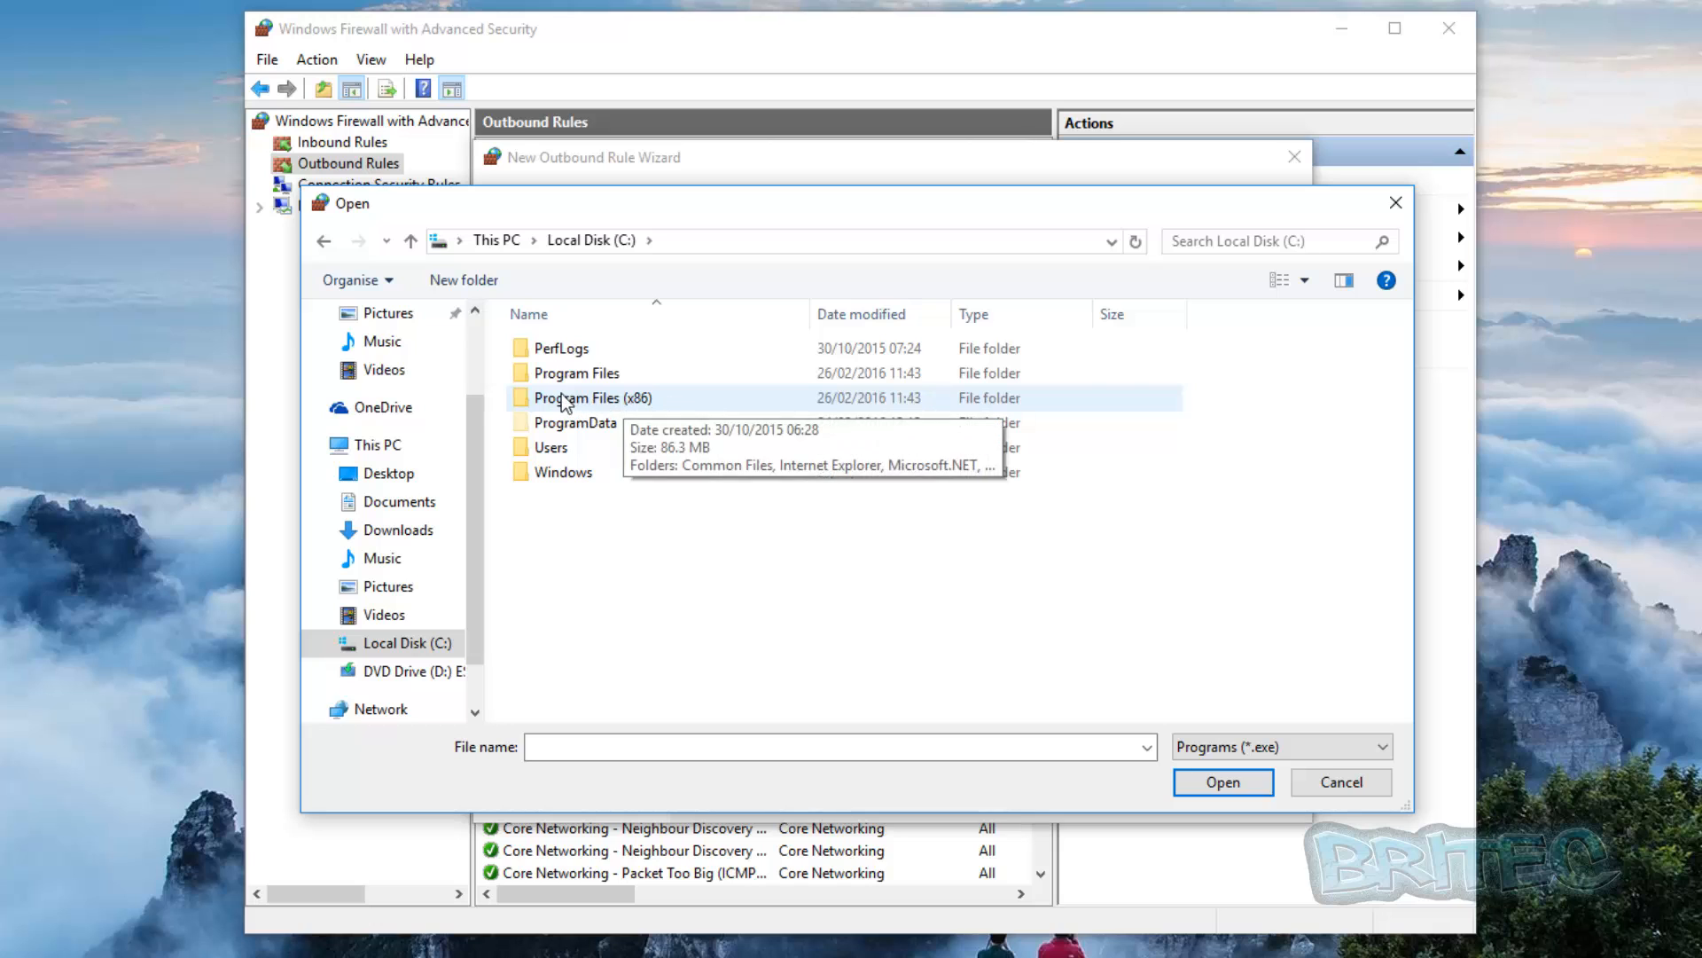
mouse_move(588, 384)
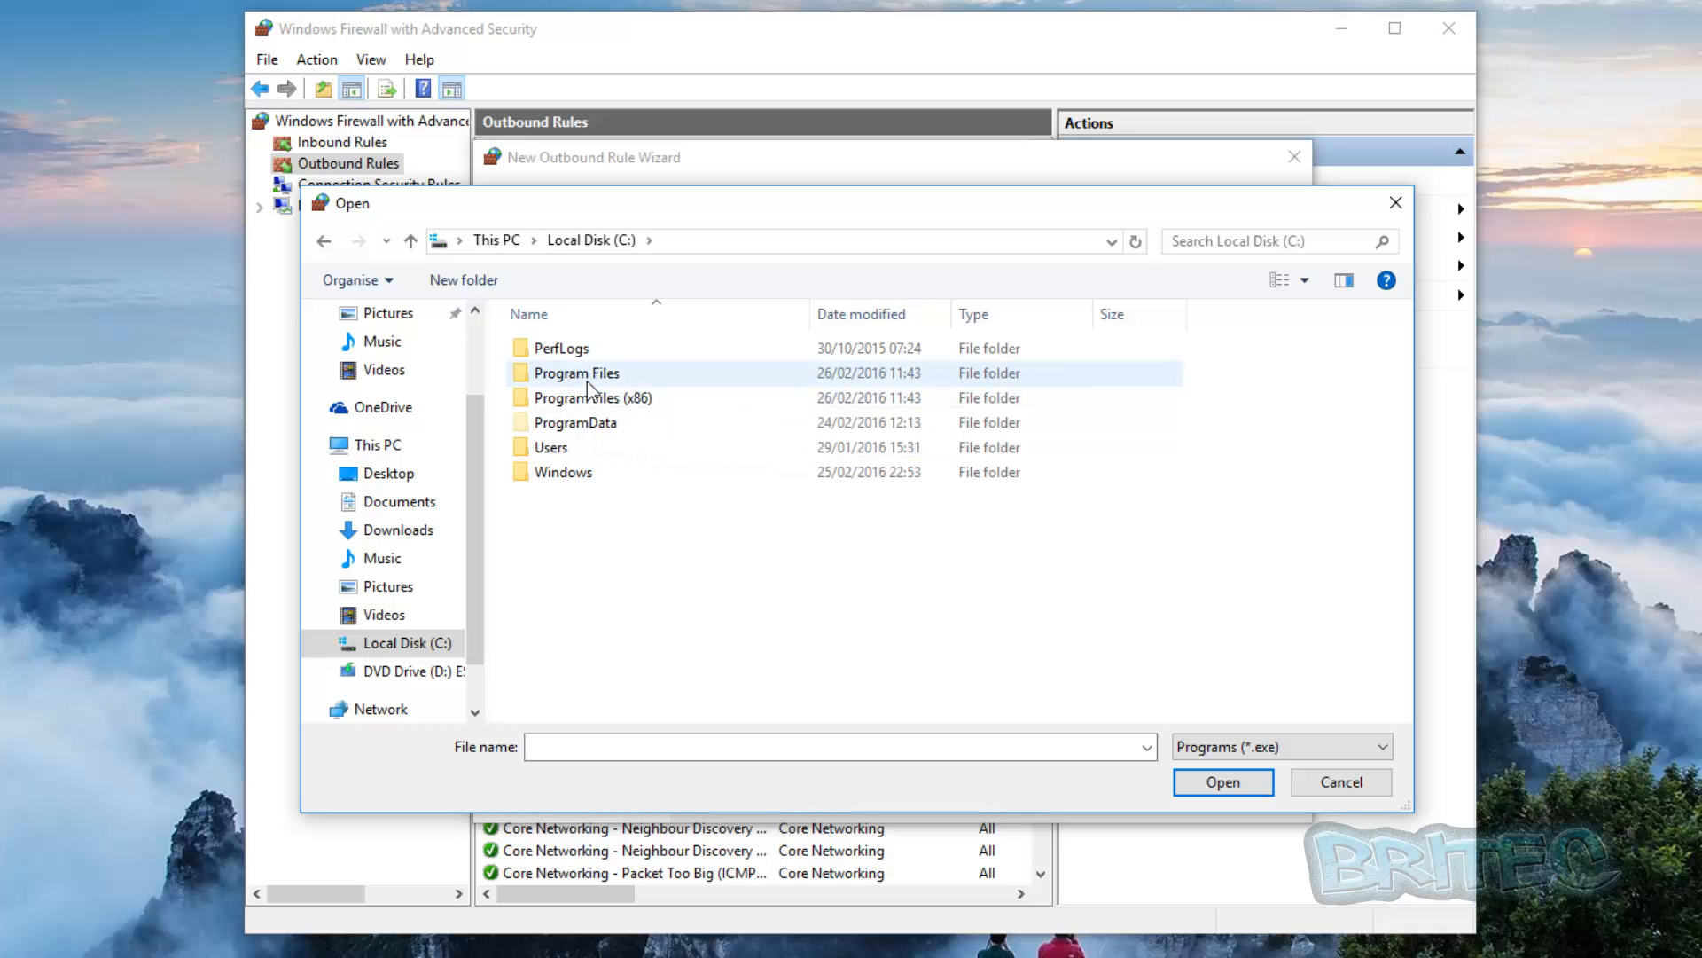
double_click(590, 397)
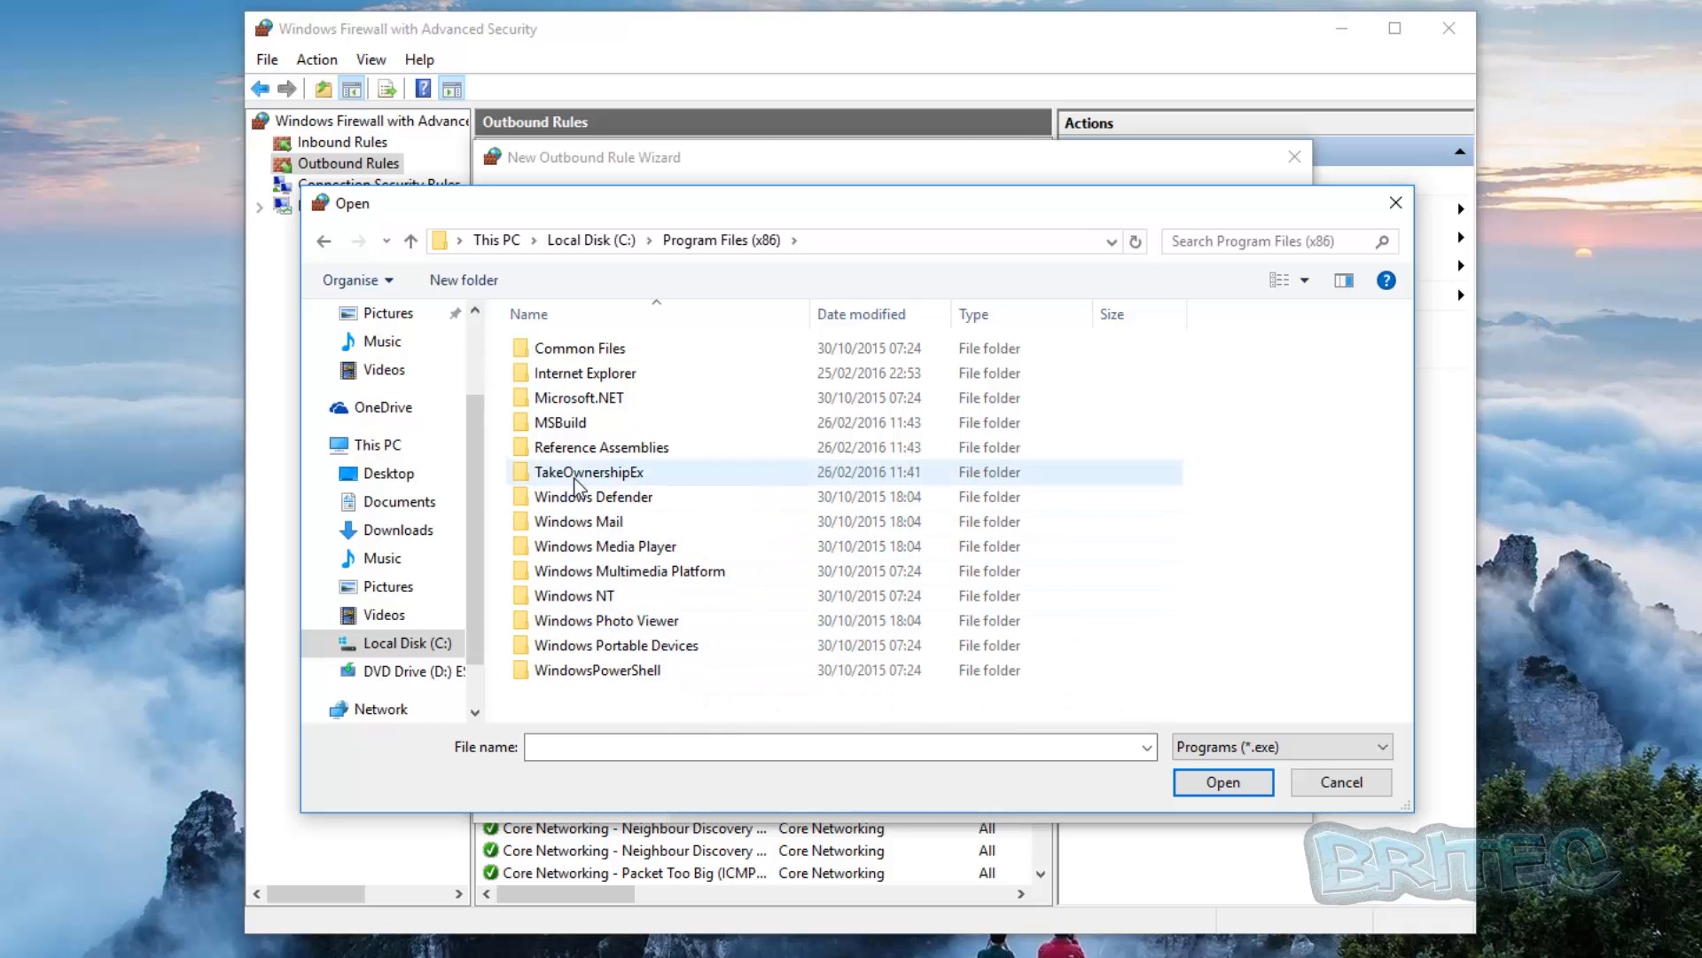
double_click(590, 472)
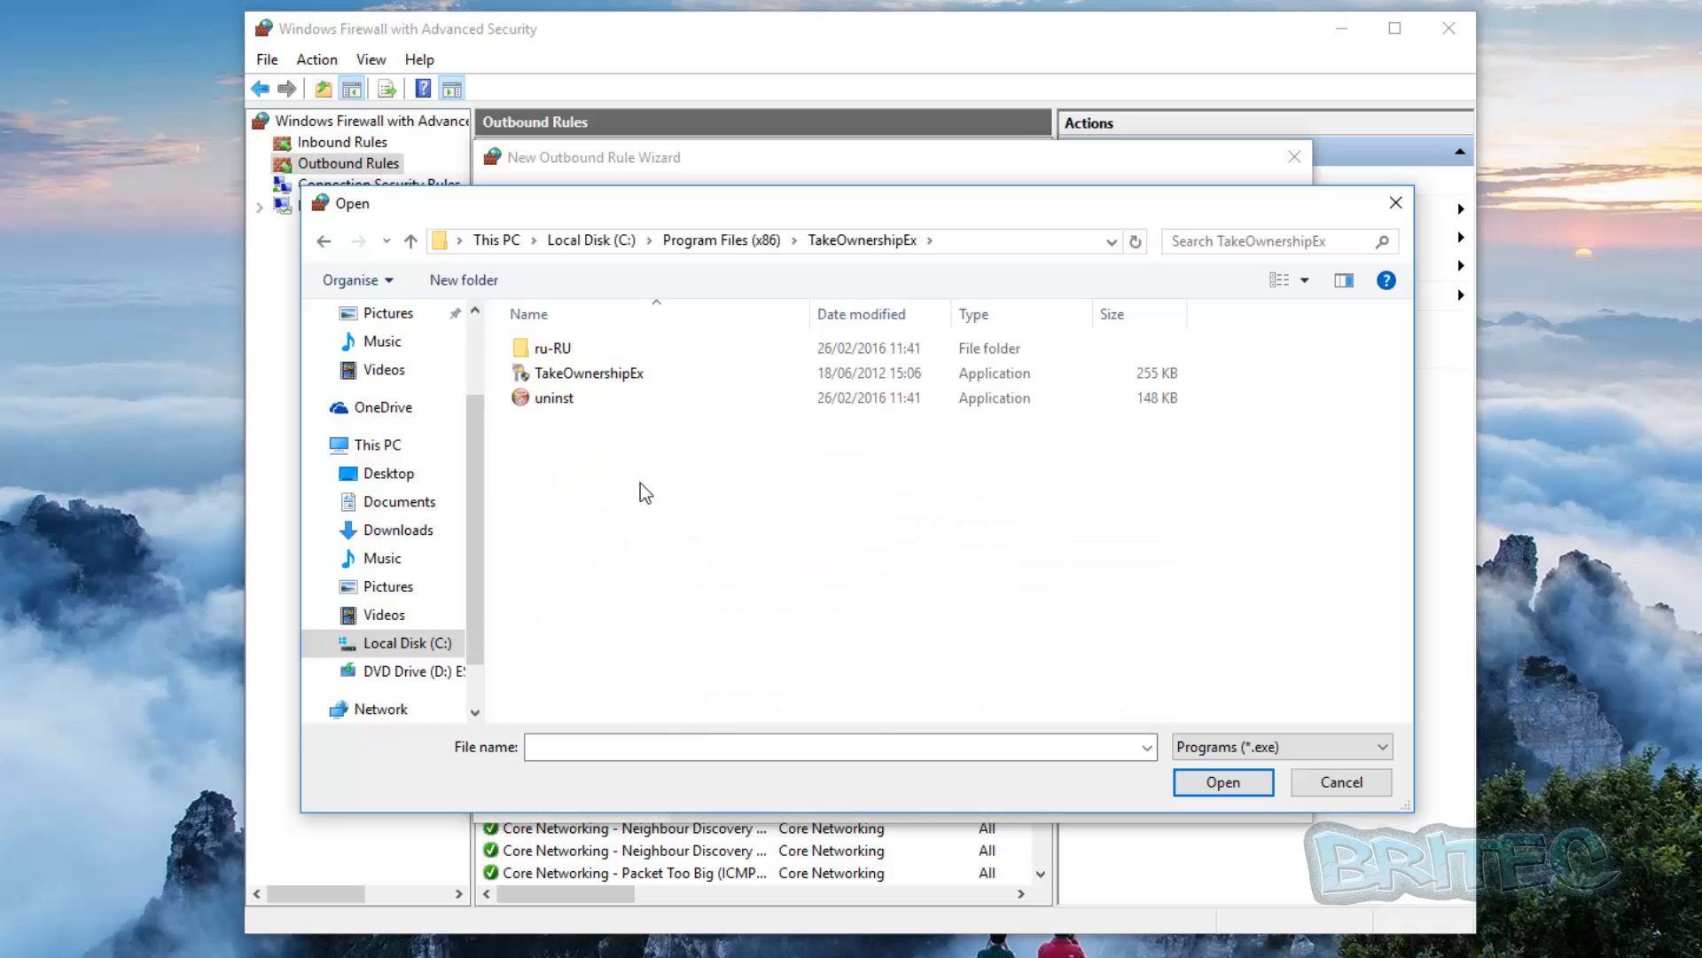
click(589, 374)
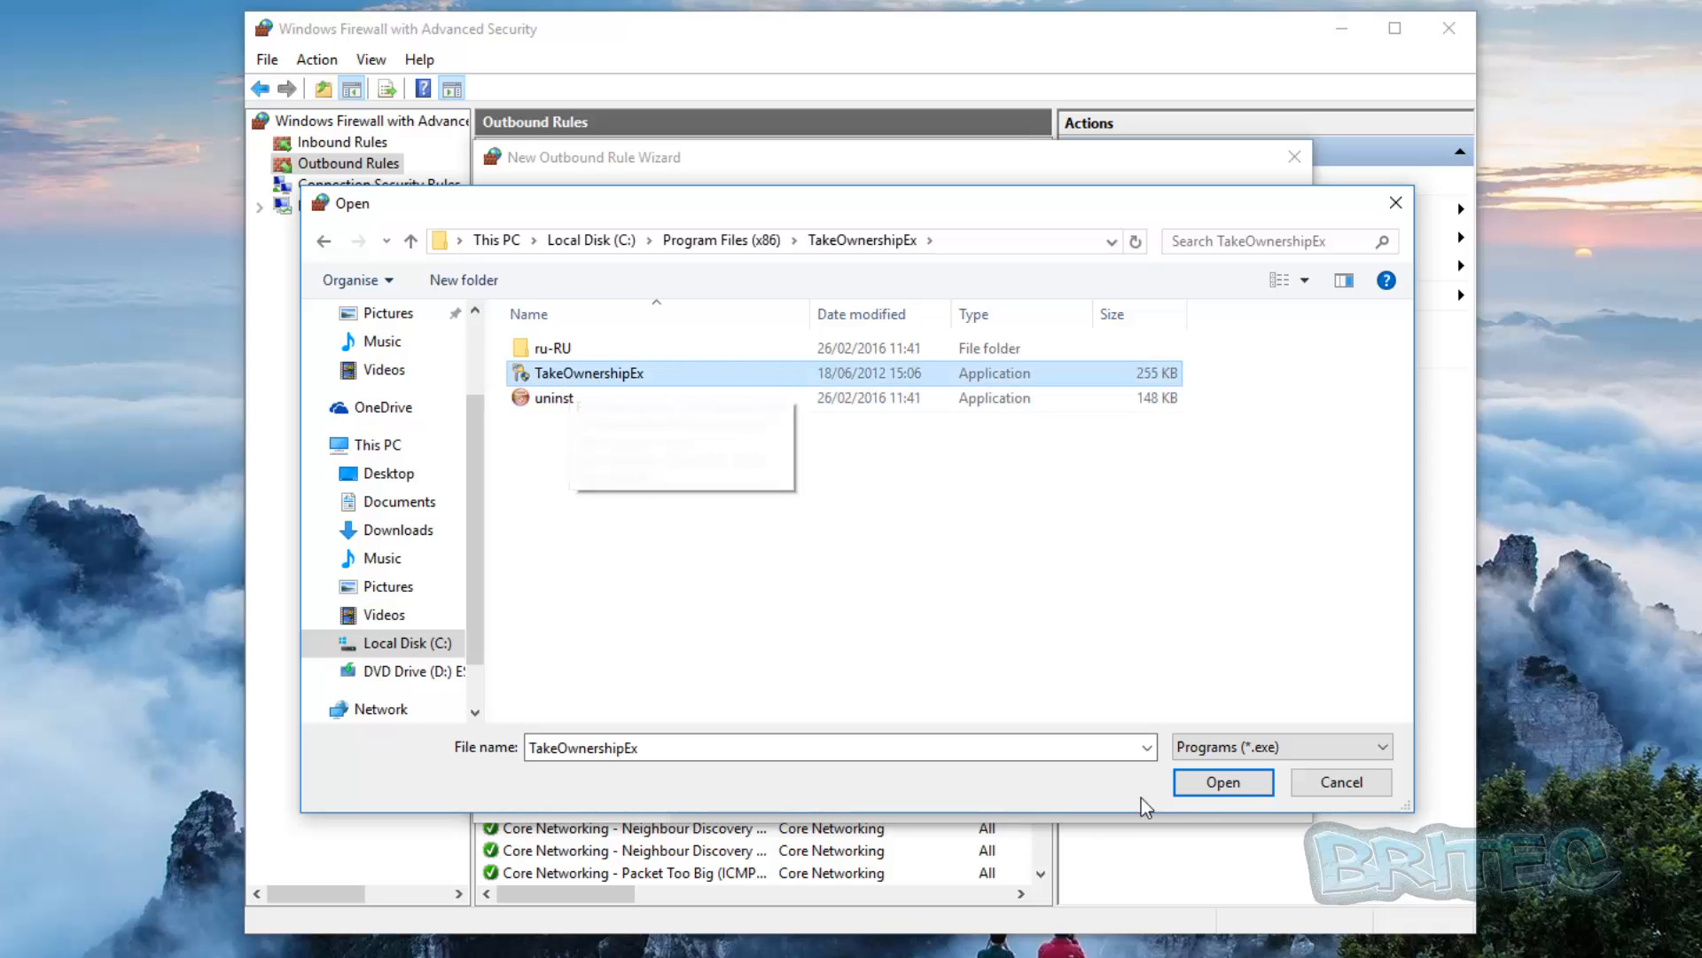
click(1224, 782)
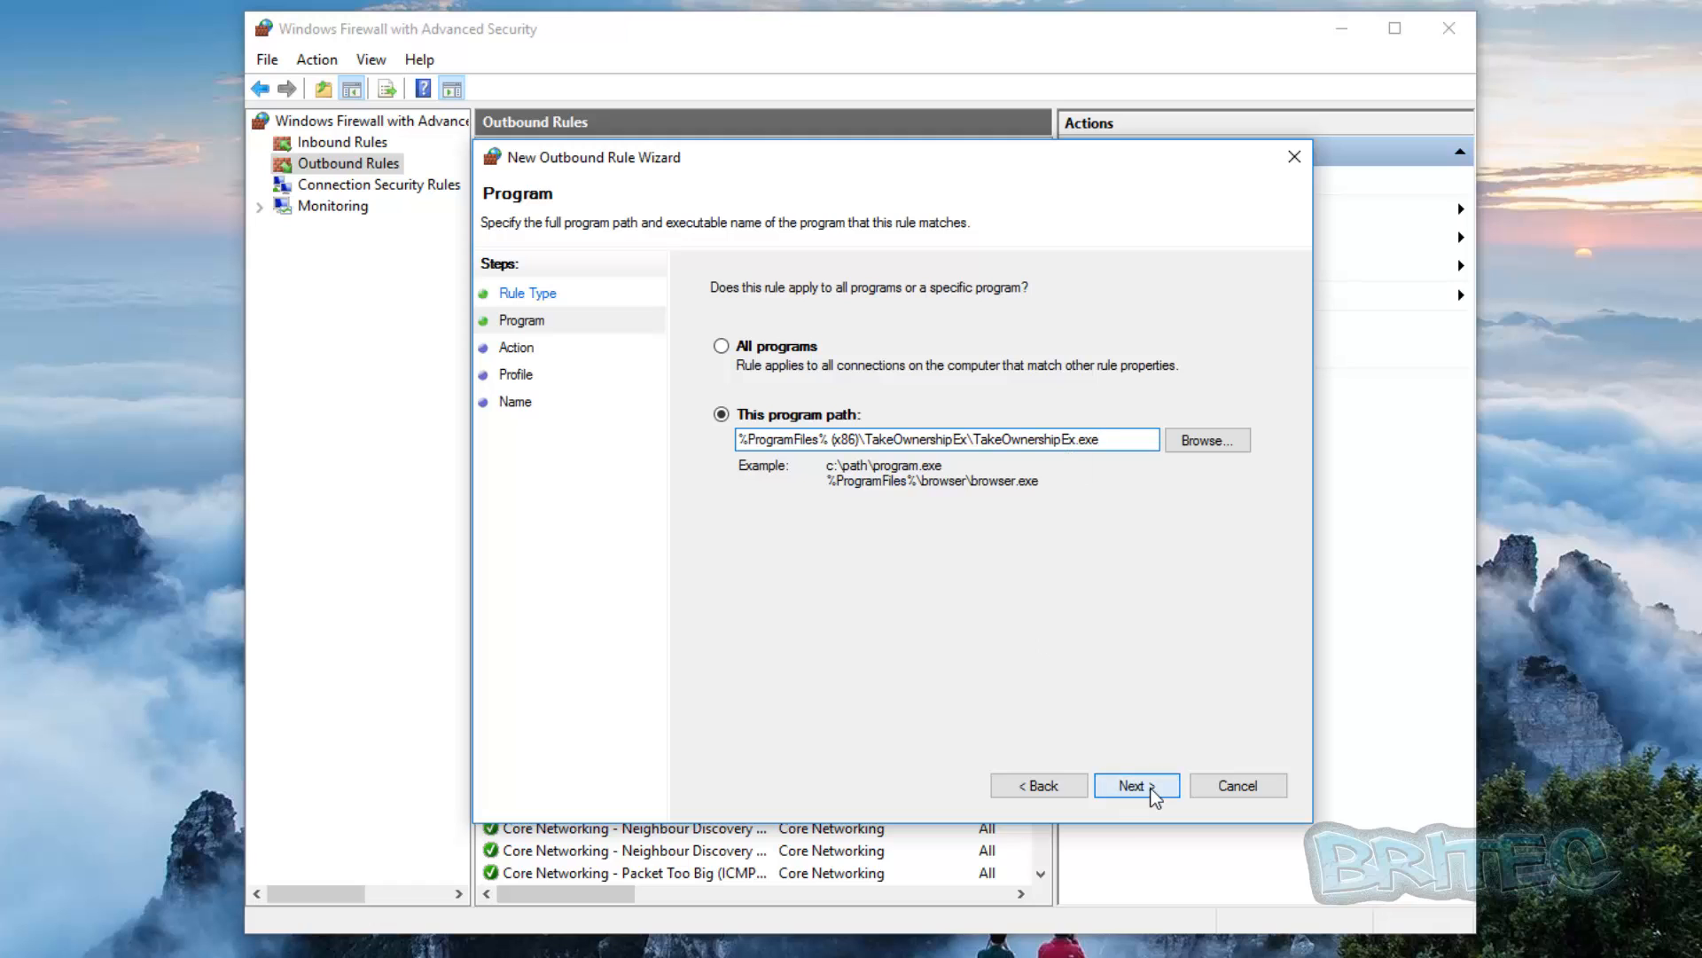
- Keep Block the connection and leave Domain, Private and Public profiles ticked
click(1137, 785)
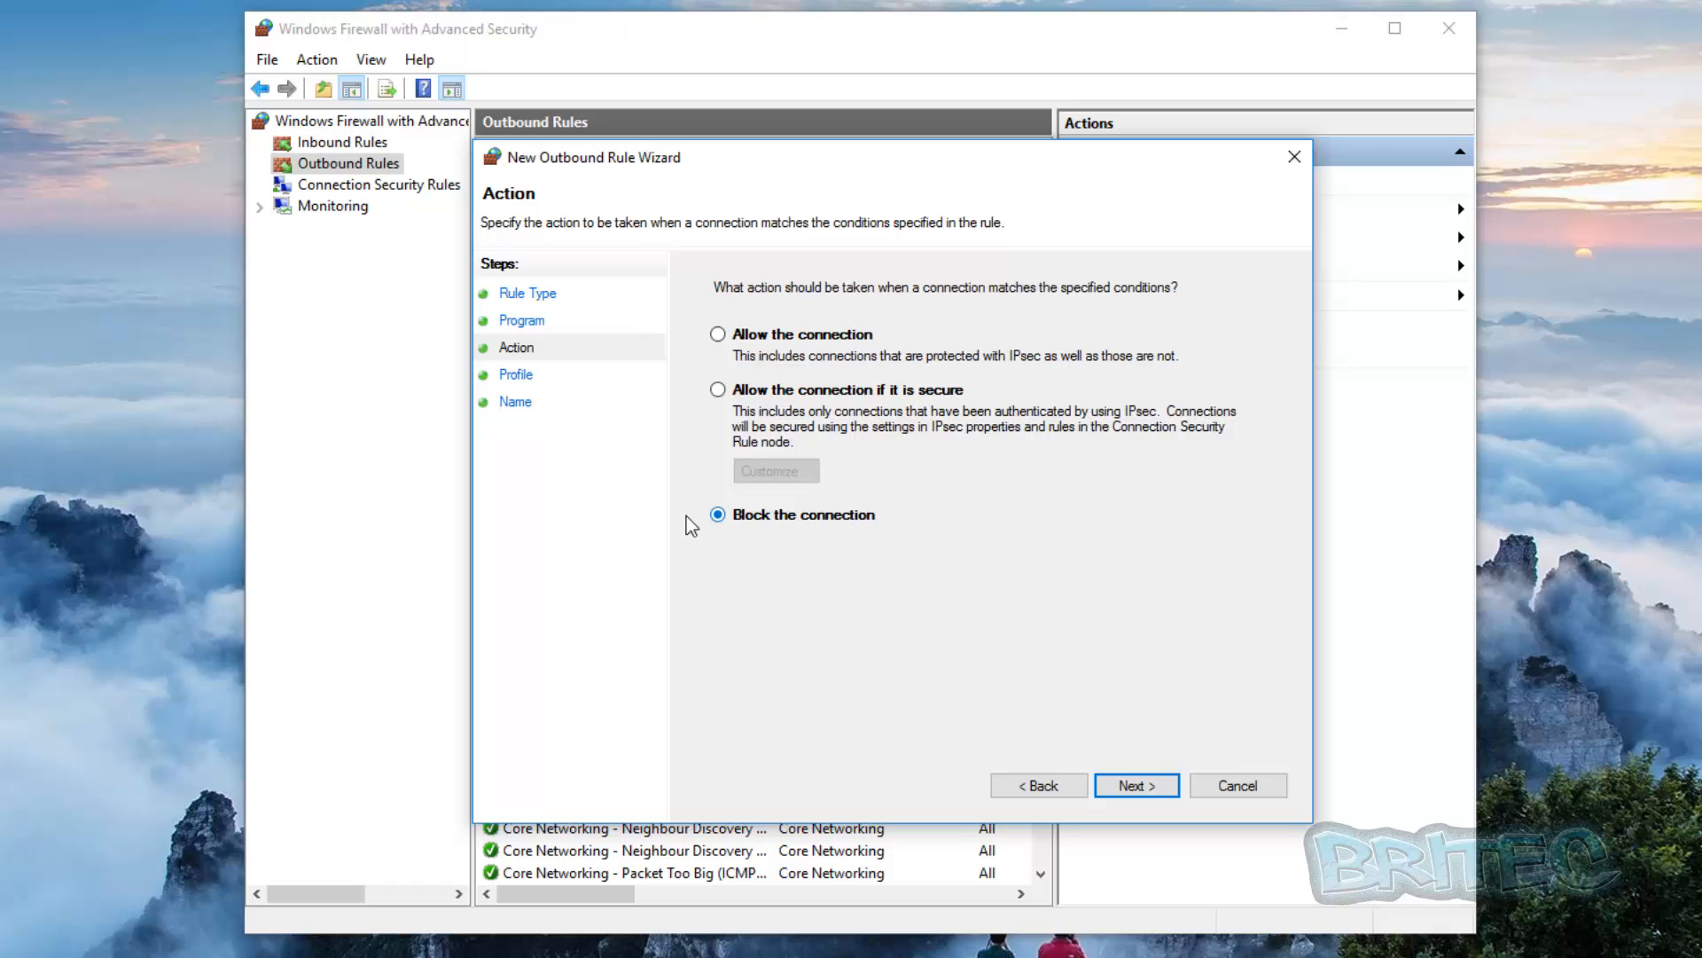
click(1137, 785)
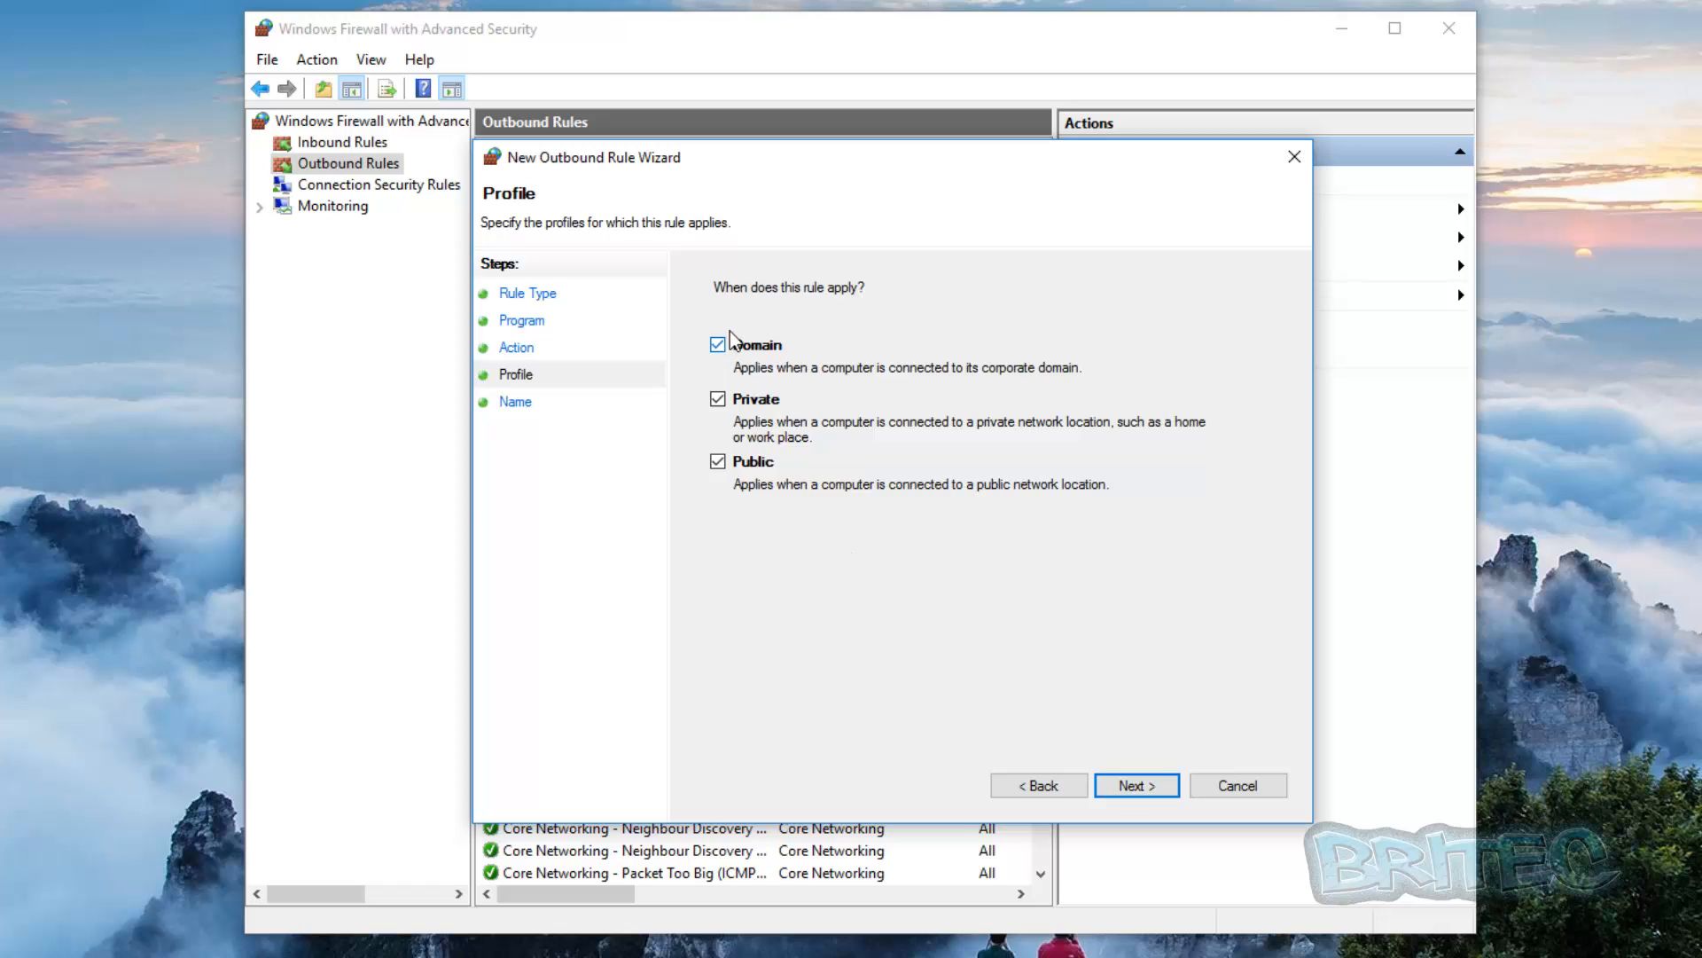
mouse_move(888, 297)
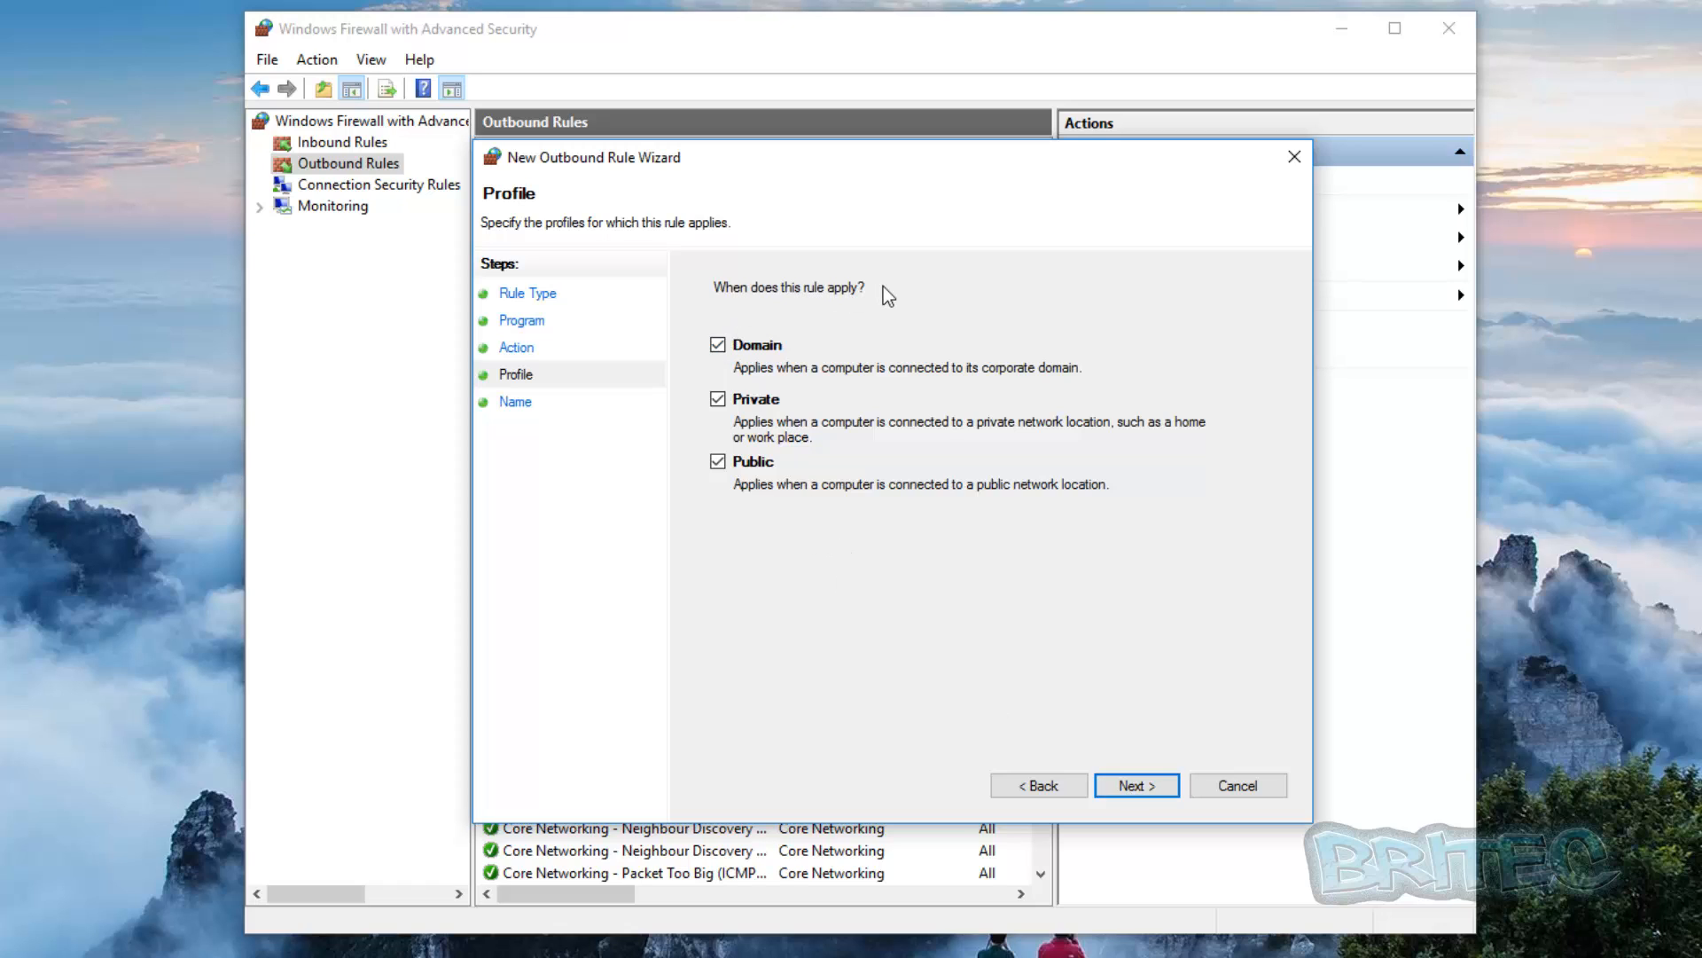
mouse_move(744, 568)
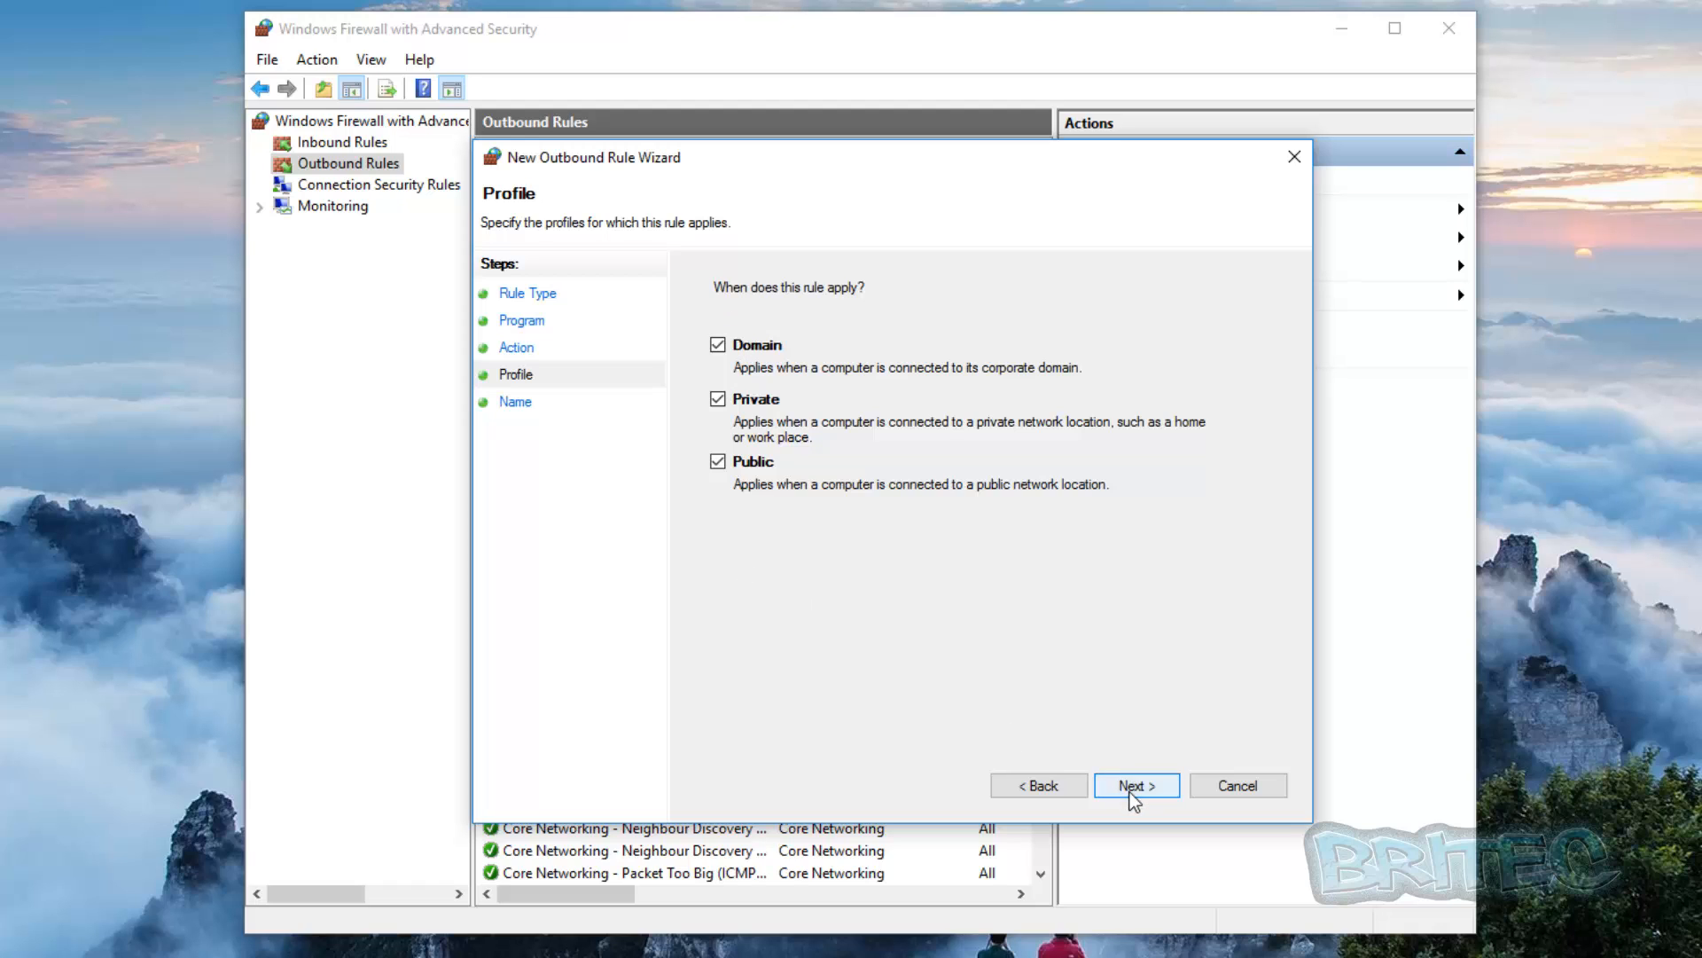
click(1137, 785)
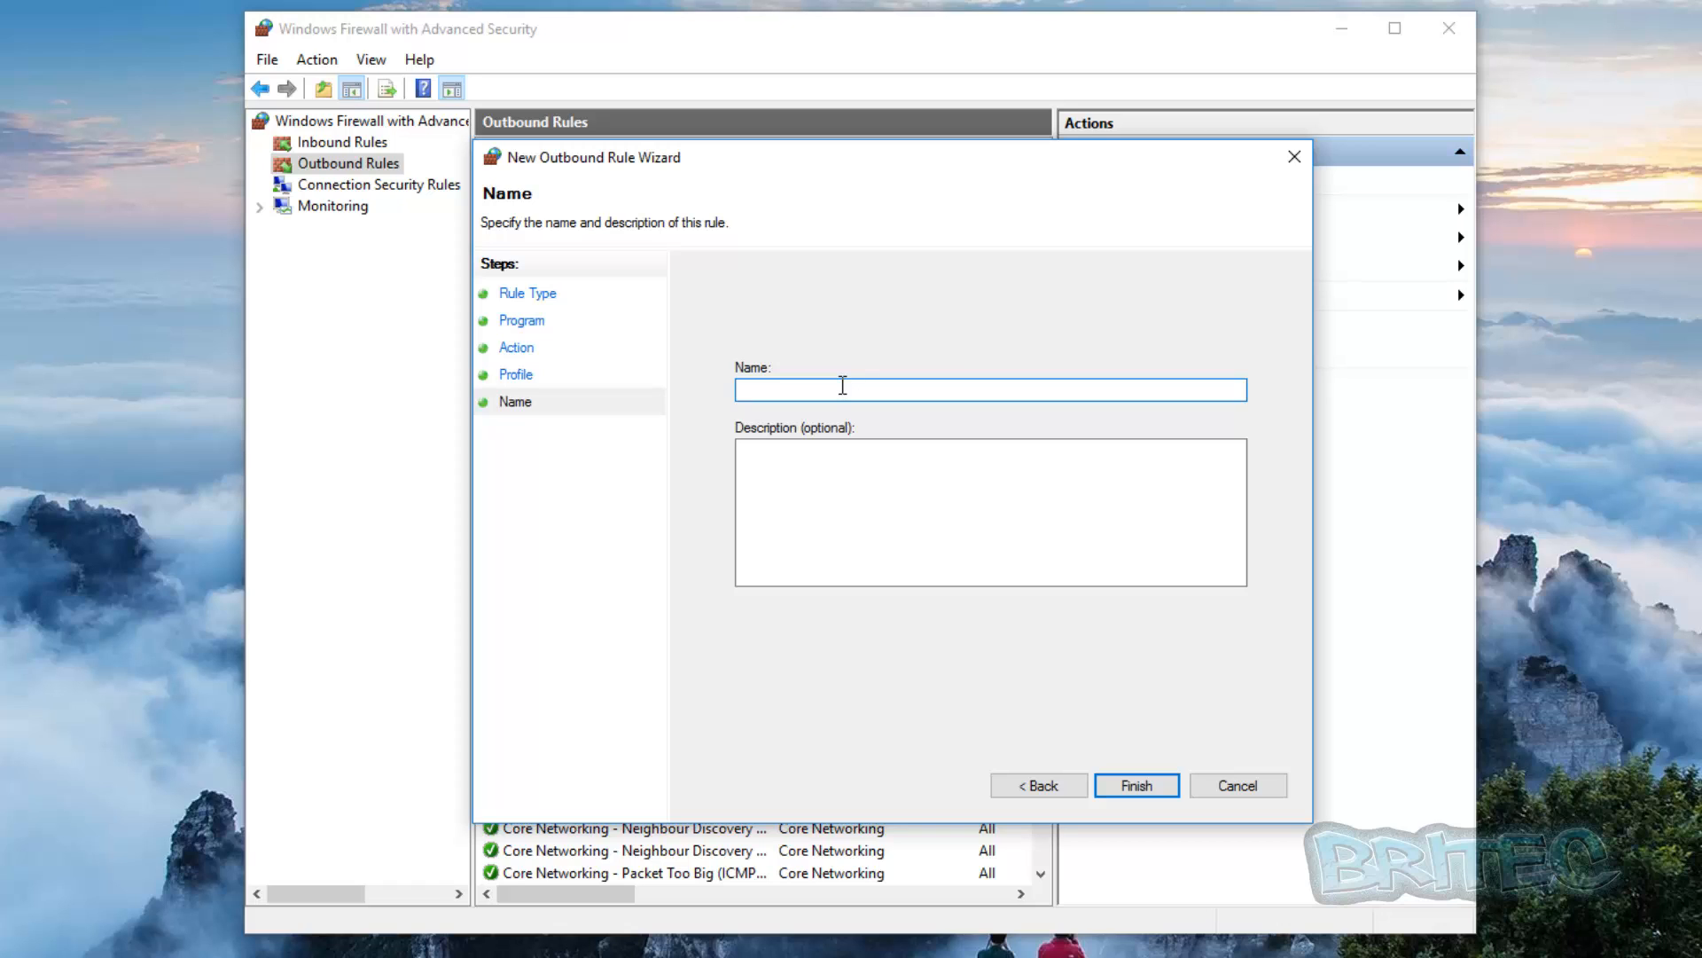
- Name the rule 'Takeown' with description 'blocked' and finish the wizard
text(T)
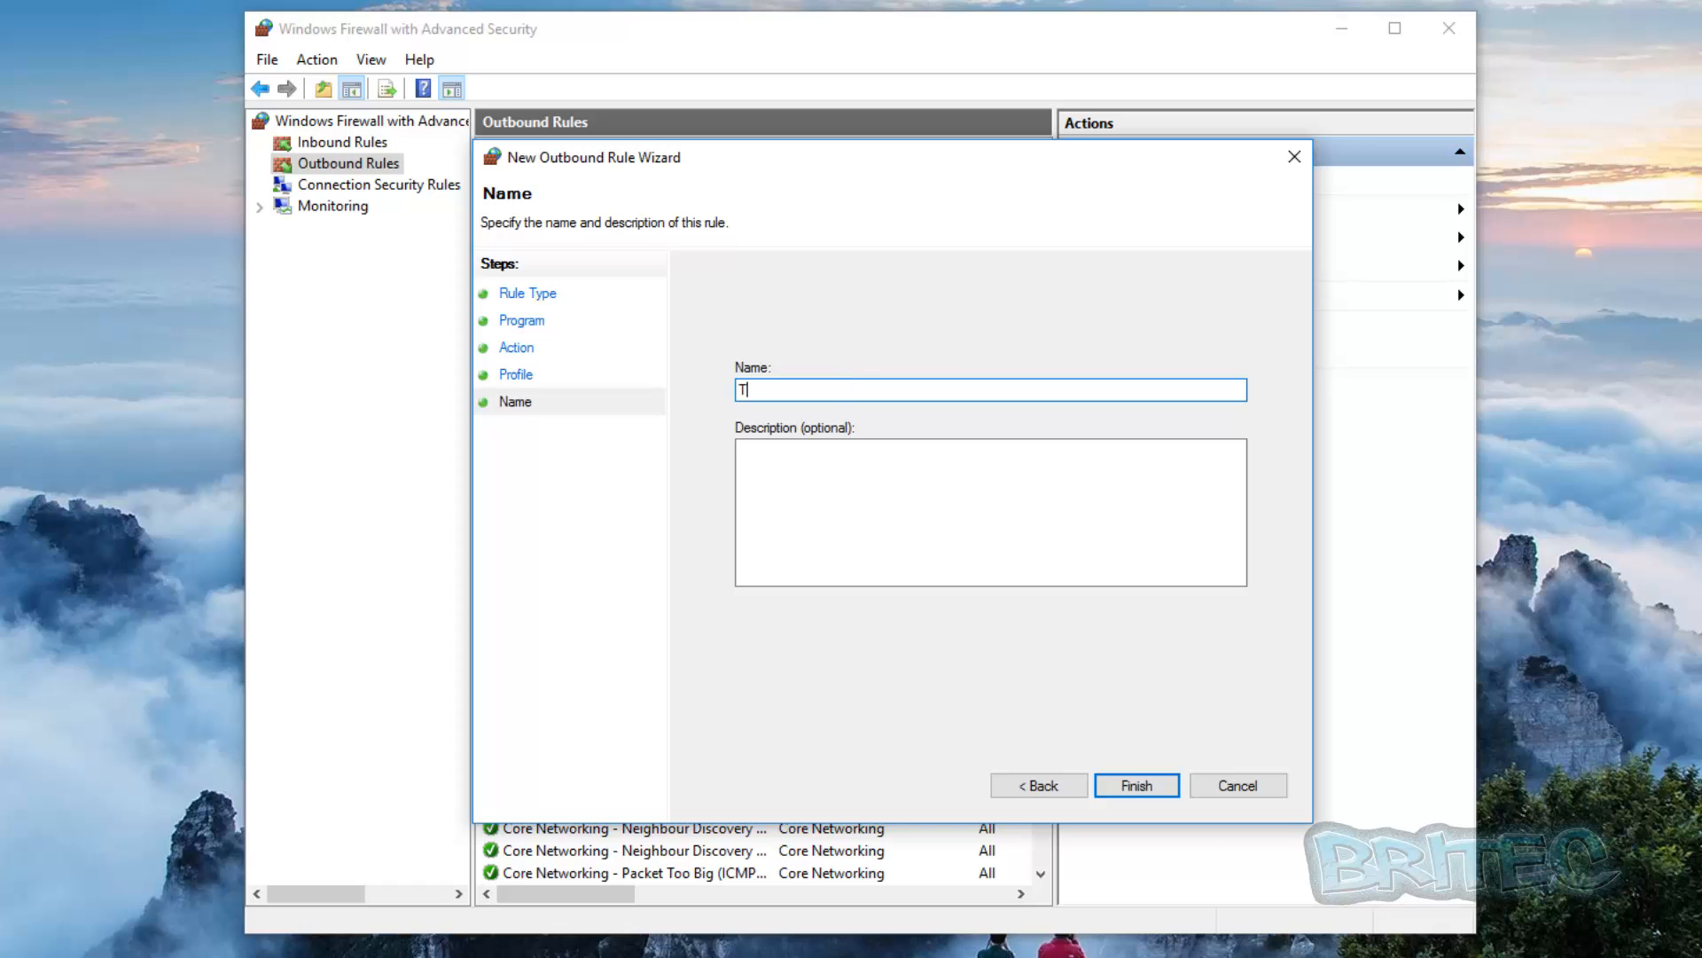
text(ake)
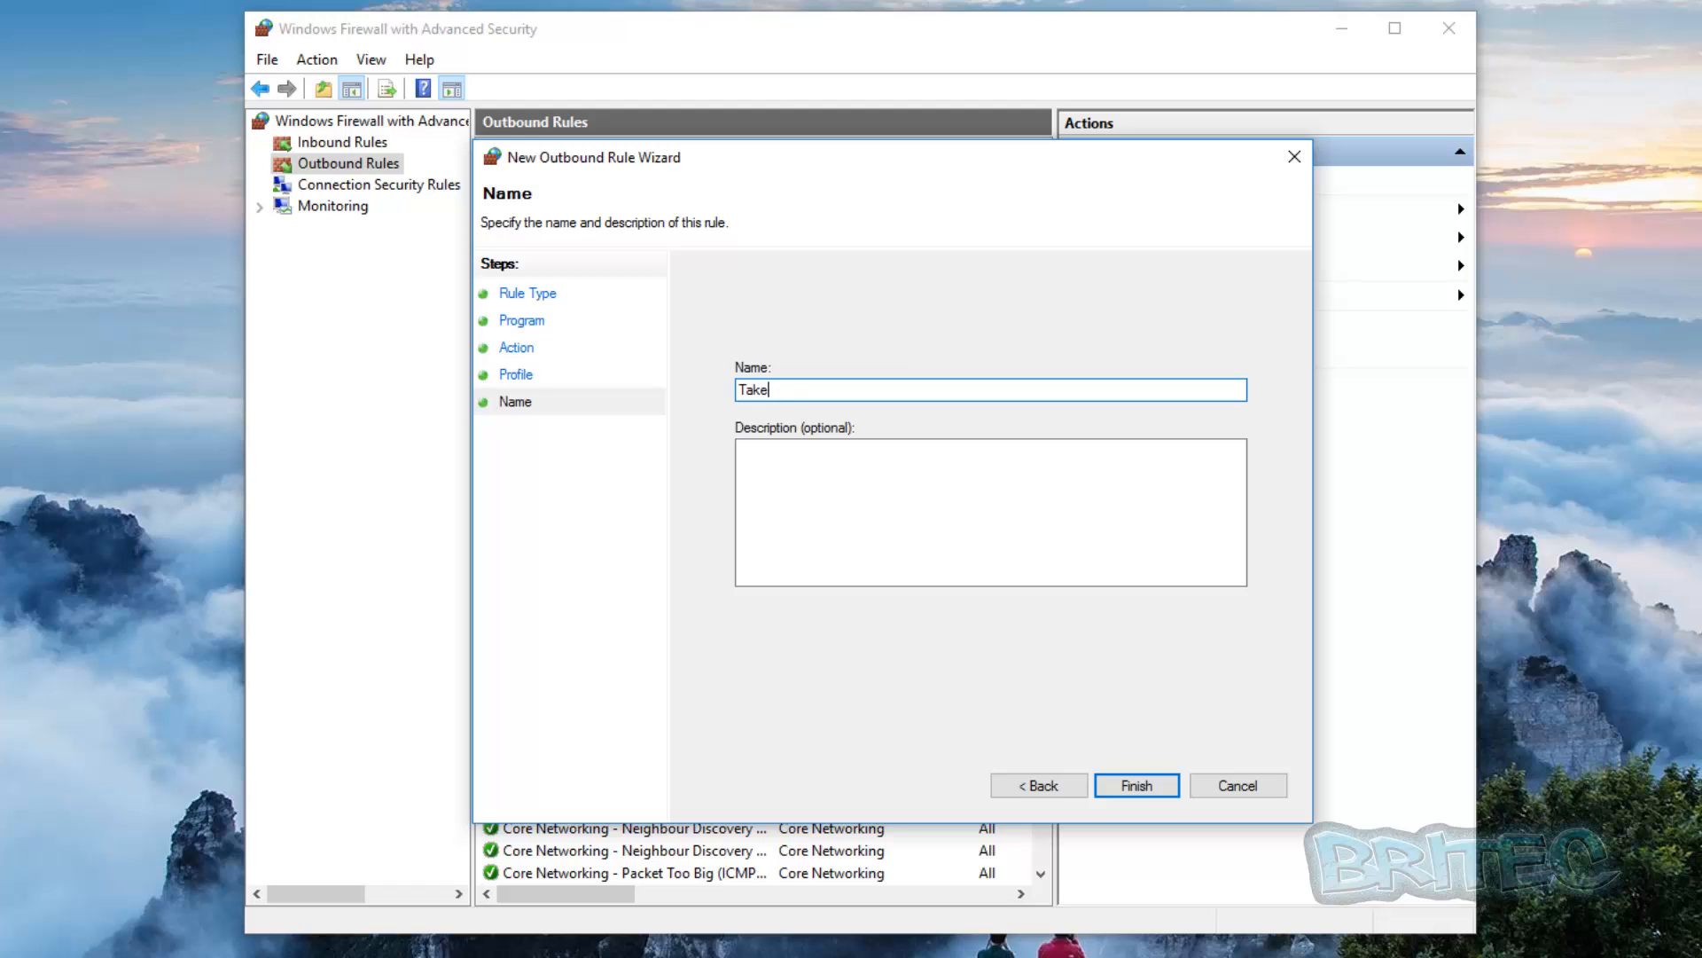
text(own)
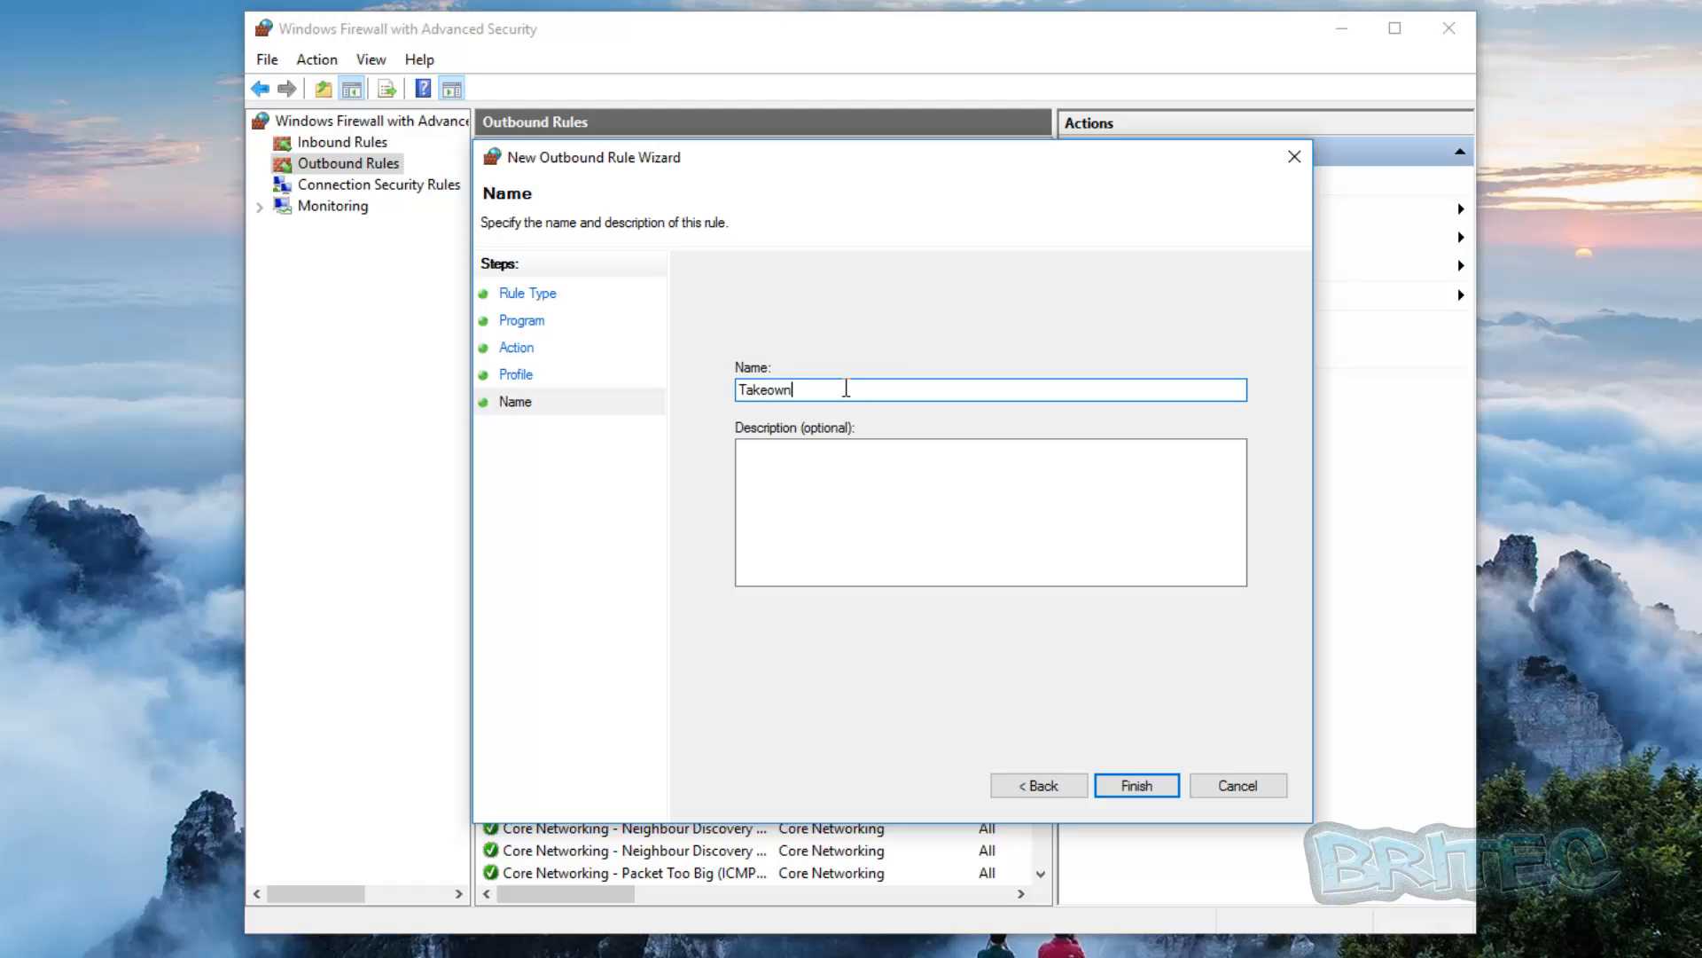
click(828, 484)
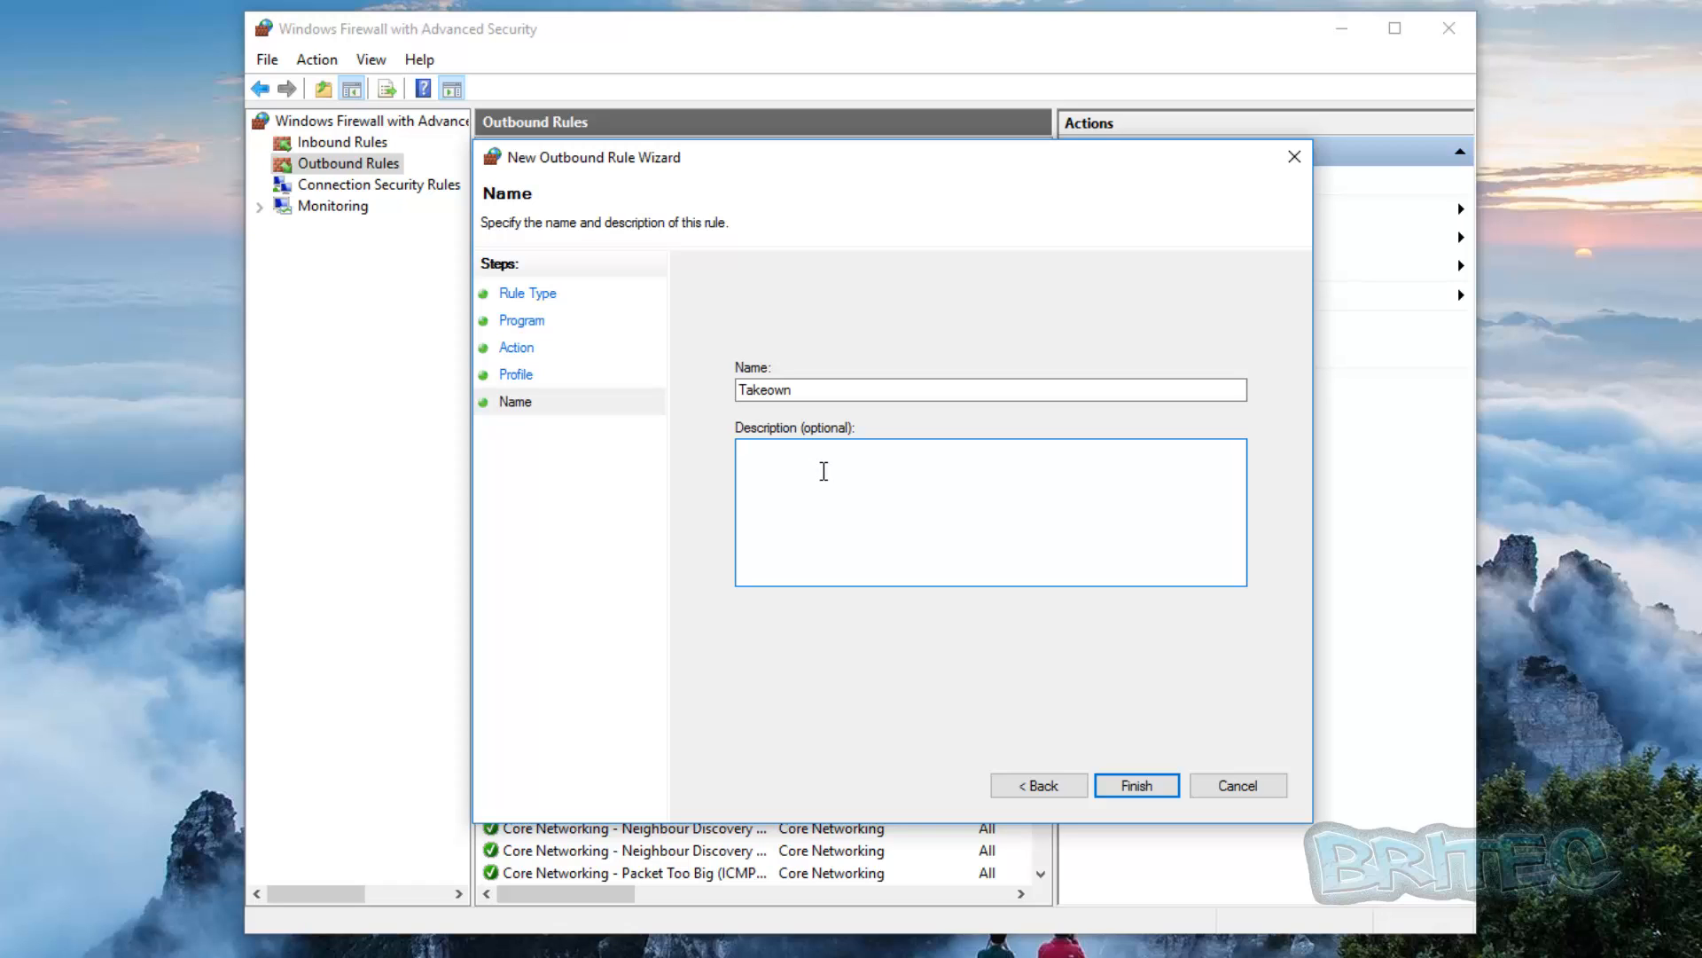
text(block)
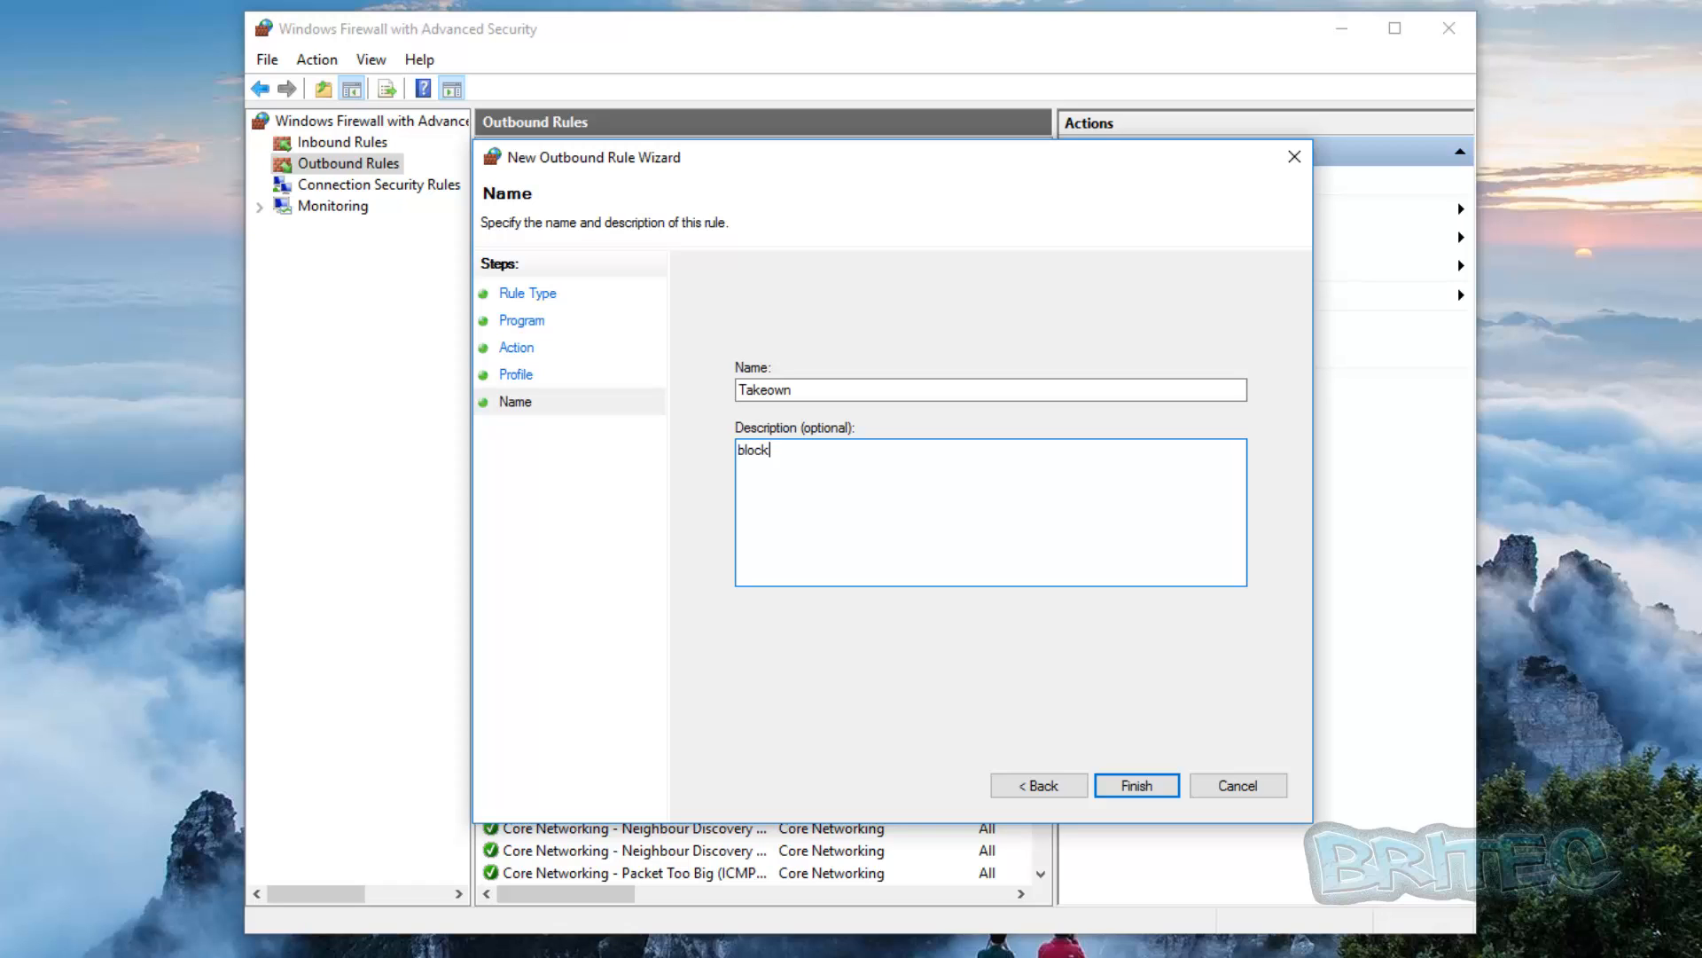
text(ed)
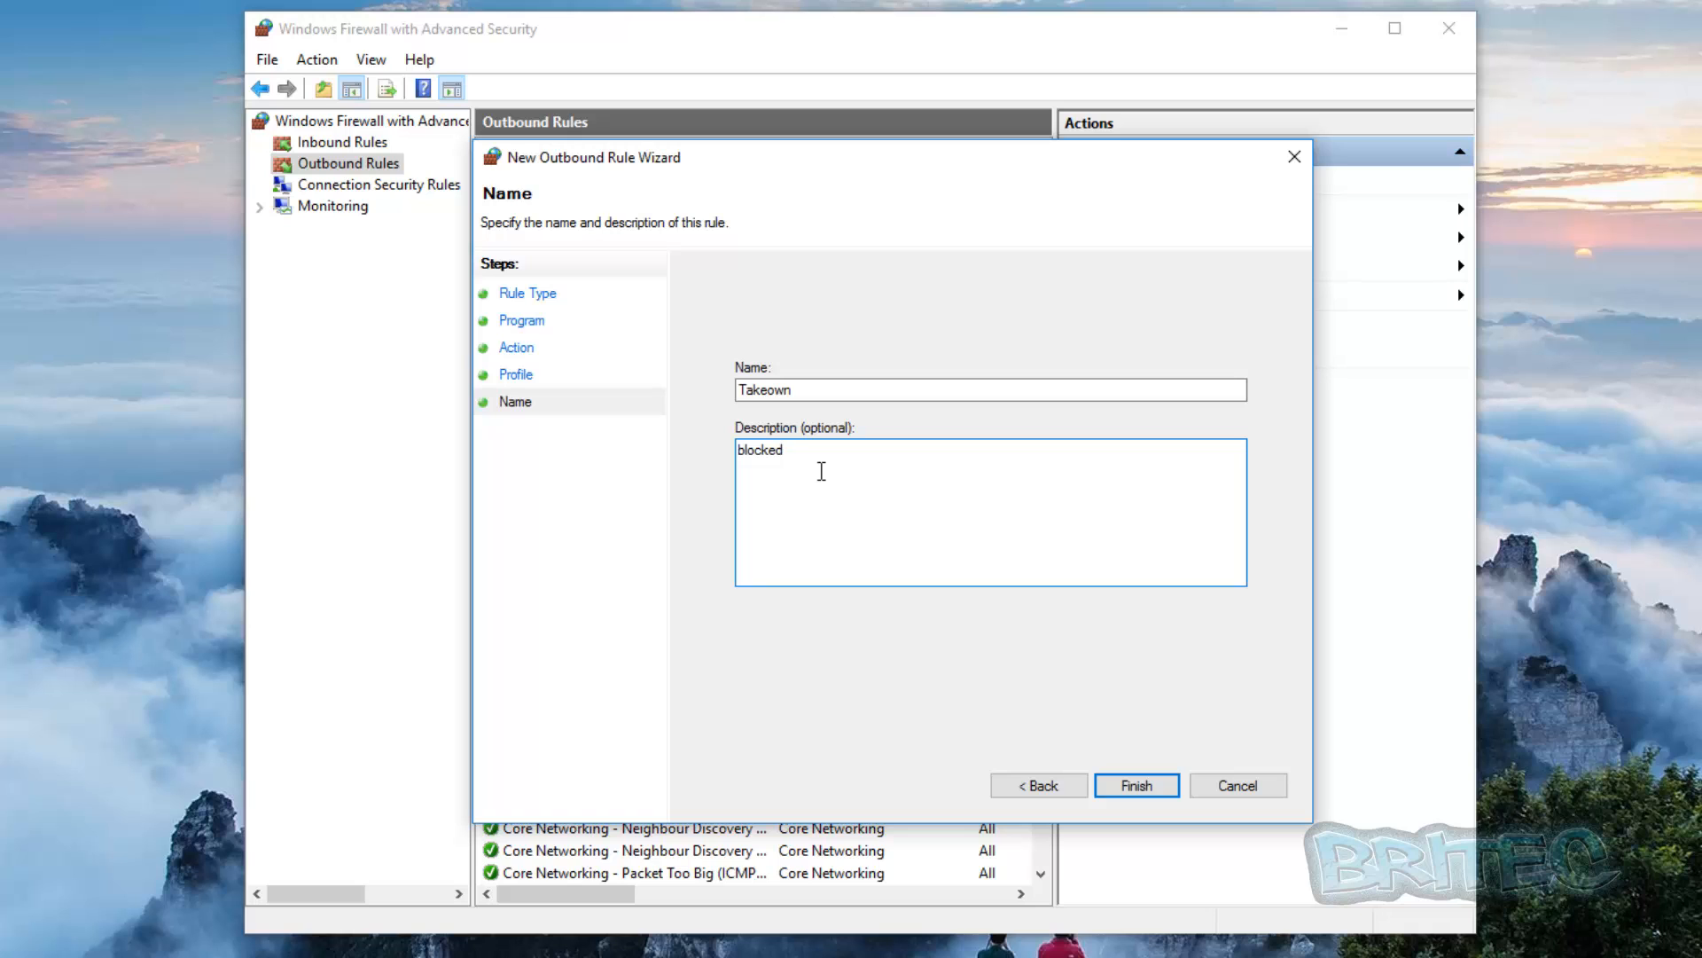
click(1136, 785)
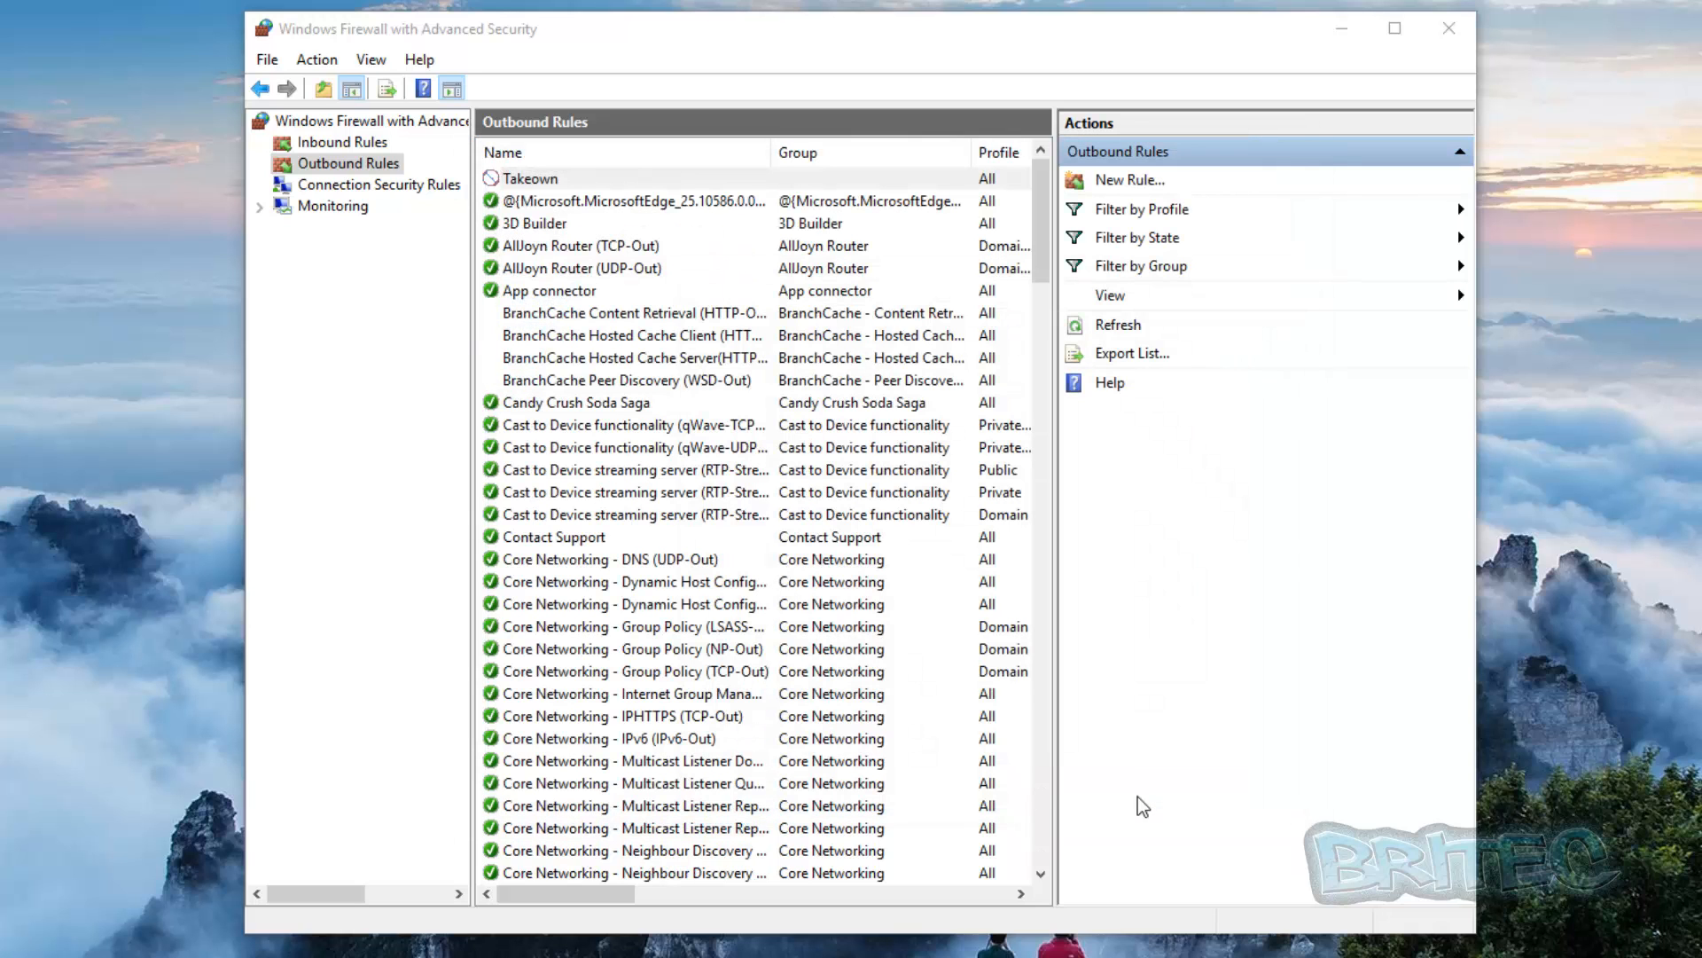
click(532, 178)
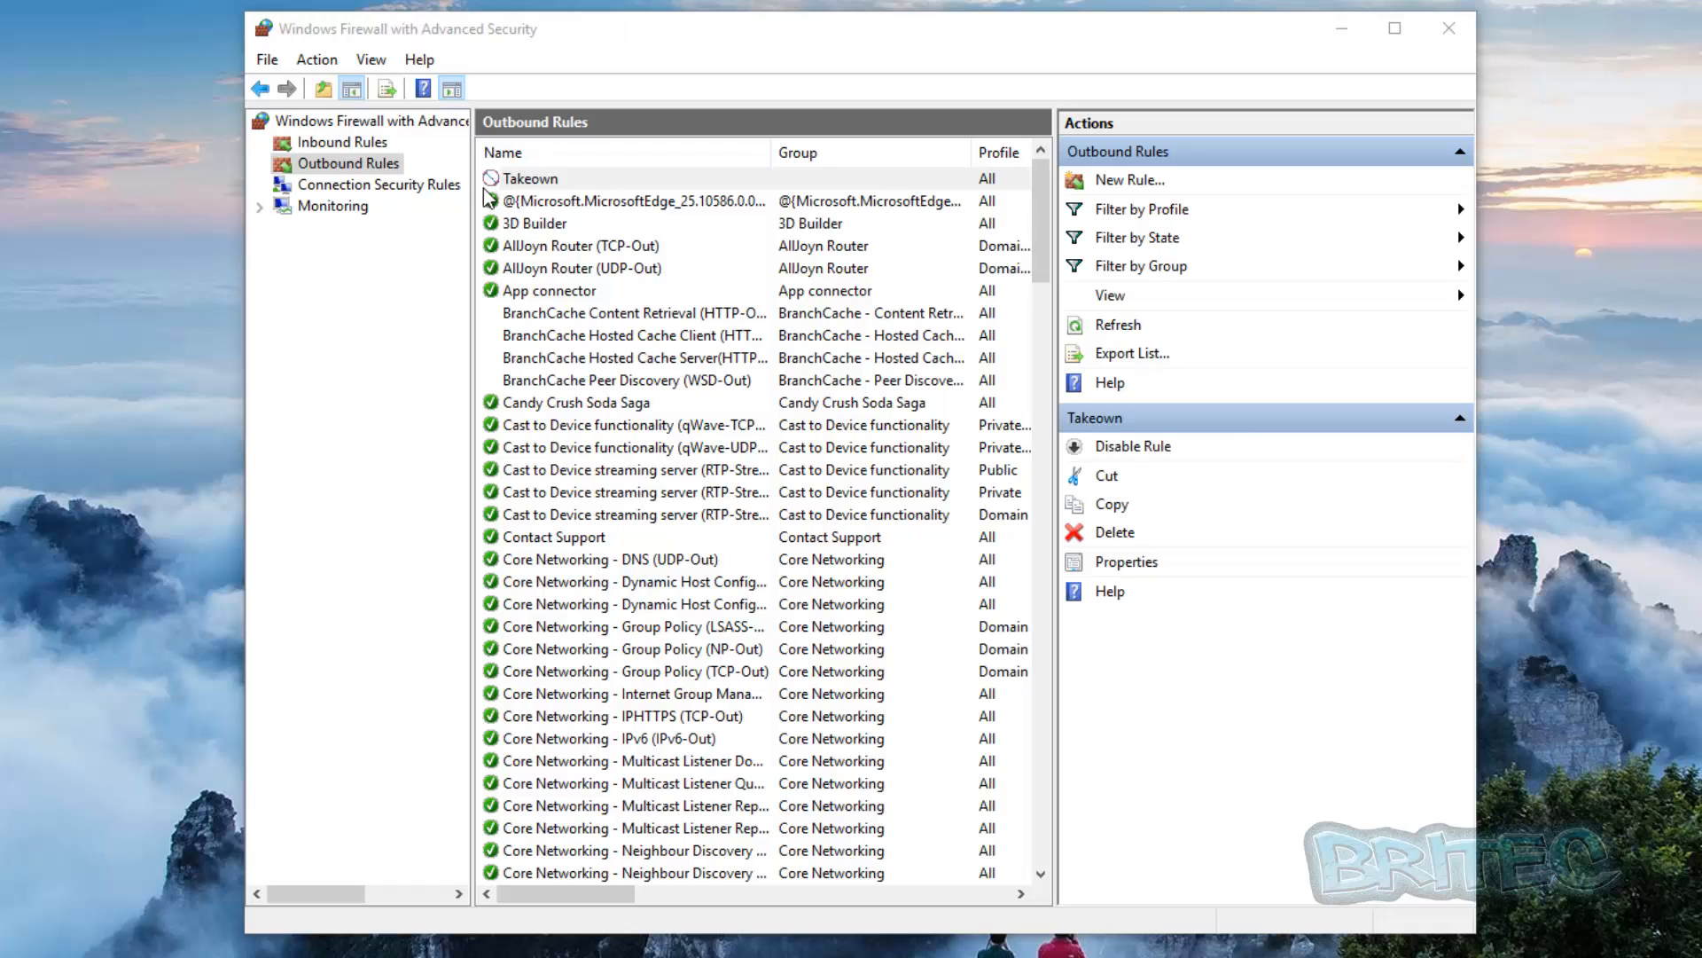
mouse_move(512, 186)
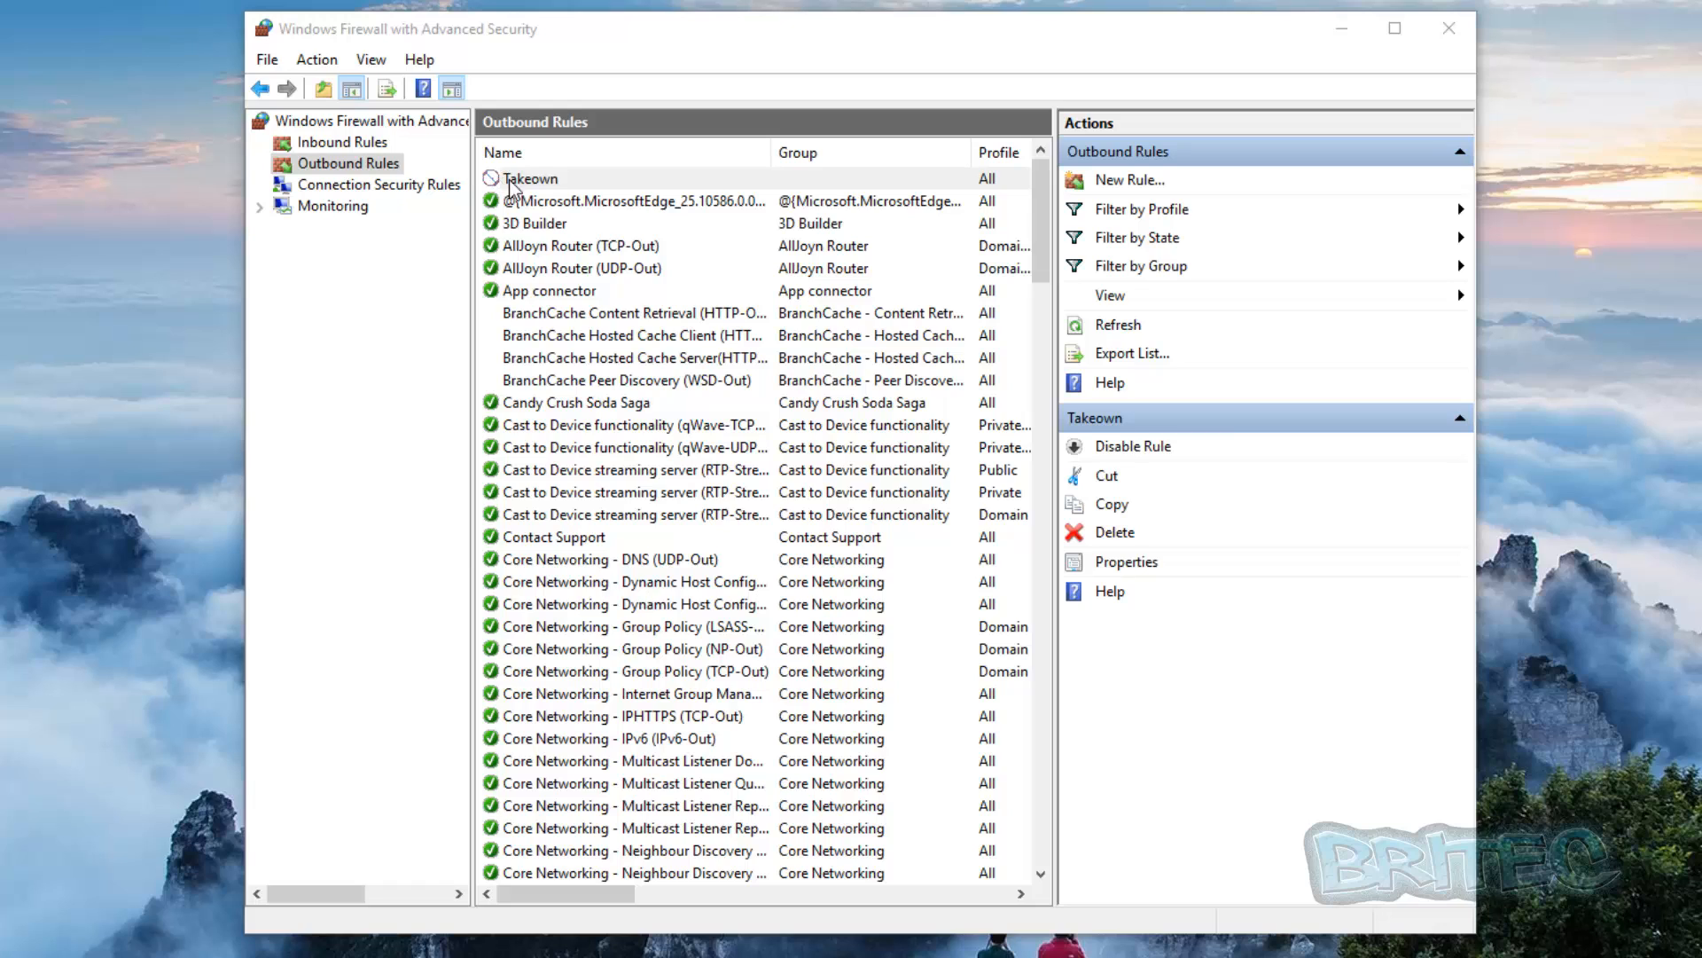
- Switch the Takeown rule to Allow the connection and save it
click(530, 178)
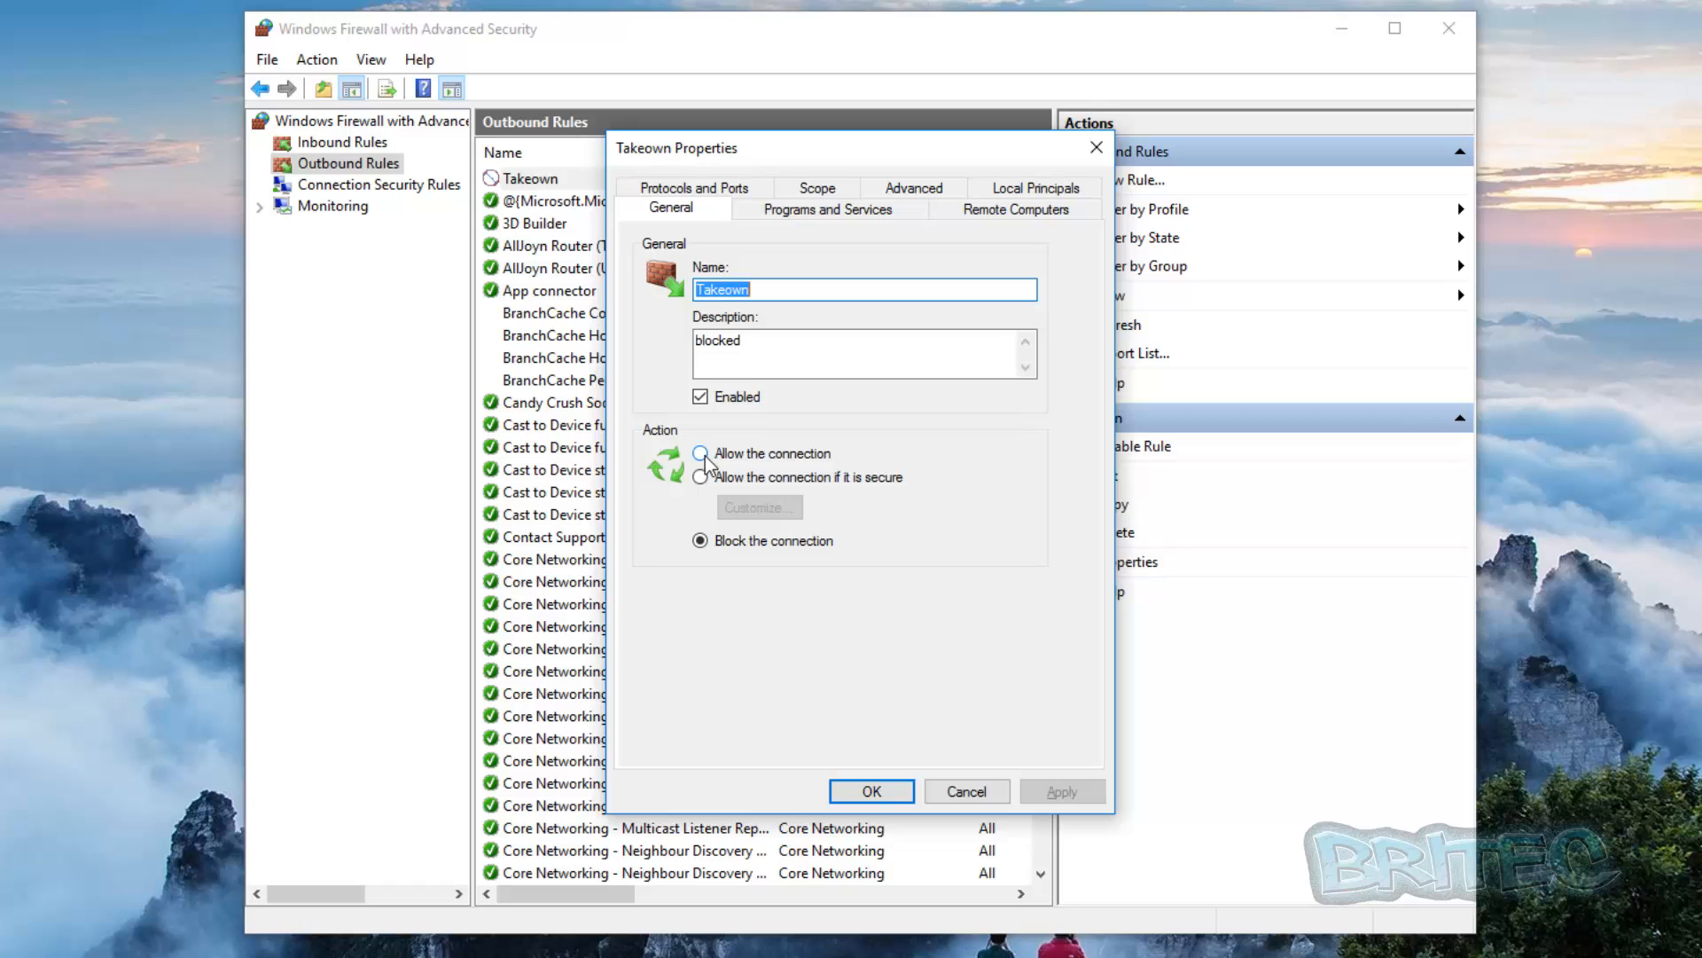
click(701, 453)
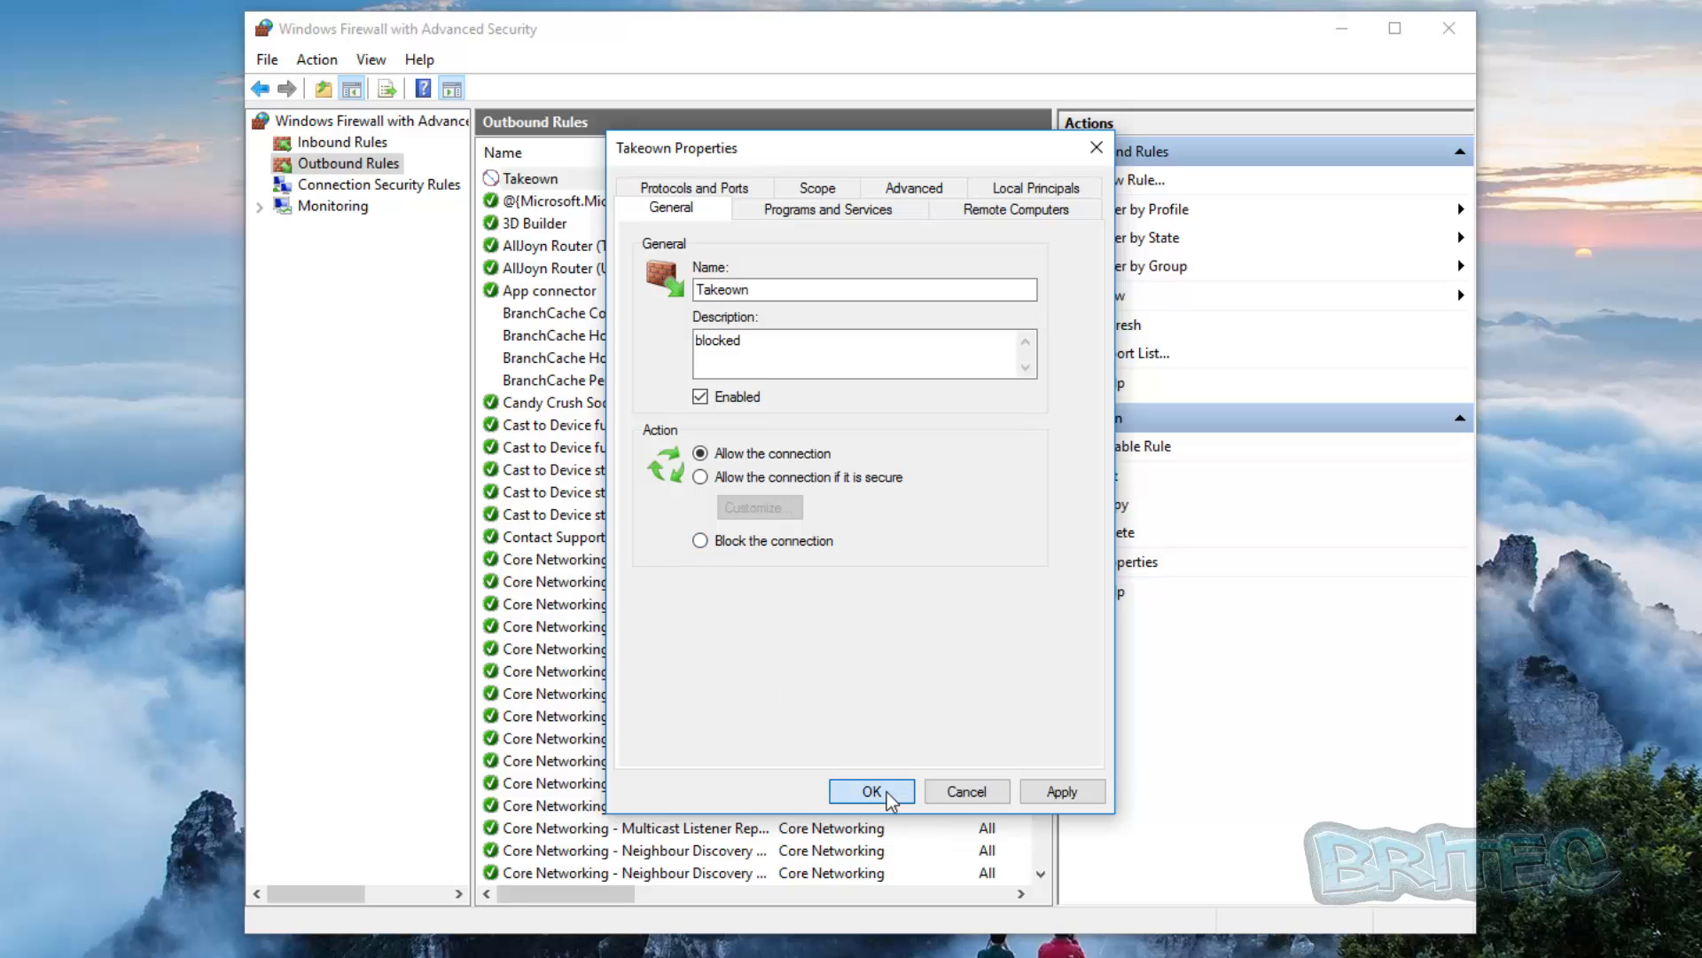
click(871, 791)
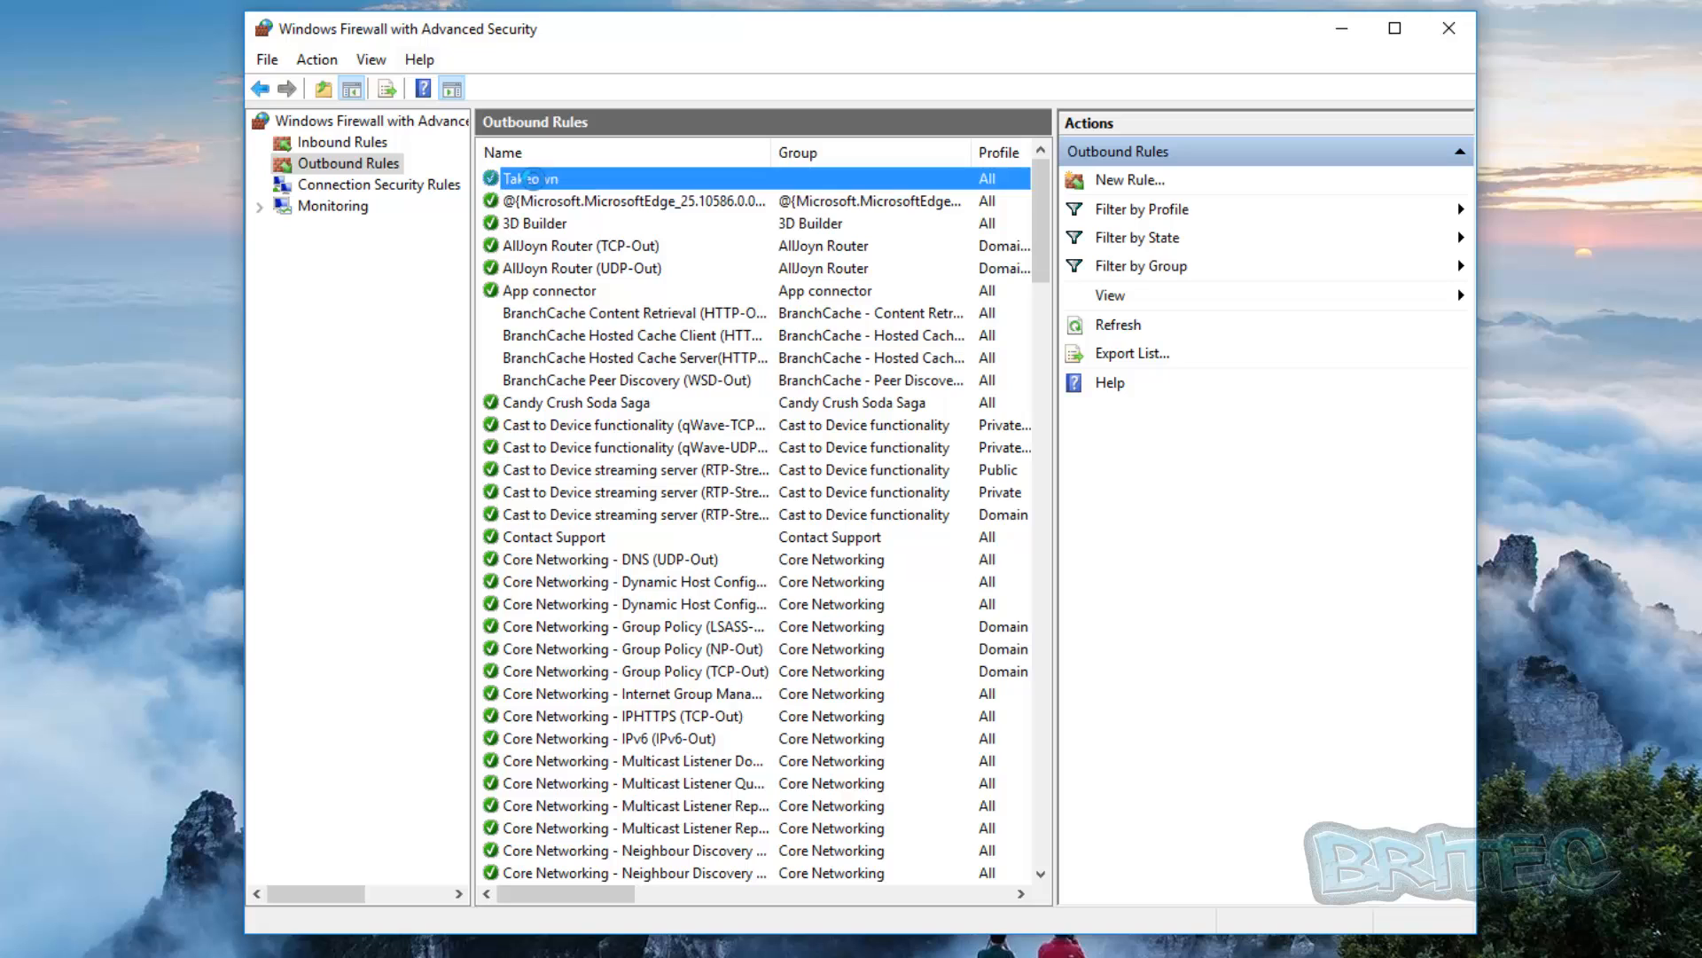
- Set the Takeown rule back to Block the connection and apply
double_click(541, 178)
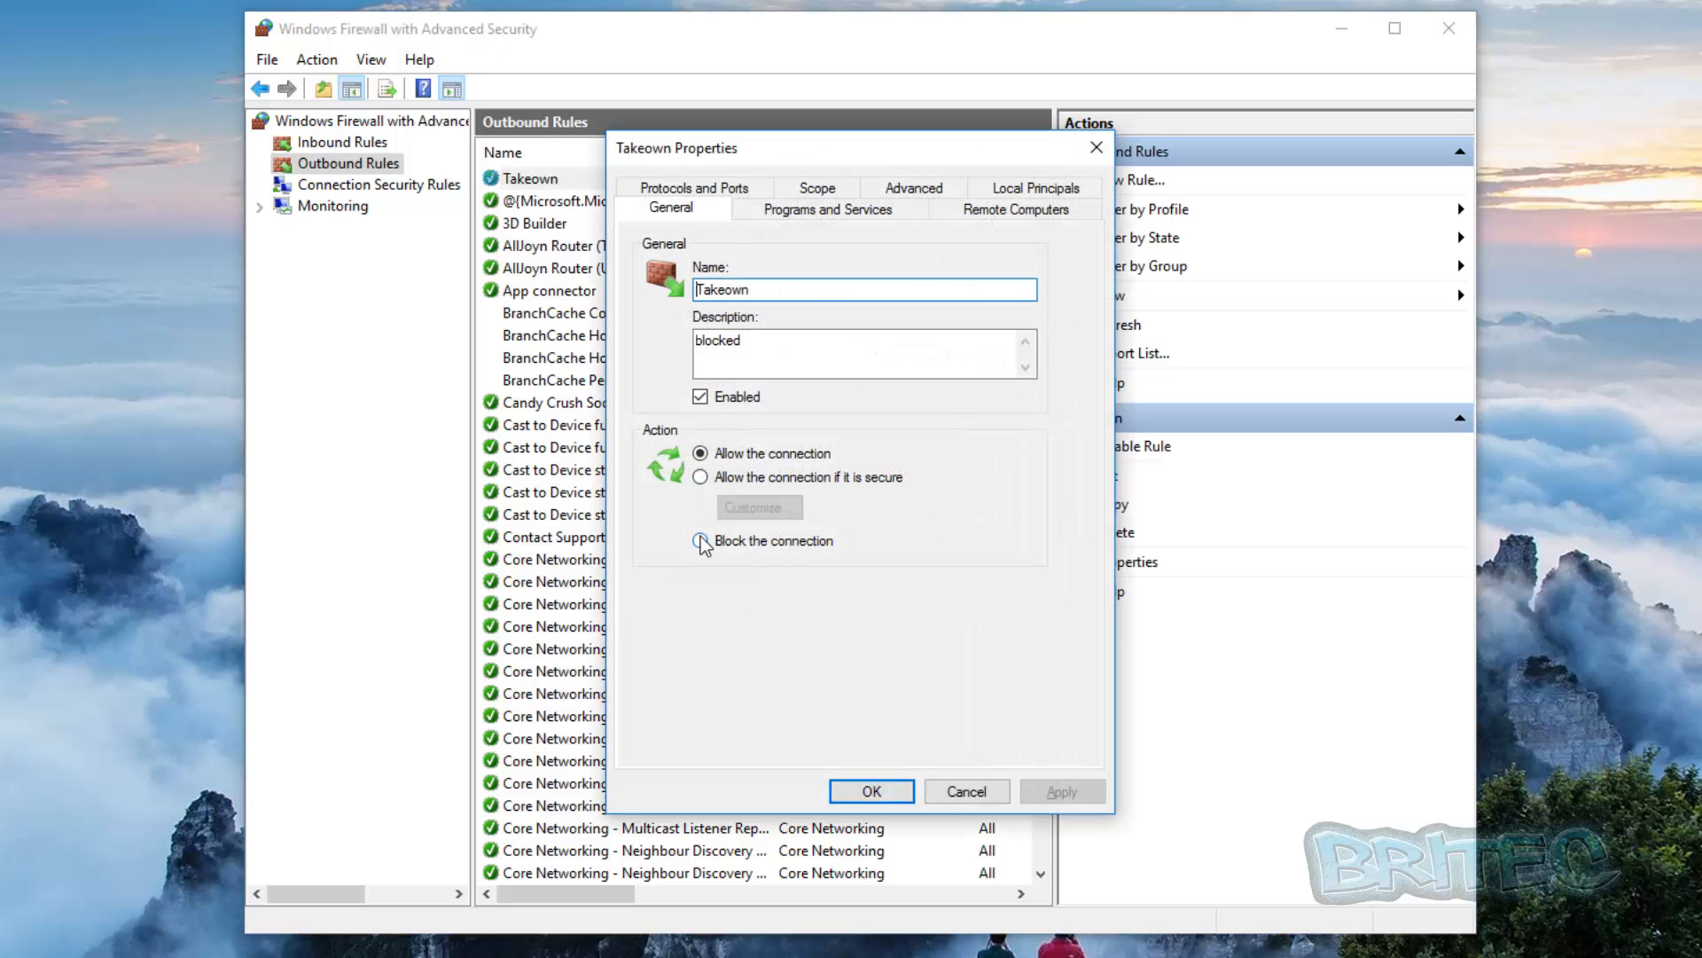
click(700, 541)
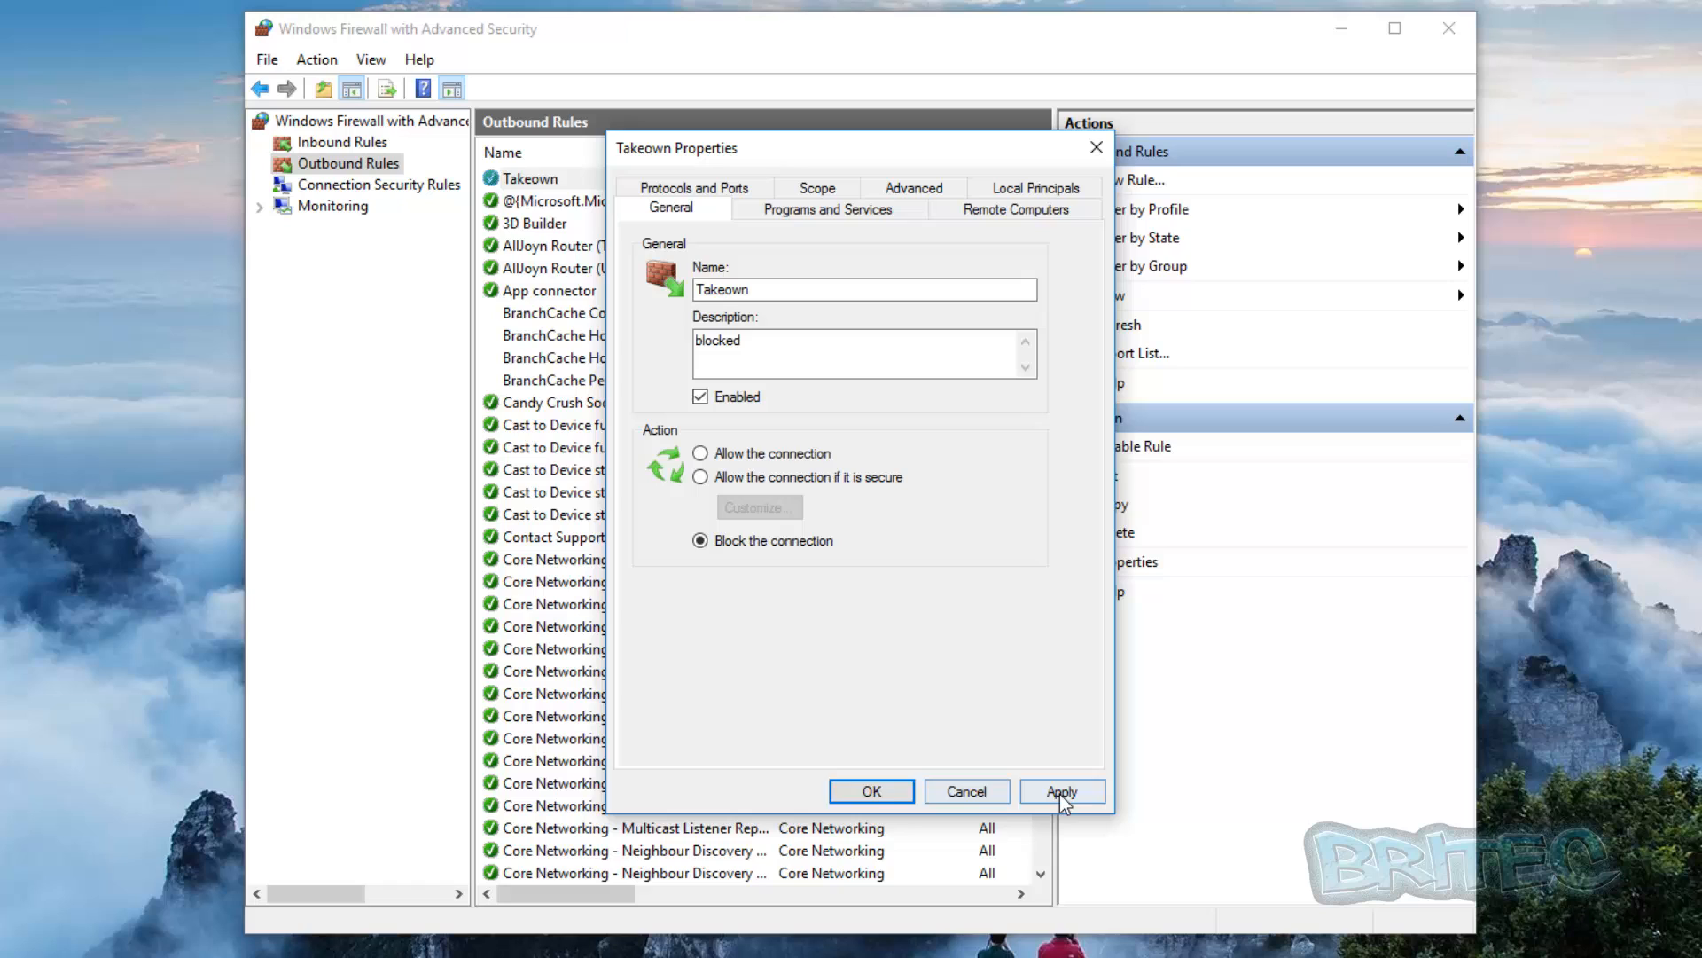
click(829, 208)
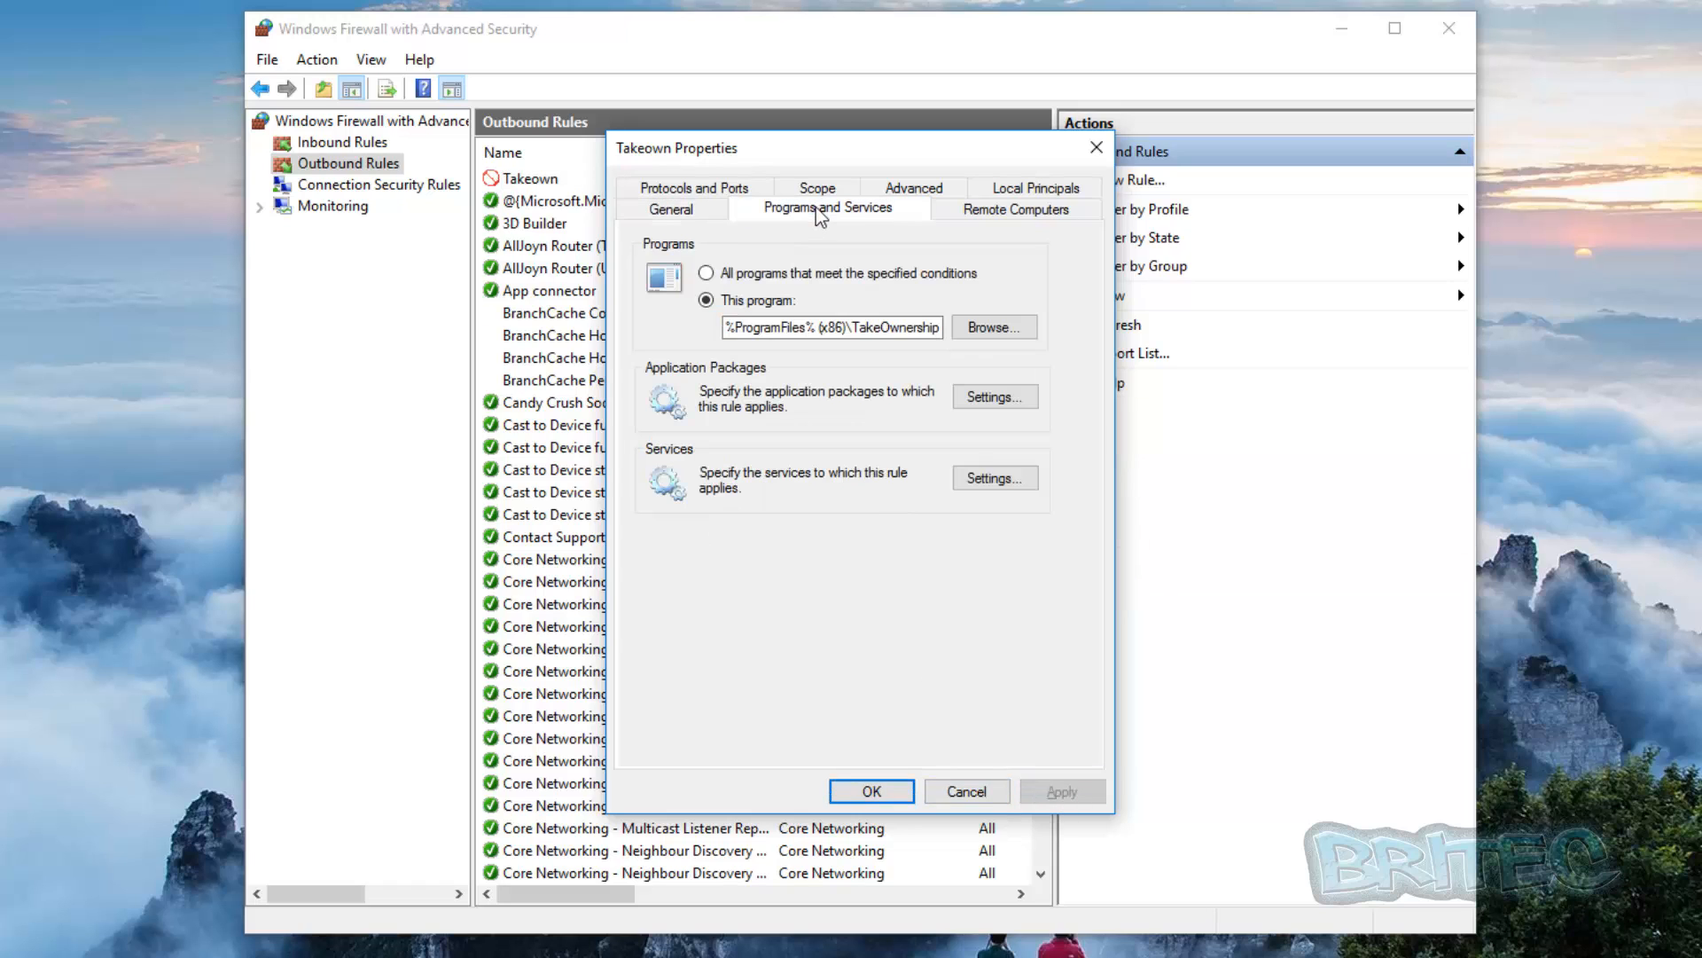
click(1020, 208)
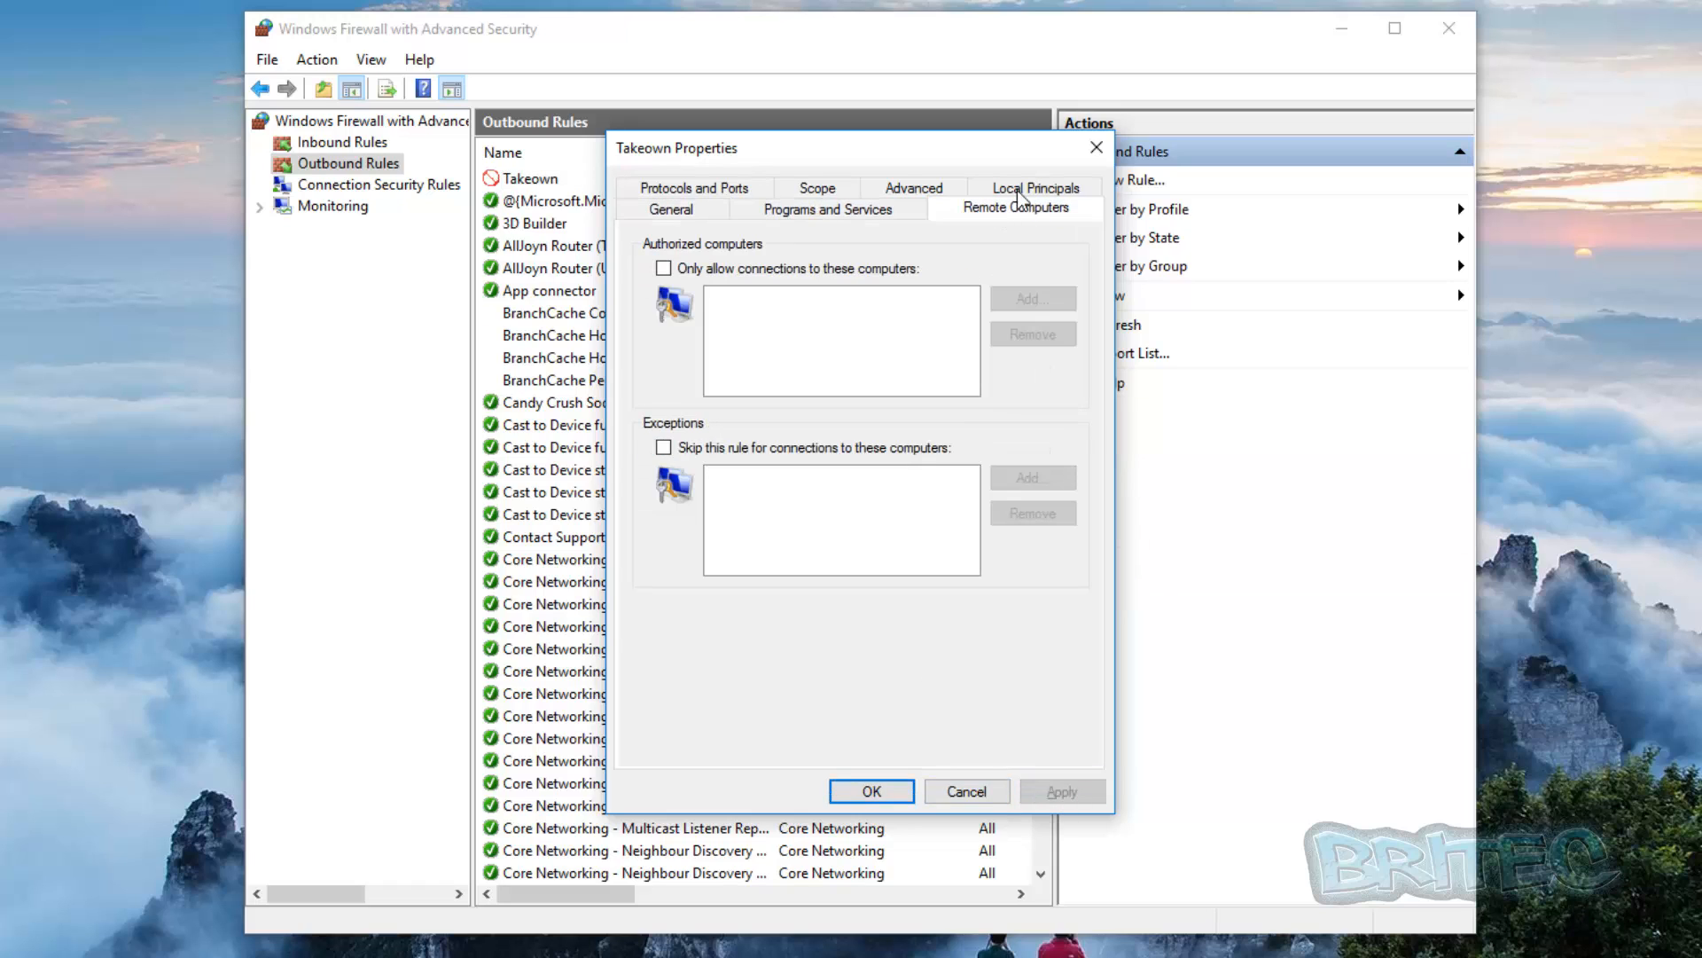
click(1034, 187)
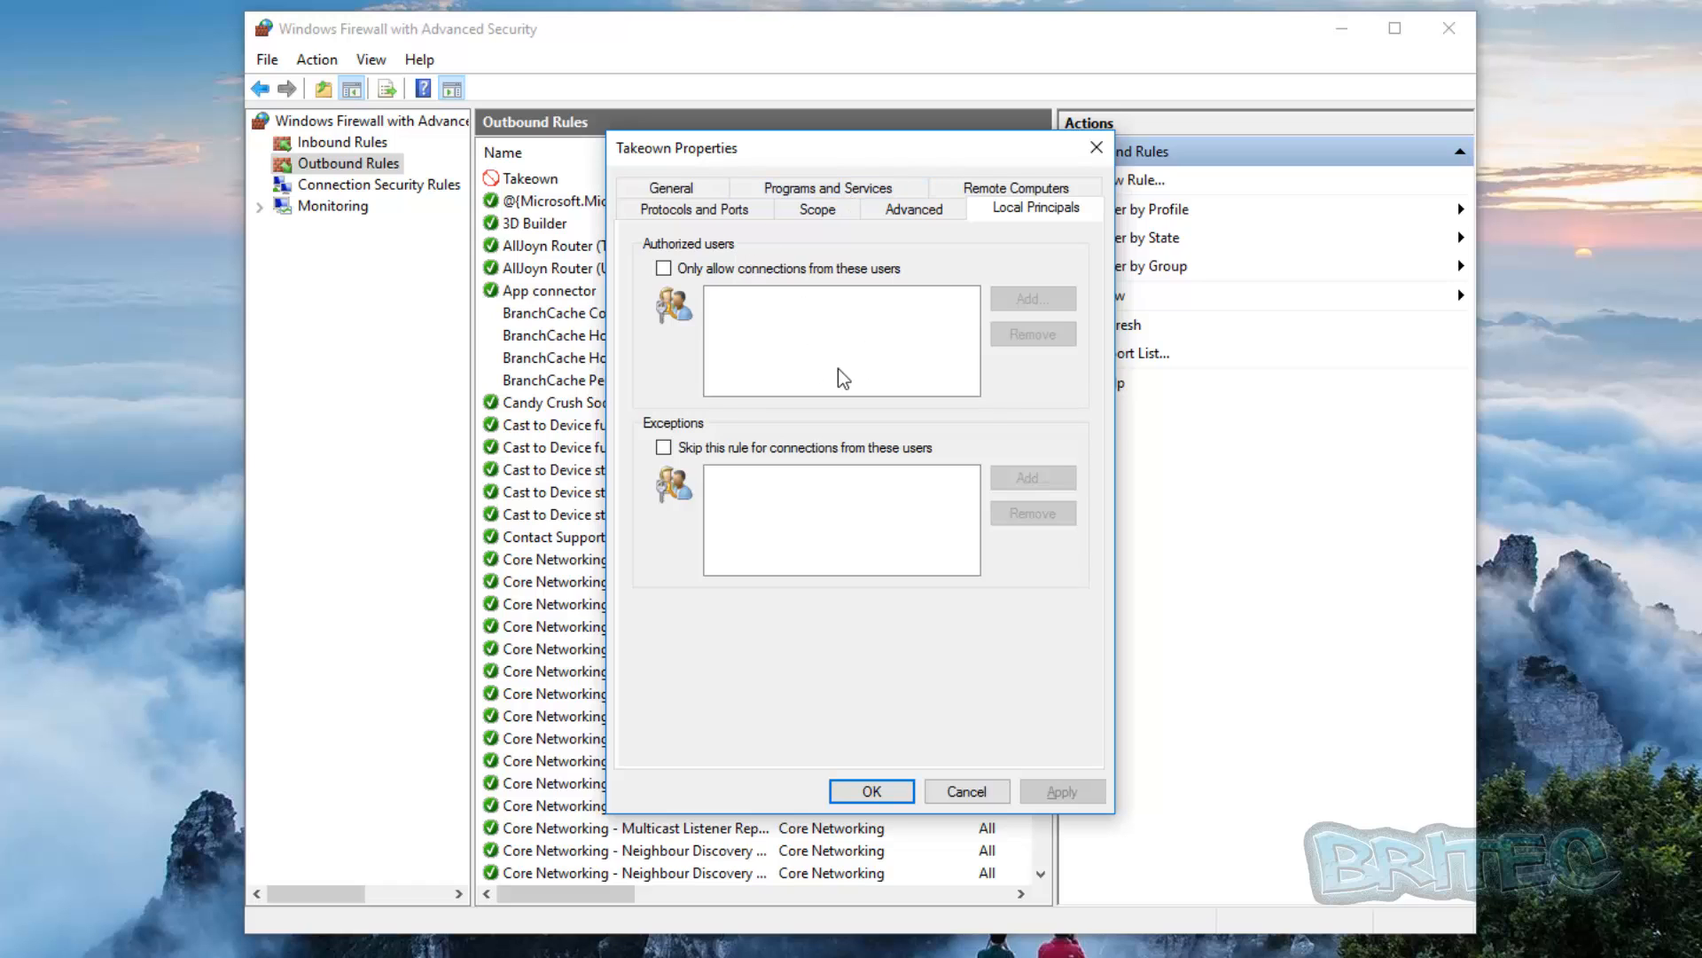
mouse_move(695, 290)
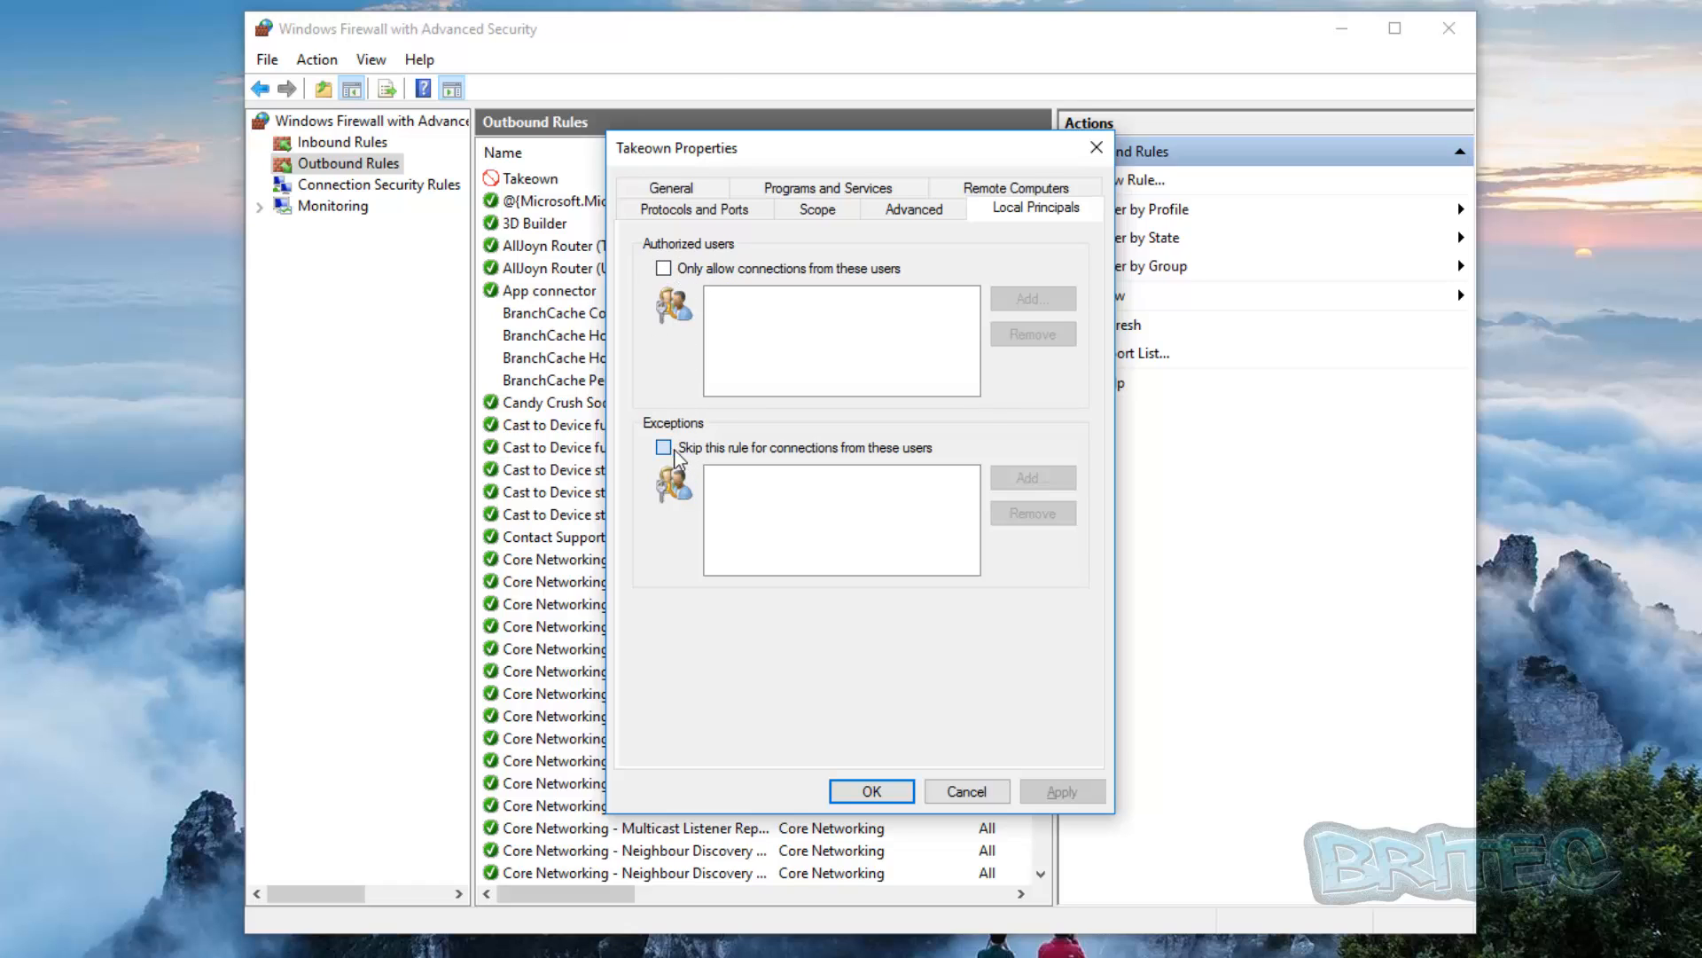
click(663, 448)
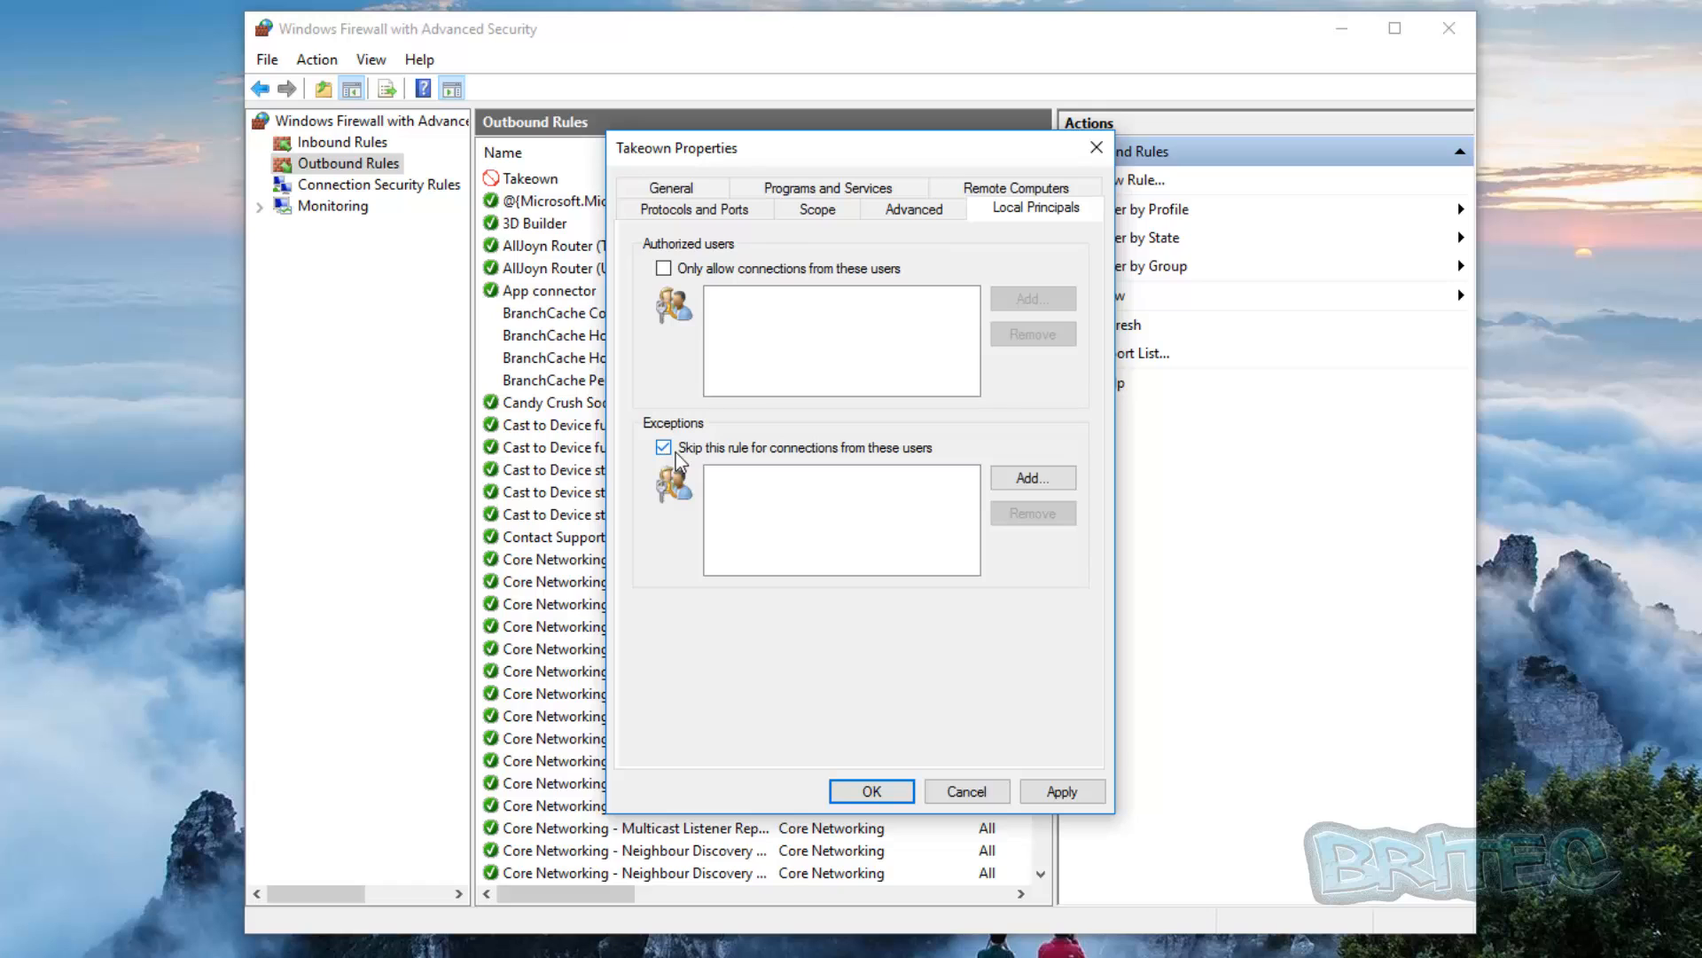
mouse_move(838, 464)
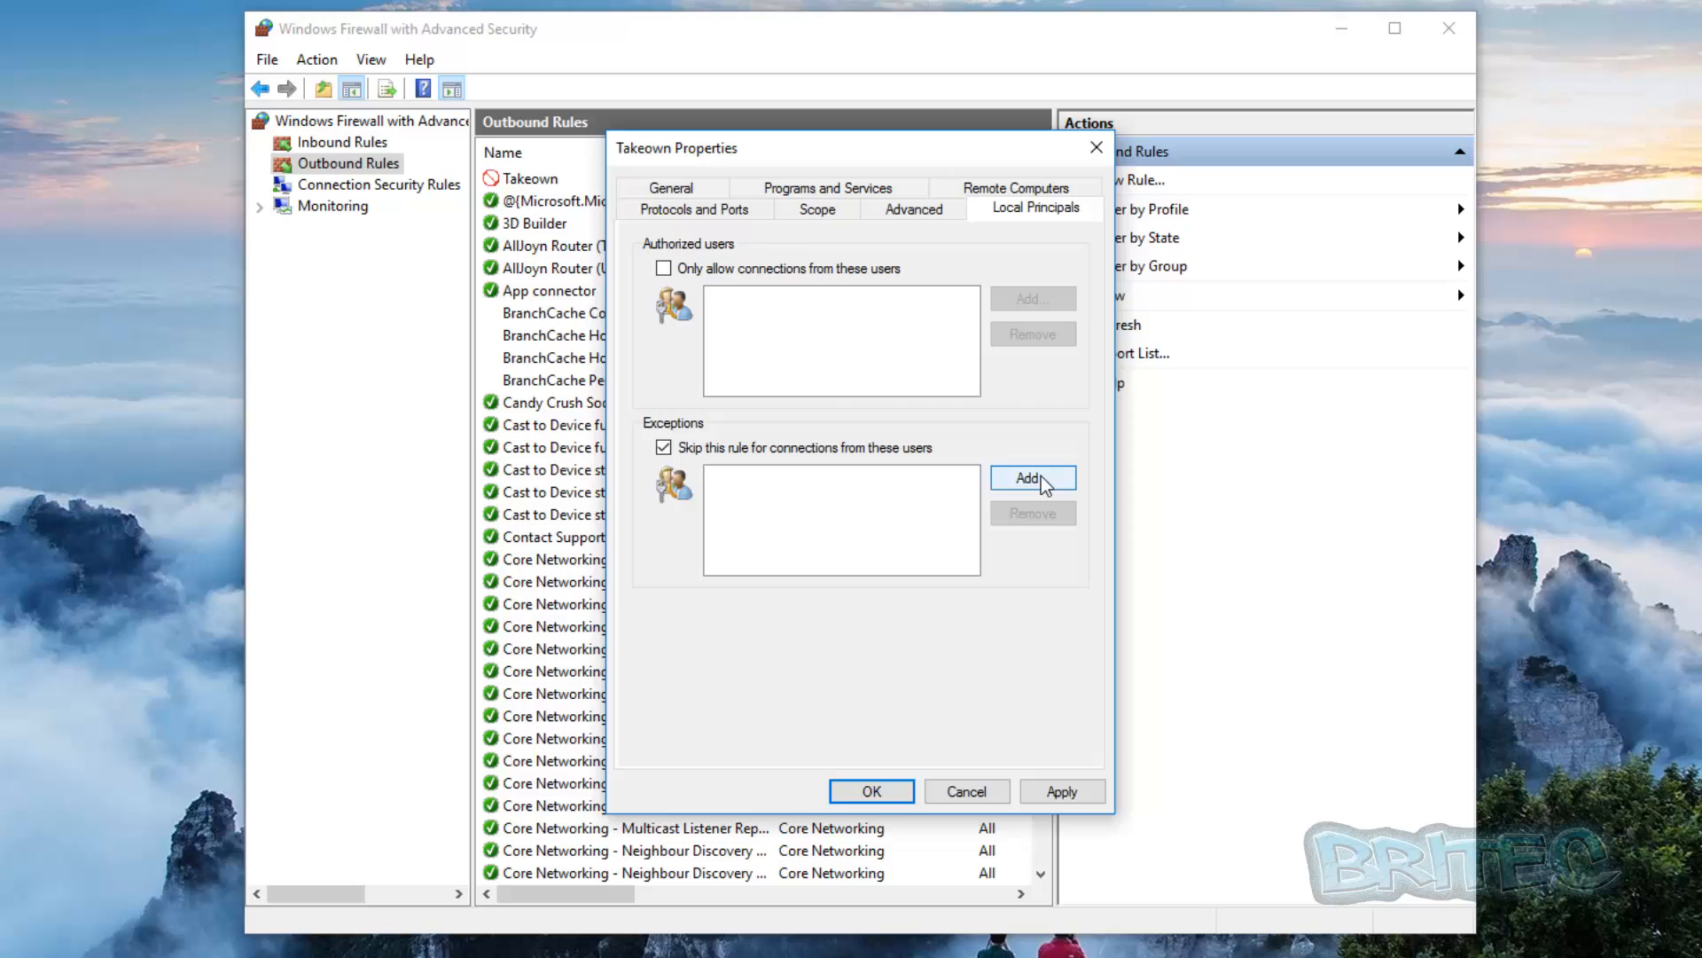
click(1033, 478)
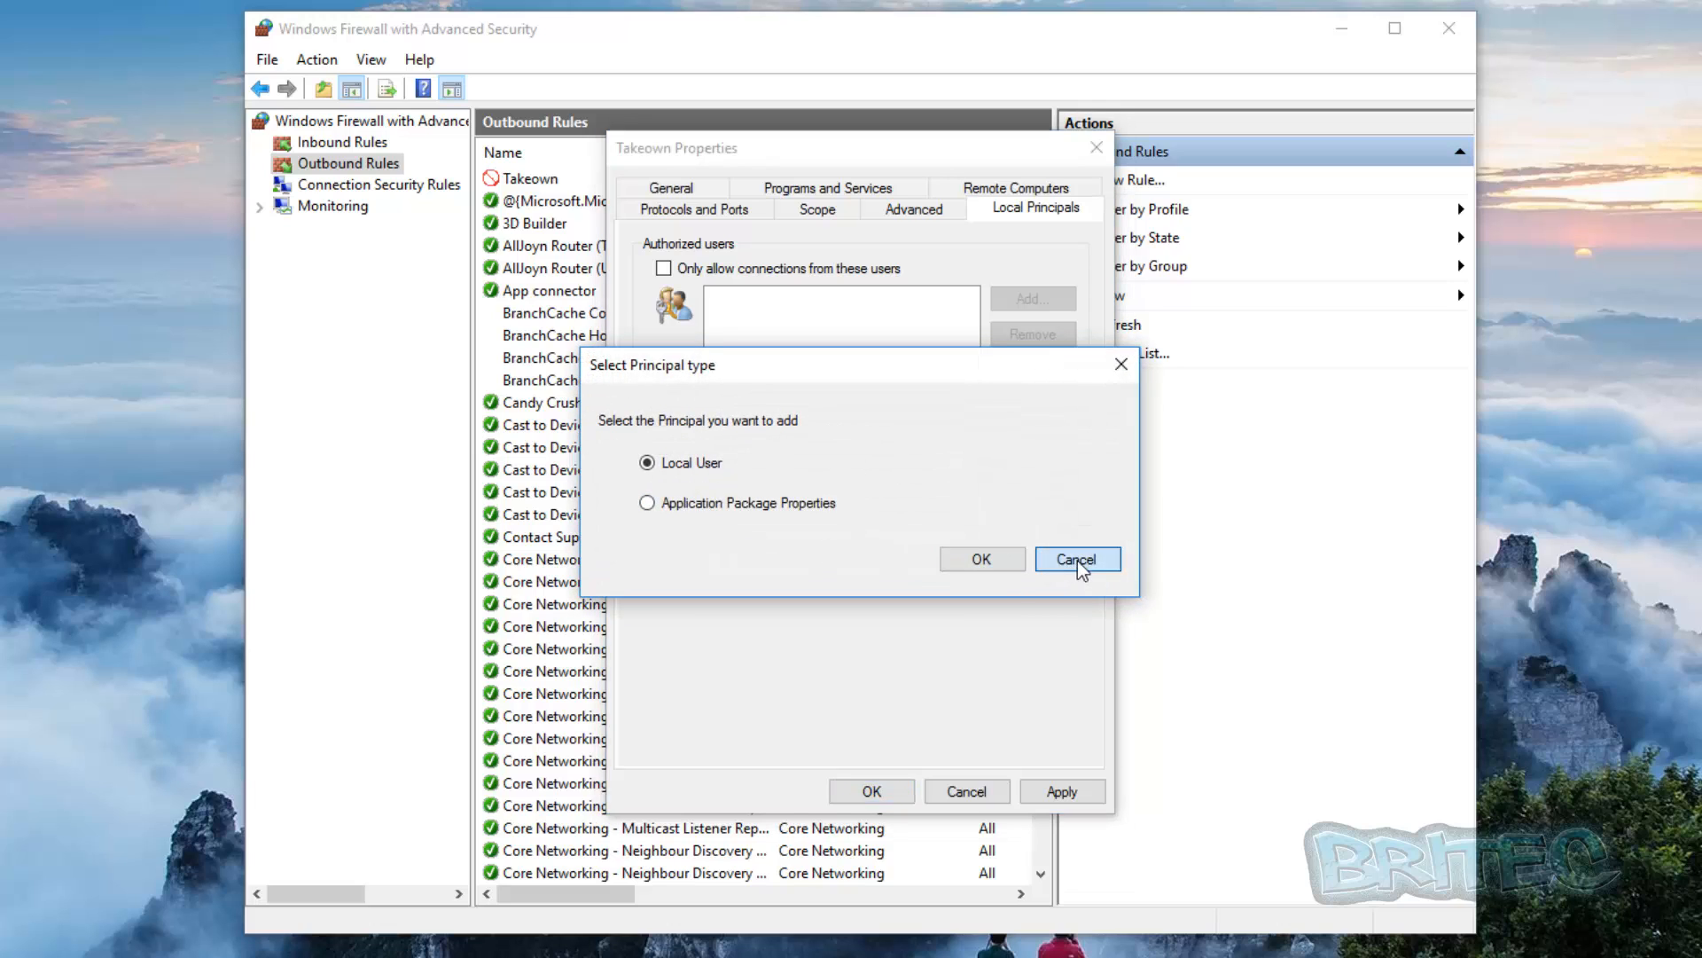
click(1078, 559)
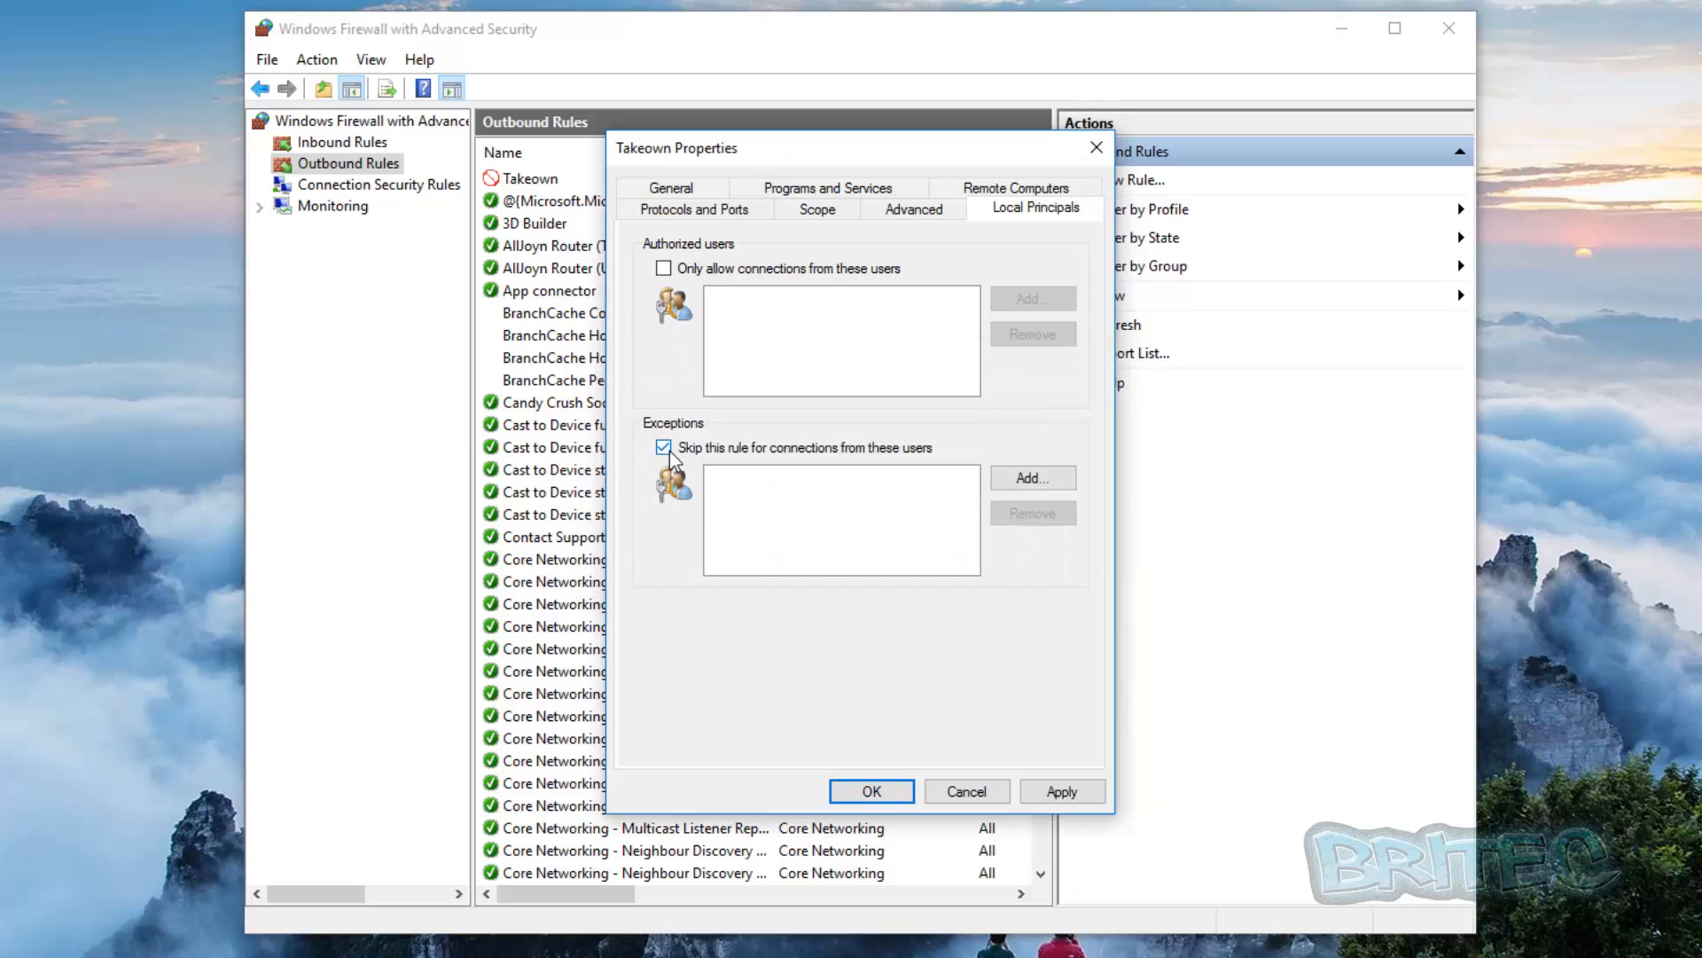
click(663, 447)
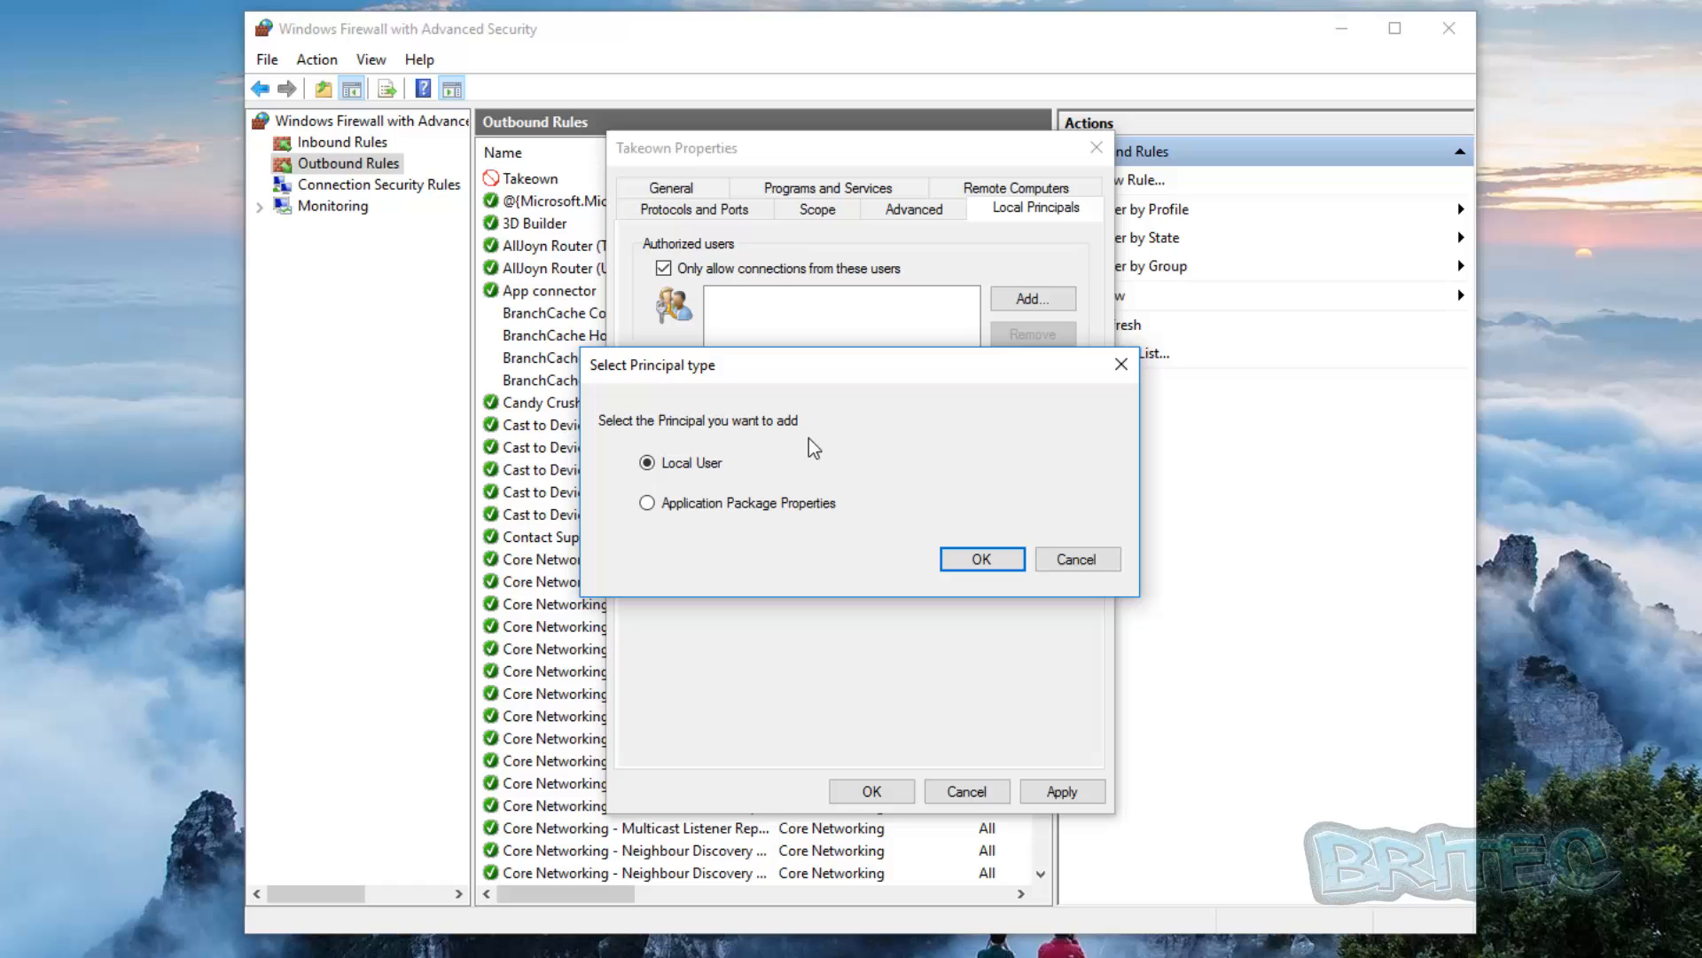
click(1077, 558)
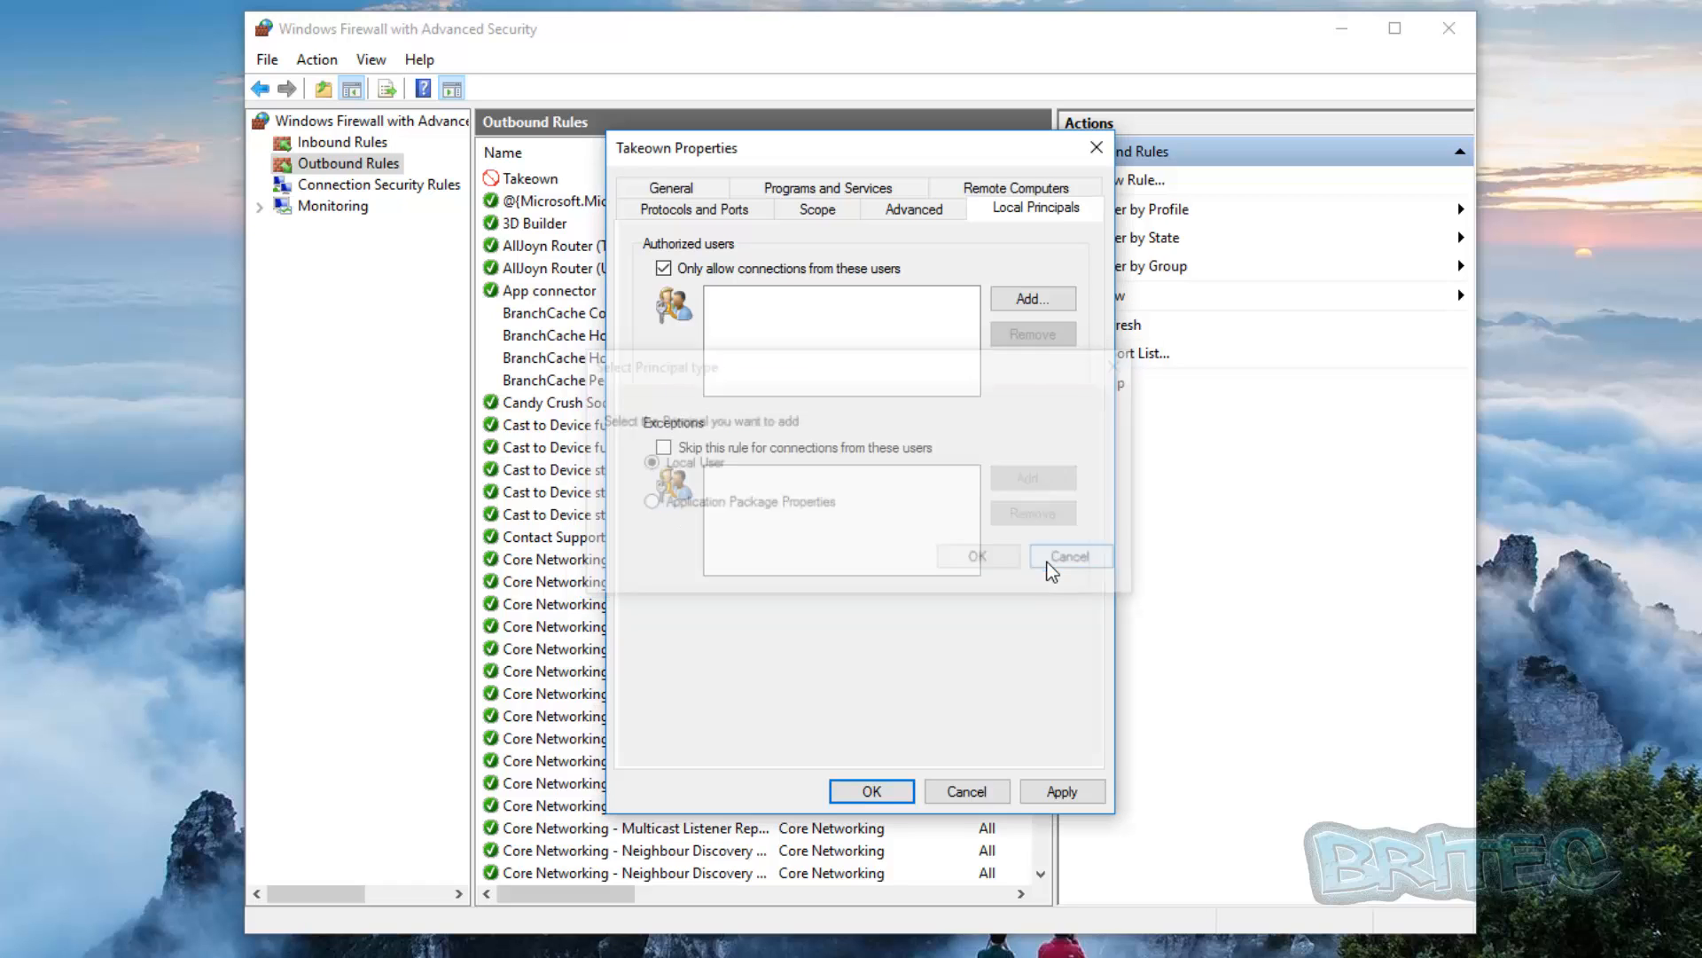
click(1071, 556)
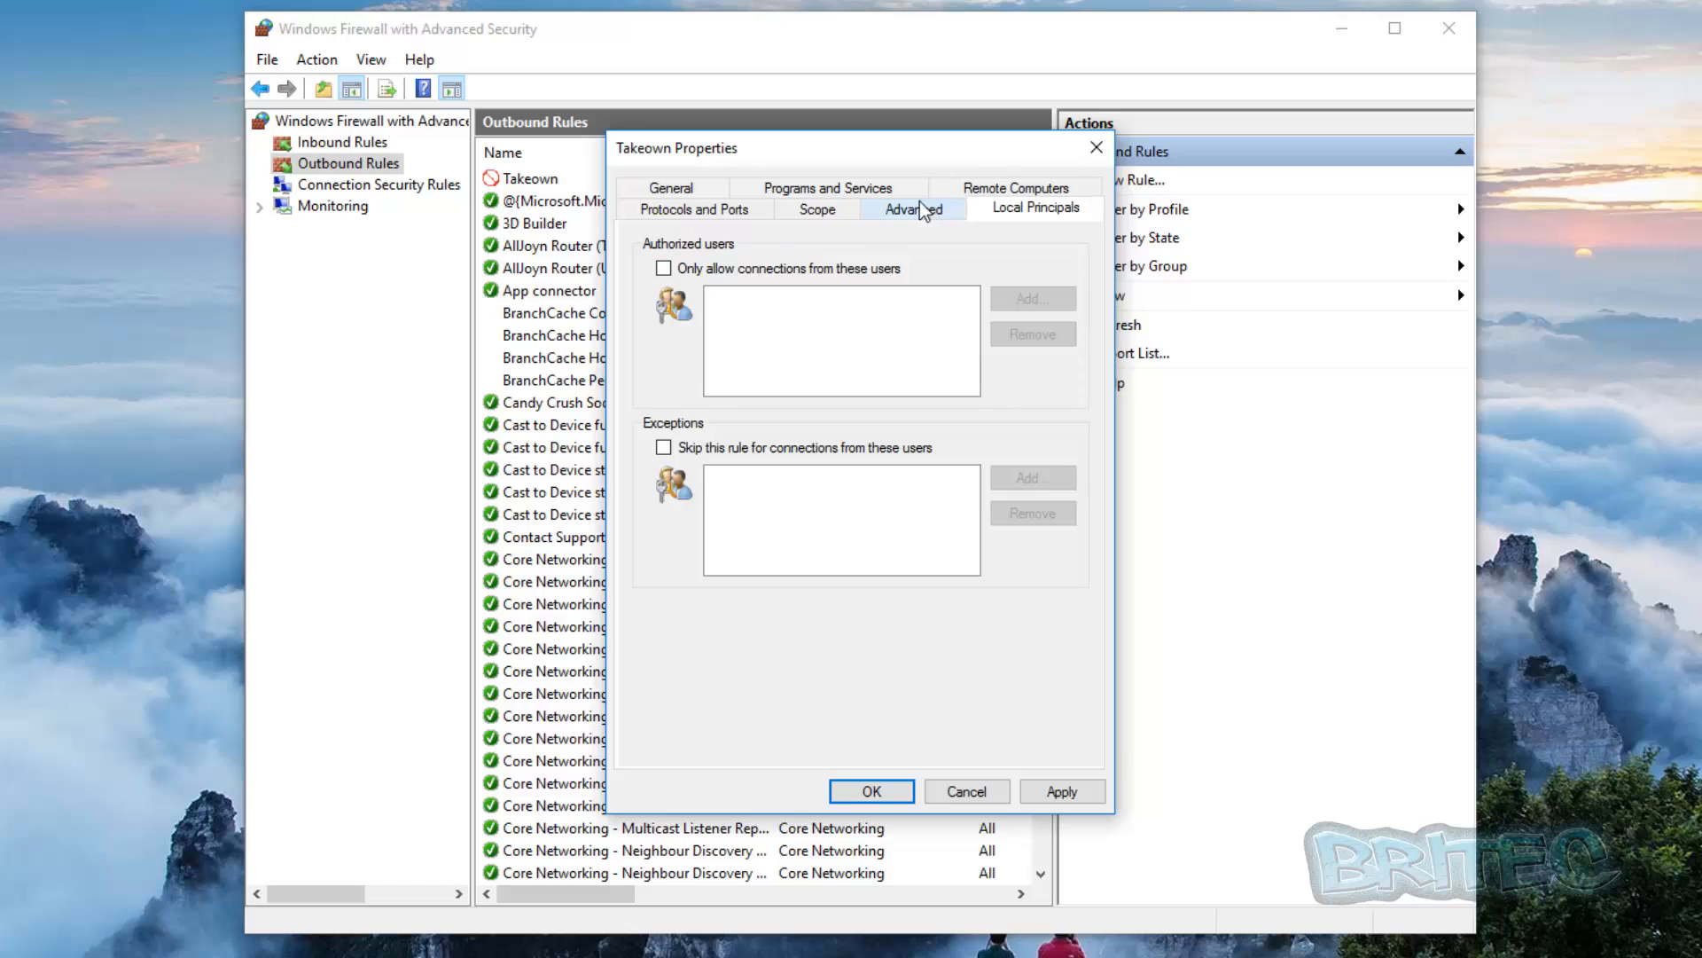
click(913, 209)
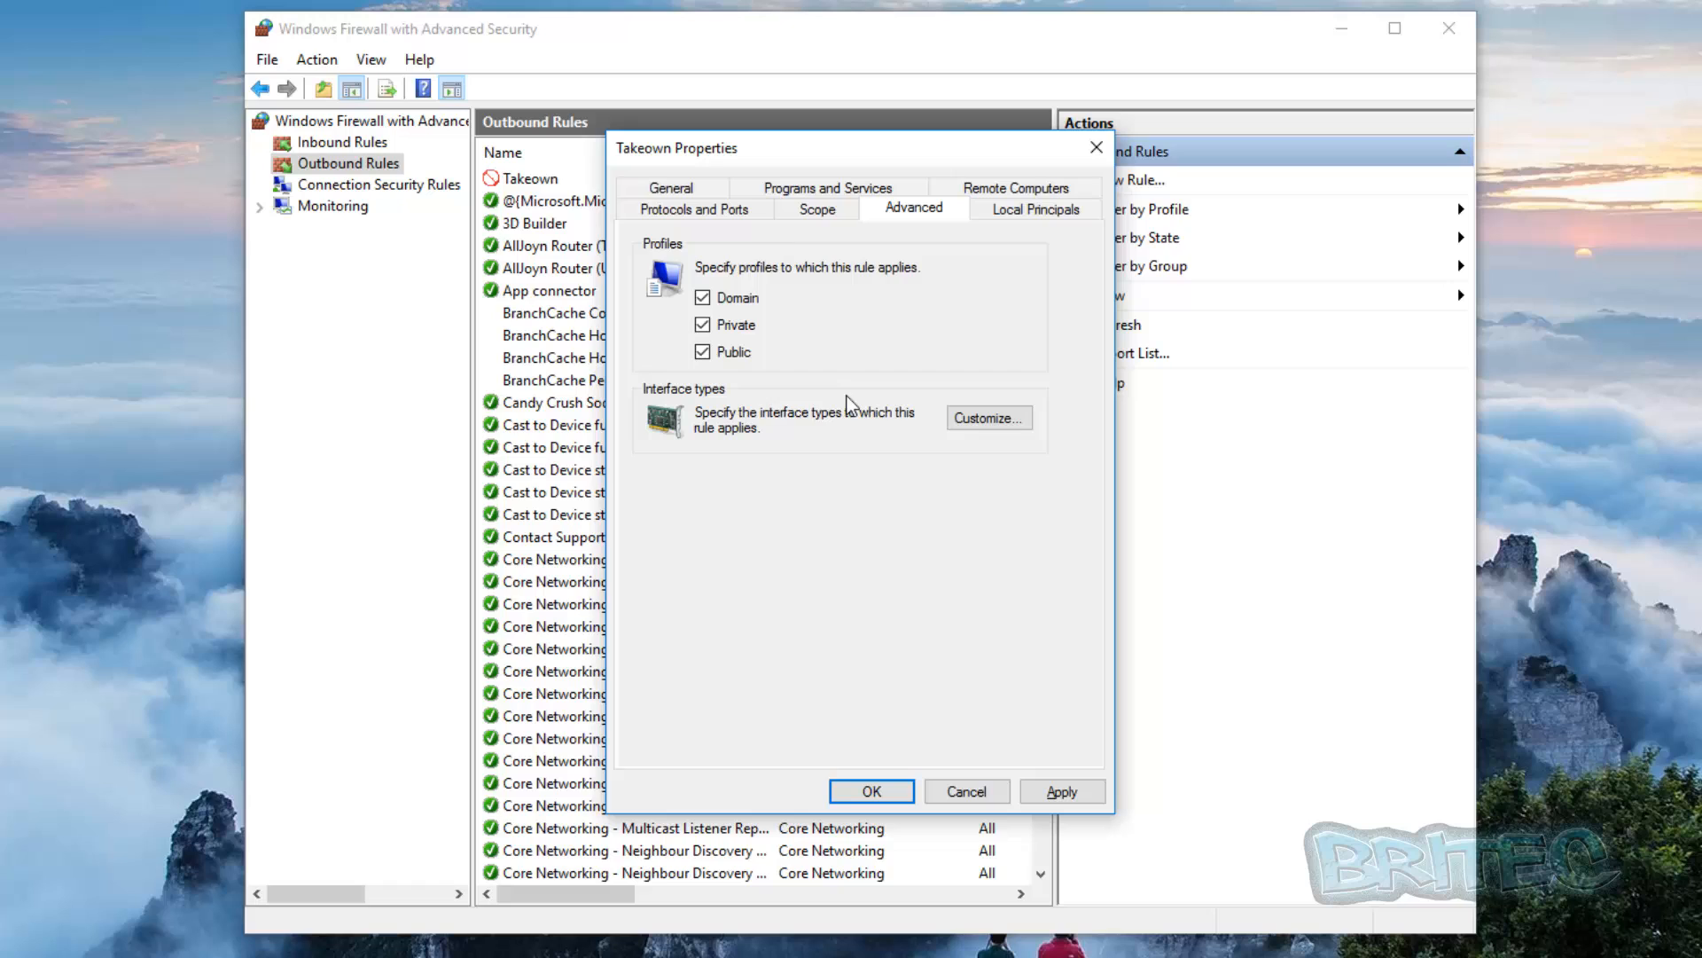
click(671, 187)
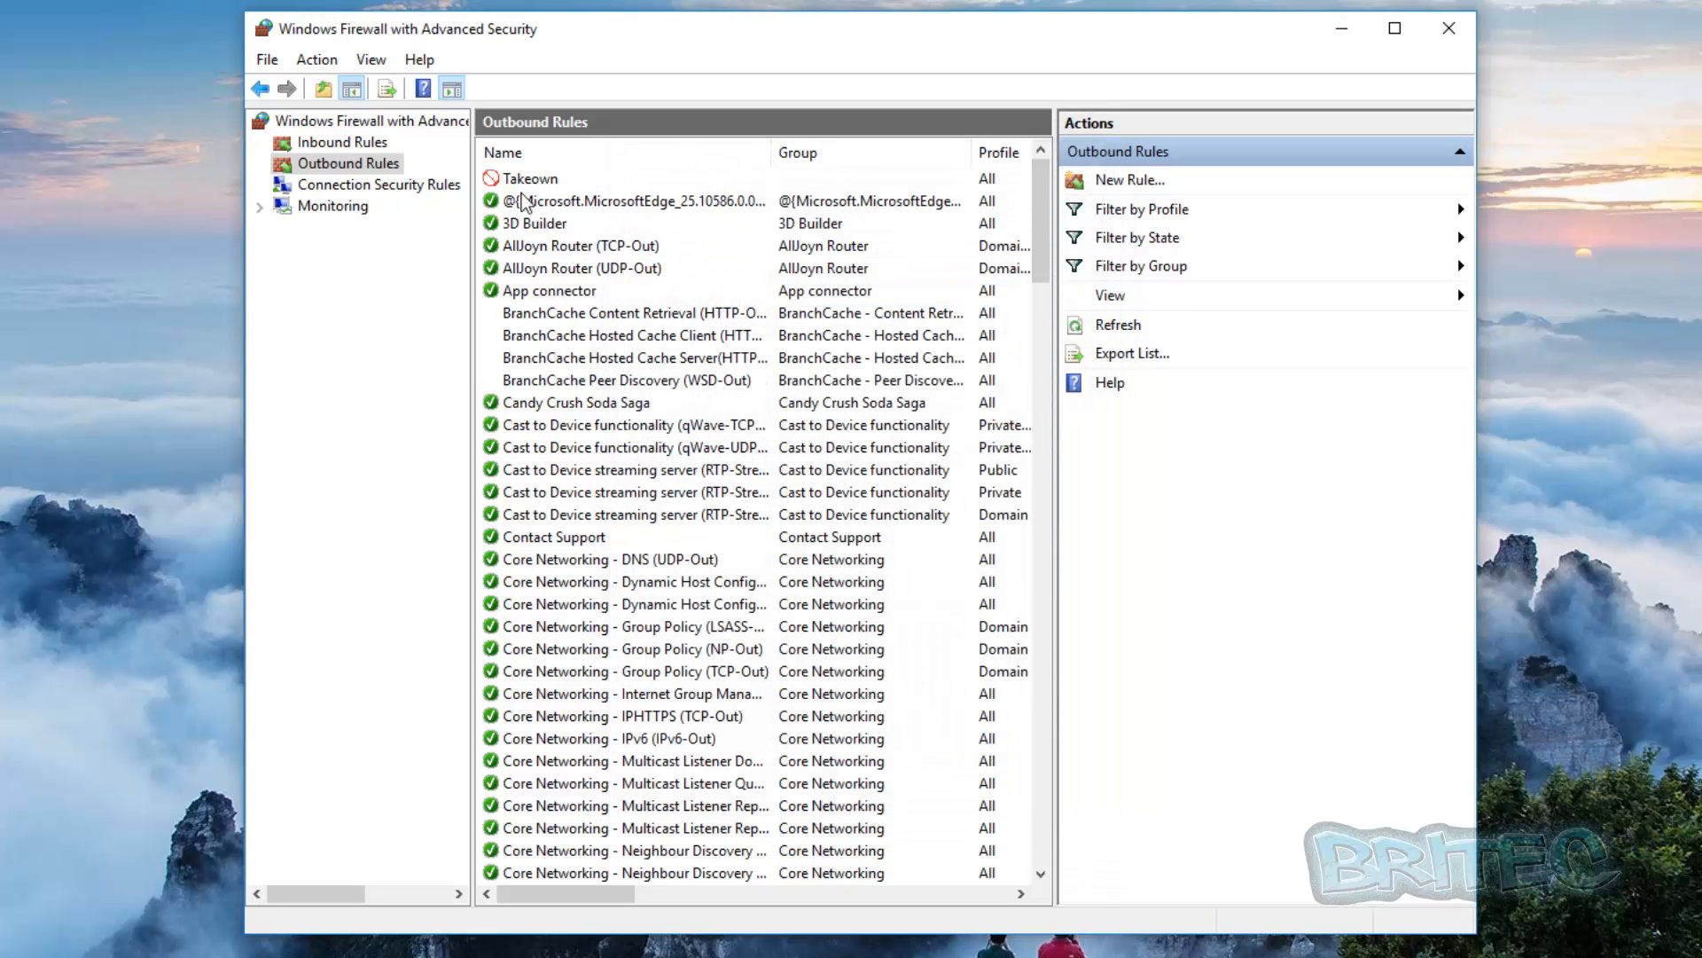
click(531, 178)
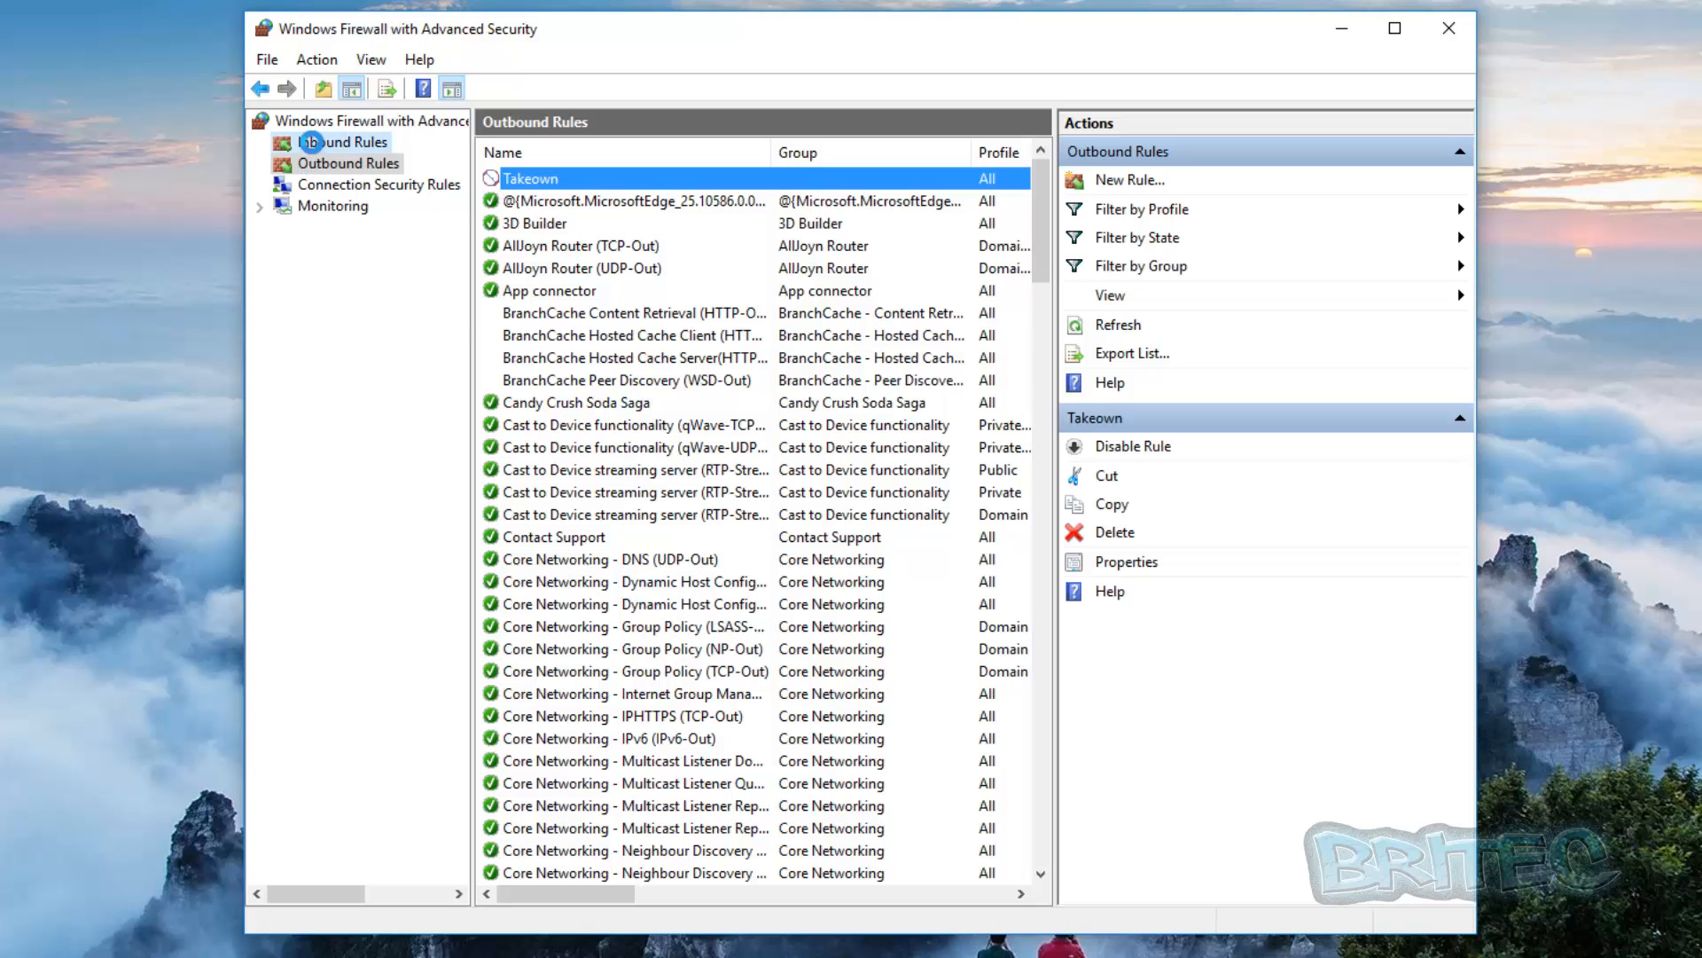
- Start a new inbound Program rule targeting TakeOwnershipEx.exe
click(339, 142)
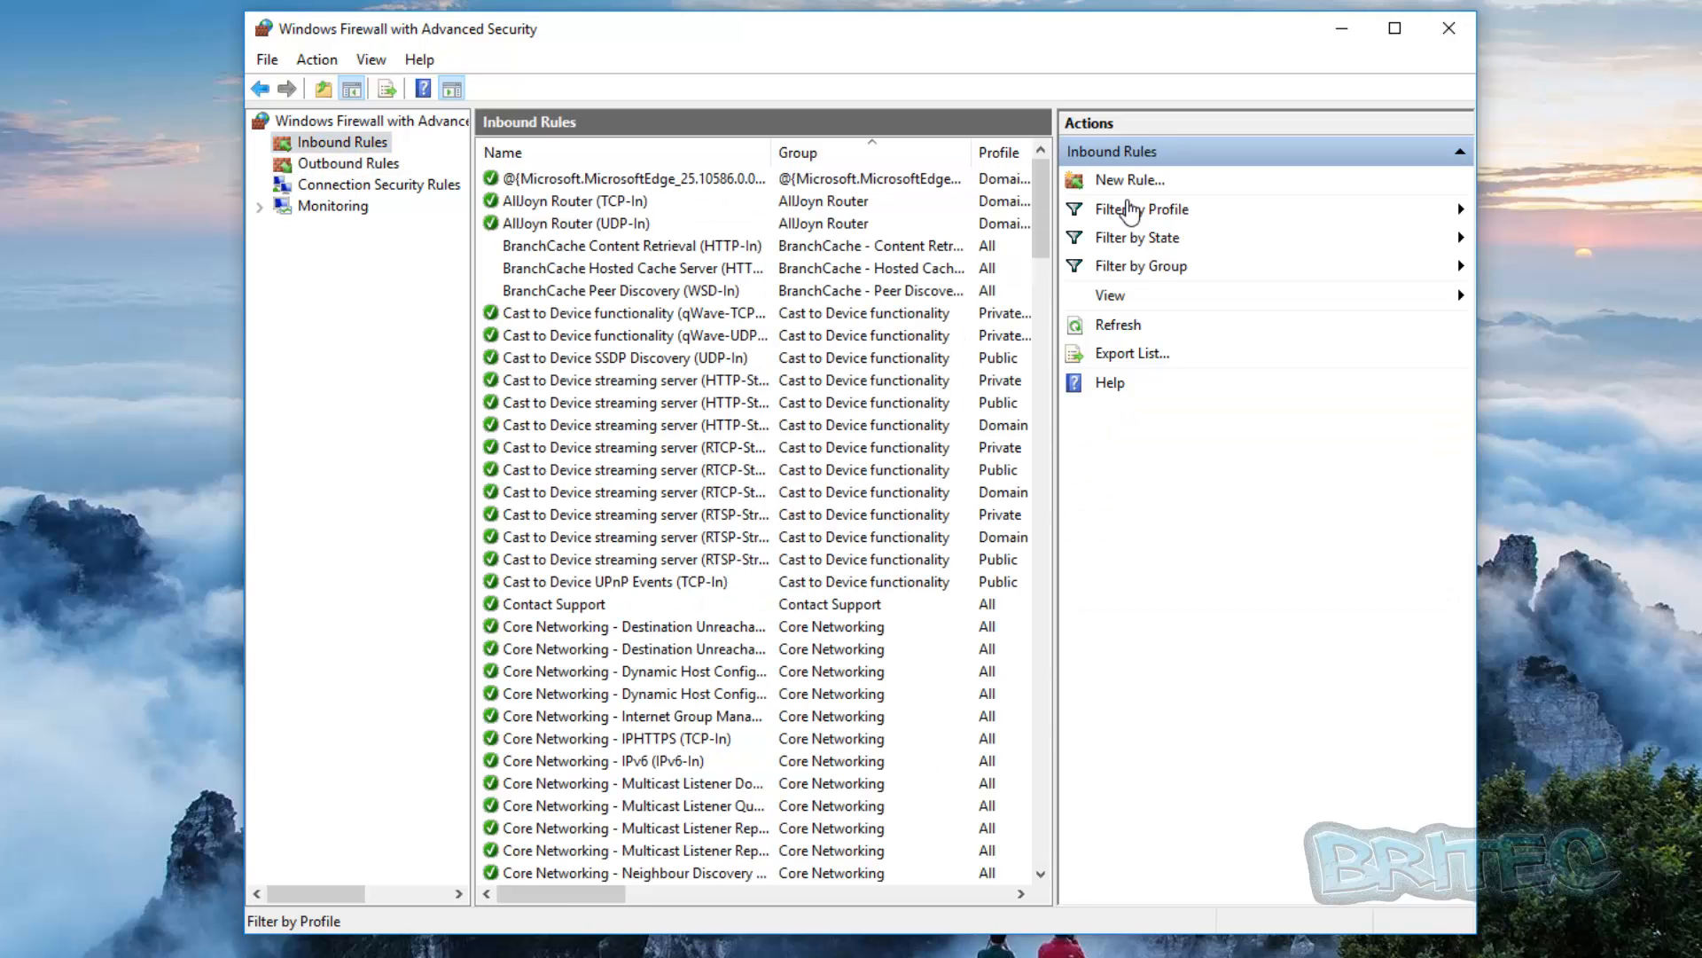
click(1129, 180)
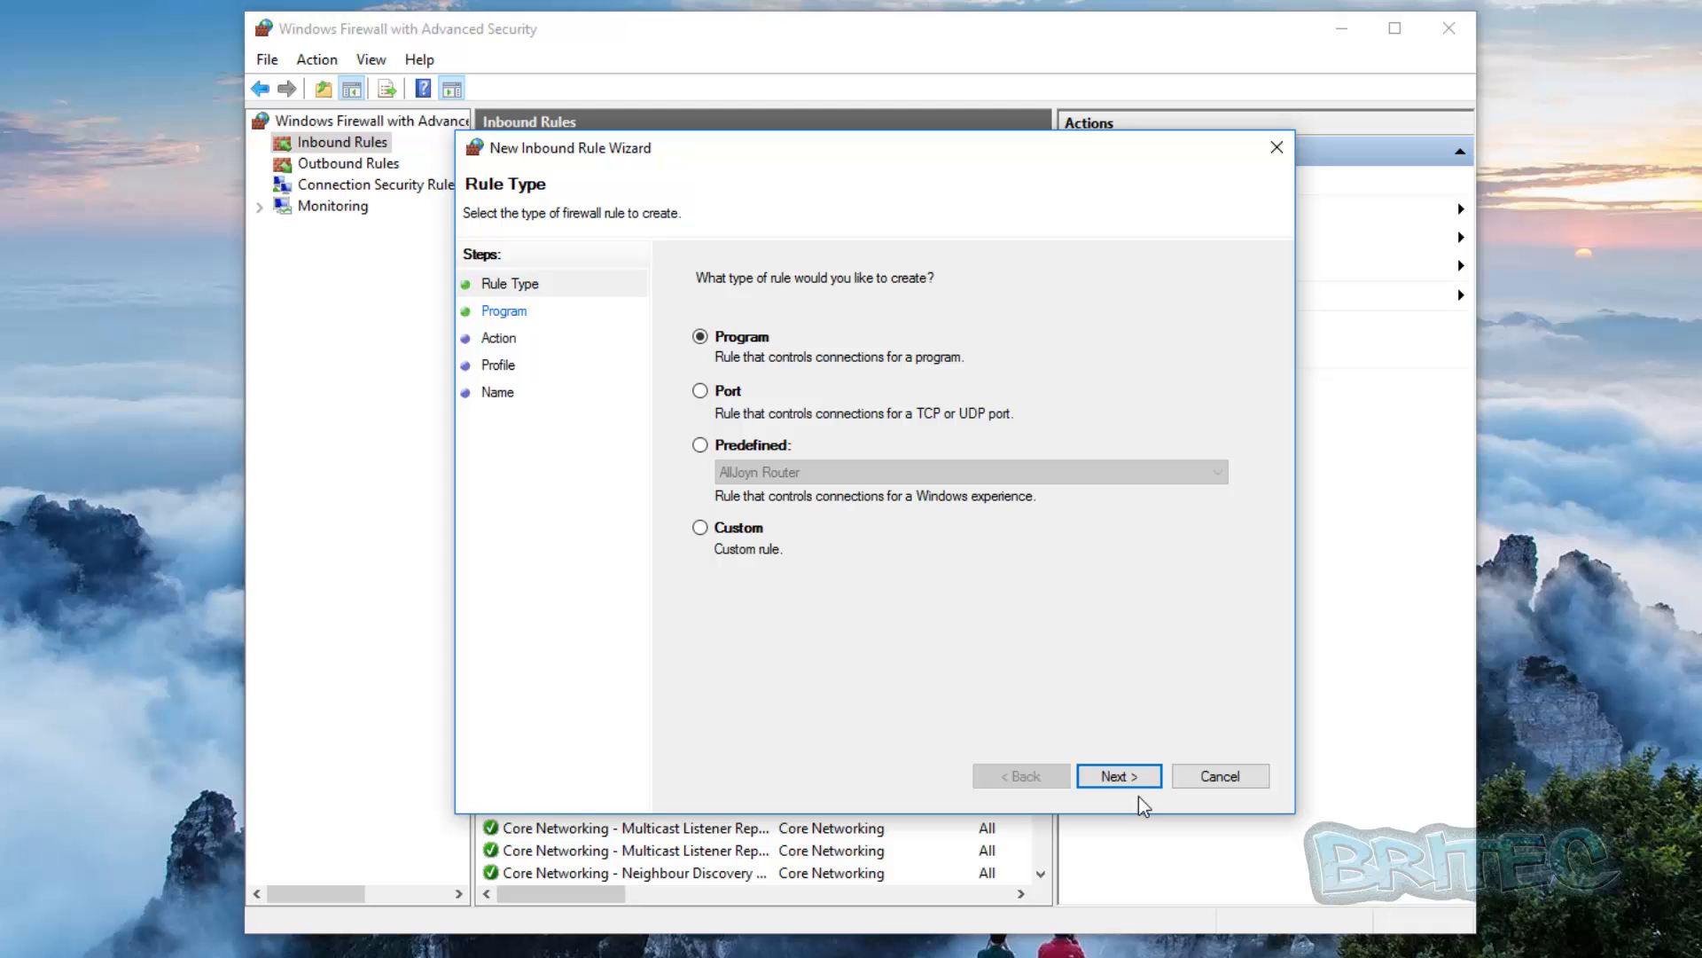
click(1119, 775)
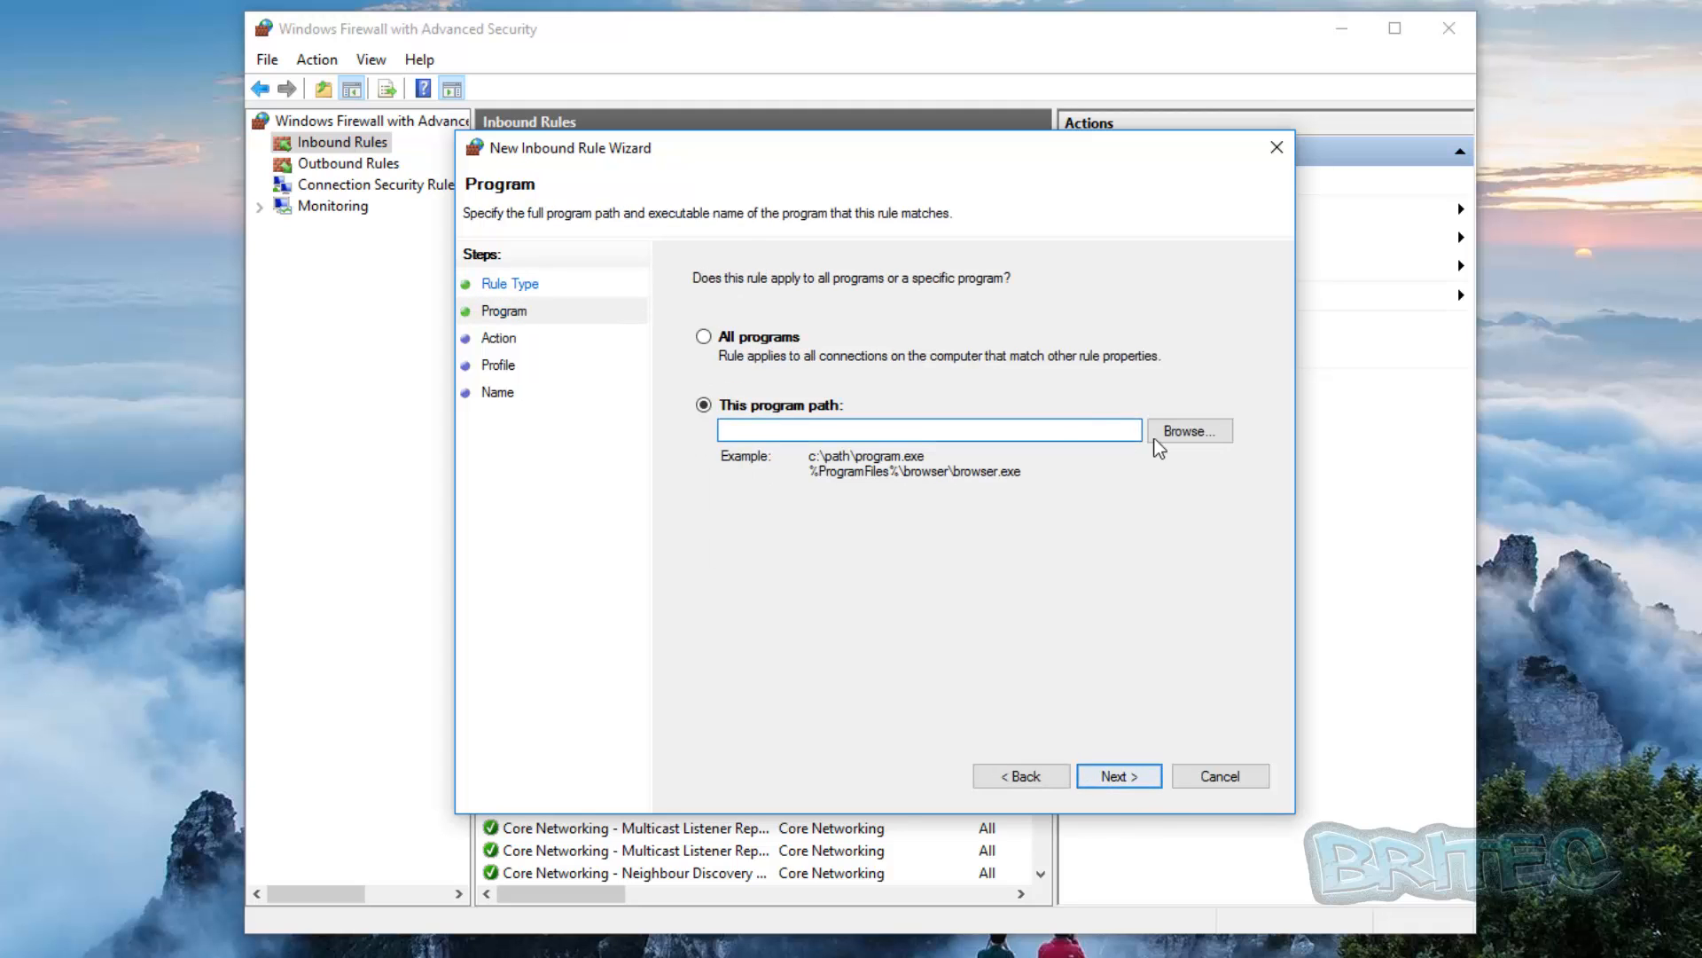
click(1189, 430)
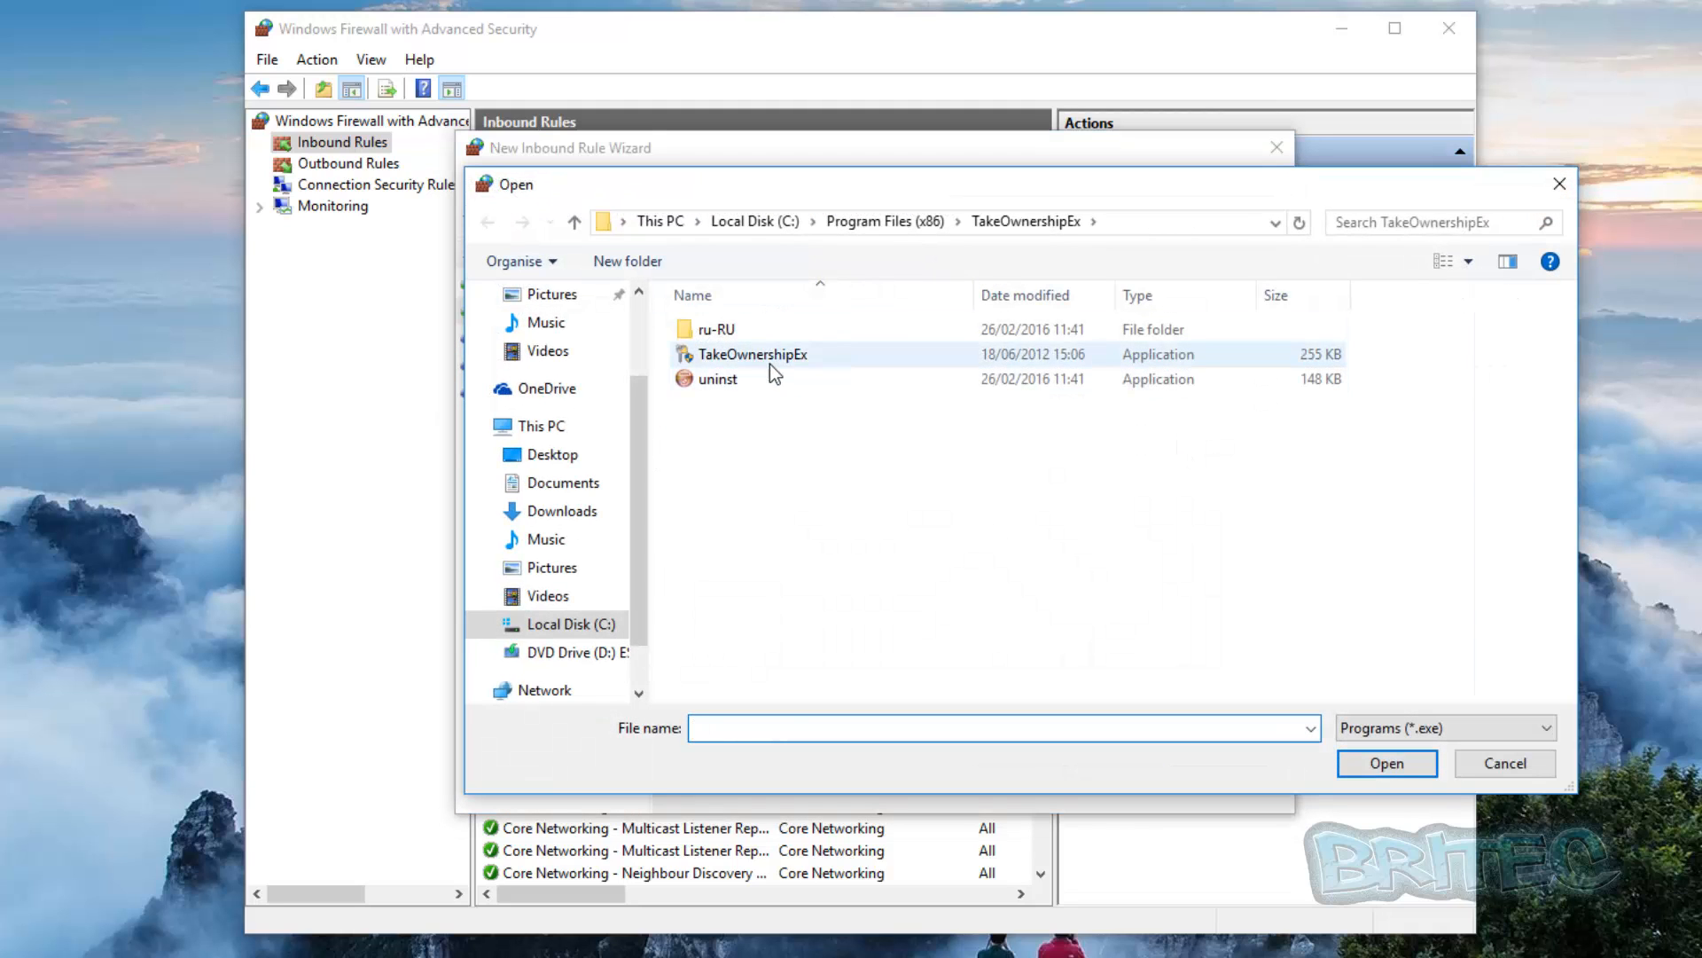
click(753, 355)
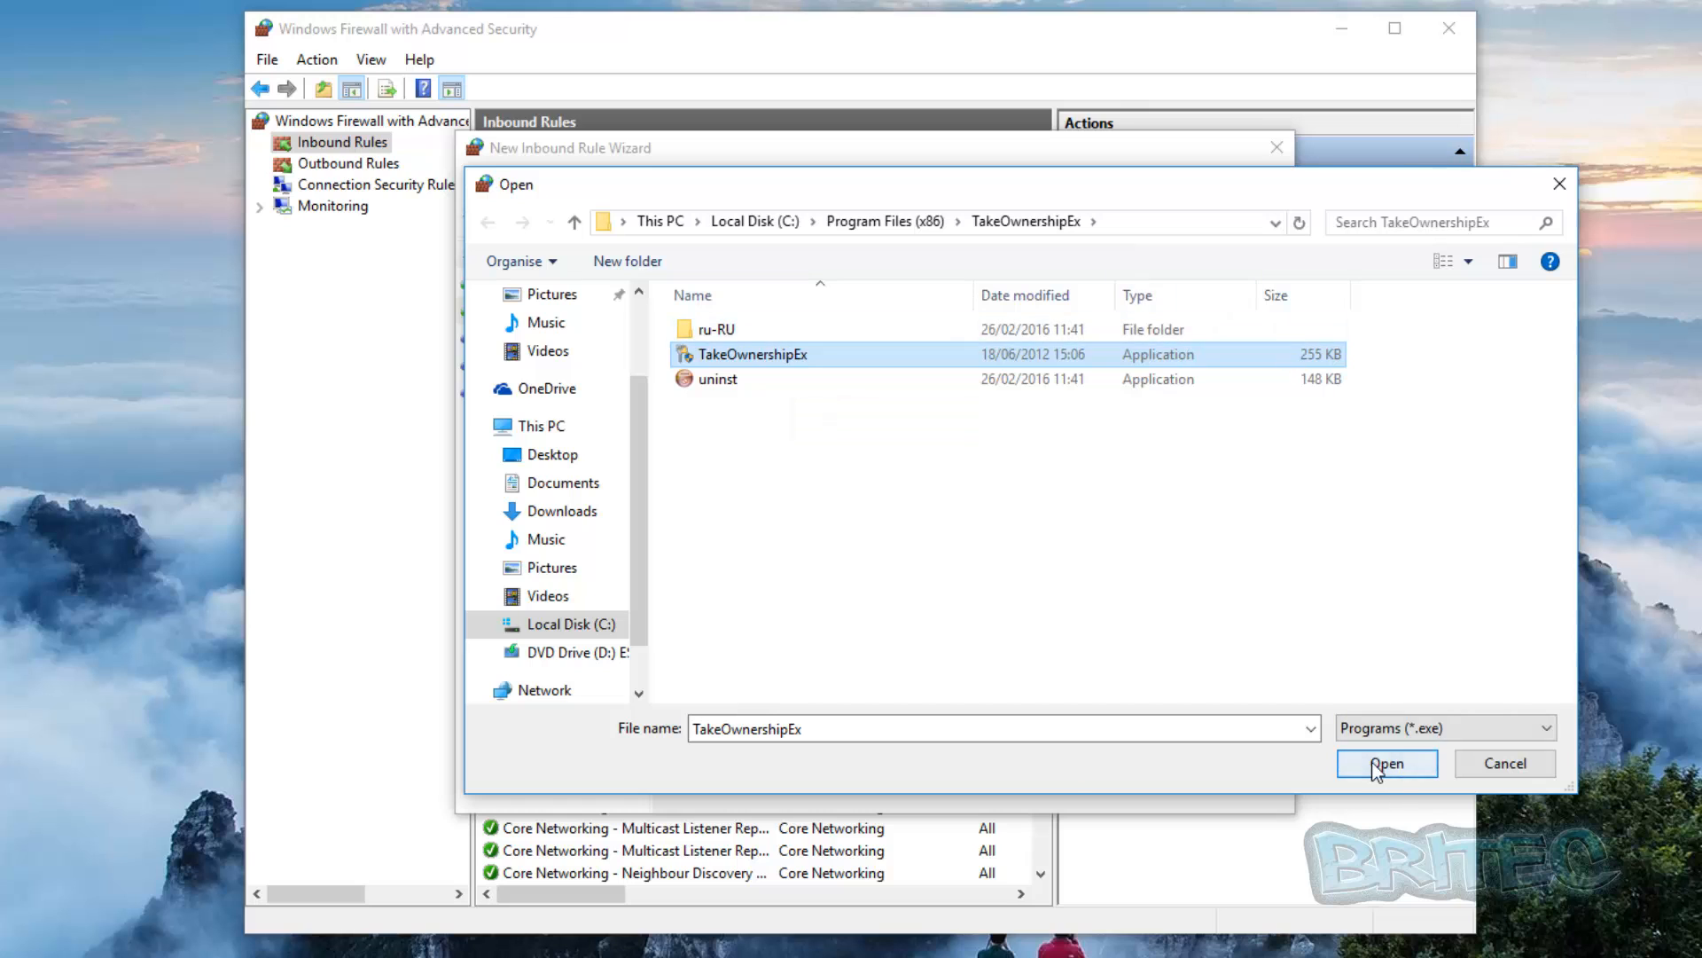
click(1387, 762)
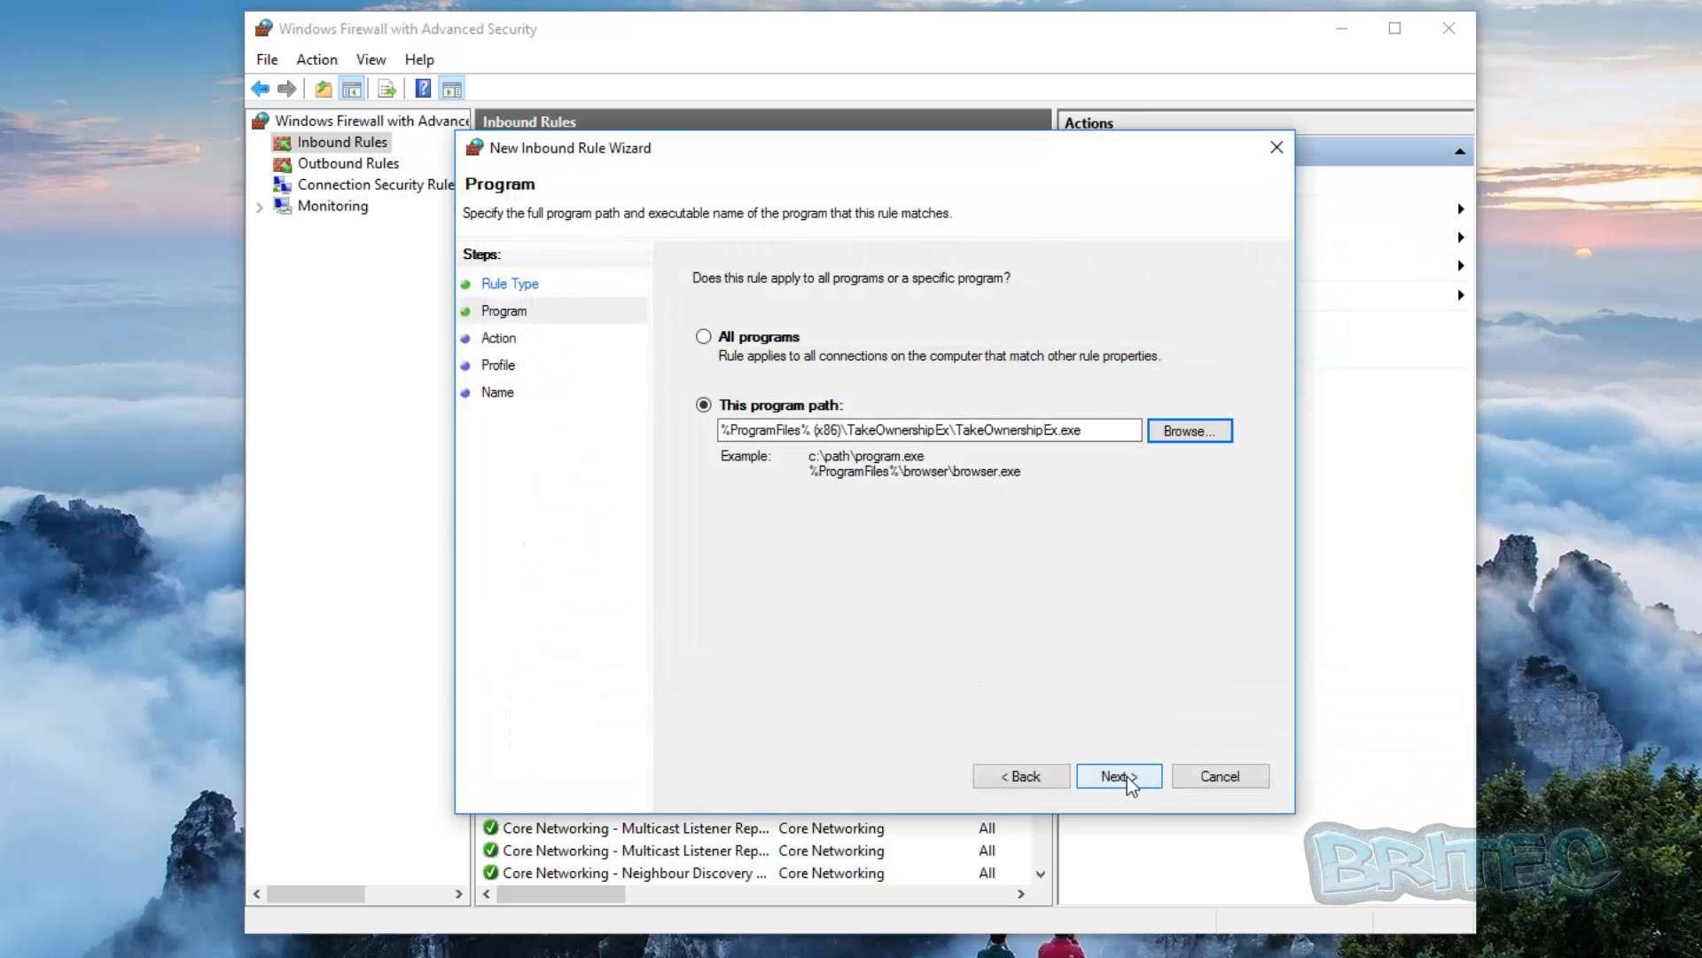
- Set the inbound rule's action to Block the connection
click(1119, 776)
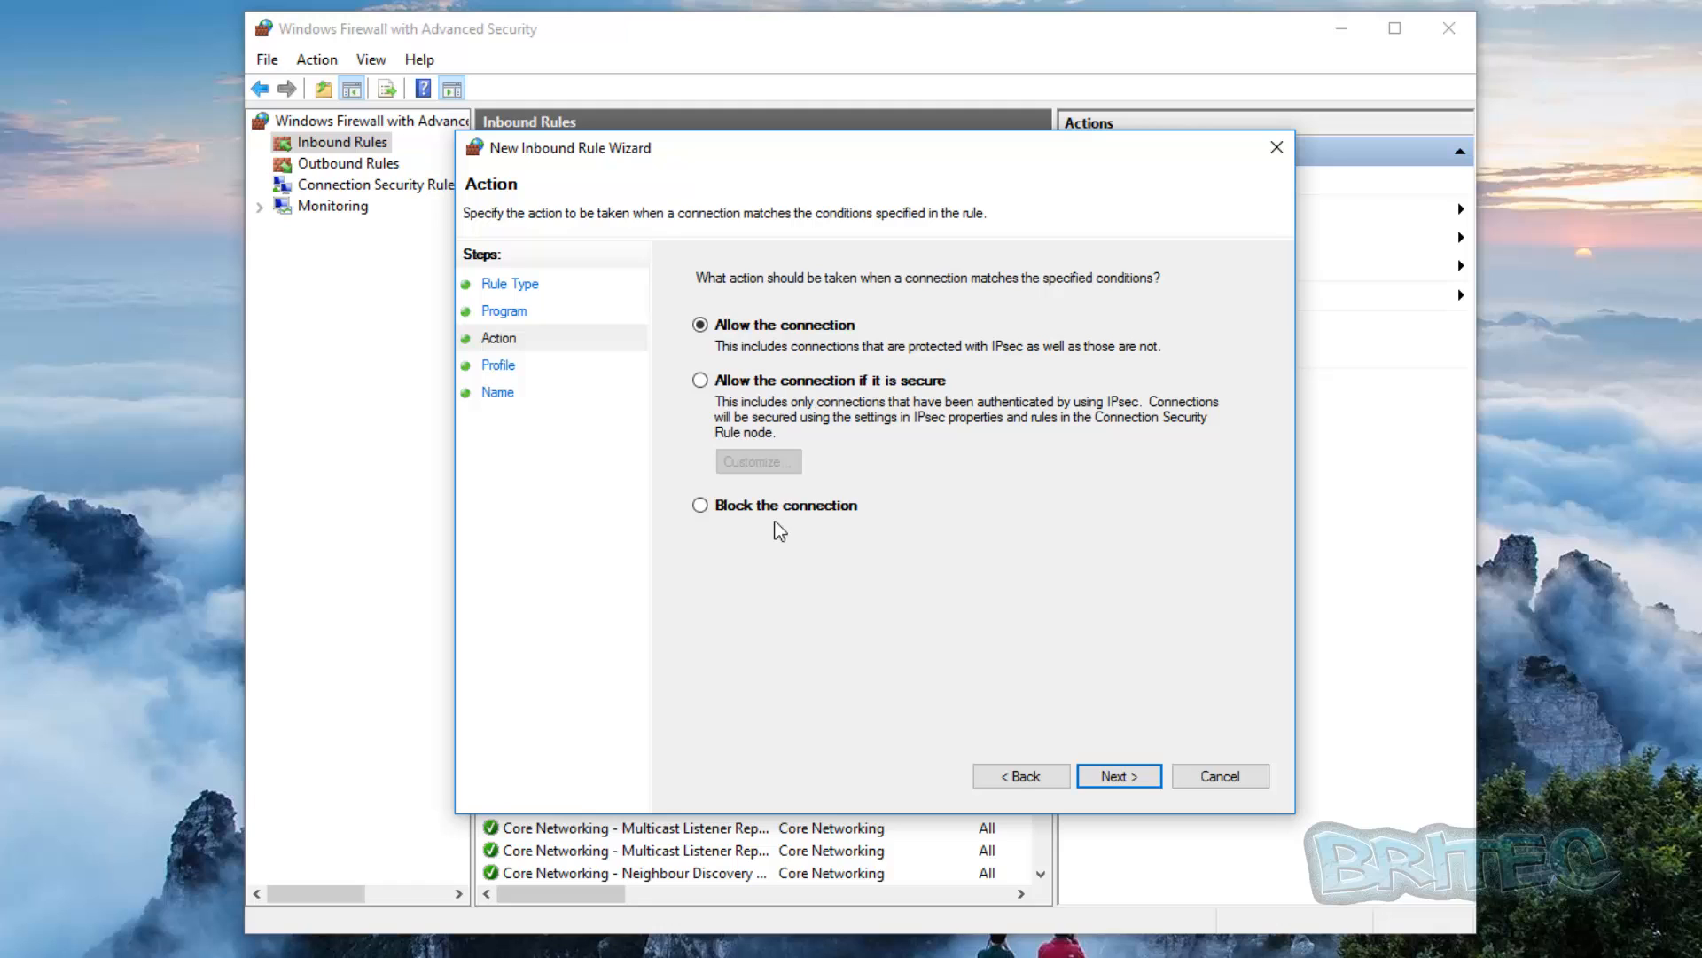
click(699, 504)
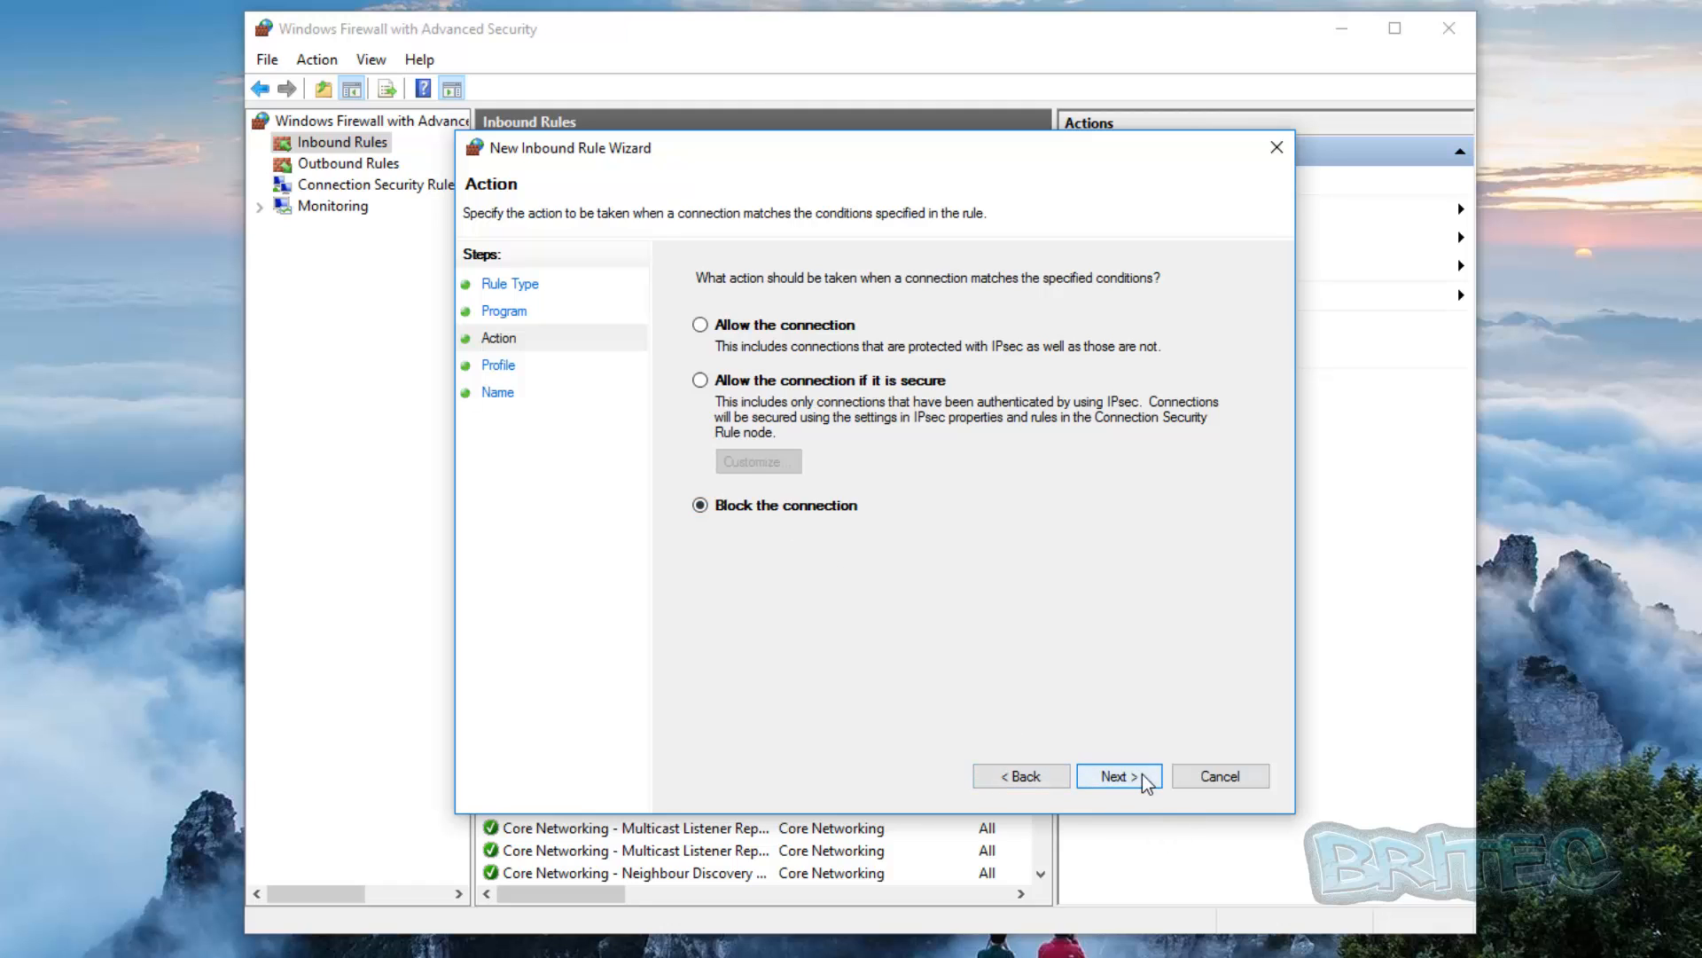
click(1119, 776)
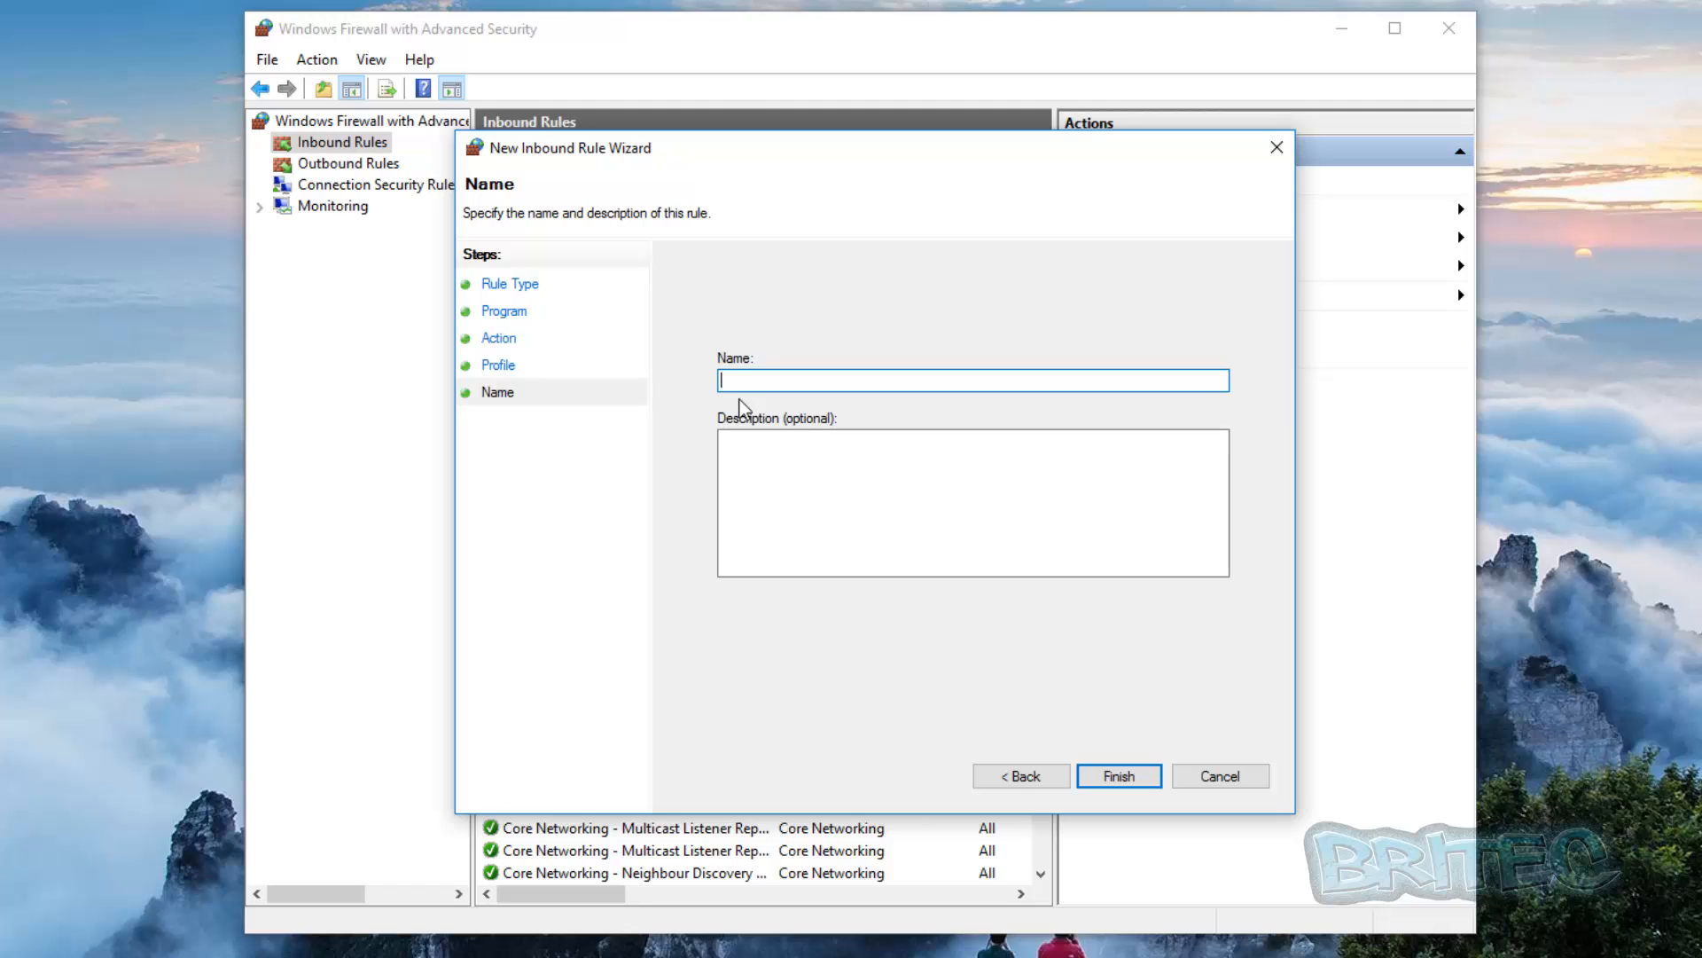
- Name the inbound rule 'Takeown' with description 'block' and finish
text(Take)
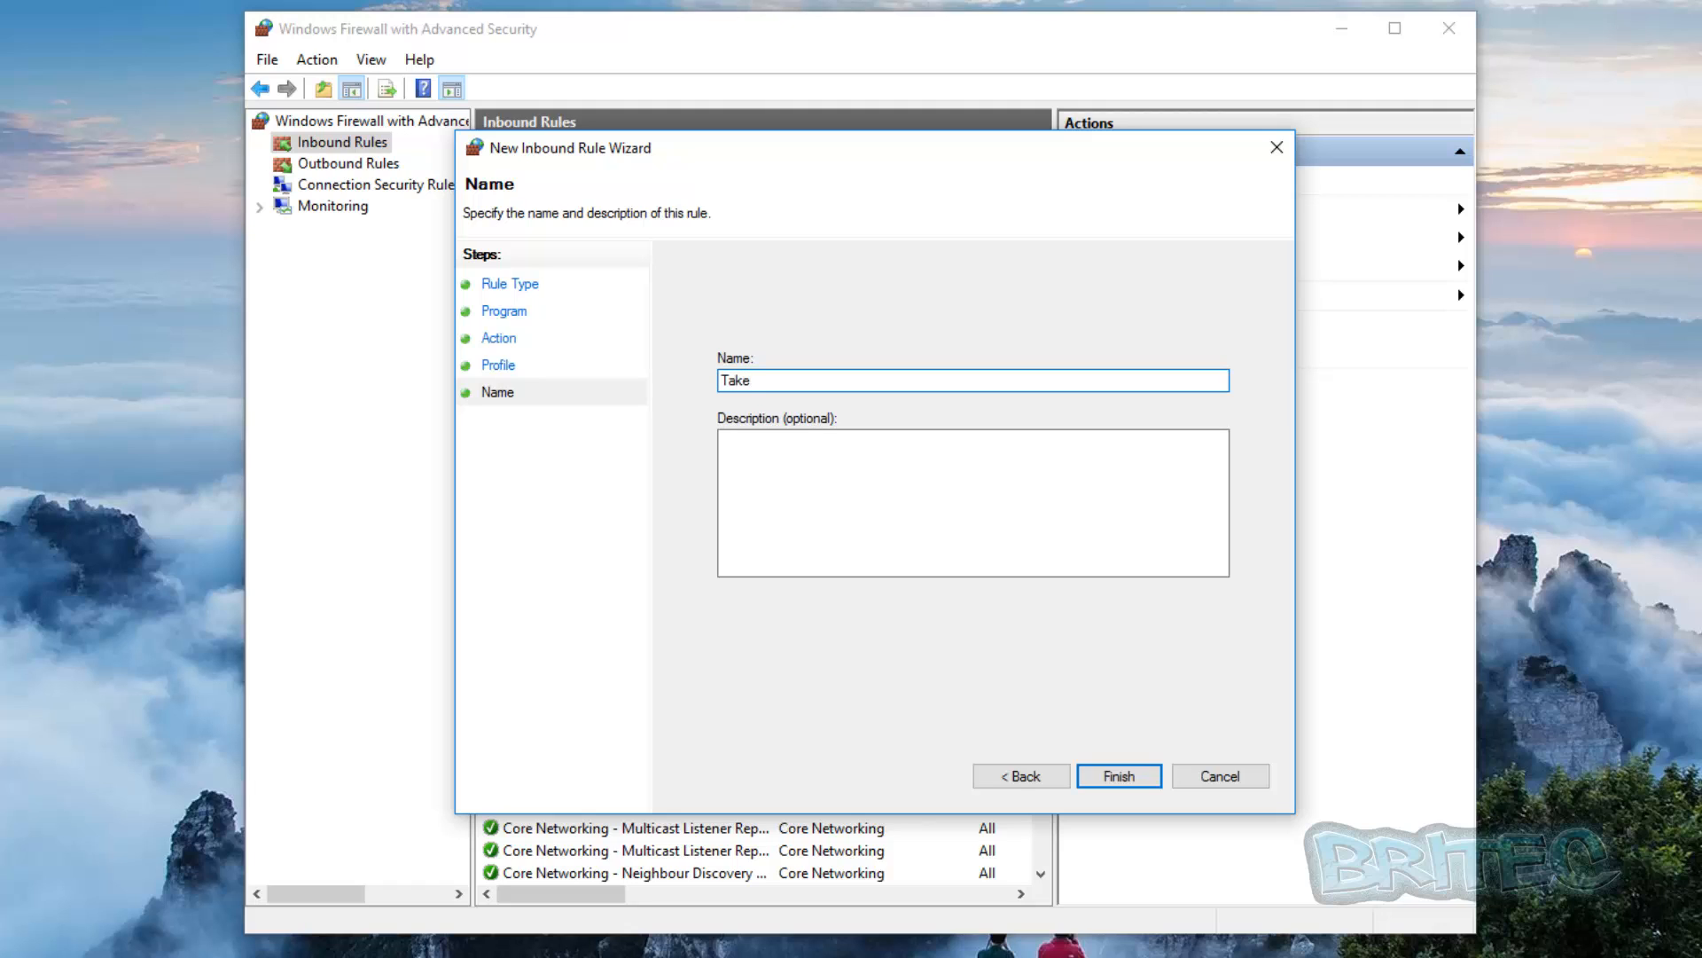
text(own)
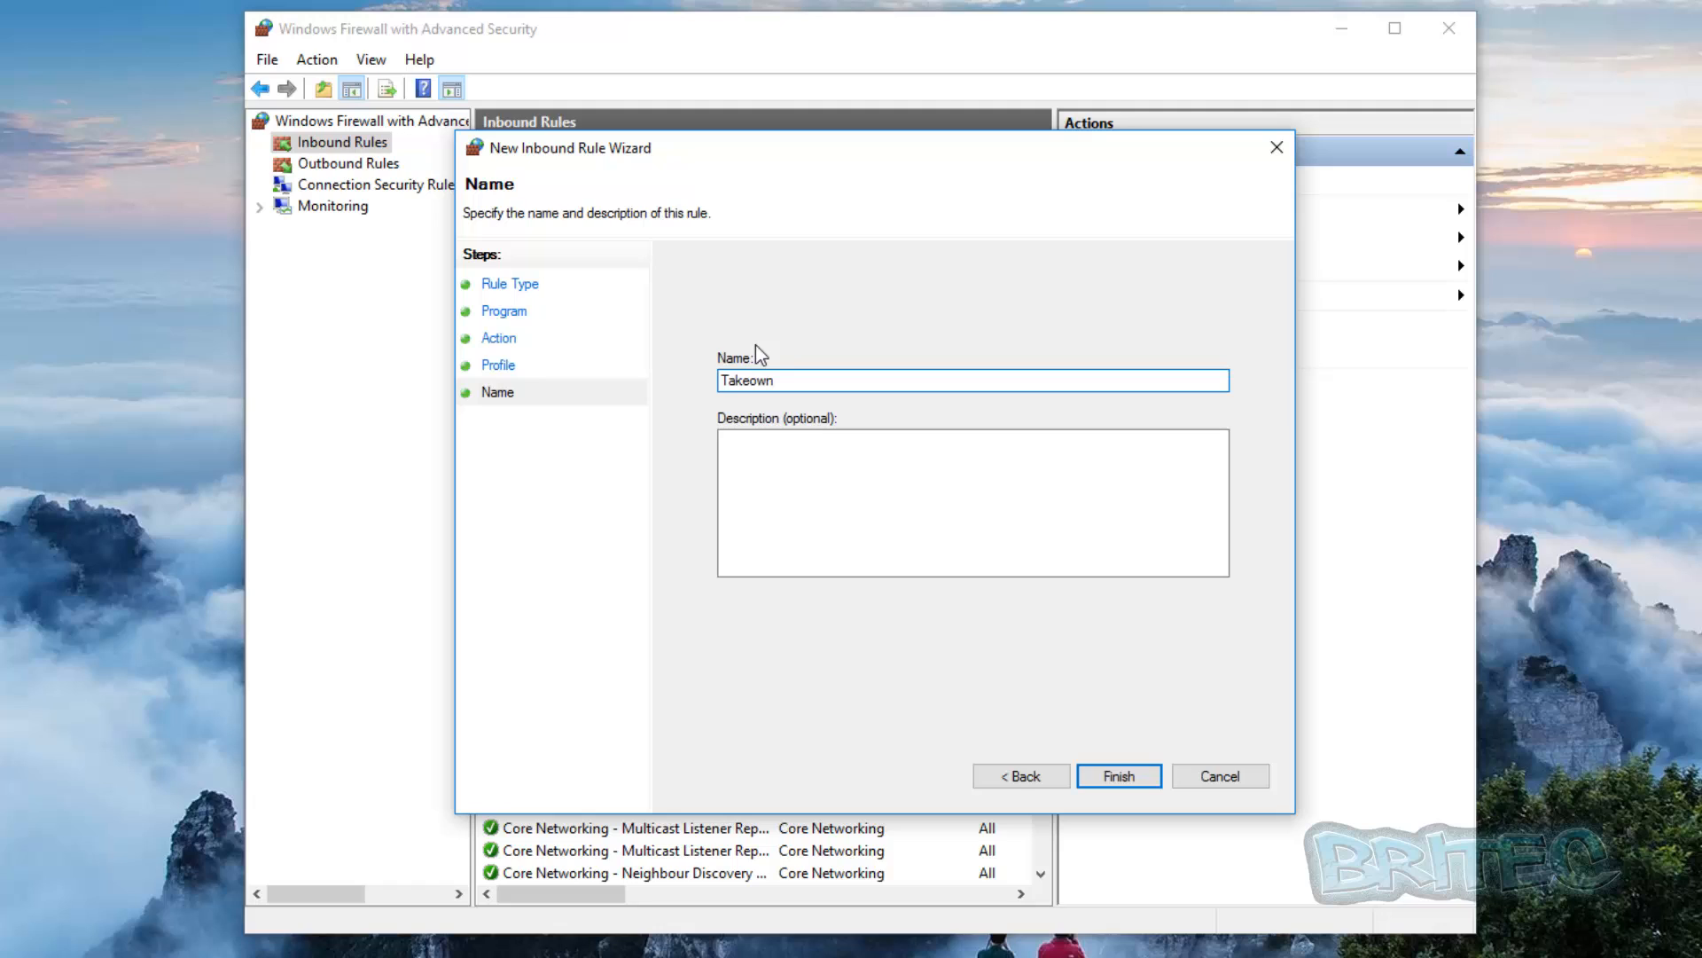
click(793, 468)
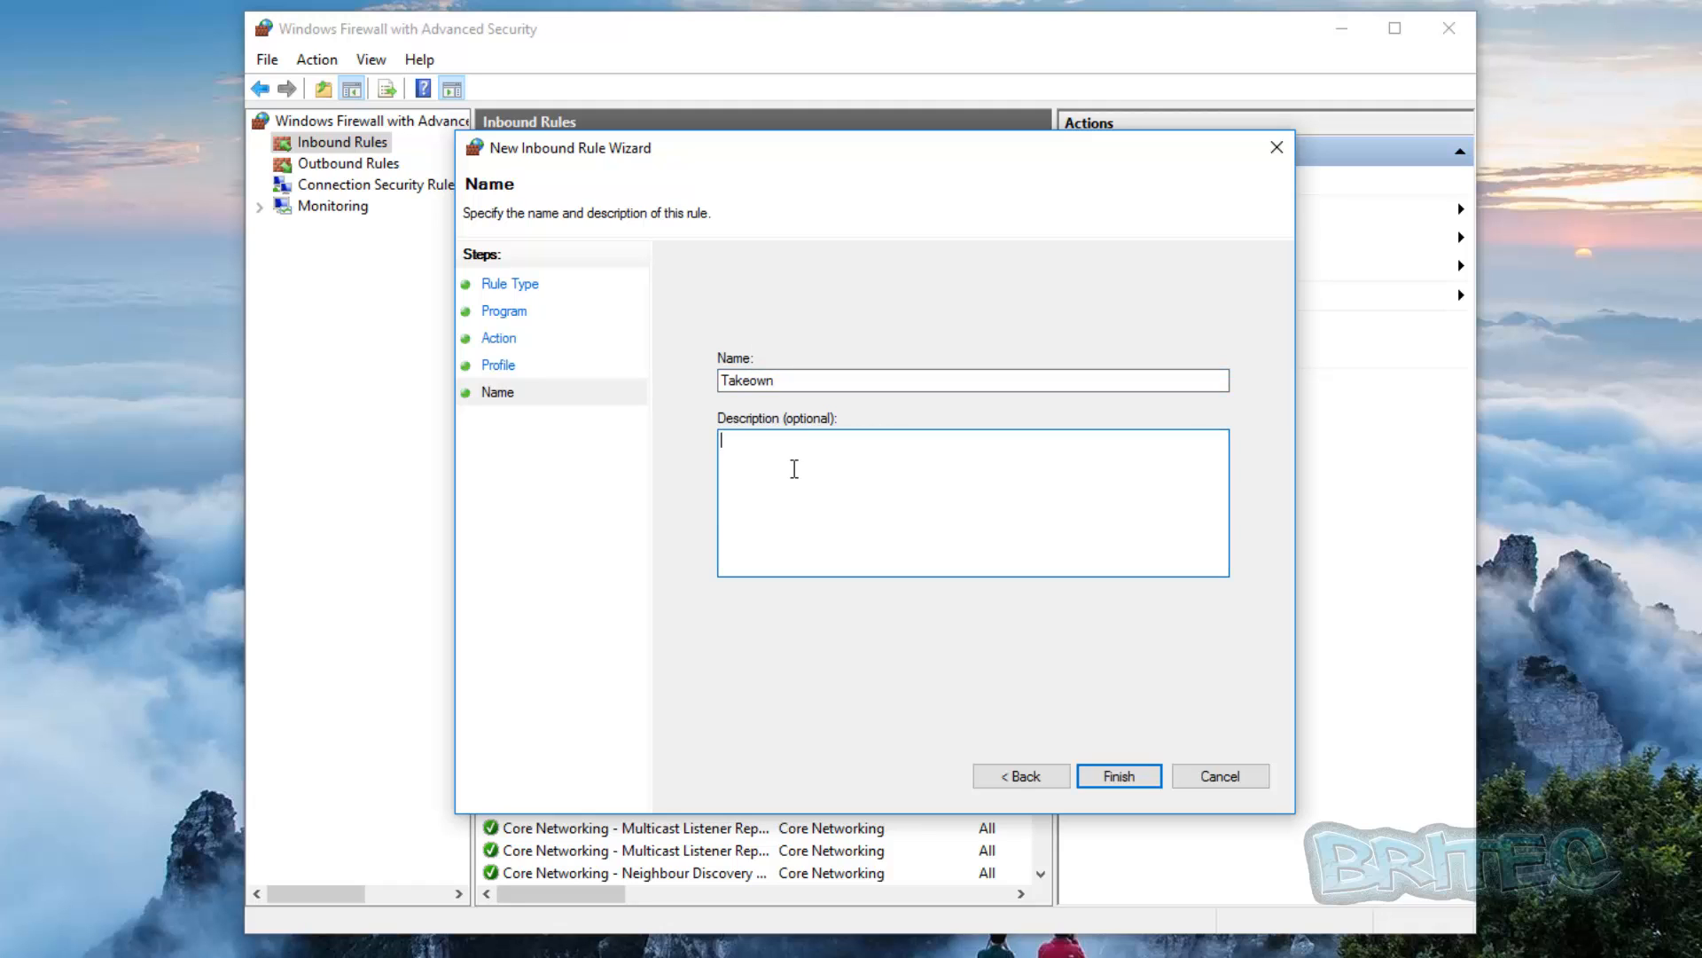
text(block)
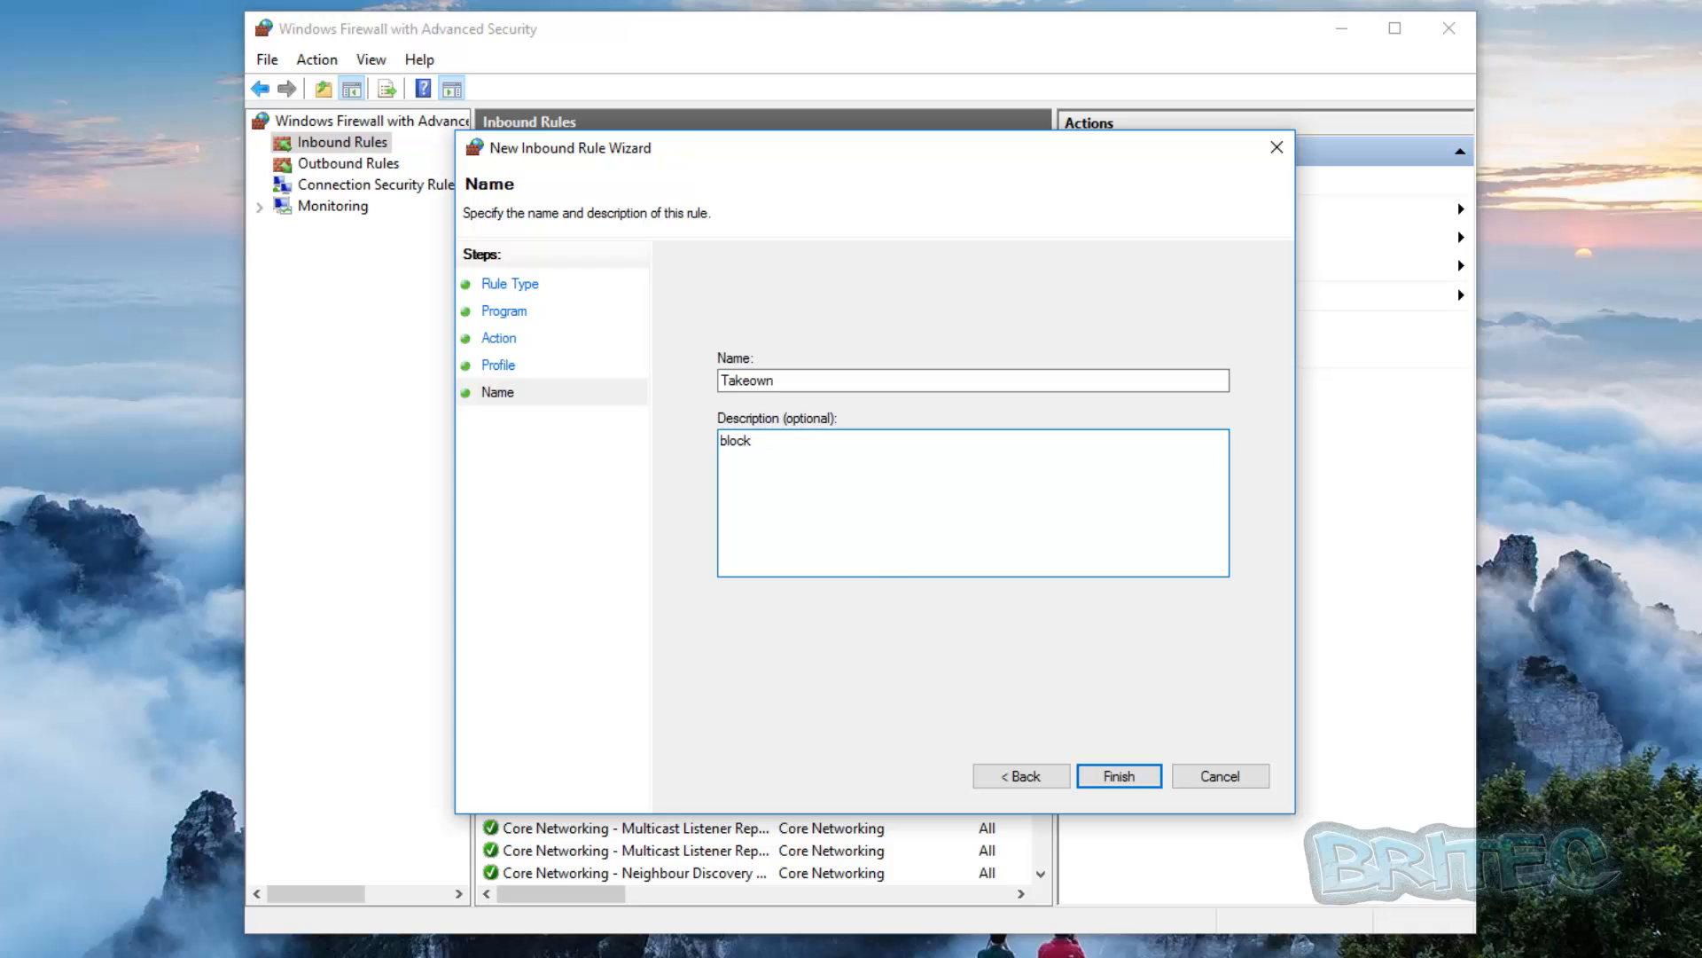
click(1119, 776)
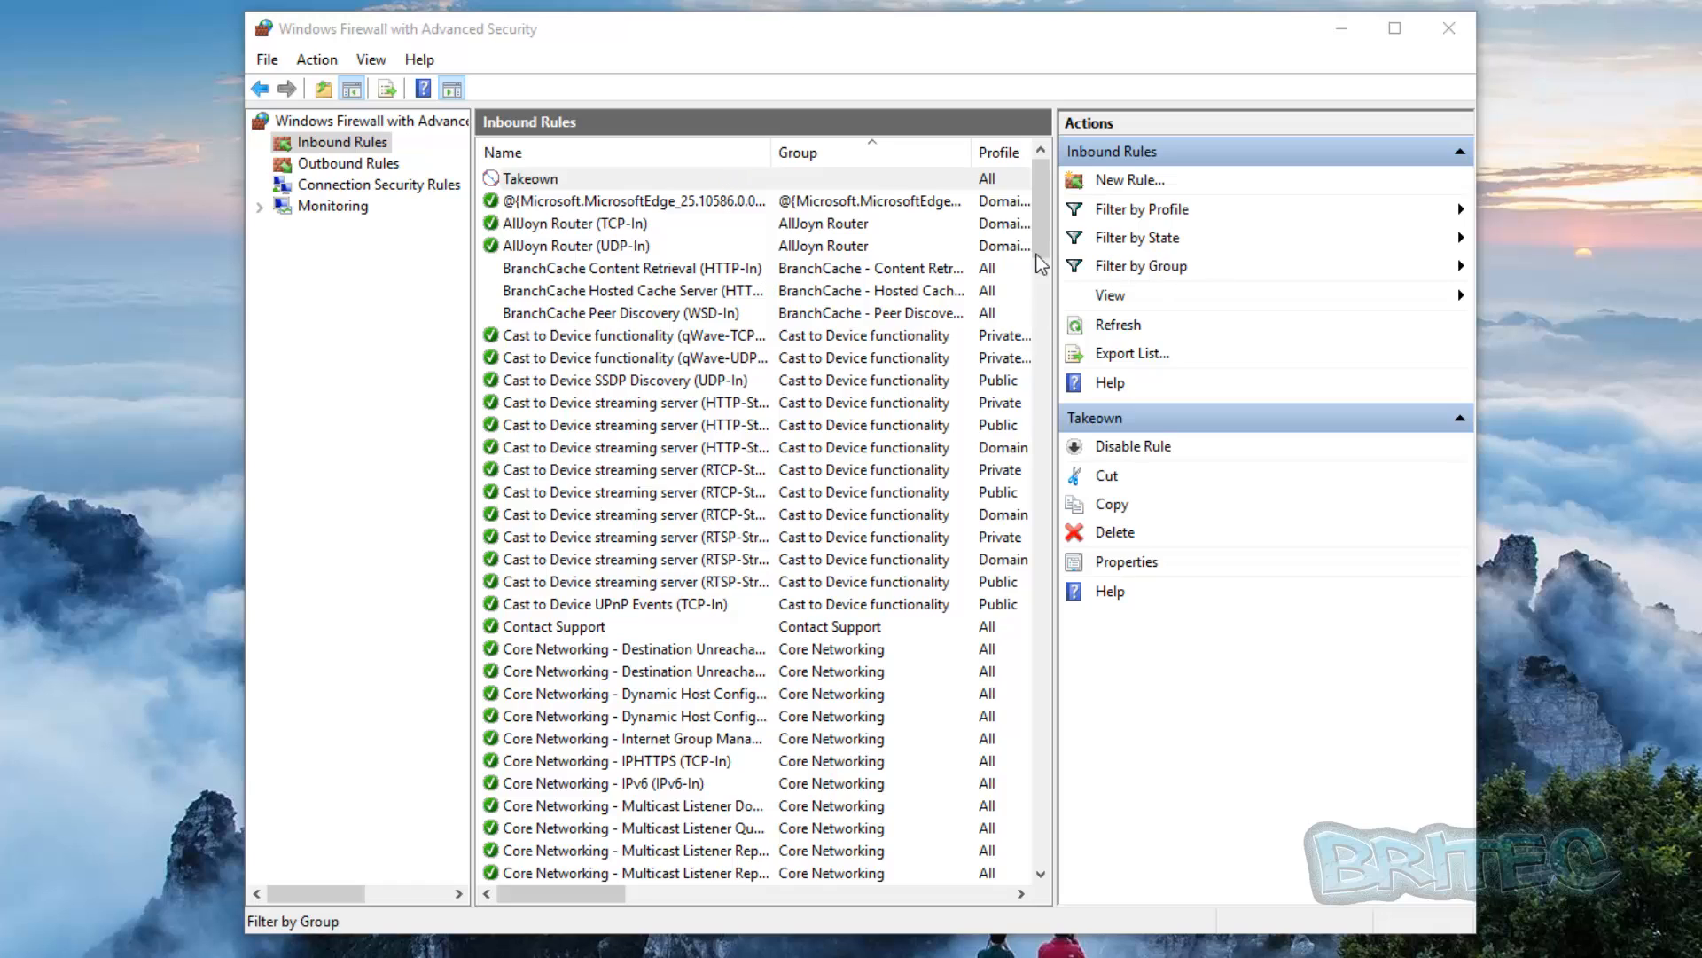
- Delete the Takeown inbound rule and confirm
right_click(530, 179)
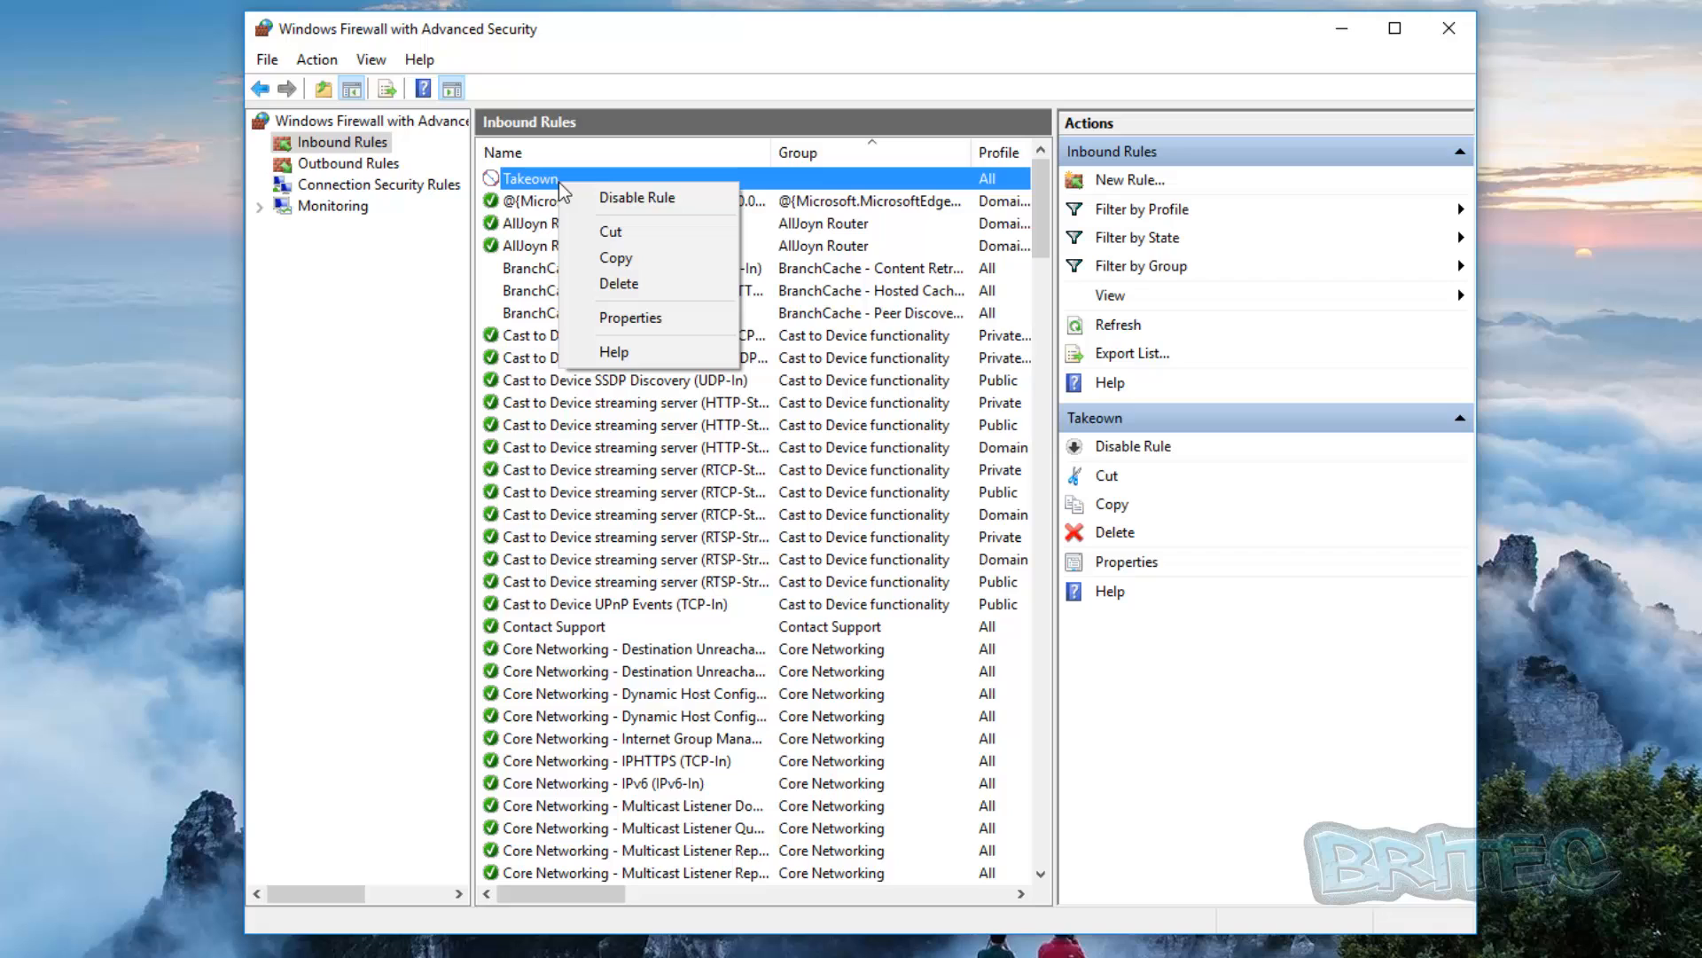
click(530, 179)
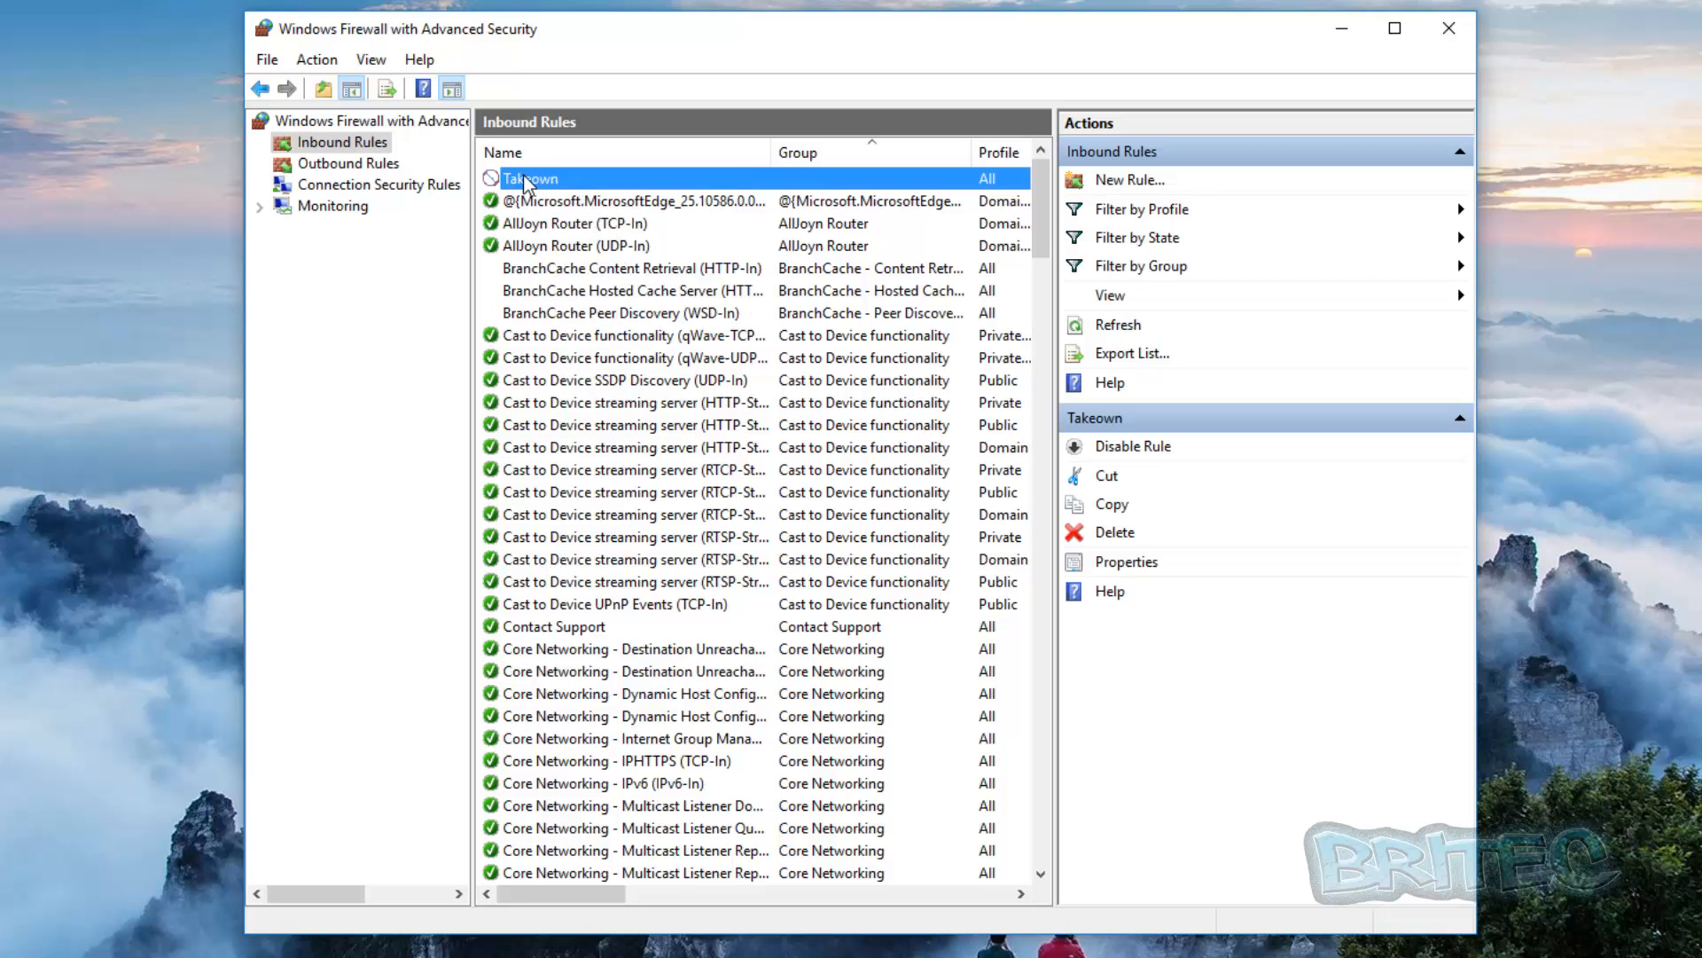
right_click(530, 178)
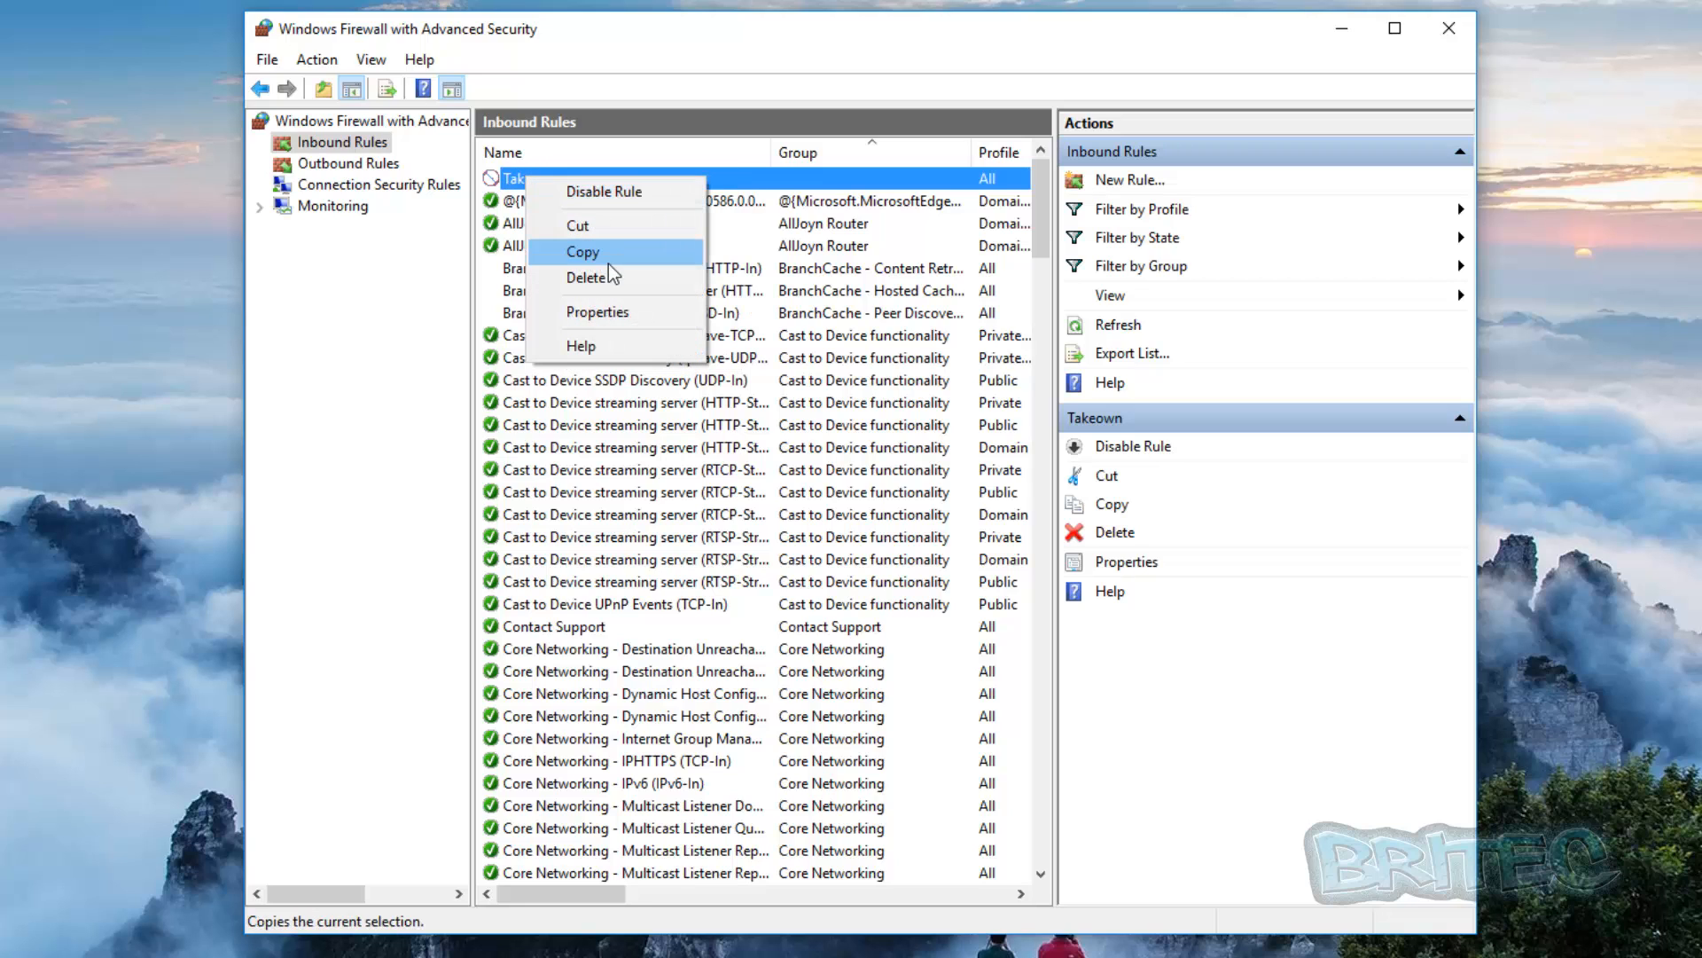
click(587, 278)
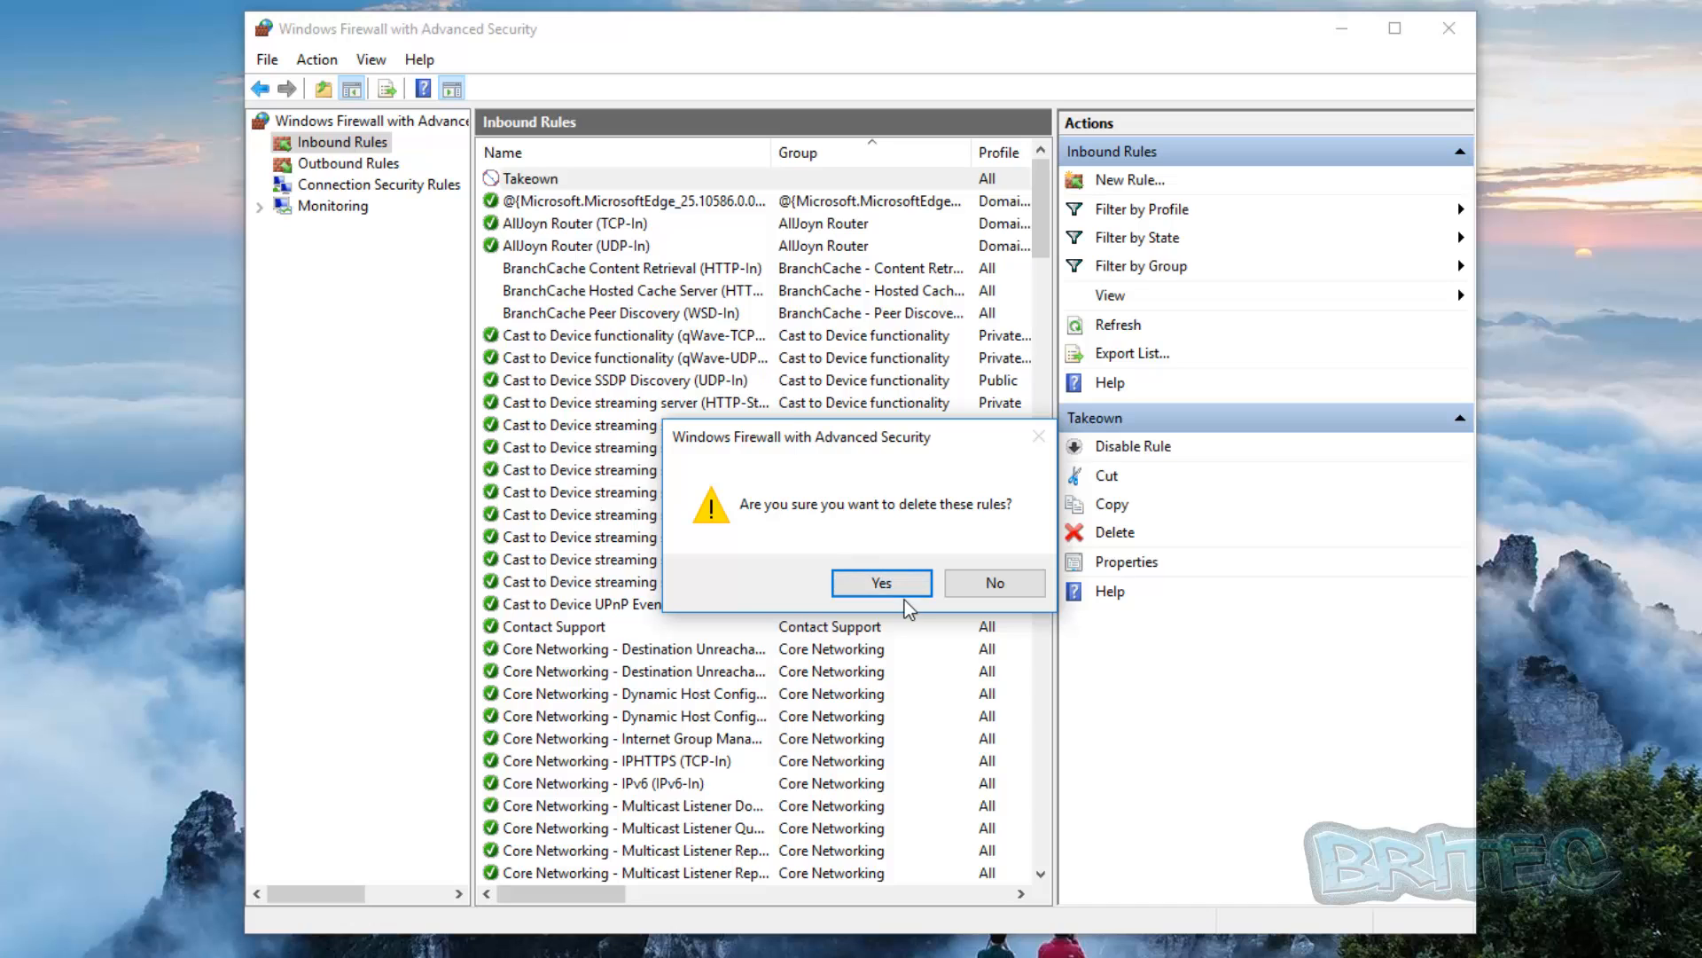
click(881, 582)
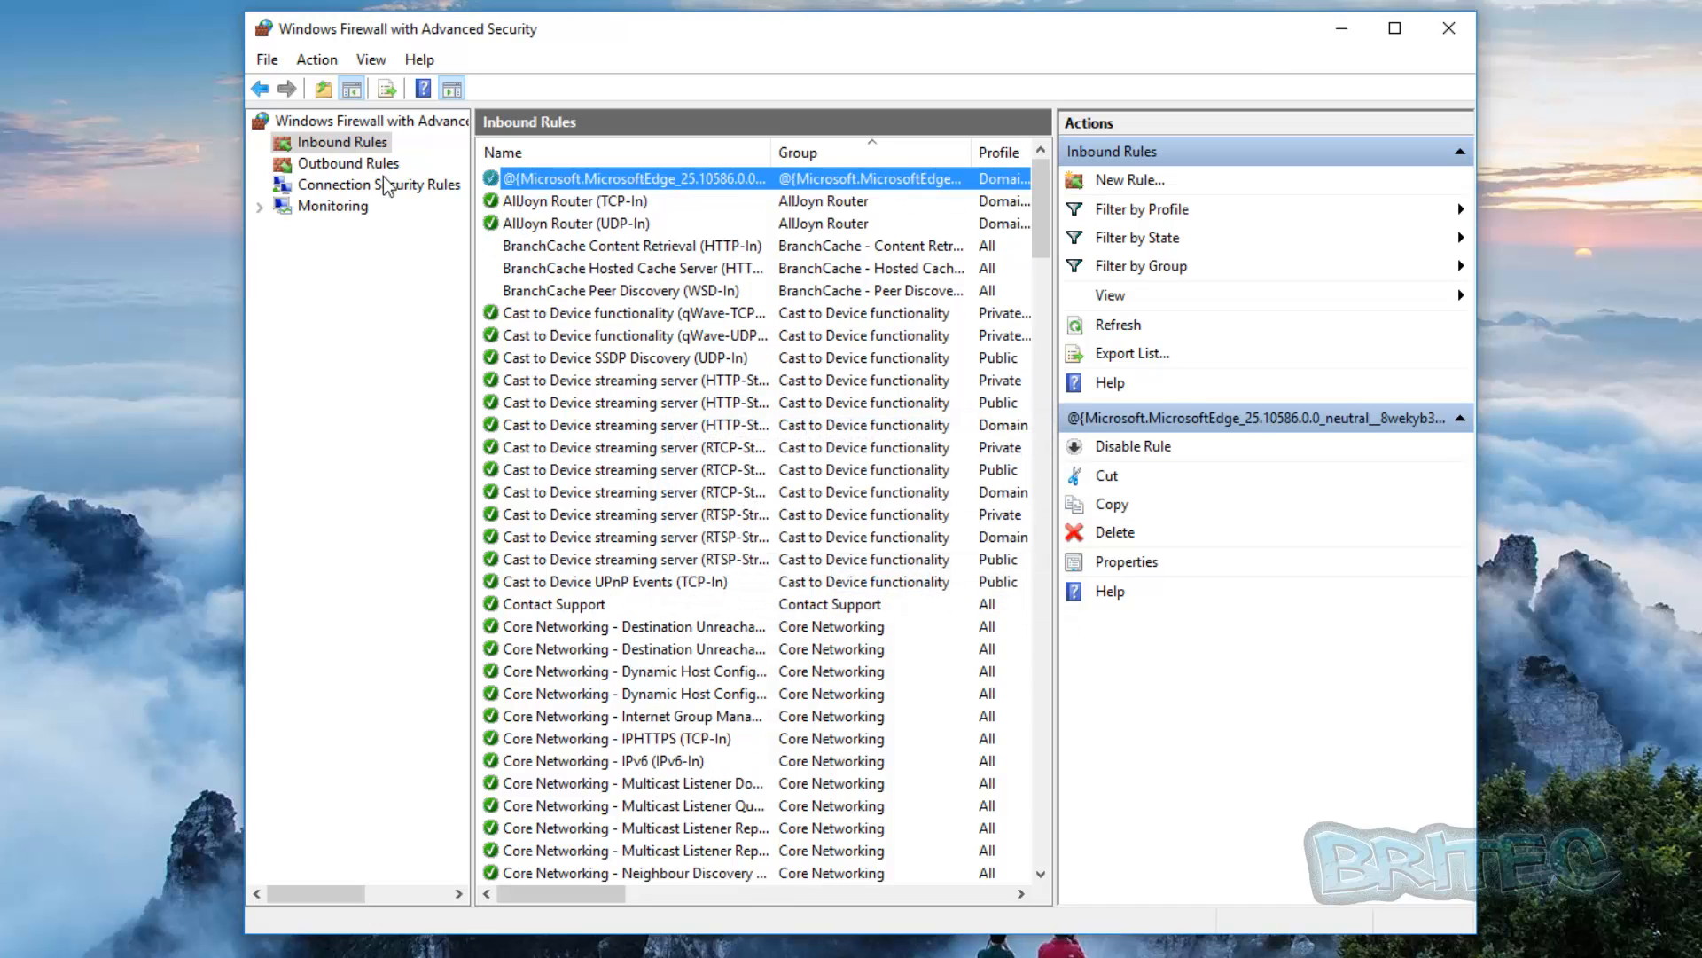
- Delete the Takeown rule from Outbound Rules and confirm
click(347, 163)
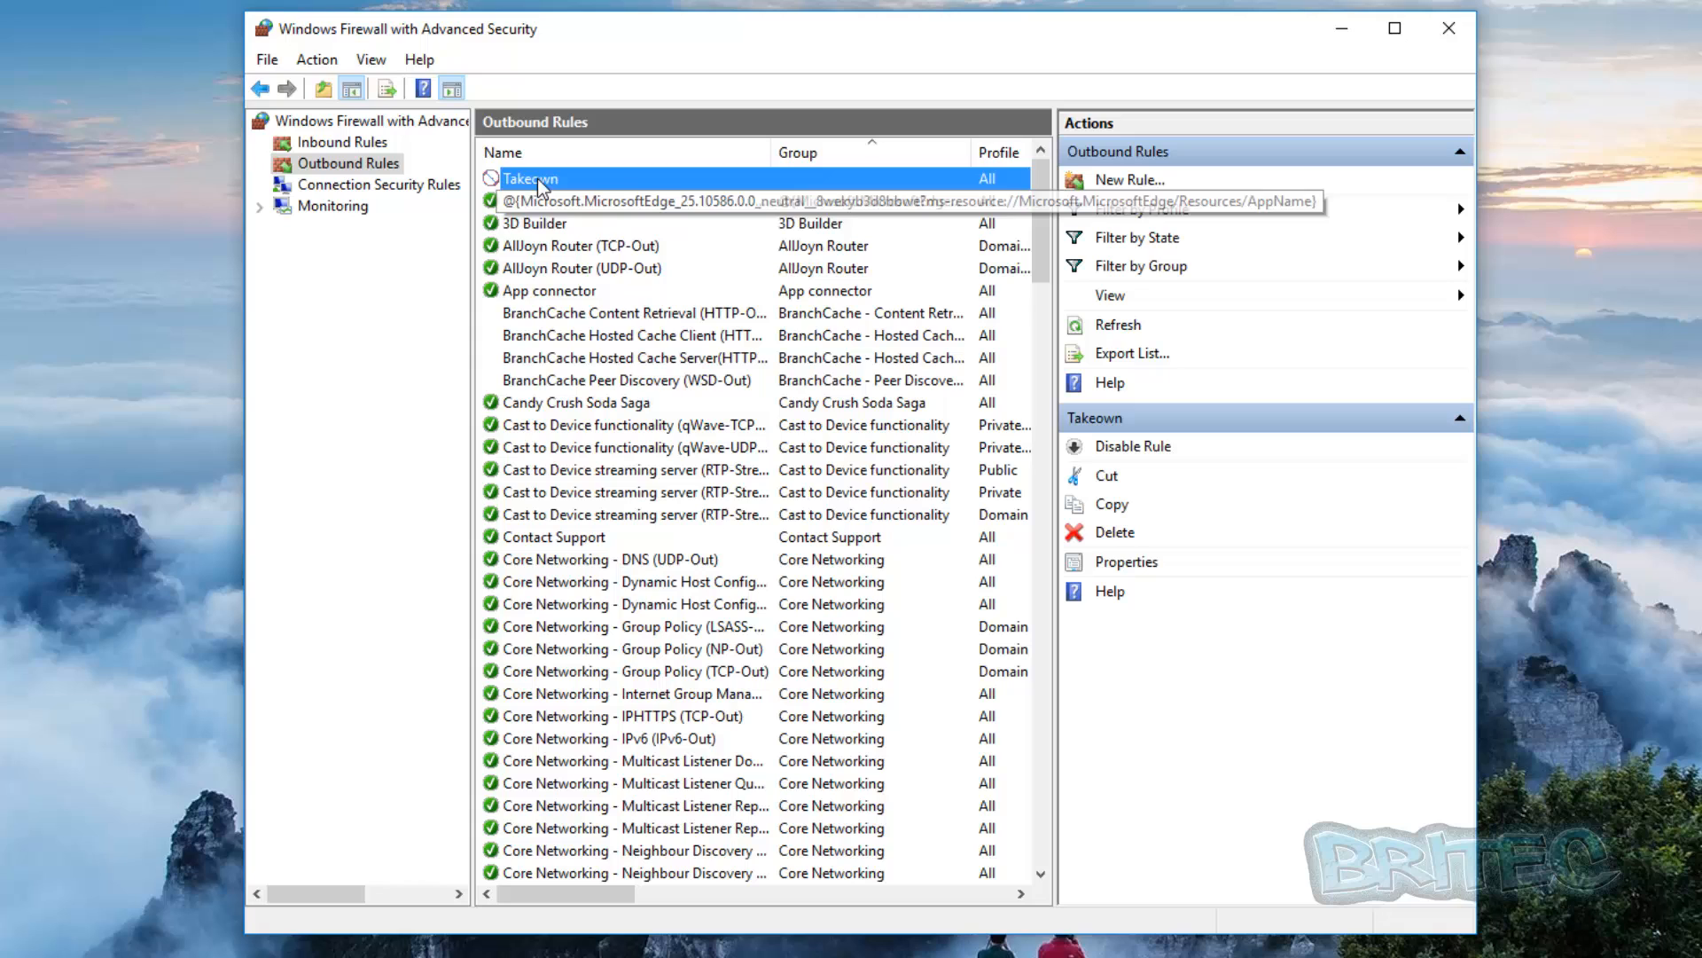
mouse_move(579, 184)
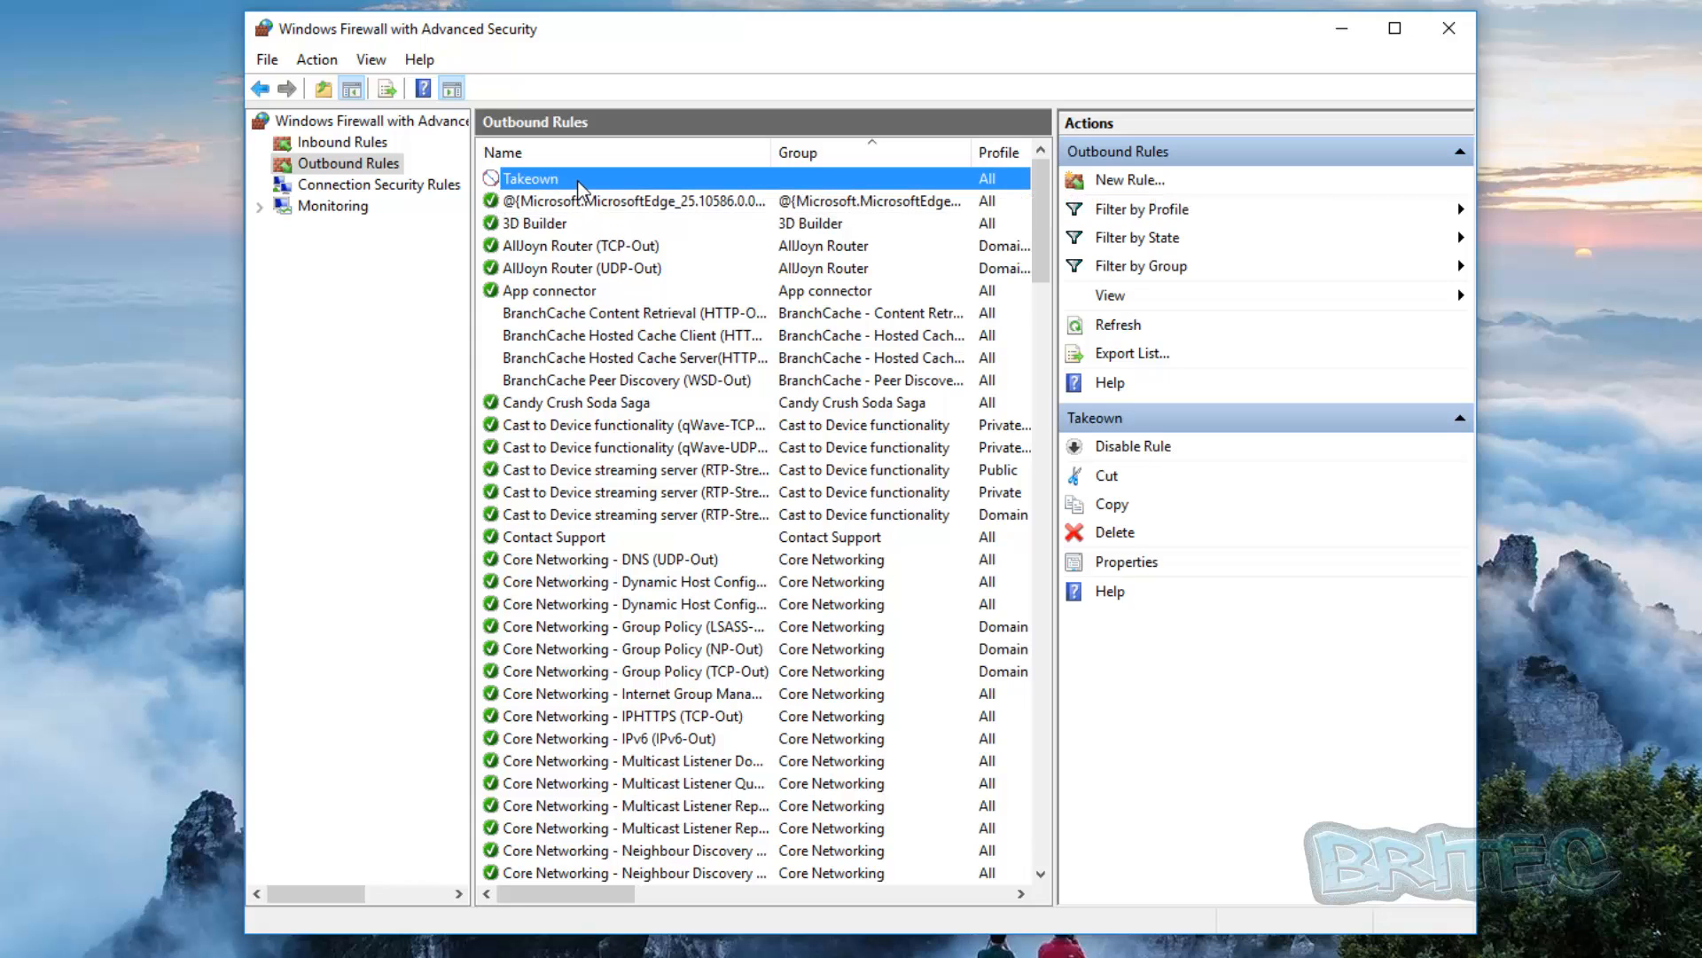
click(1115, 532)
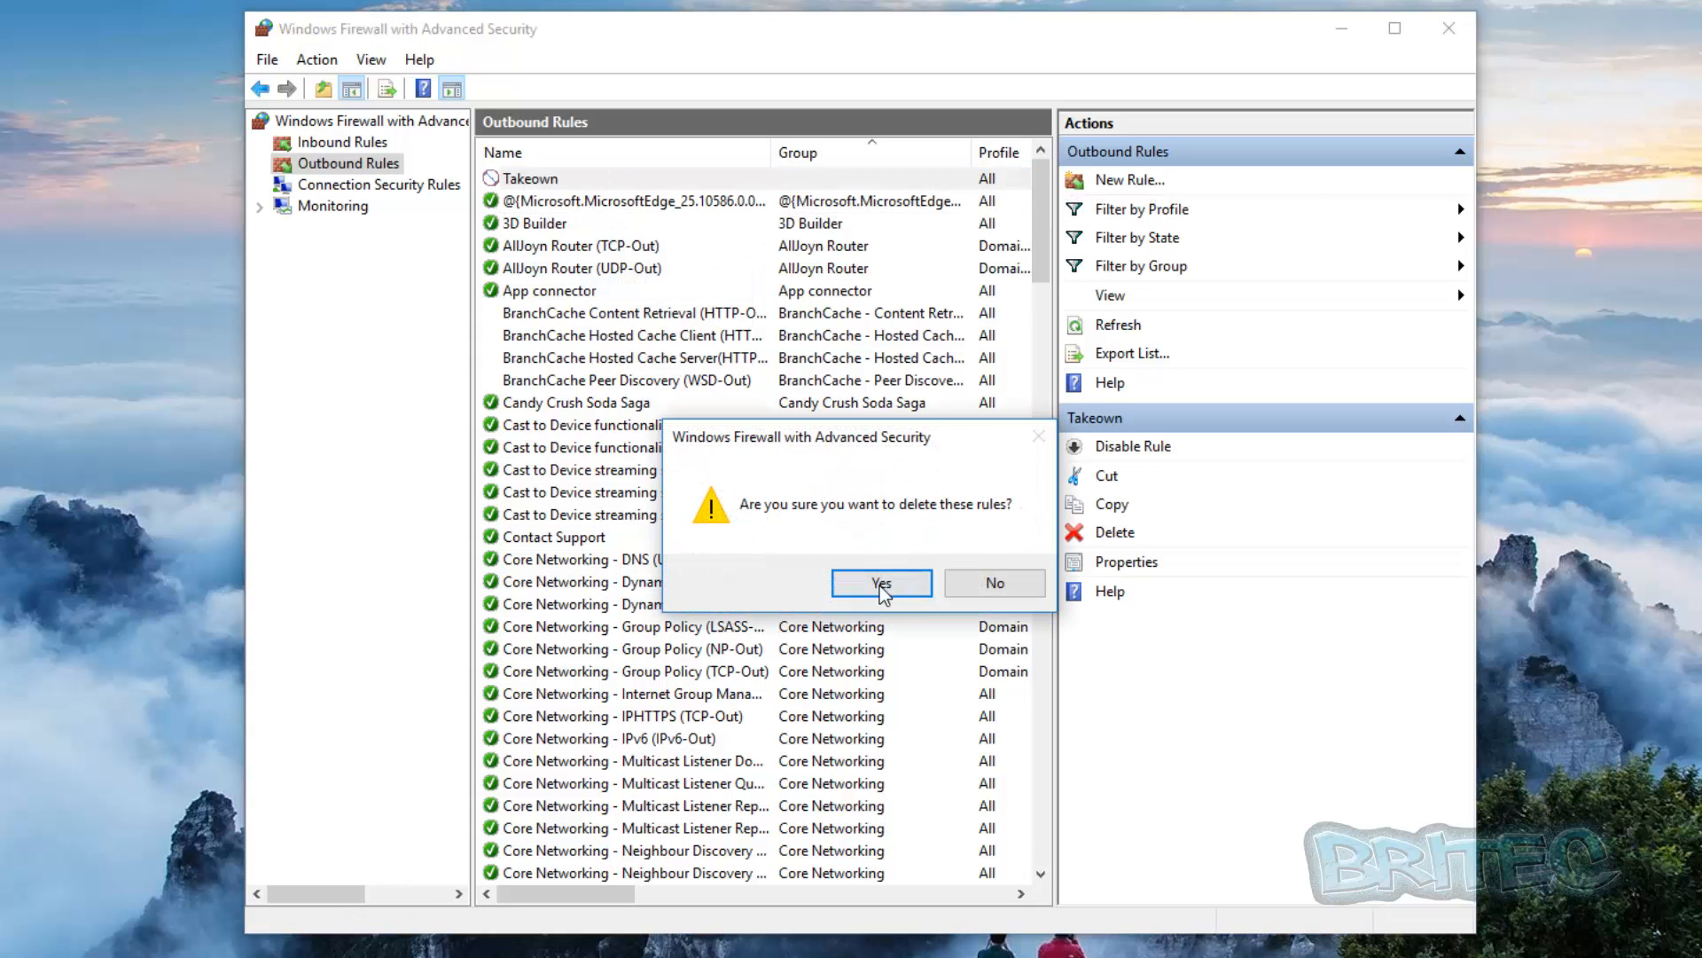
click(882, 582)
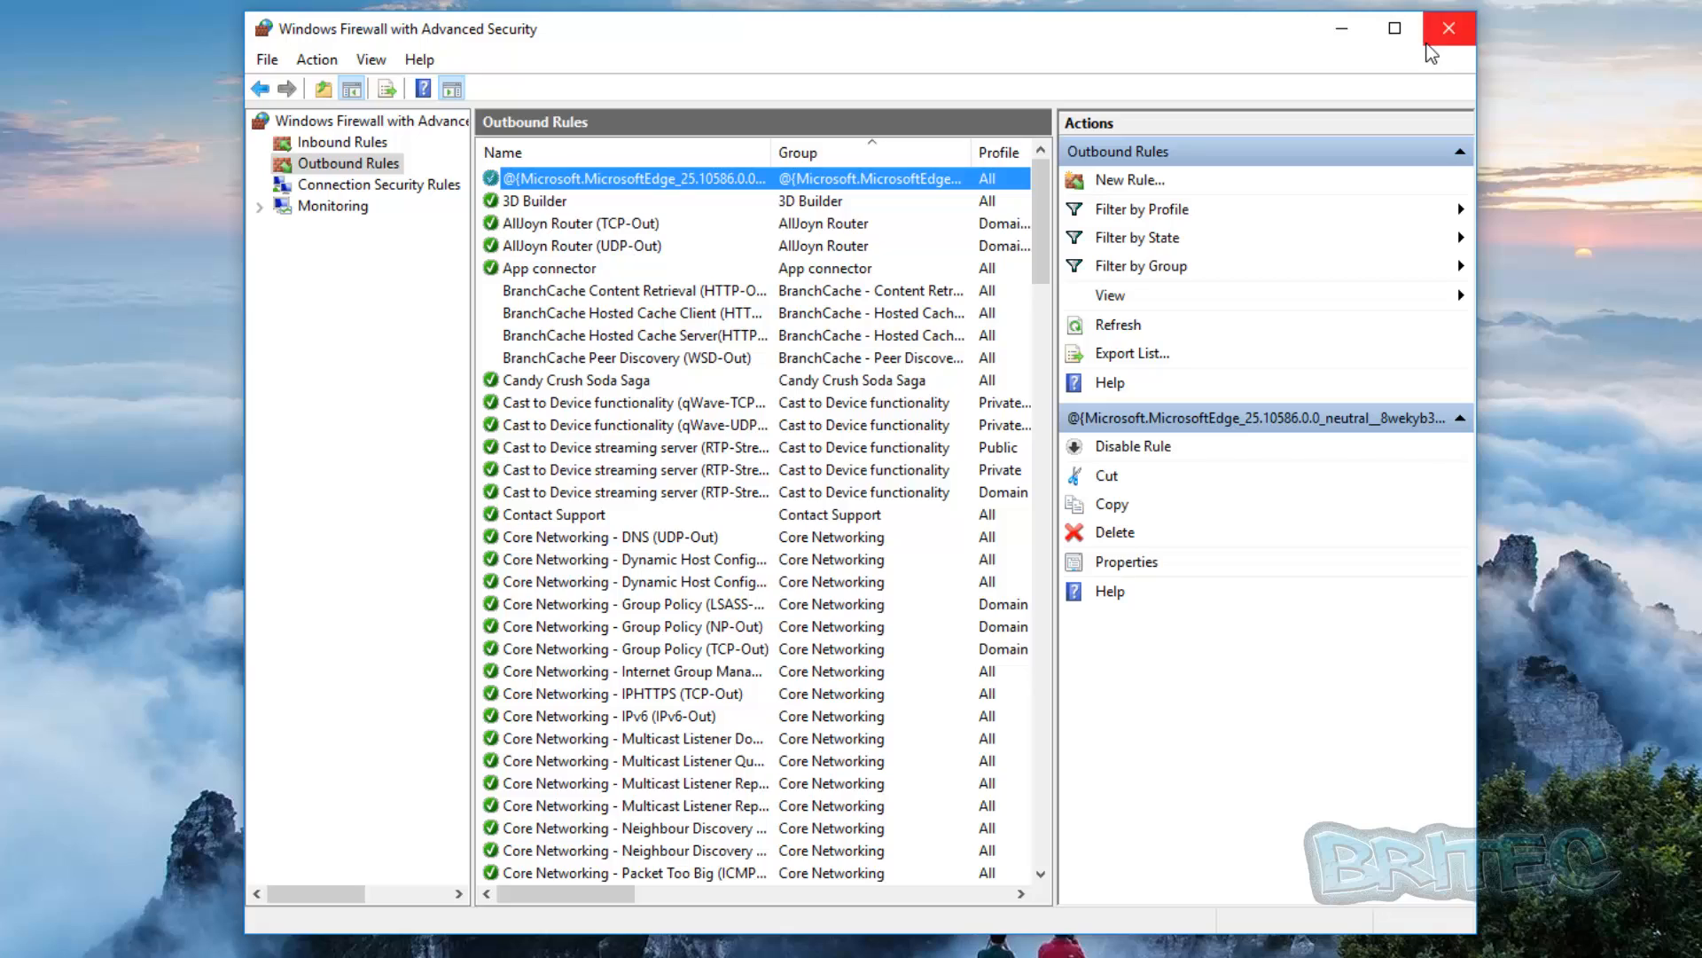
- Close Windows Firewall and bring the Britec Tech Support Forum browser page forward
click(1441, 29)
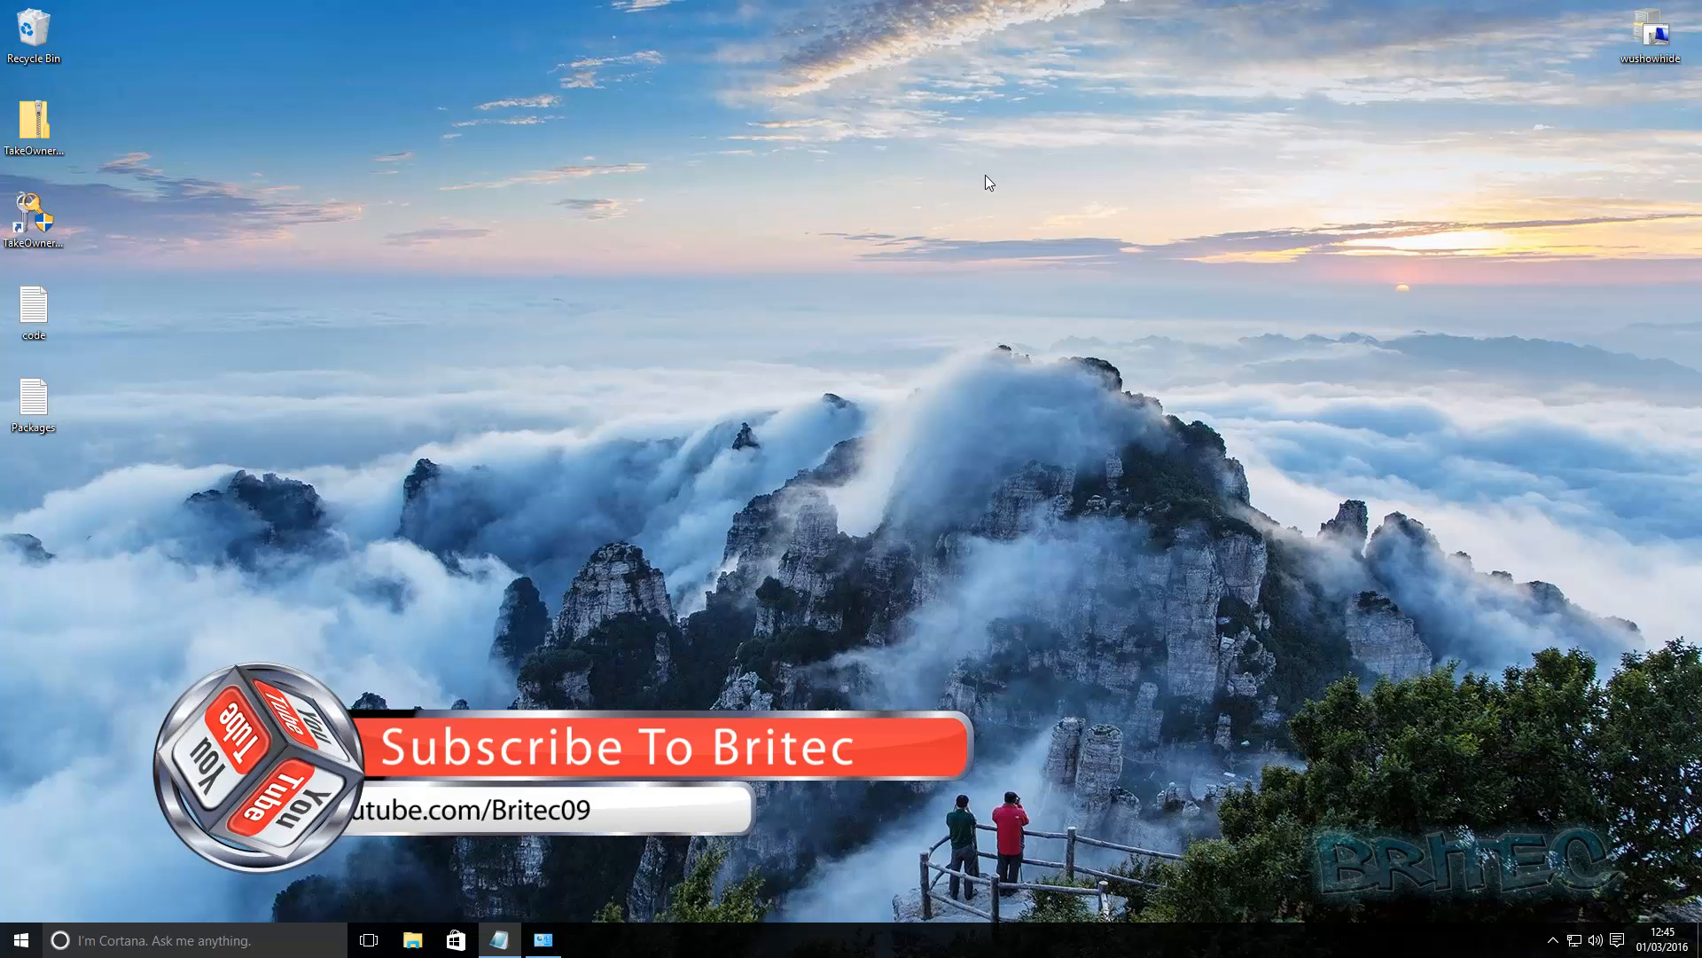
click(500, 941)
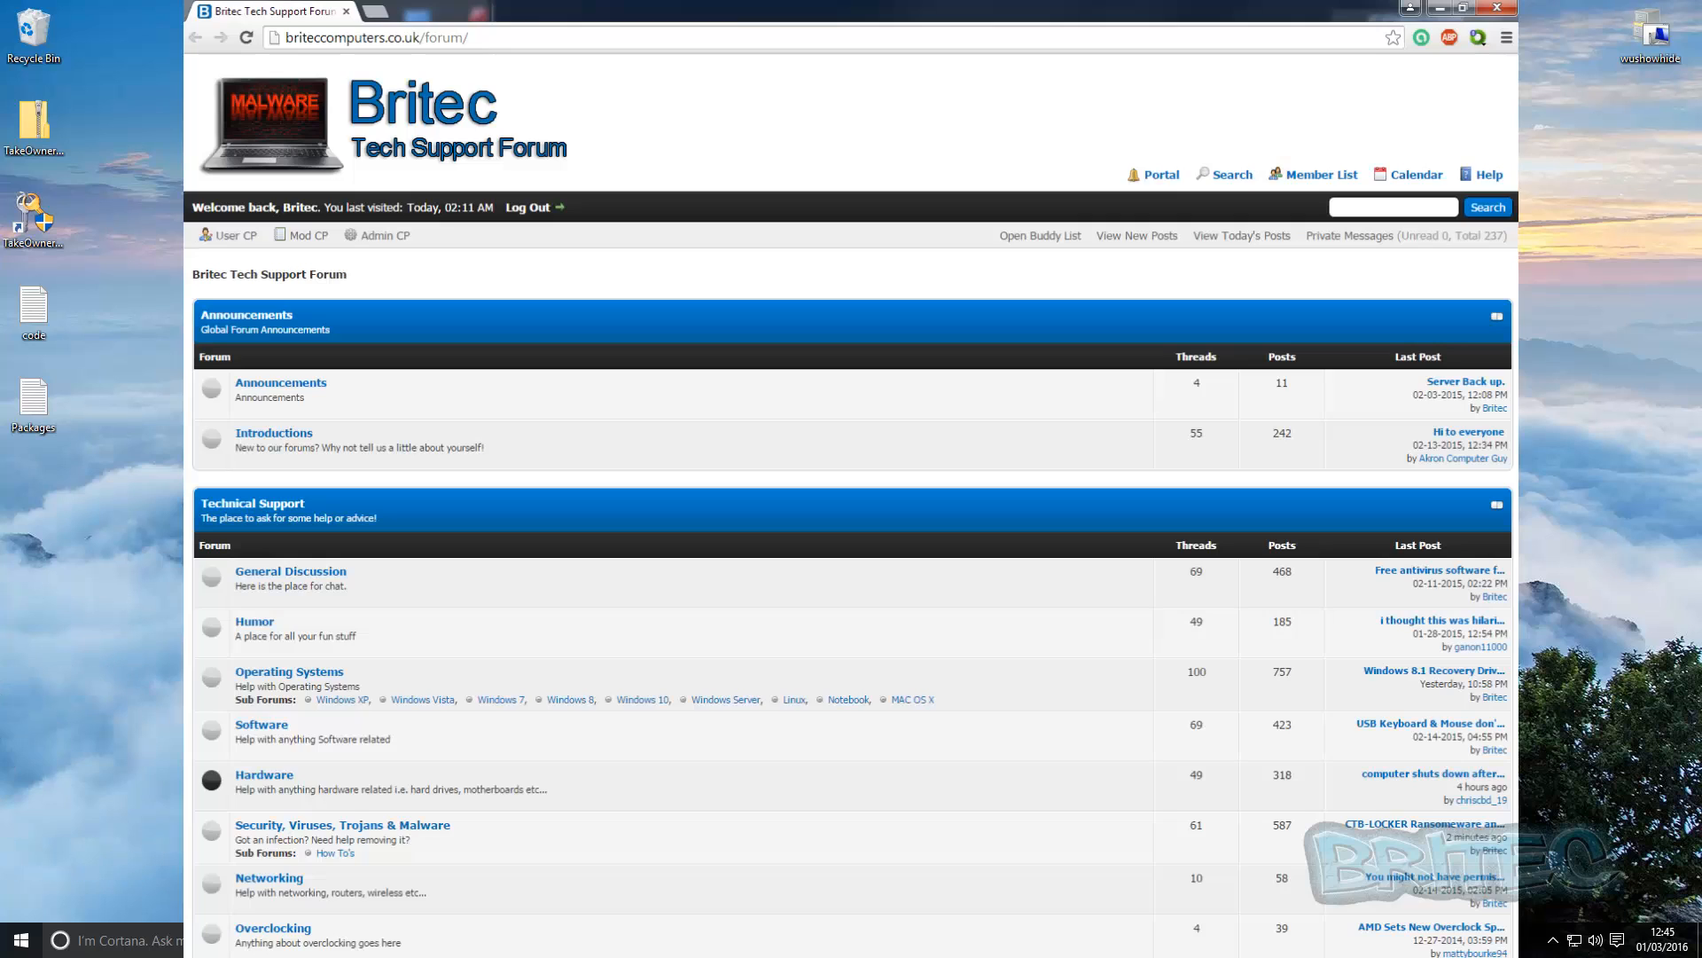